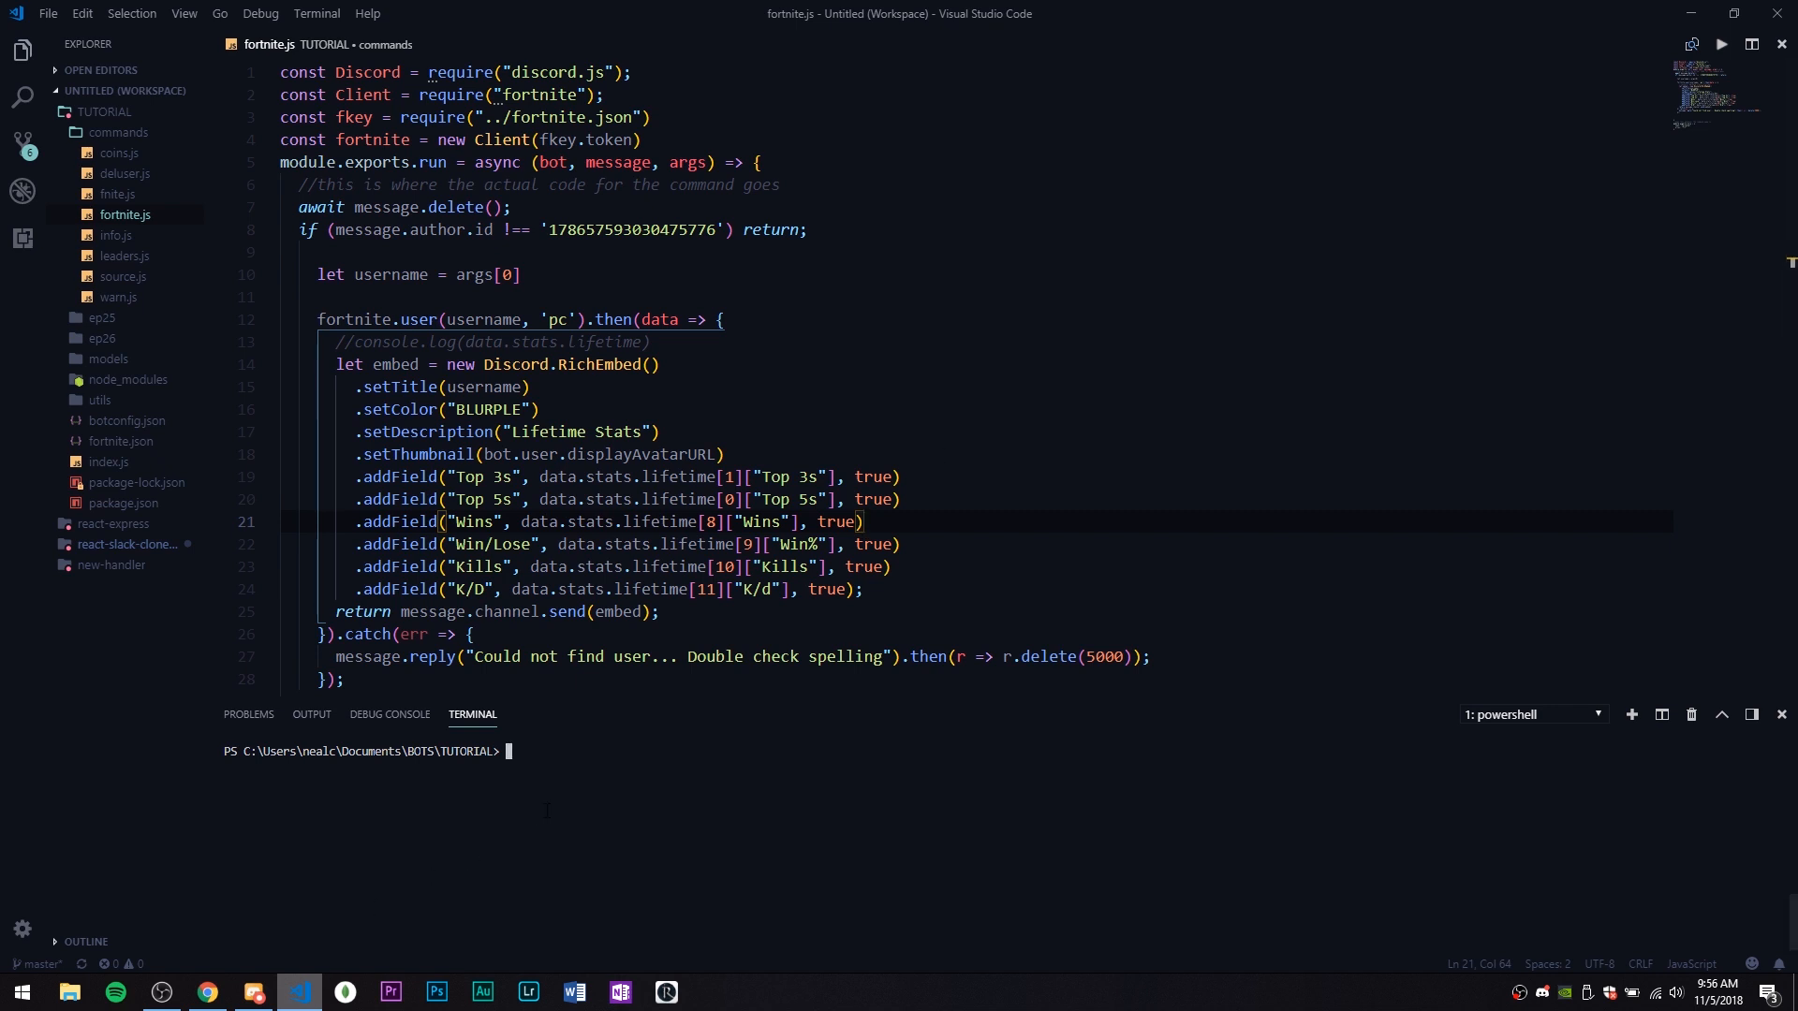
# Launch the bot with node index.js and confirm all commands load and it is online
pyautogui.write('node index.js')
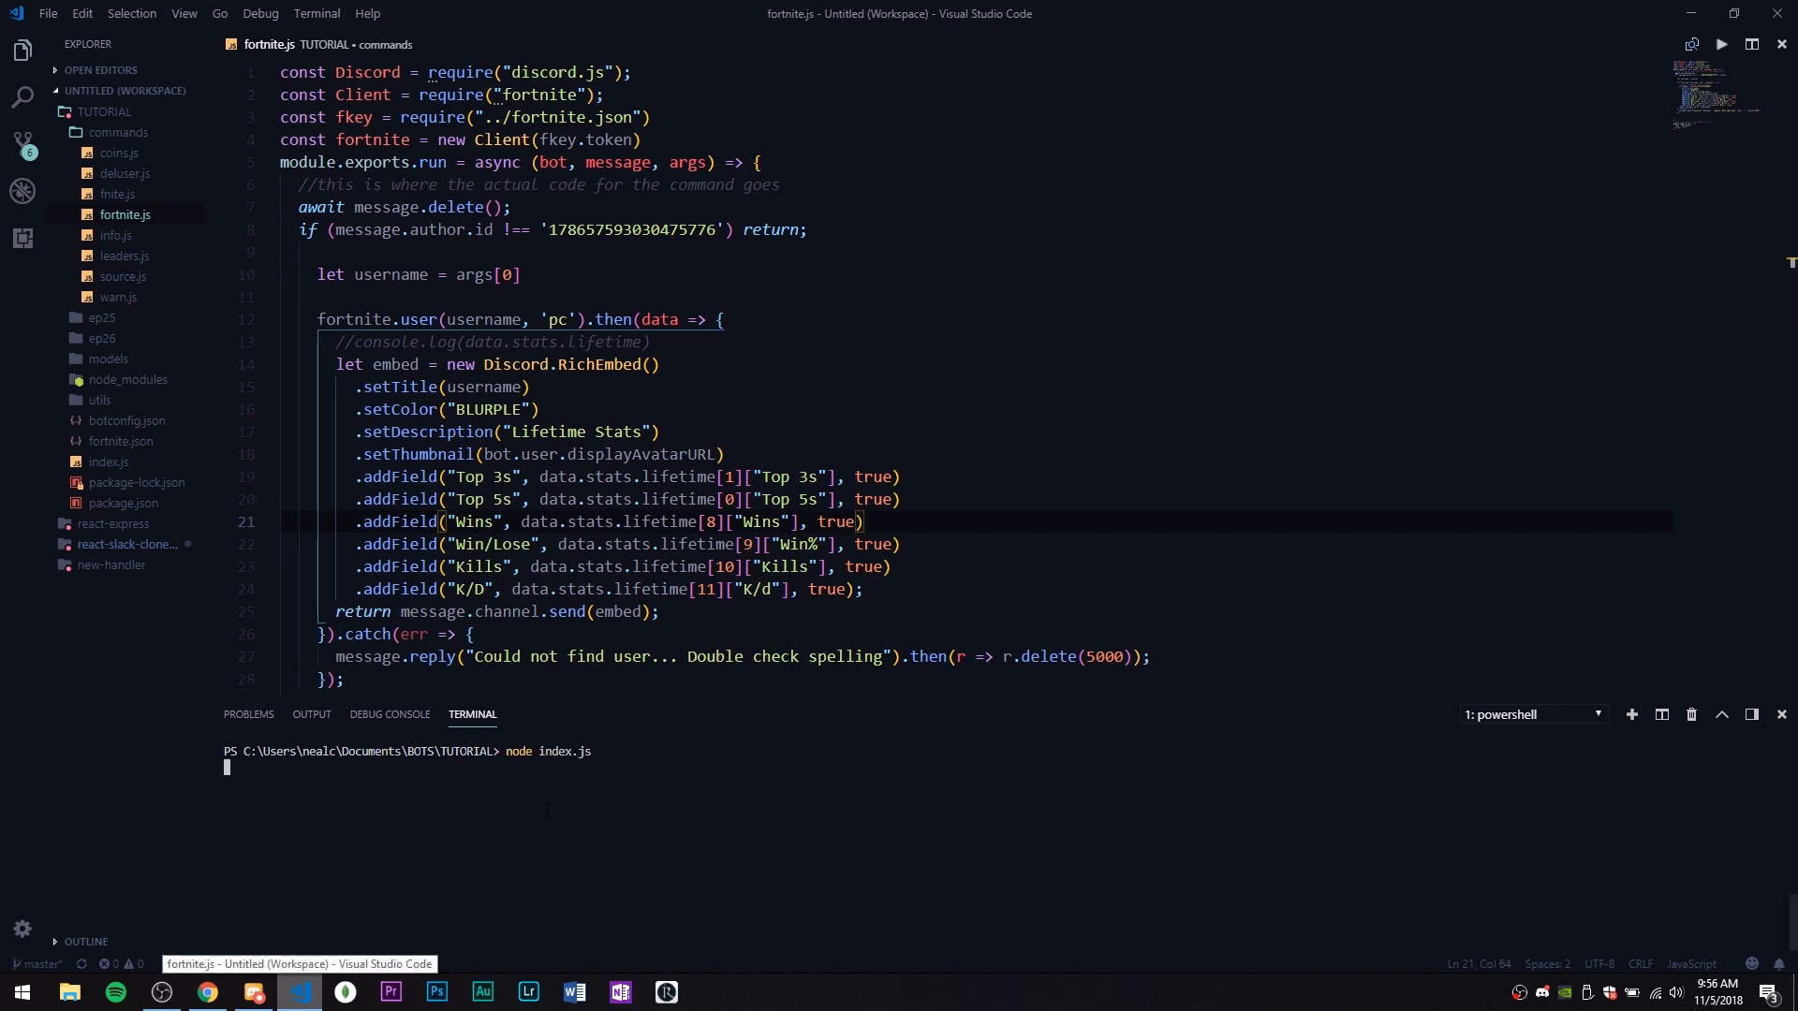
pyautogui.press('Return')
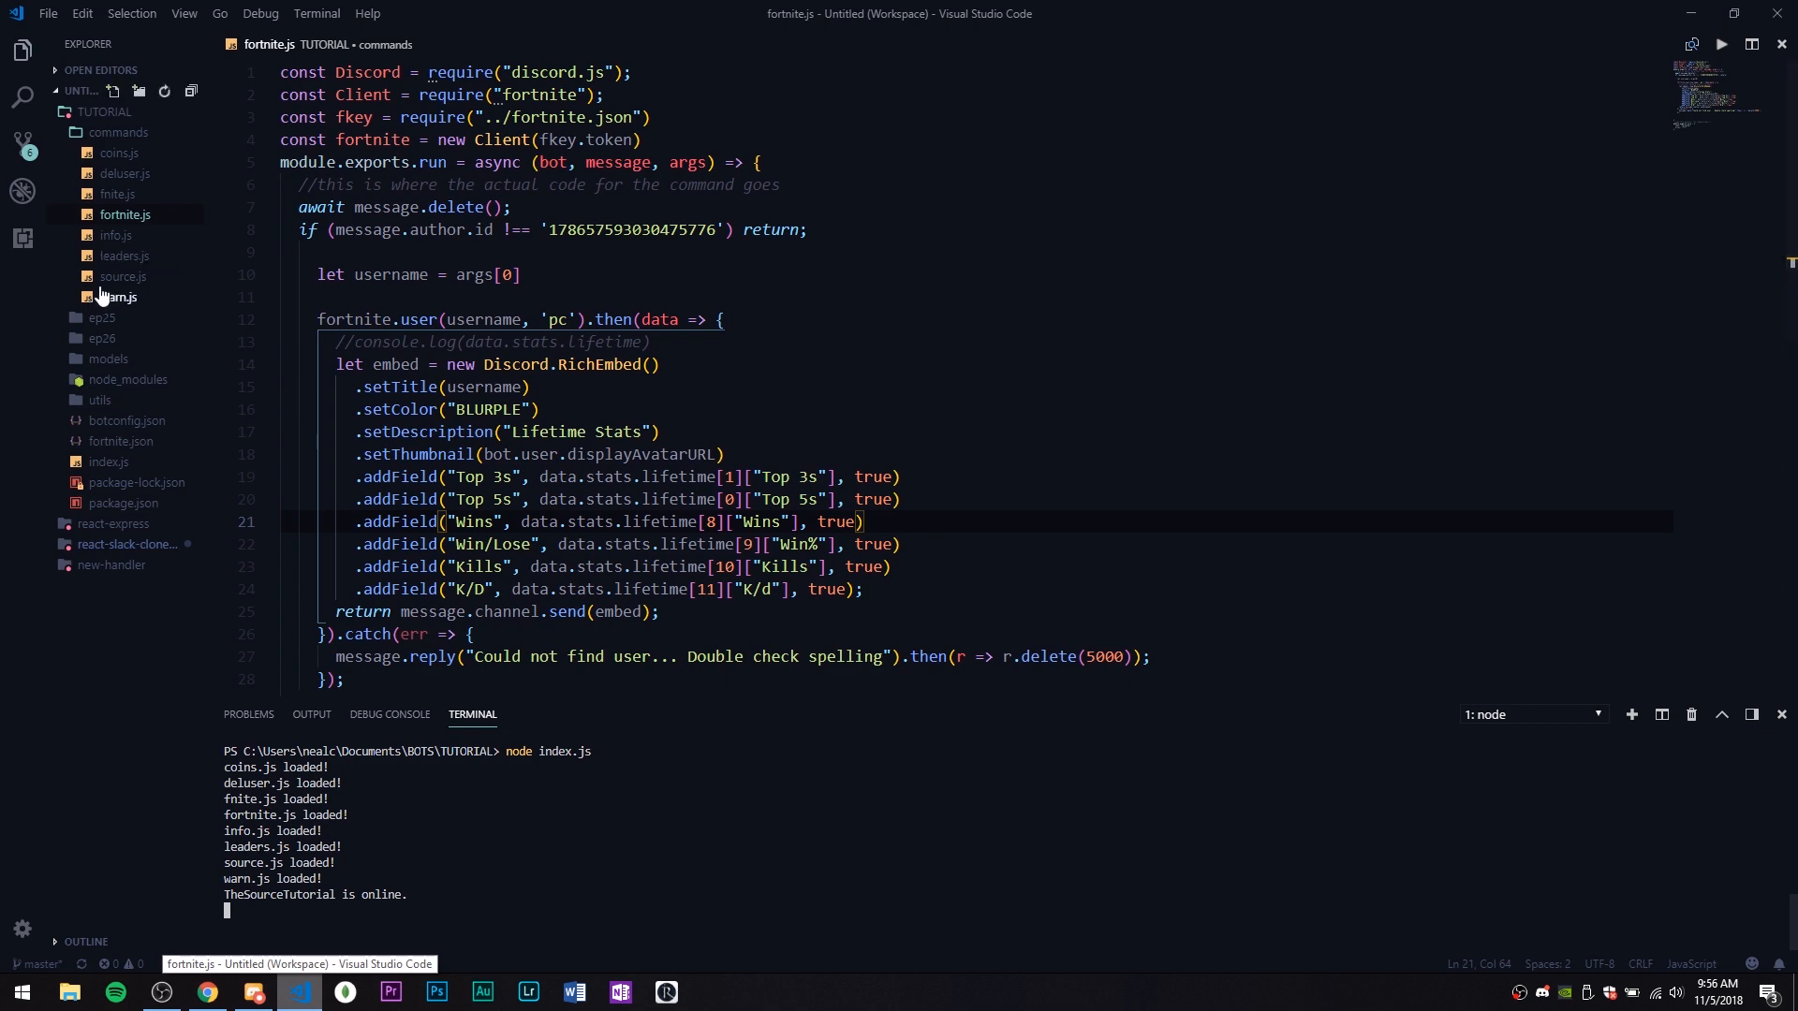
pyautogui.click(659, 363)
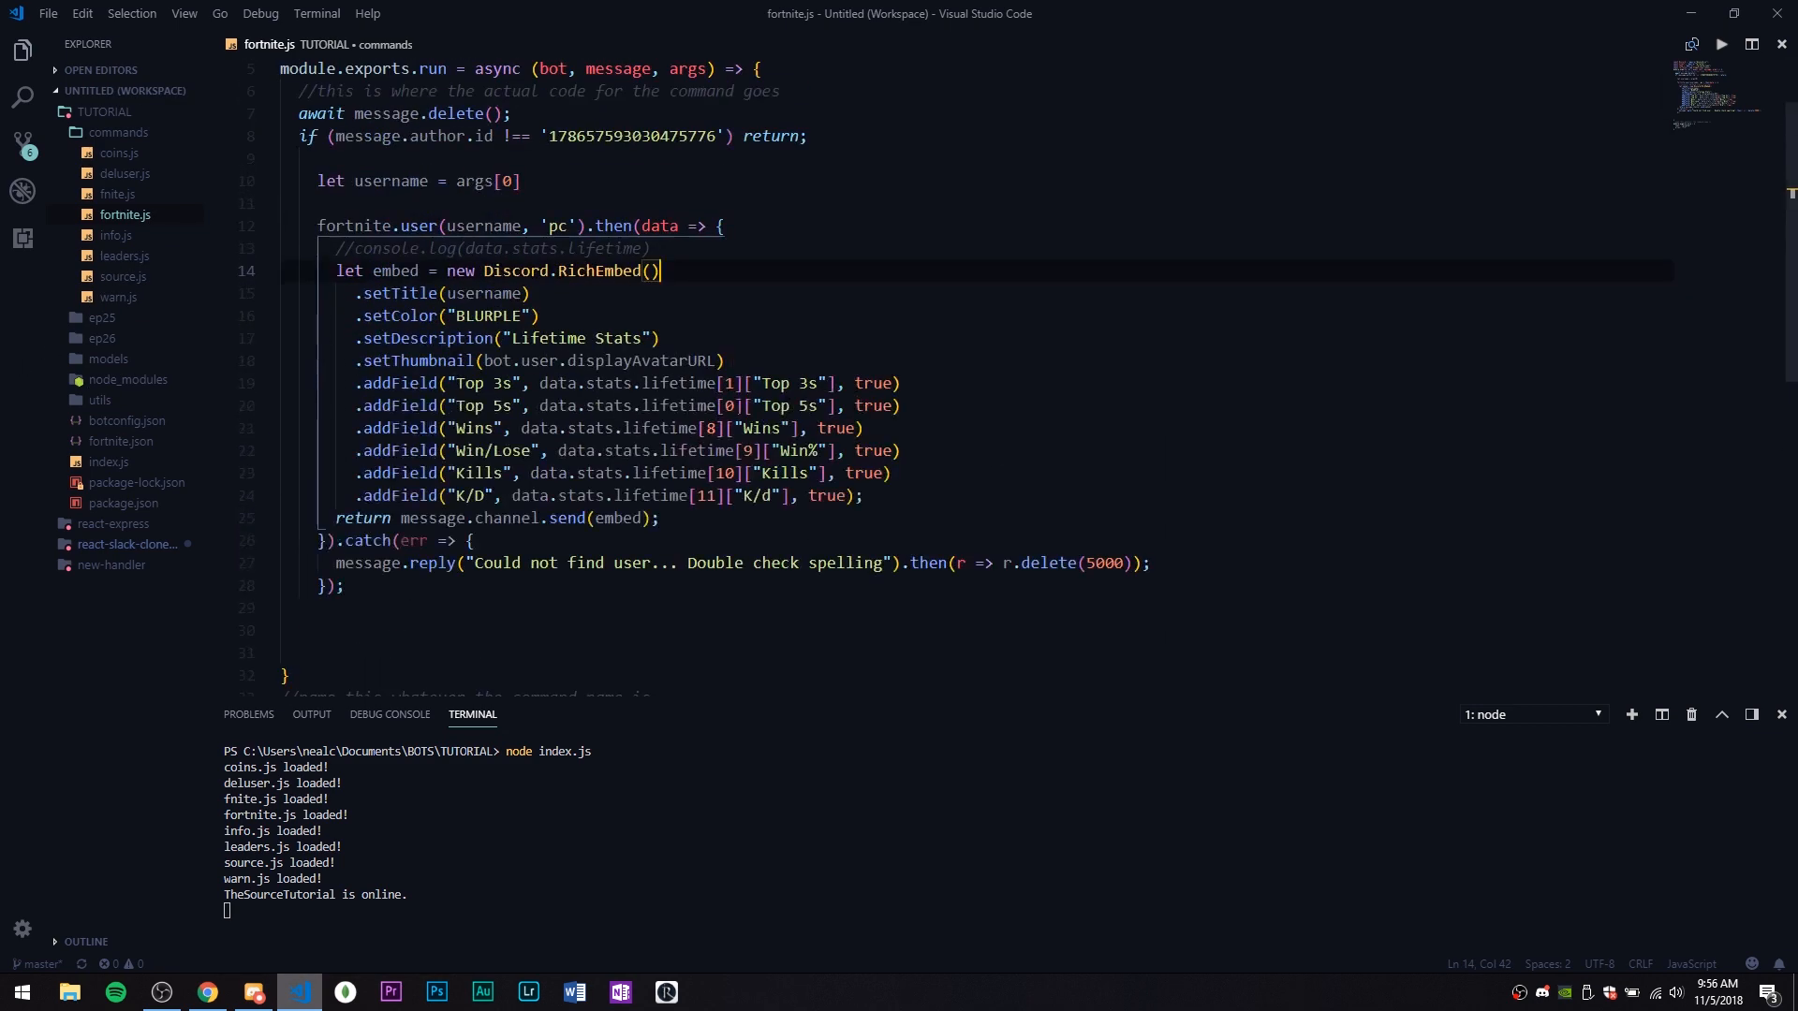
pyautogui.scroll(3)
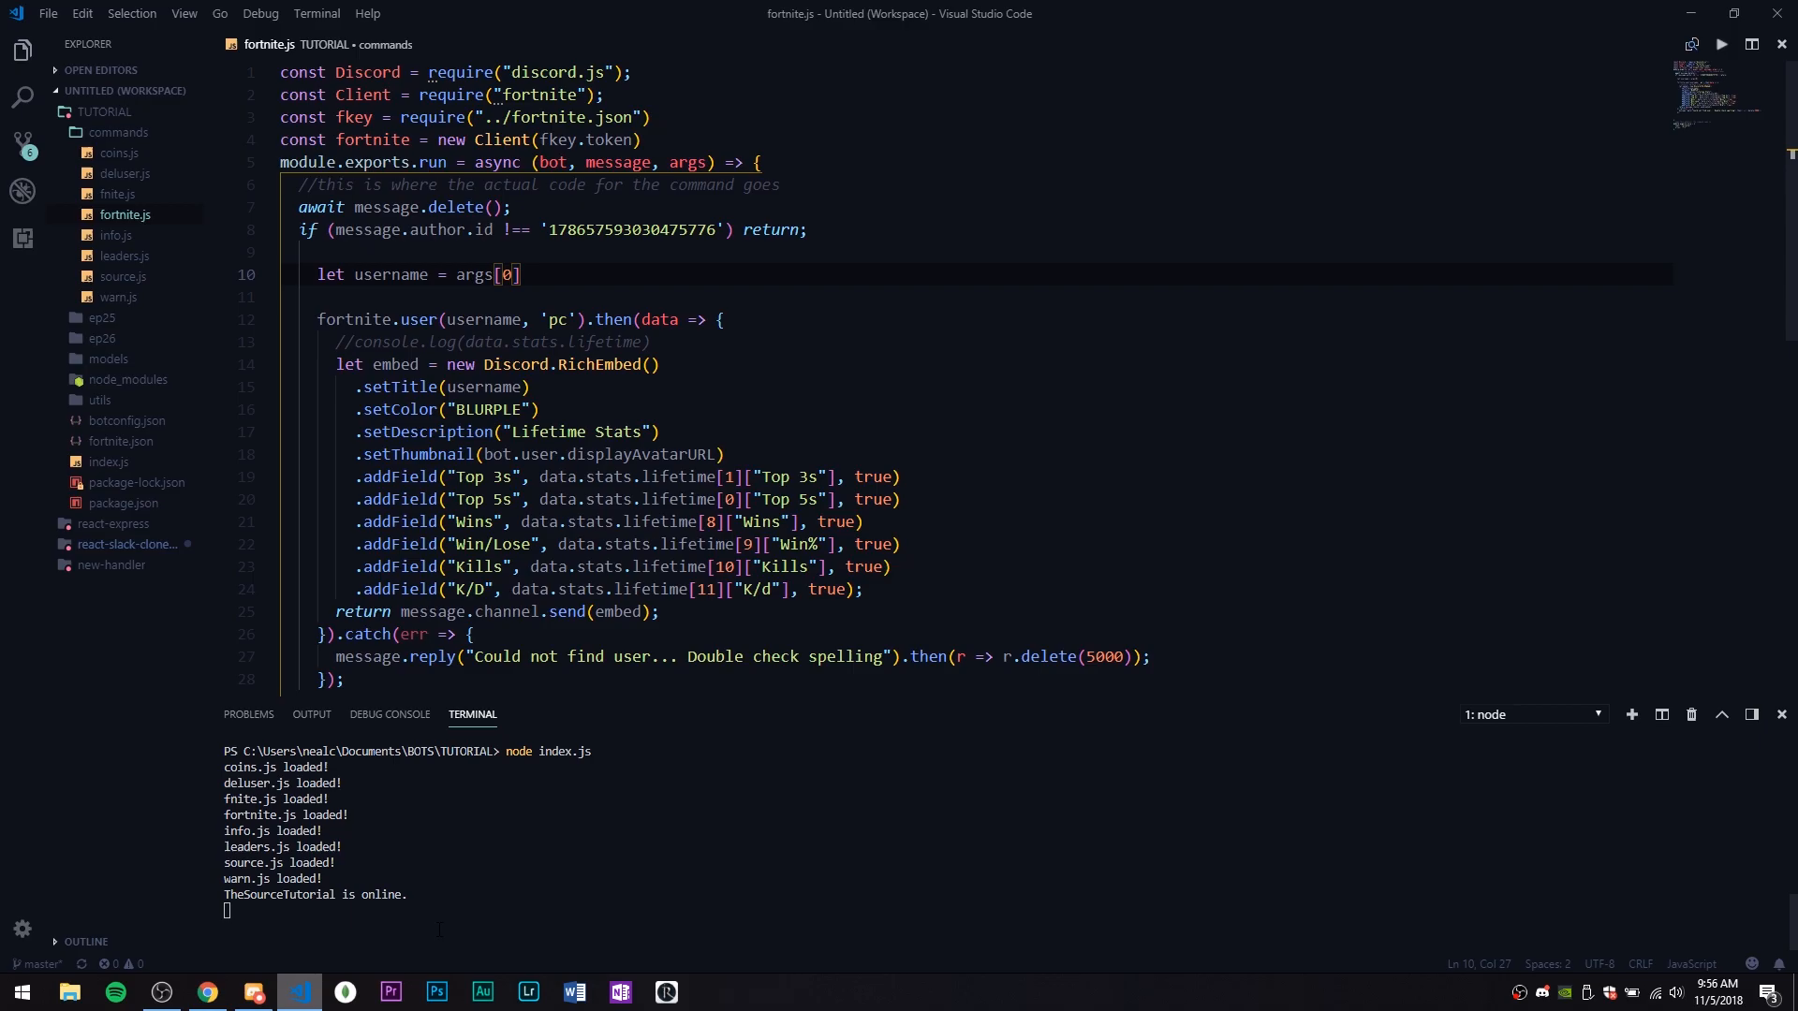
# Send ?fortnite in the Discord channel and answer the username prompt with Ninja
pyautogui.click(254, 991)
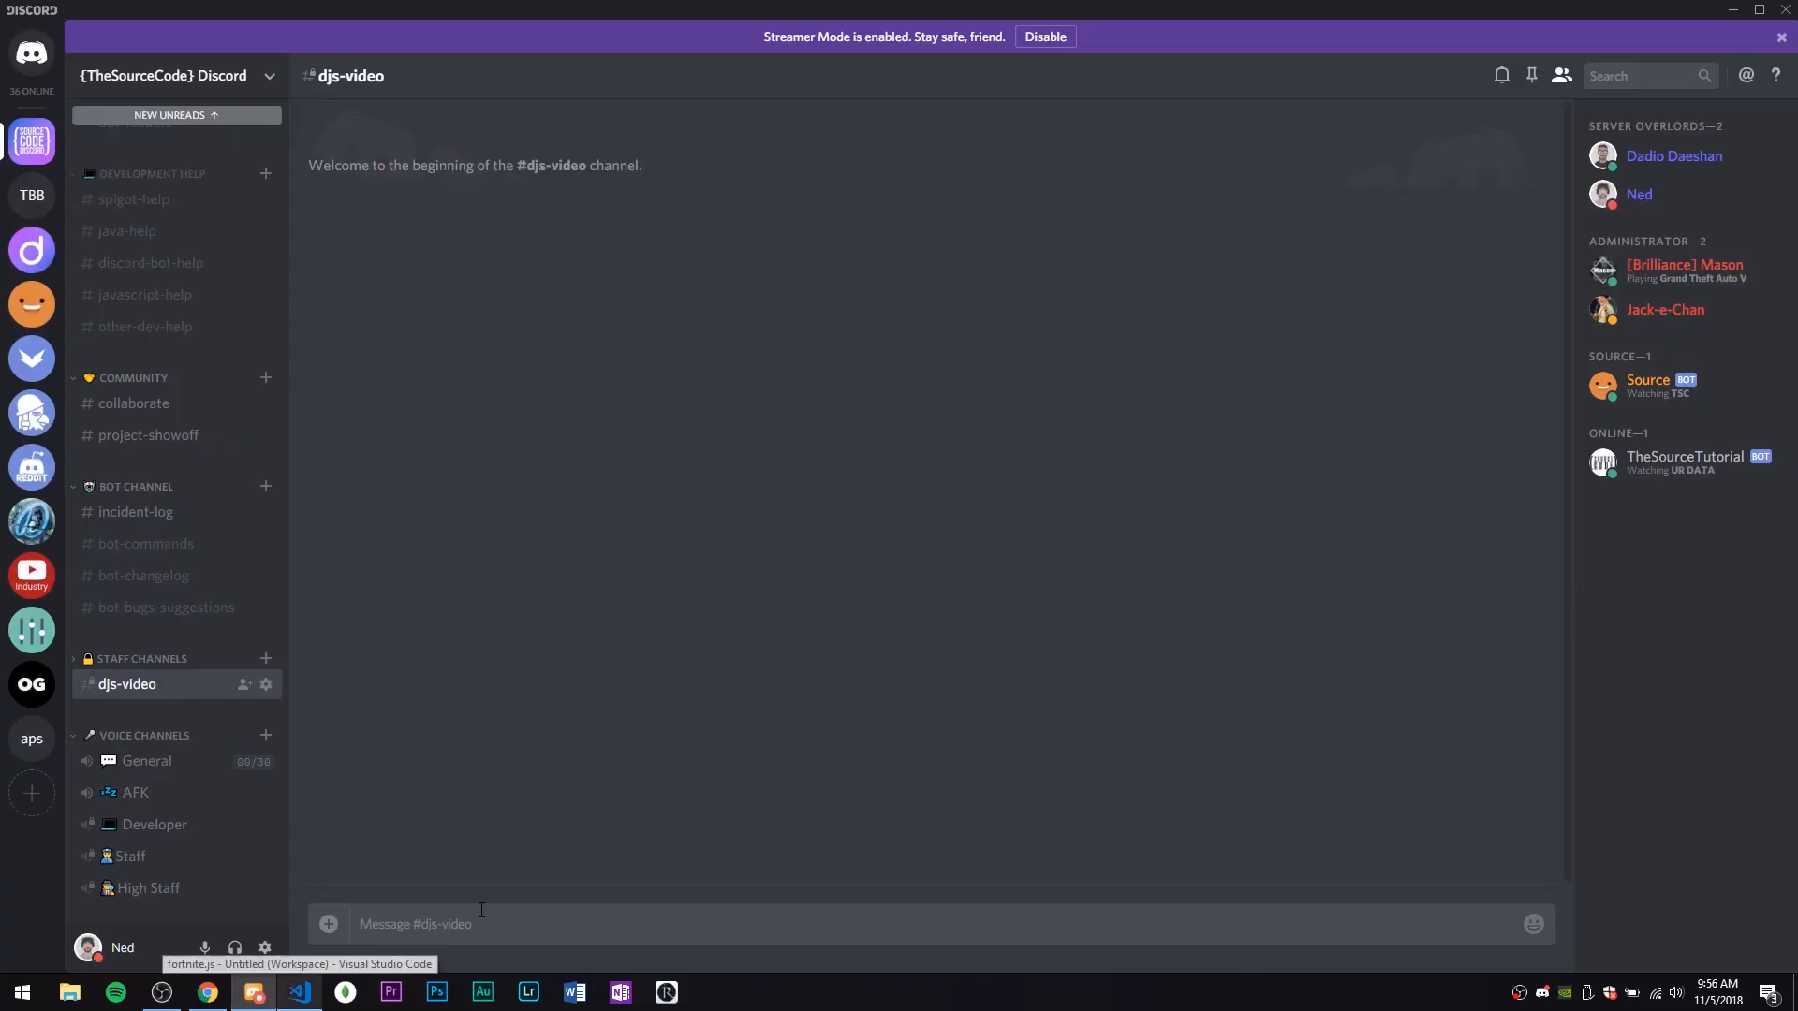
pyautogui.write('?fortnite')
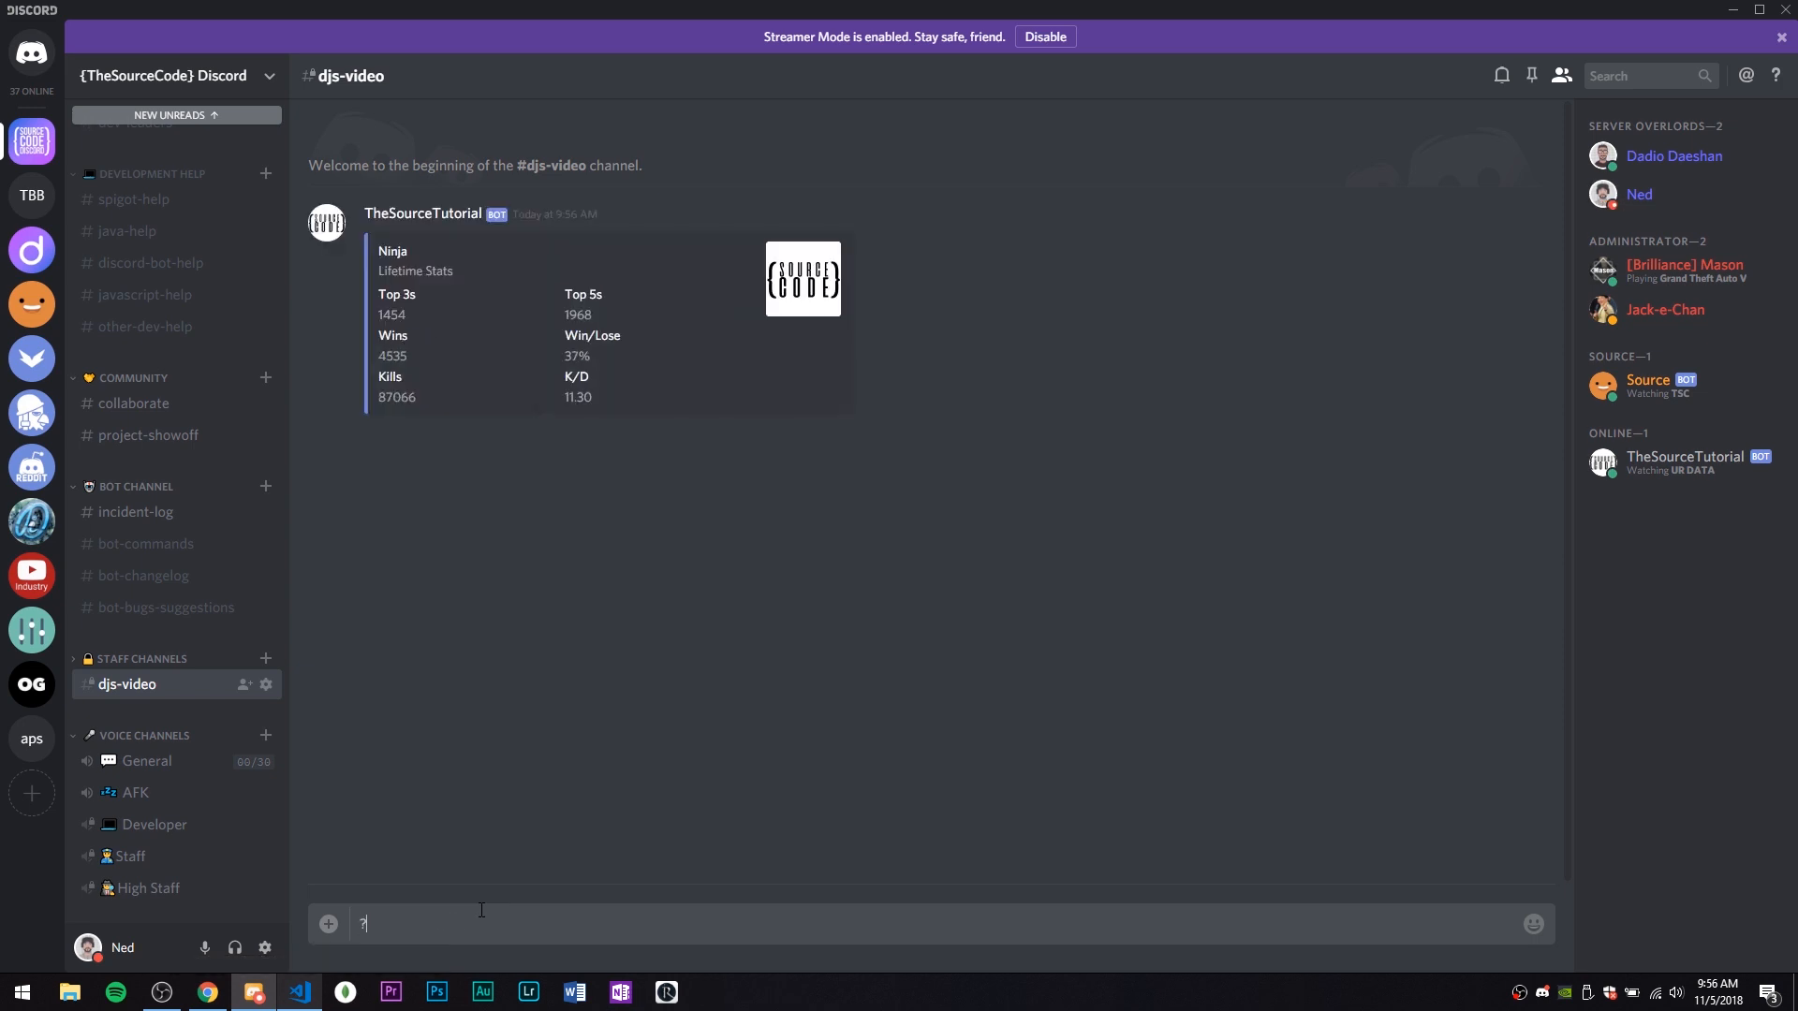
pyautogui.write('h')
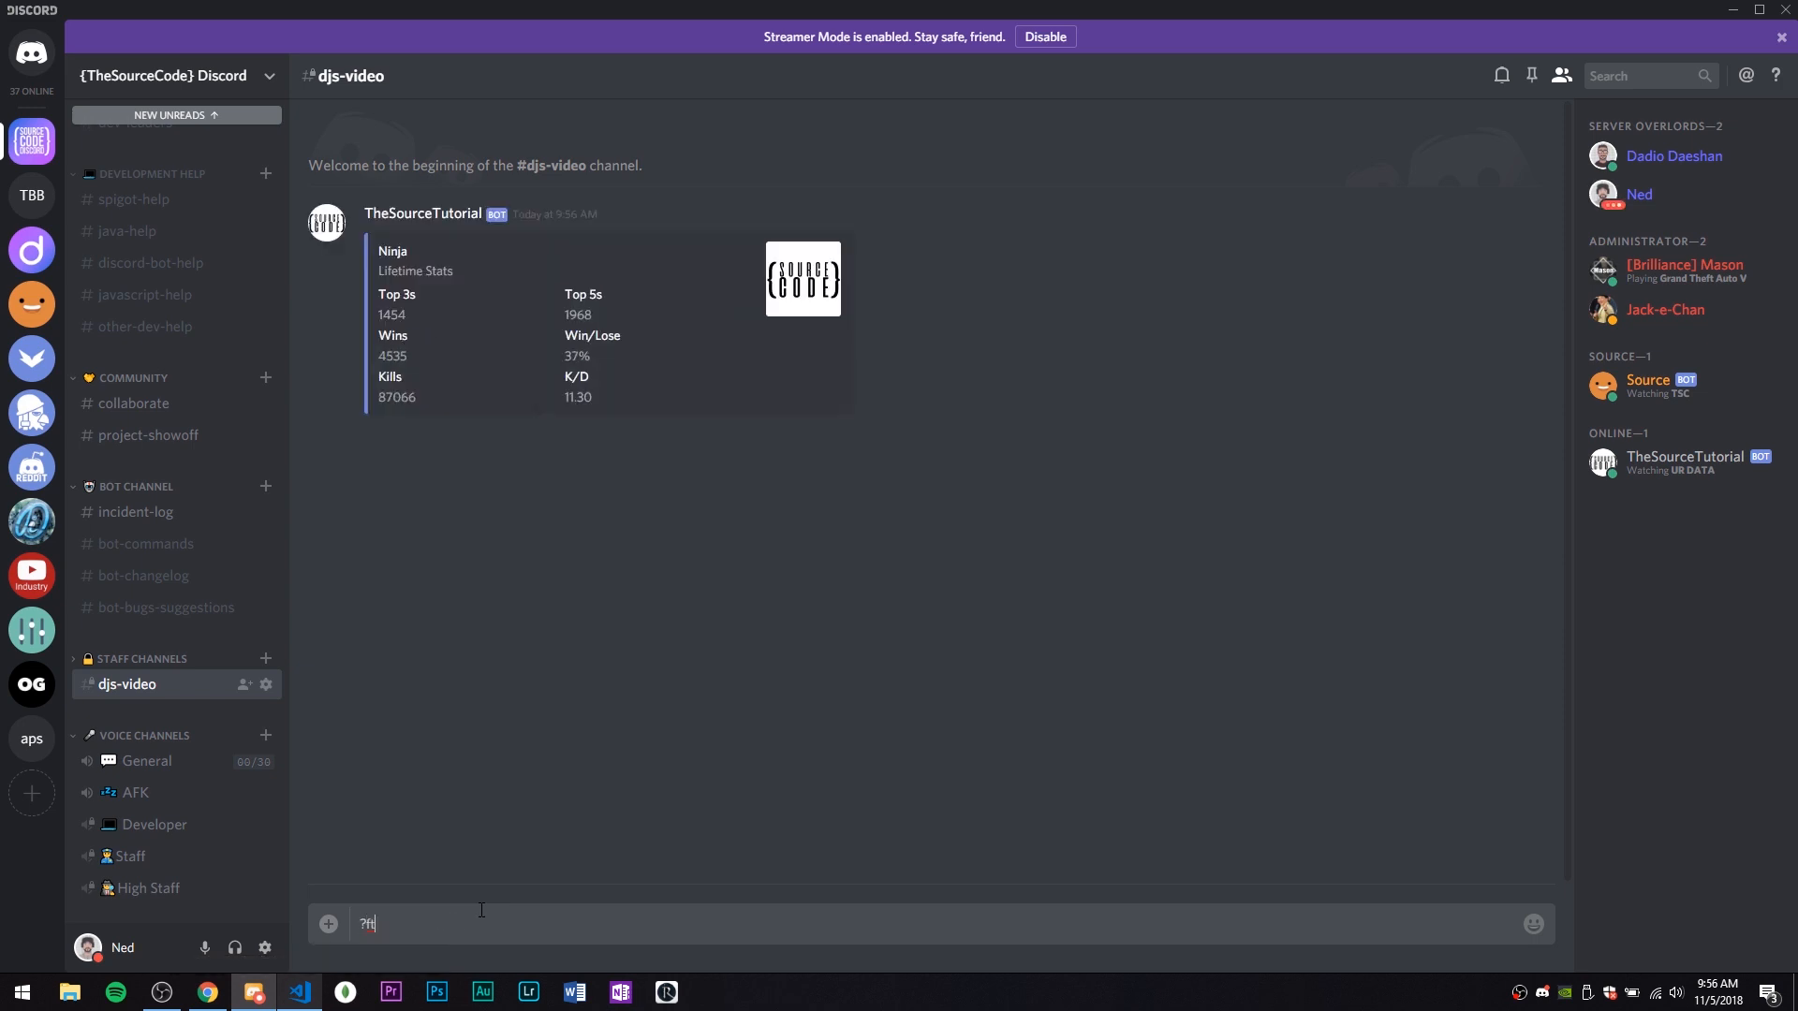
pyautogui.press('Return')
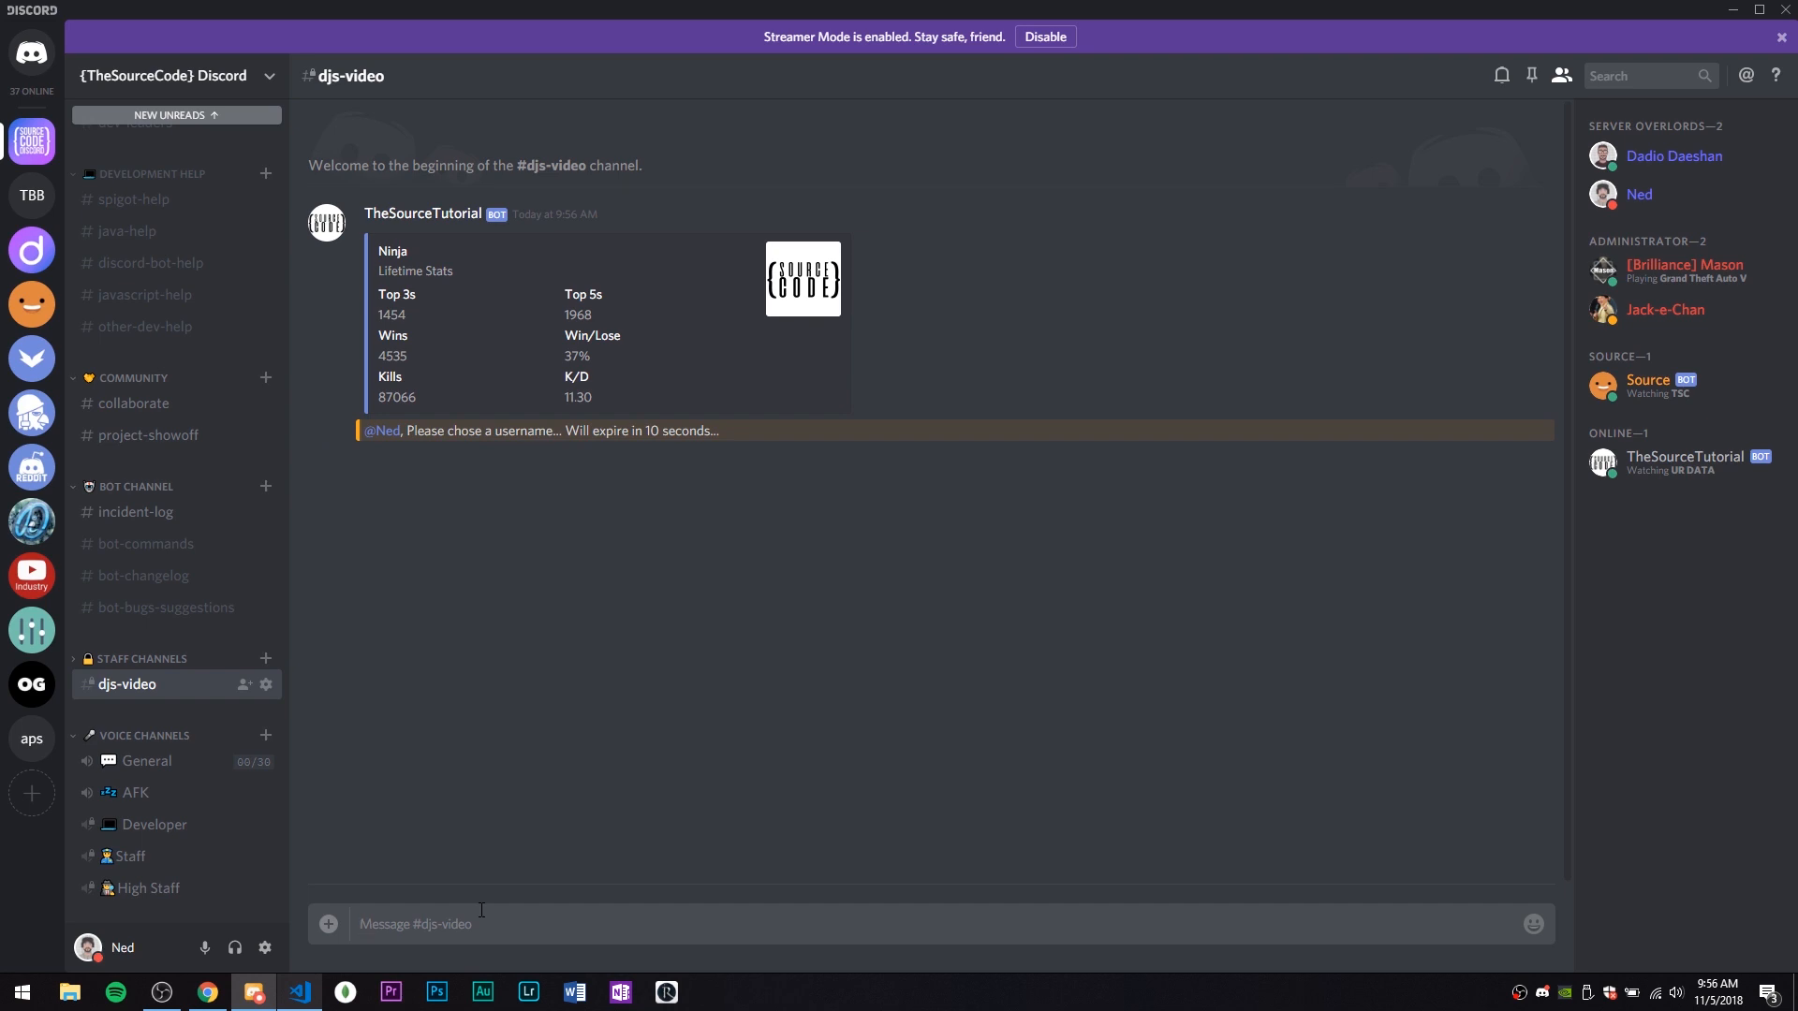
pyautogui.write('Ni')
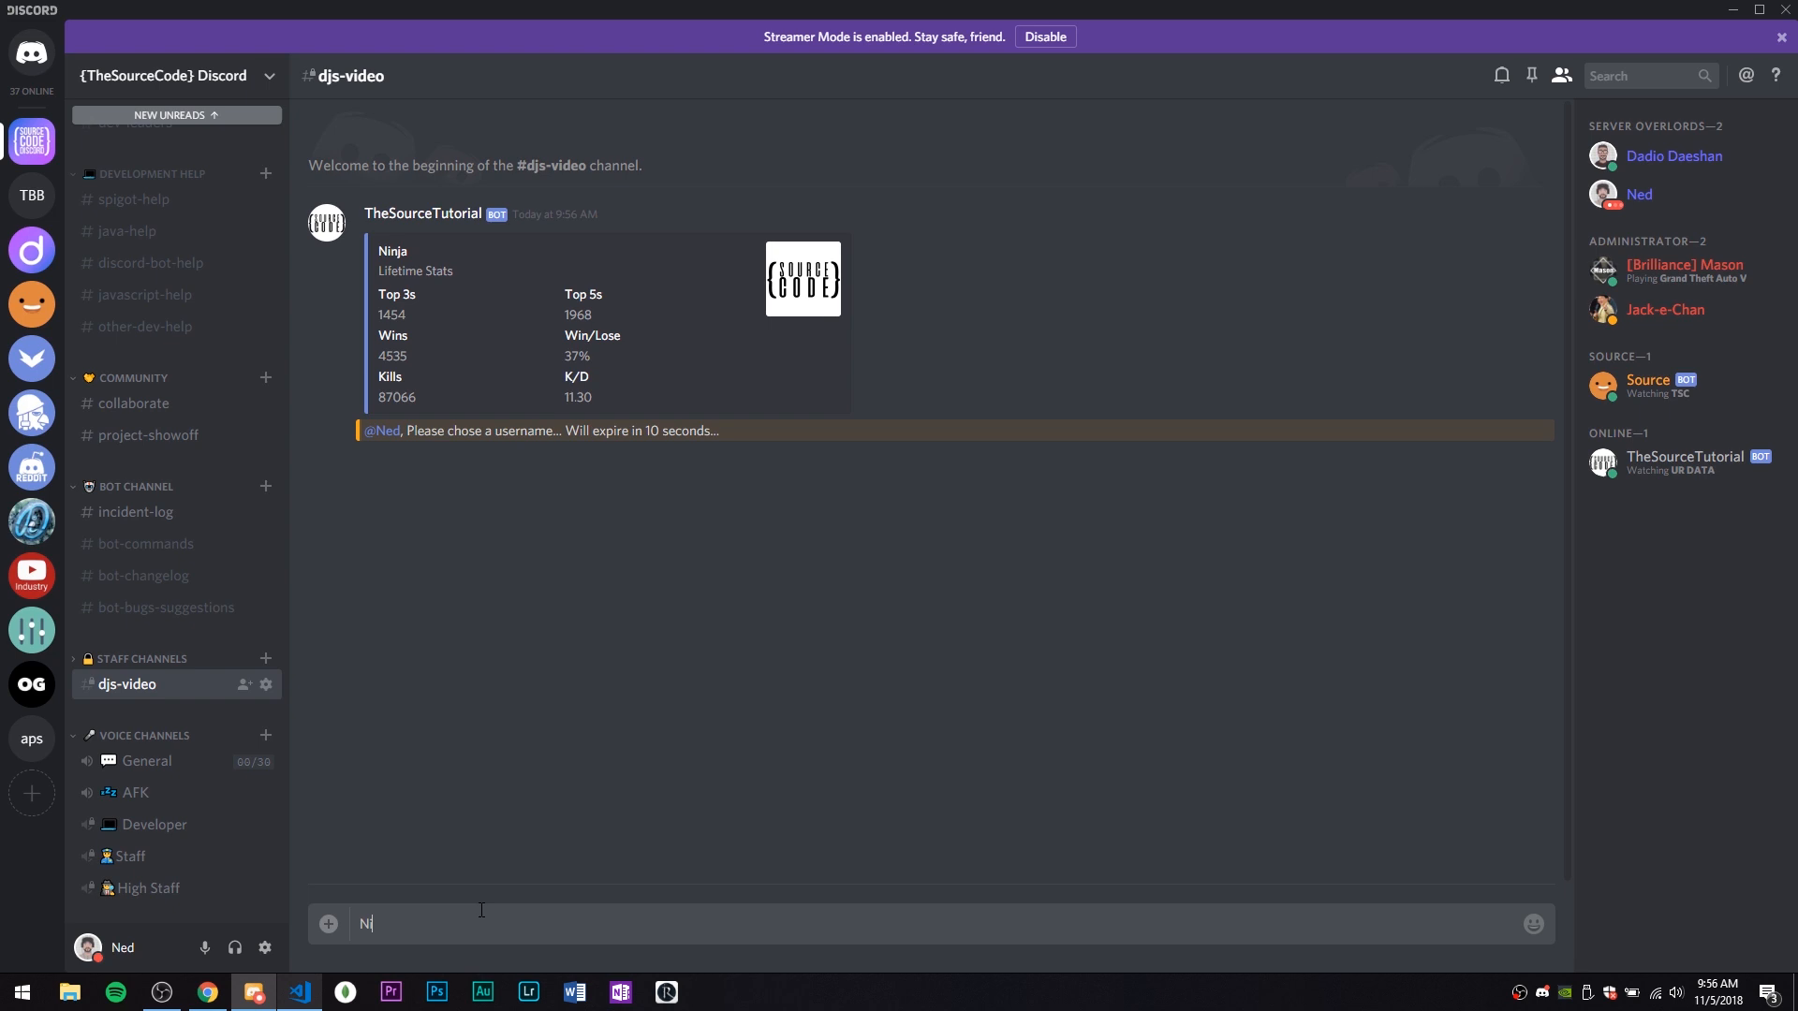
pyautogui.press('Return')
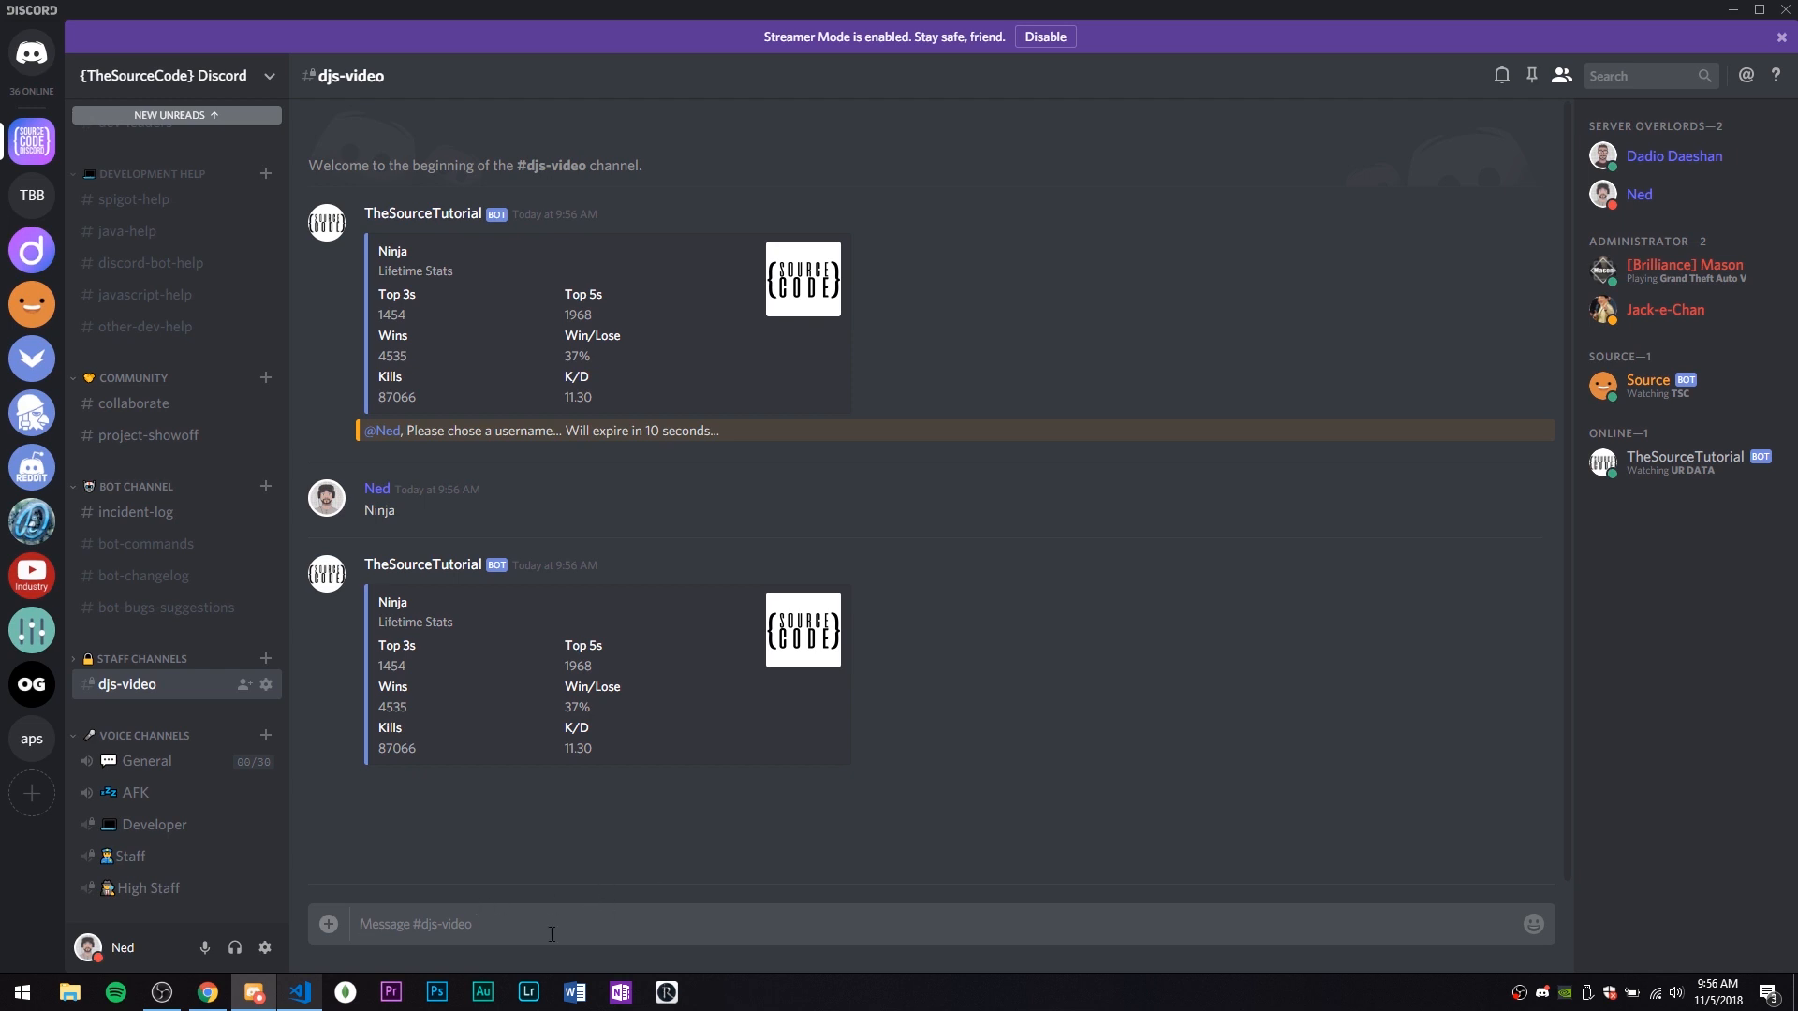
# Insert blank lines after the author check, above the username declaration in fortnite.js
pyautogui.click(299, 991)
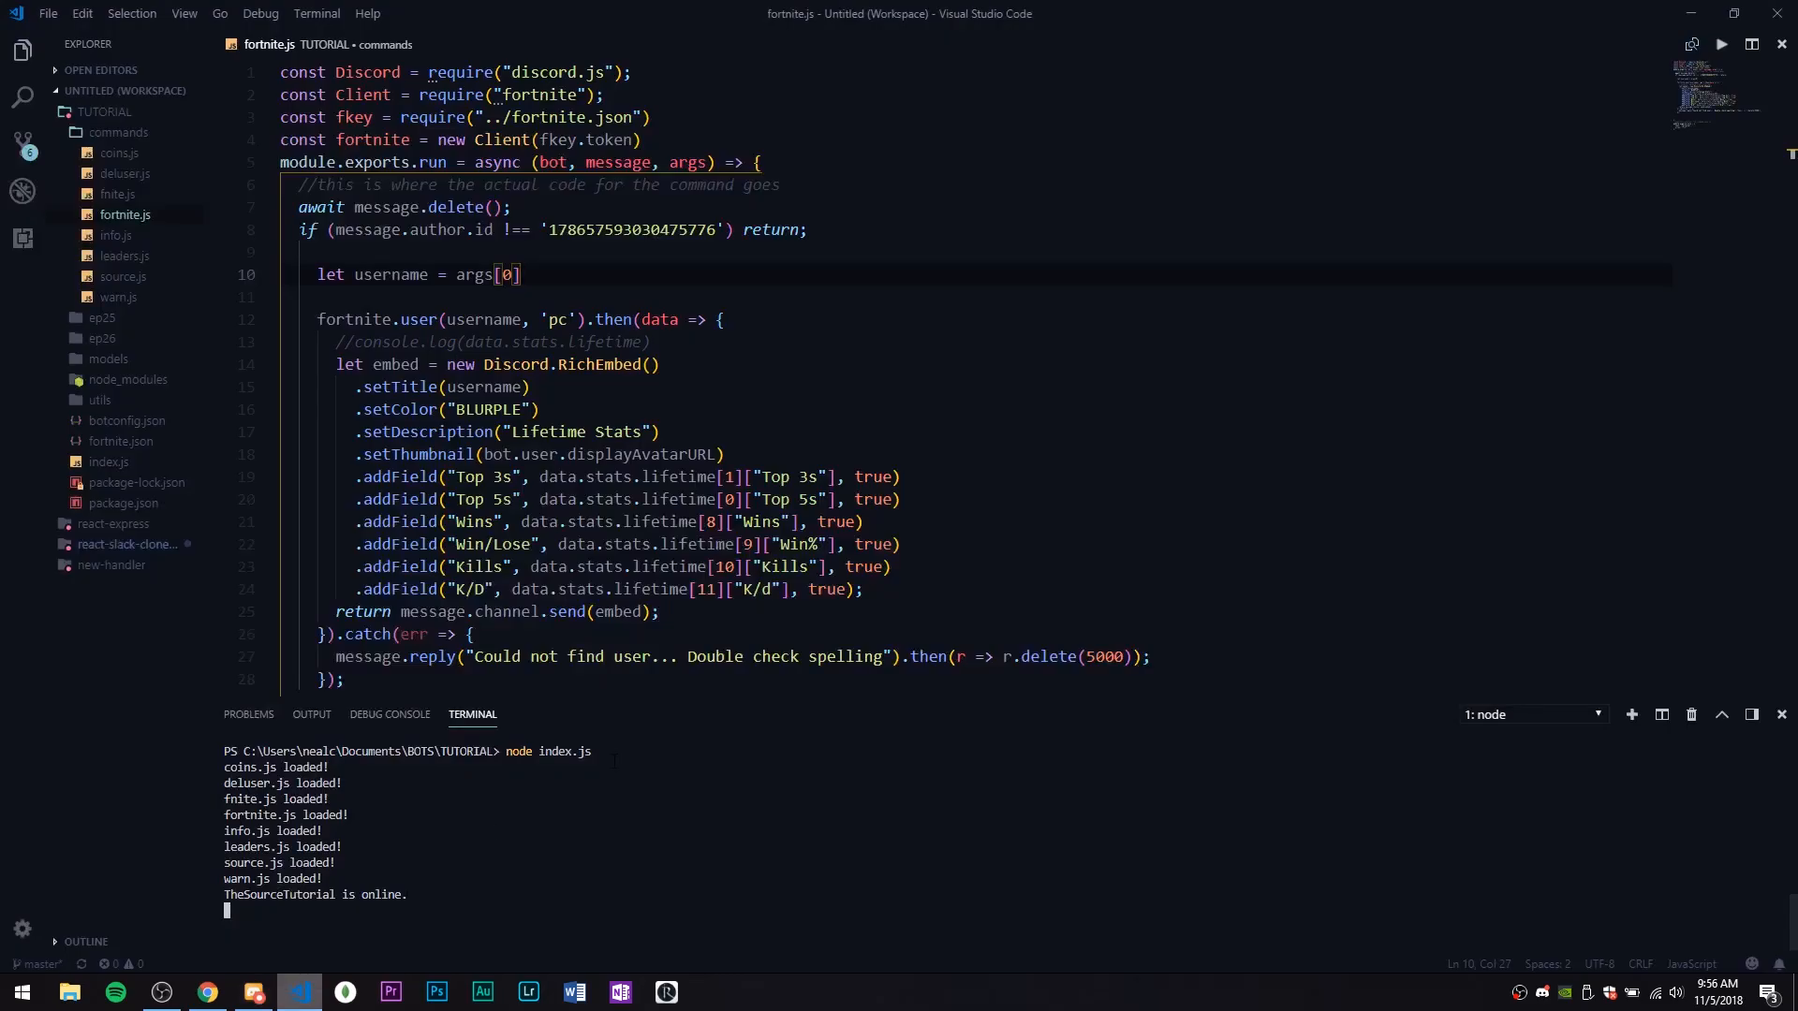
pyautogui.click(860, 589)
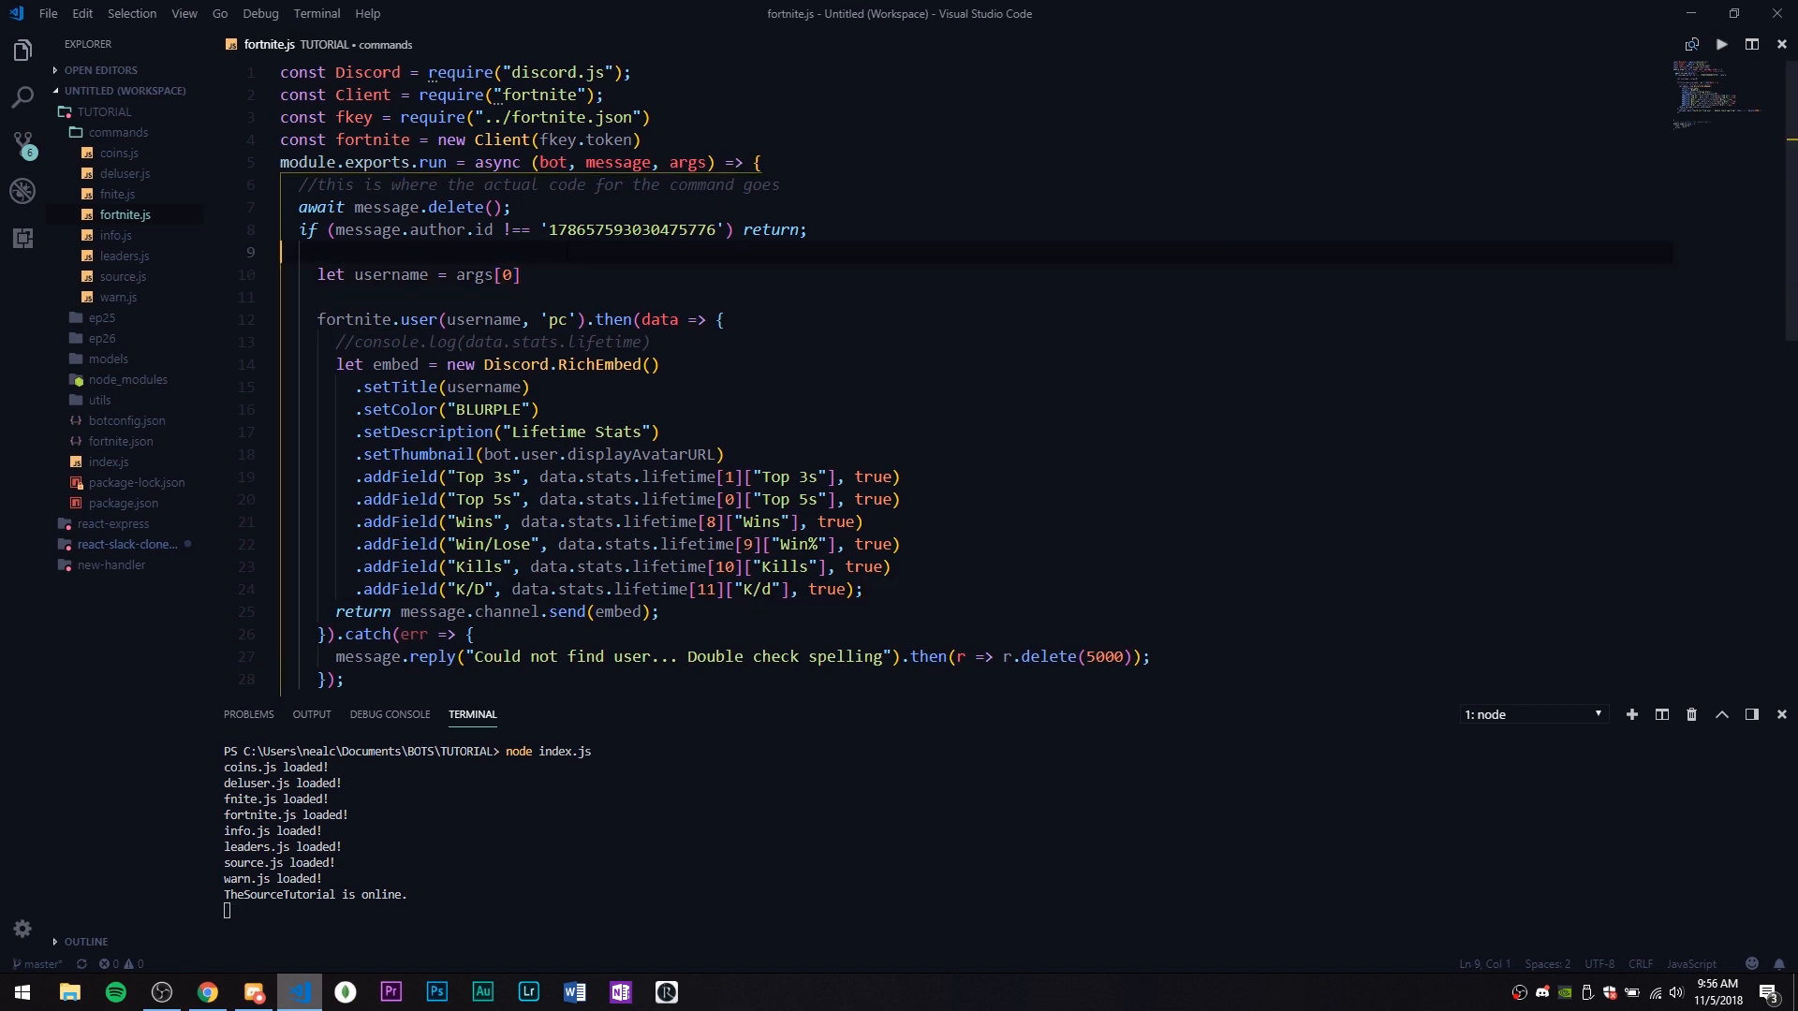
pyautogui.press('enter')
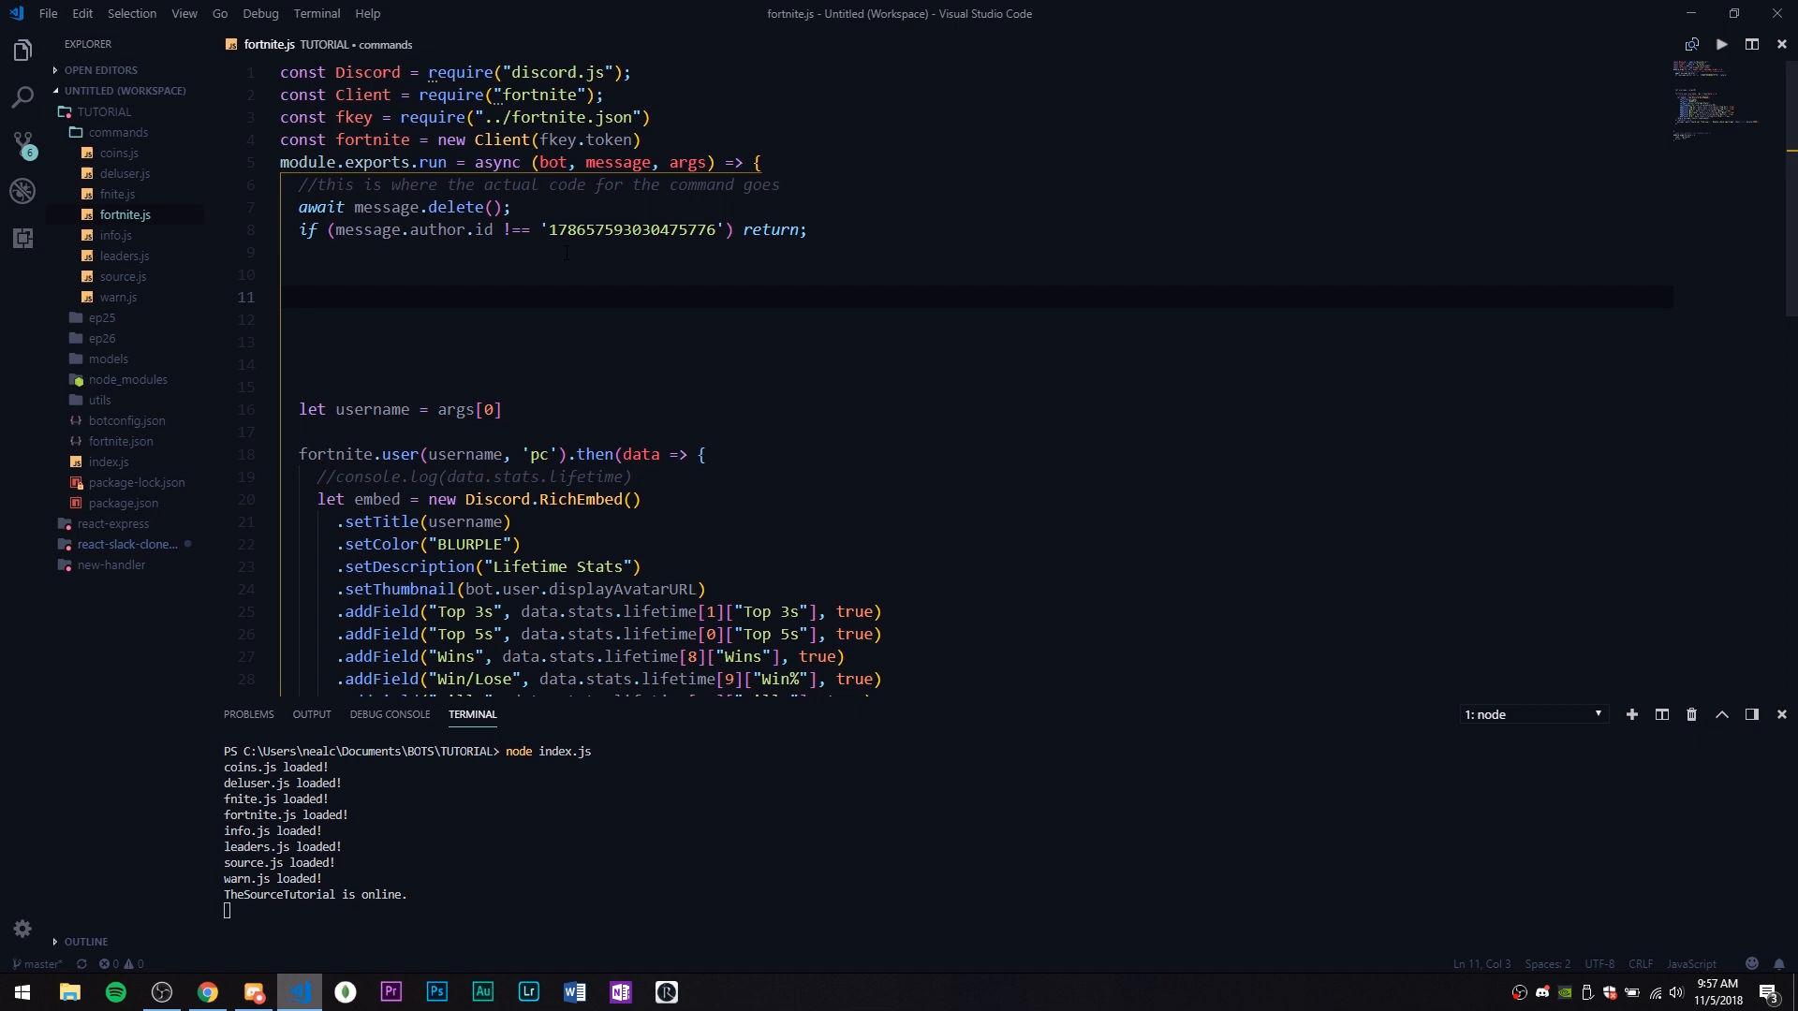
# Add const filter = m => m.author.id === message.author.id to fortnite.js
pyautogui.write('const filter =')
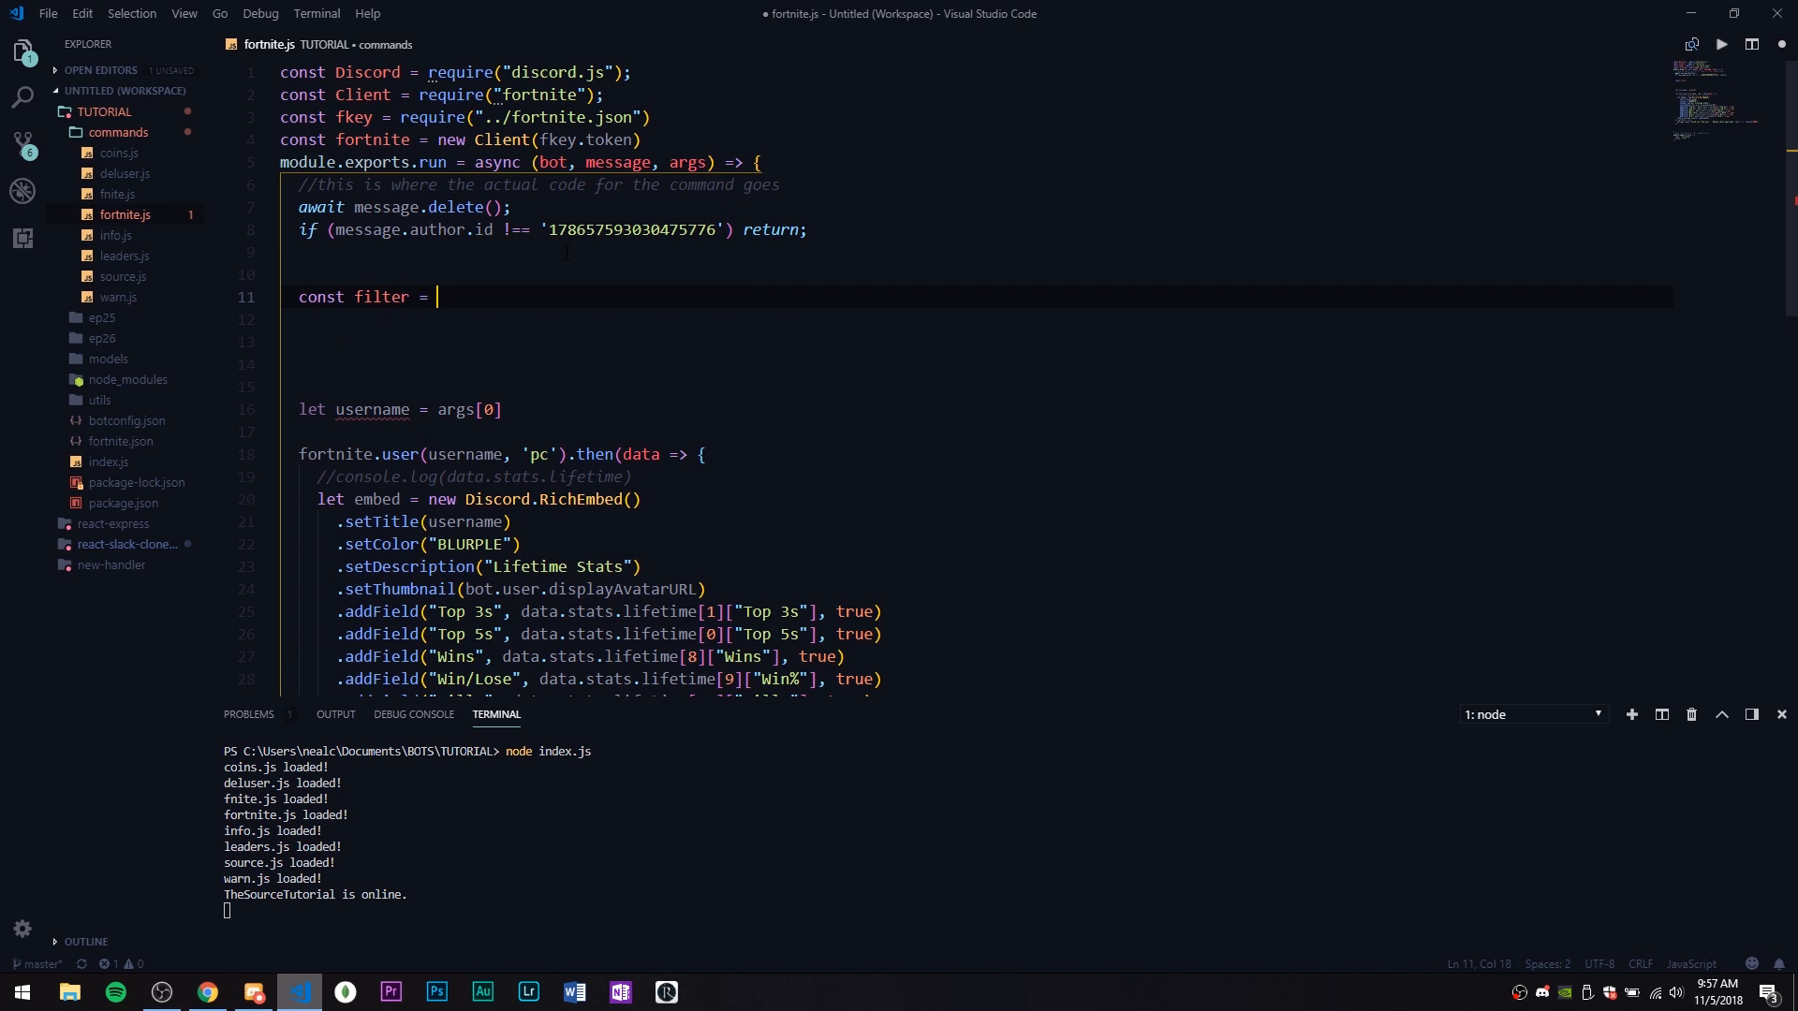
pyautogui.write('m =>')
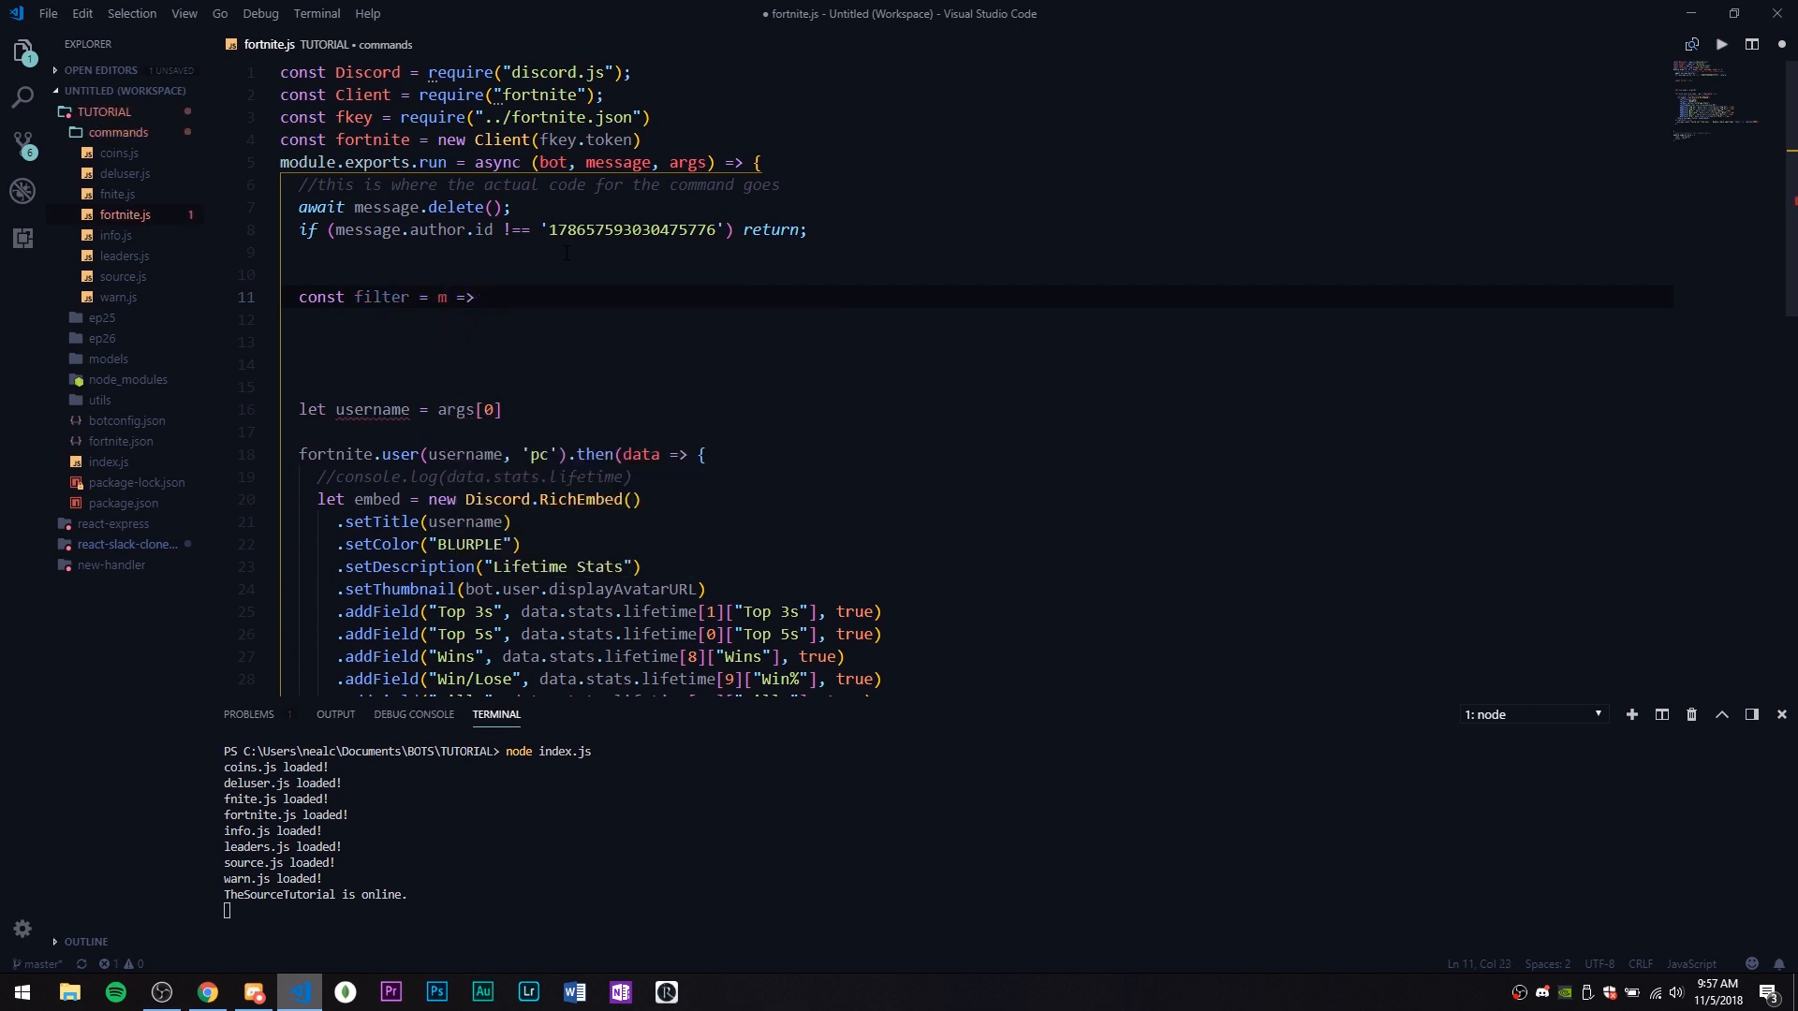
pyautogui.write('m.author.id')
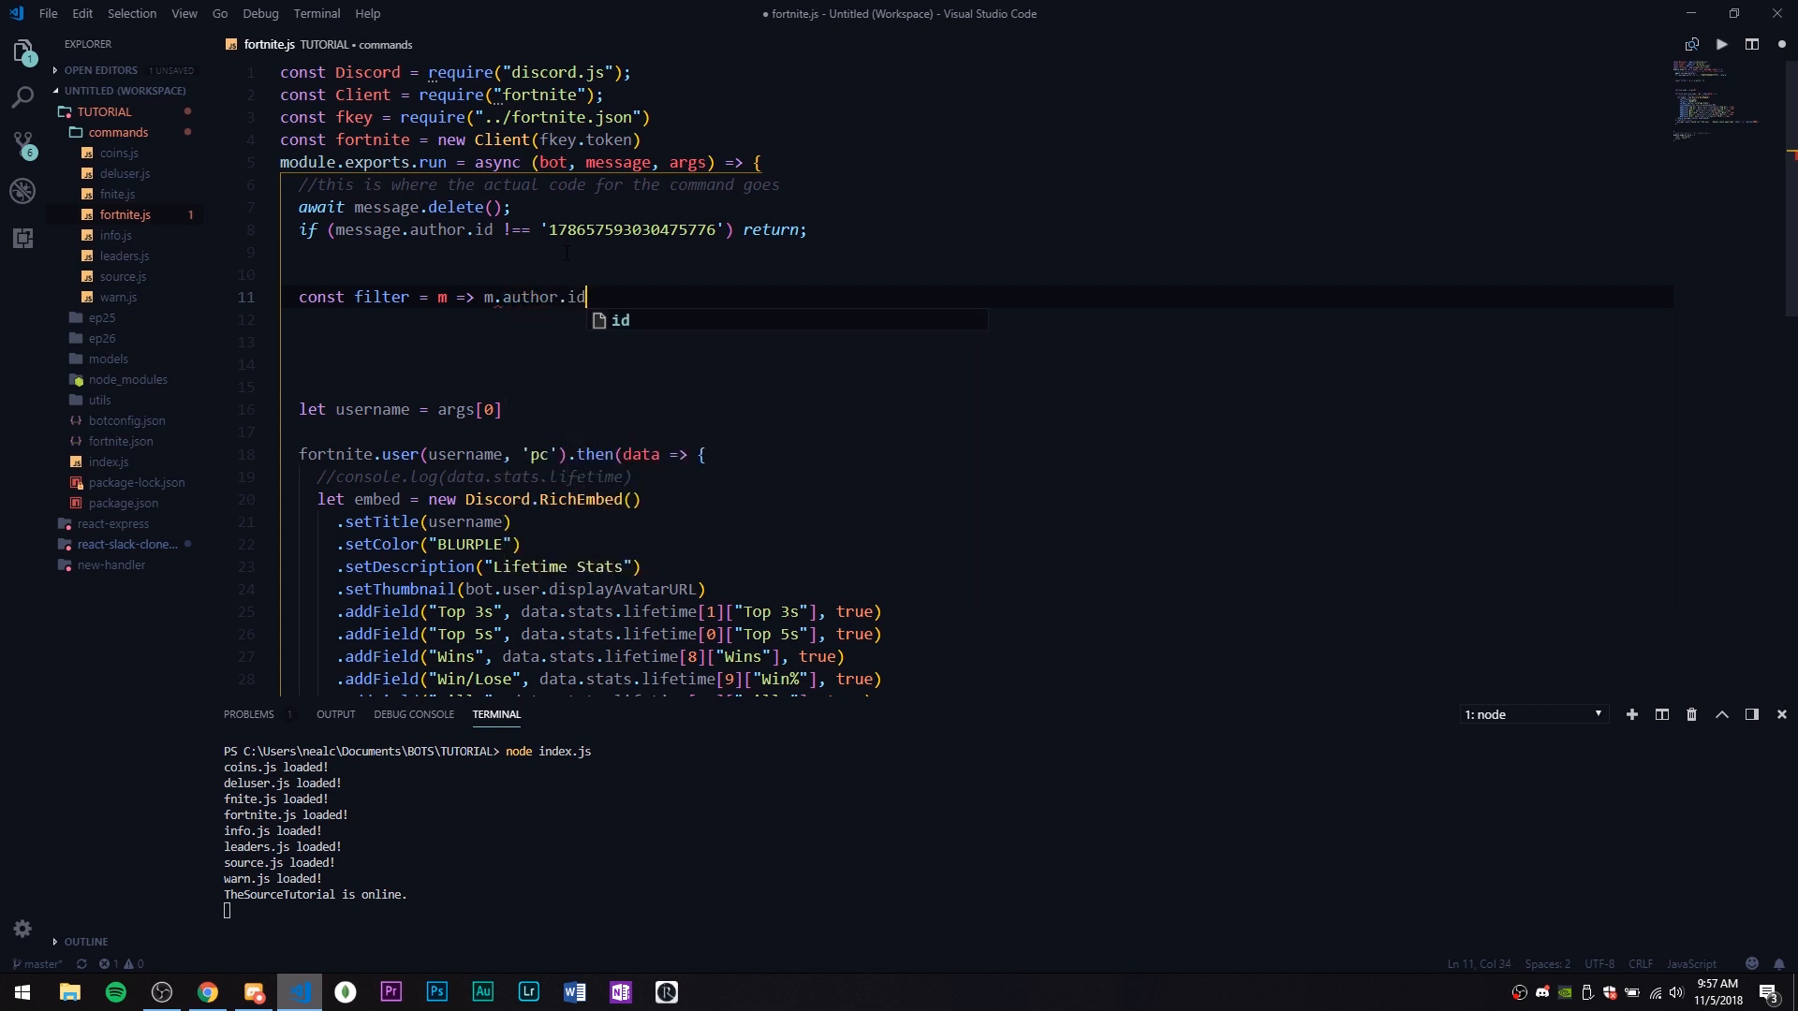
pyautogui.write('=== message.author.id;')
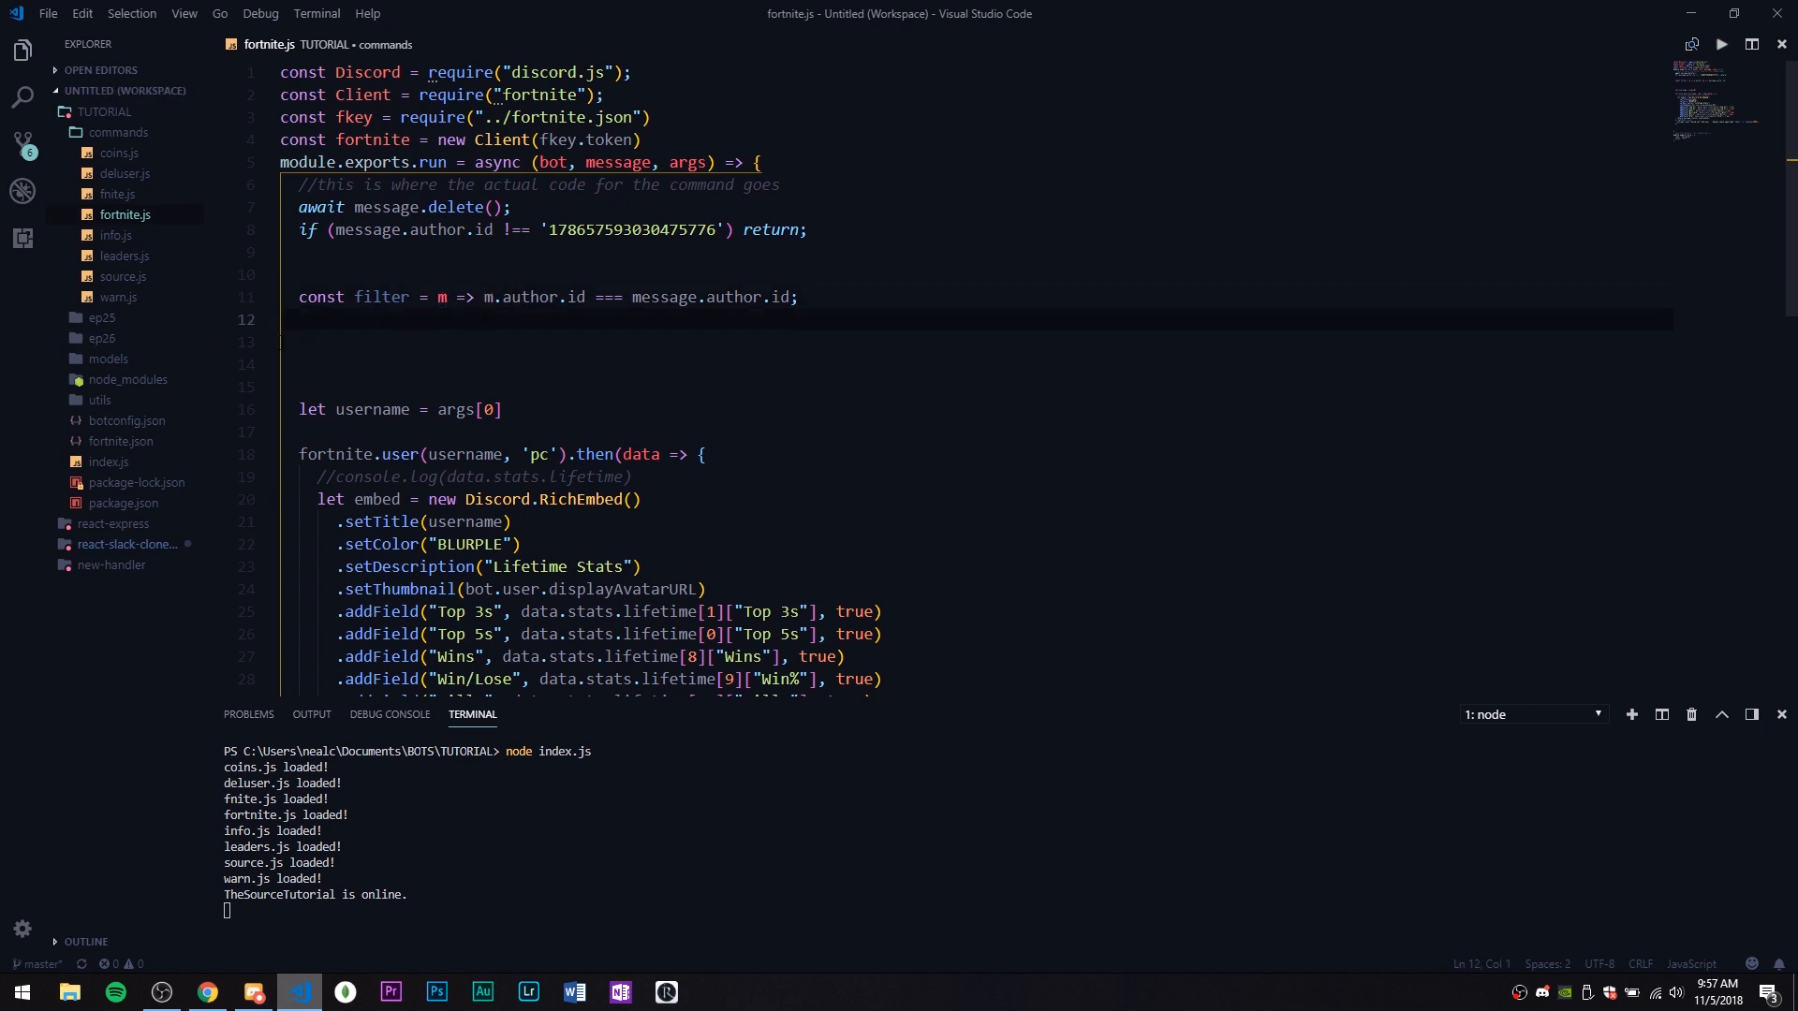
pyautogui.doubleClick(731, 296)
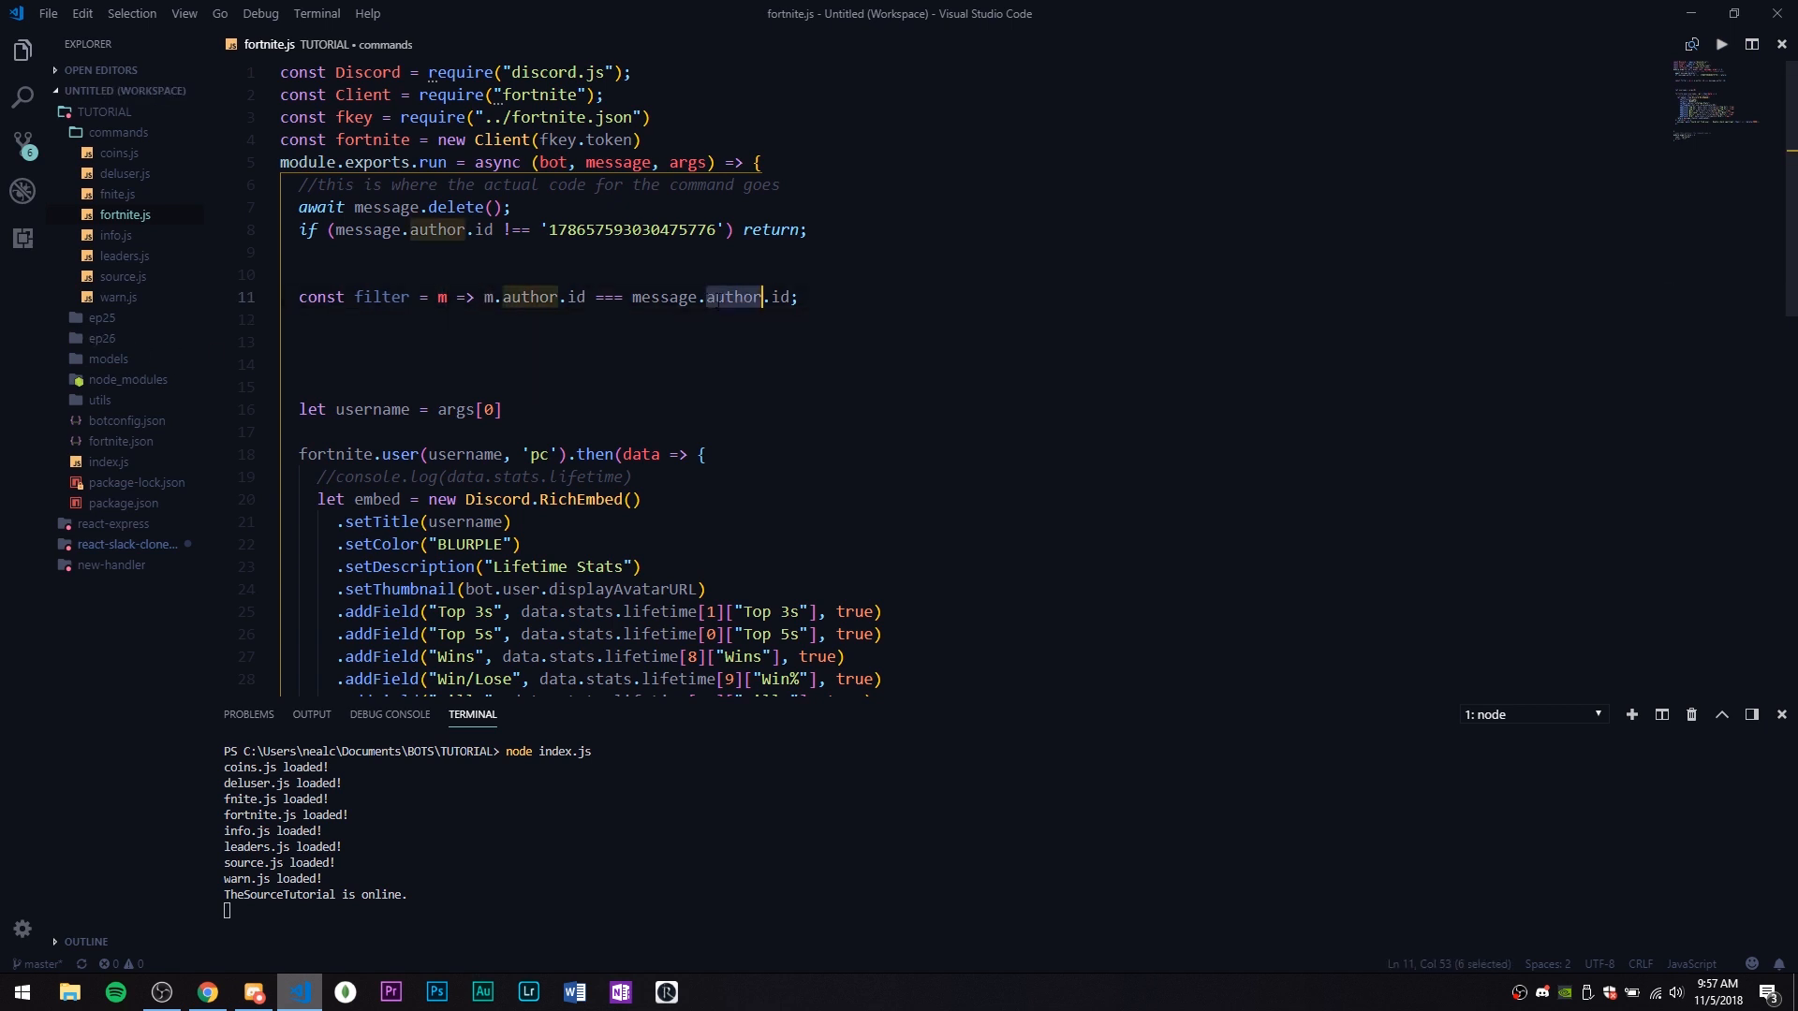
# Start a message.reply call below the filter, then check the prompt wording in Discord
pyautogui.click(344, 318)
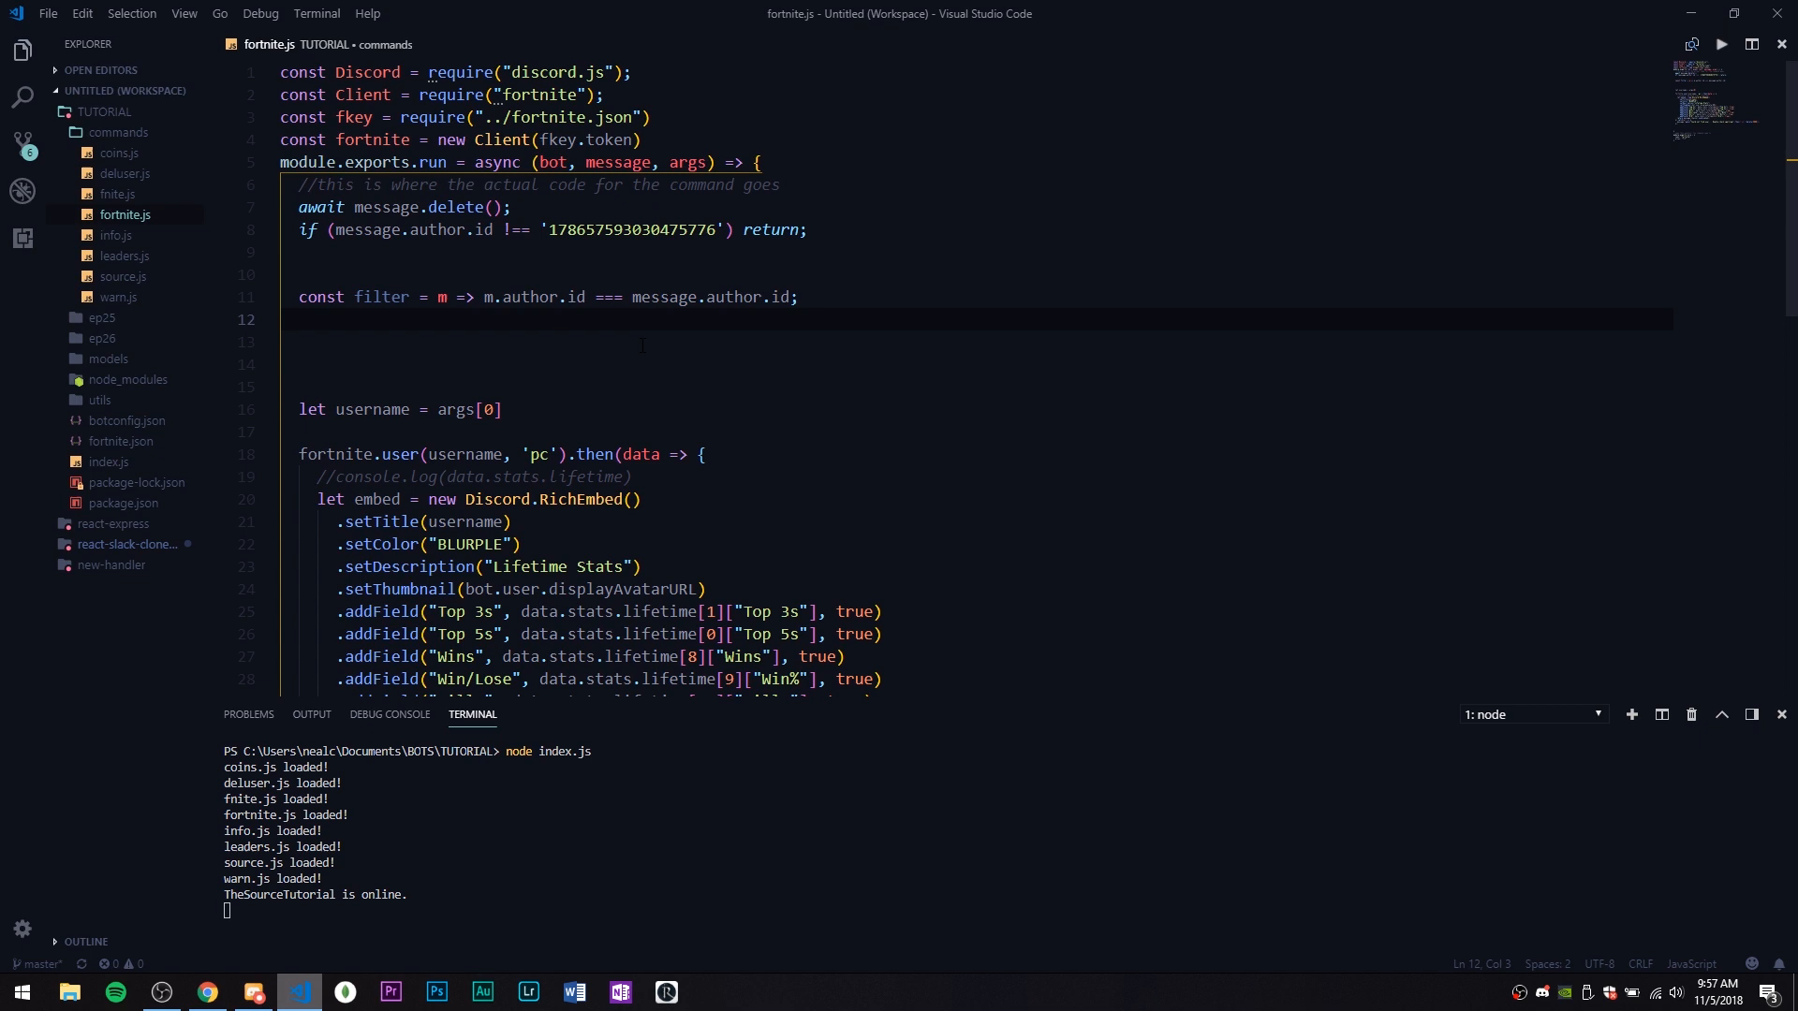
pyautogui.write('ressage.reply("')
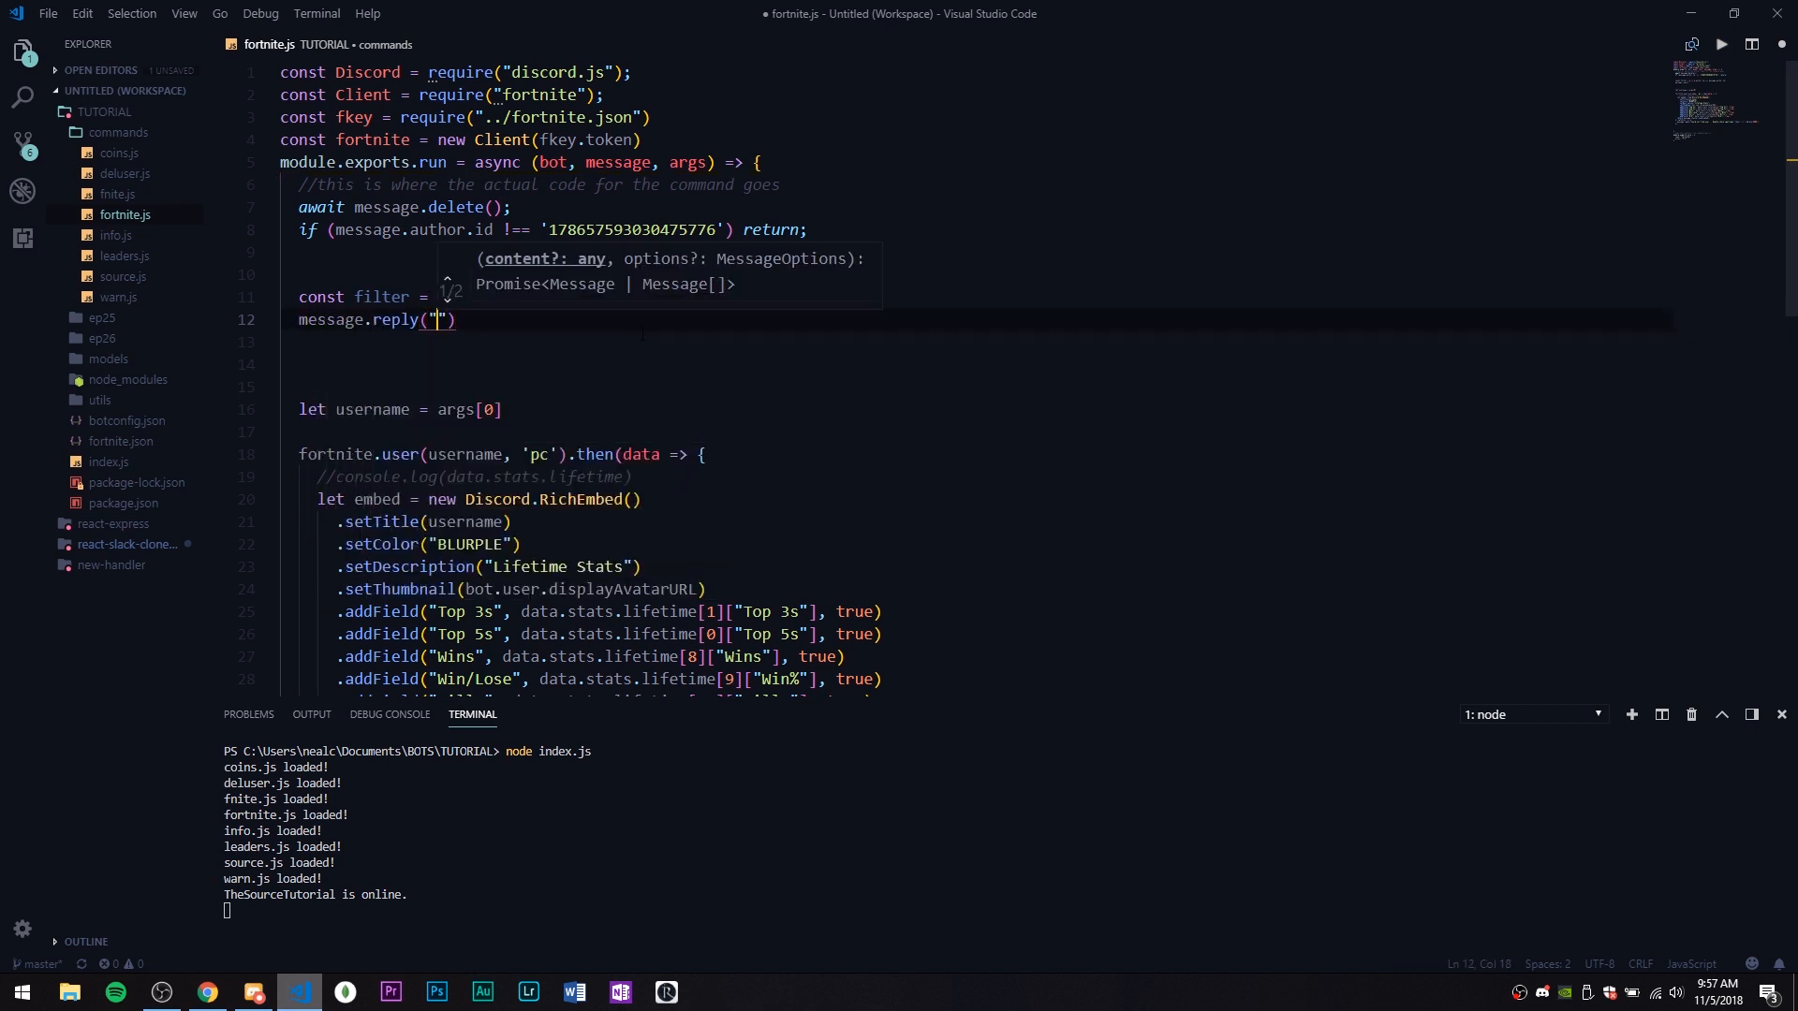
pyautogui.click(251, 992)
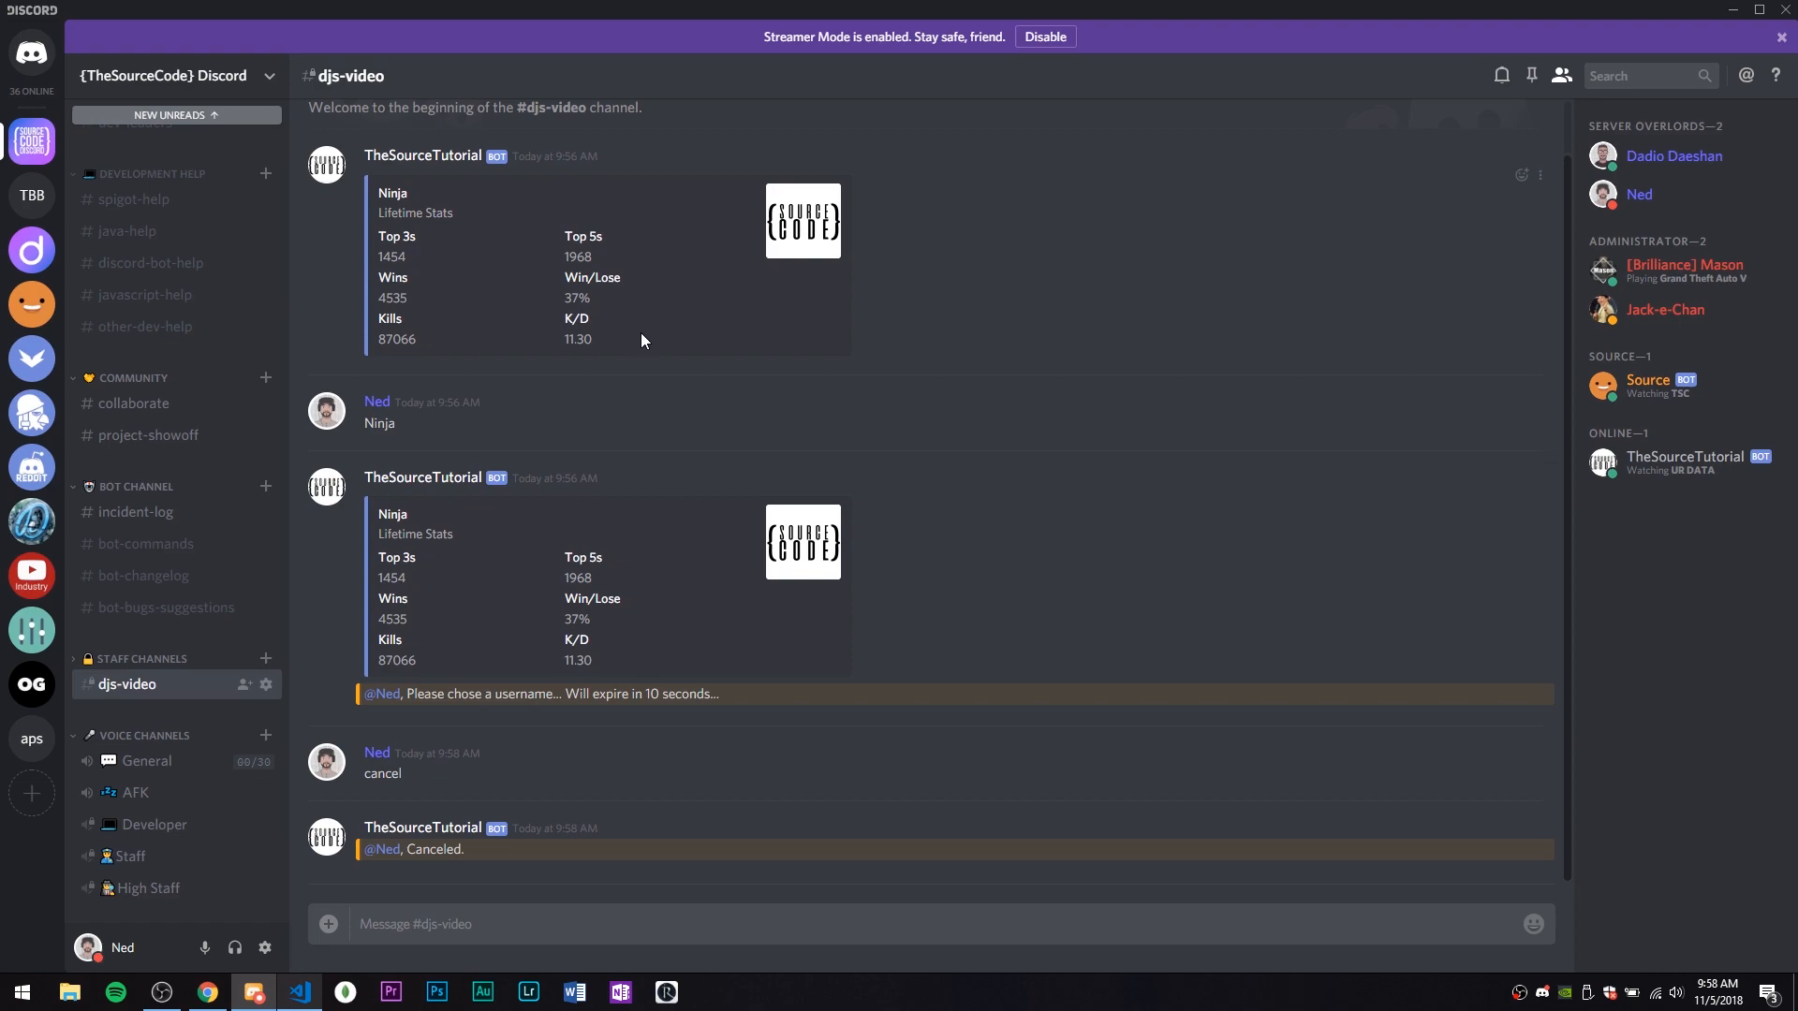
# Reread the Discord prompt and write reply text asking to choose a username within 10 seconds
pyautogui.click(299, 1000)
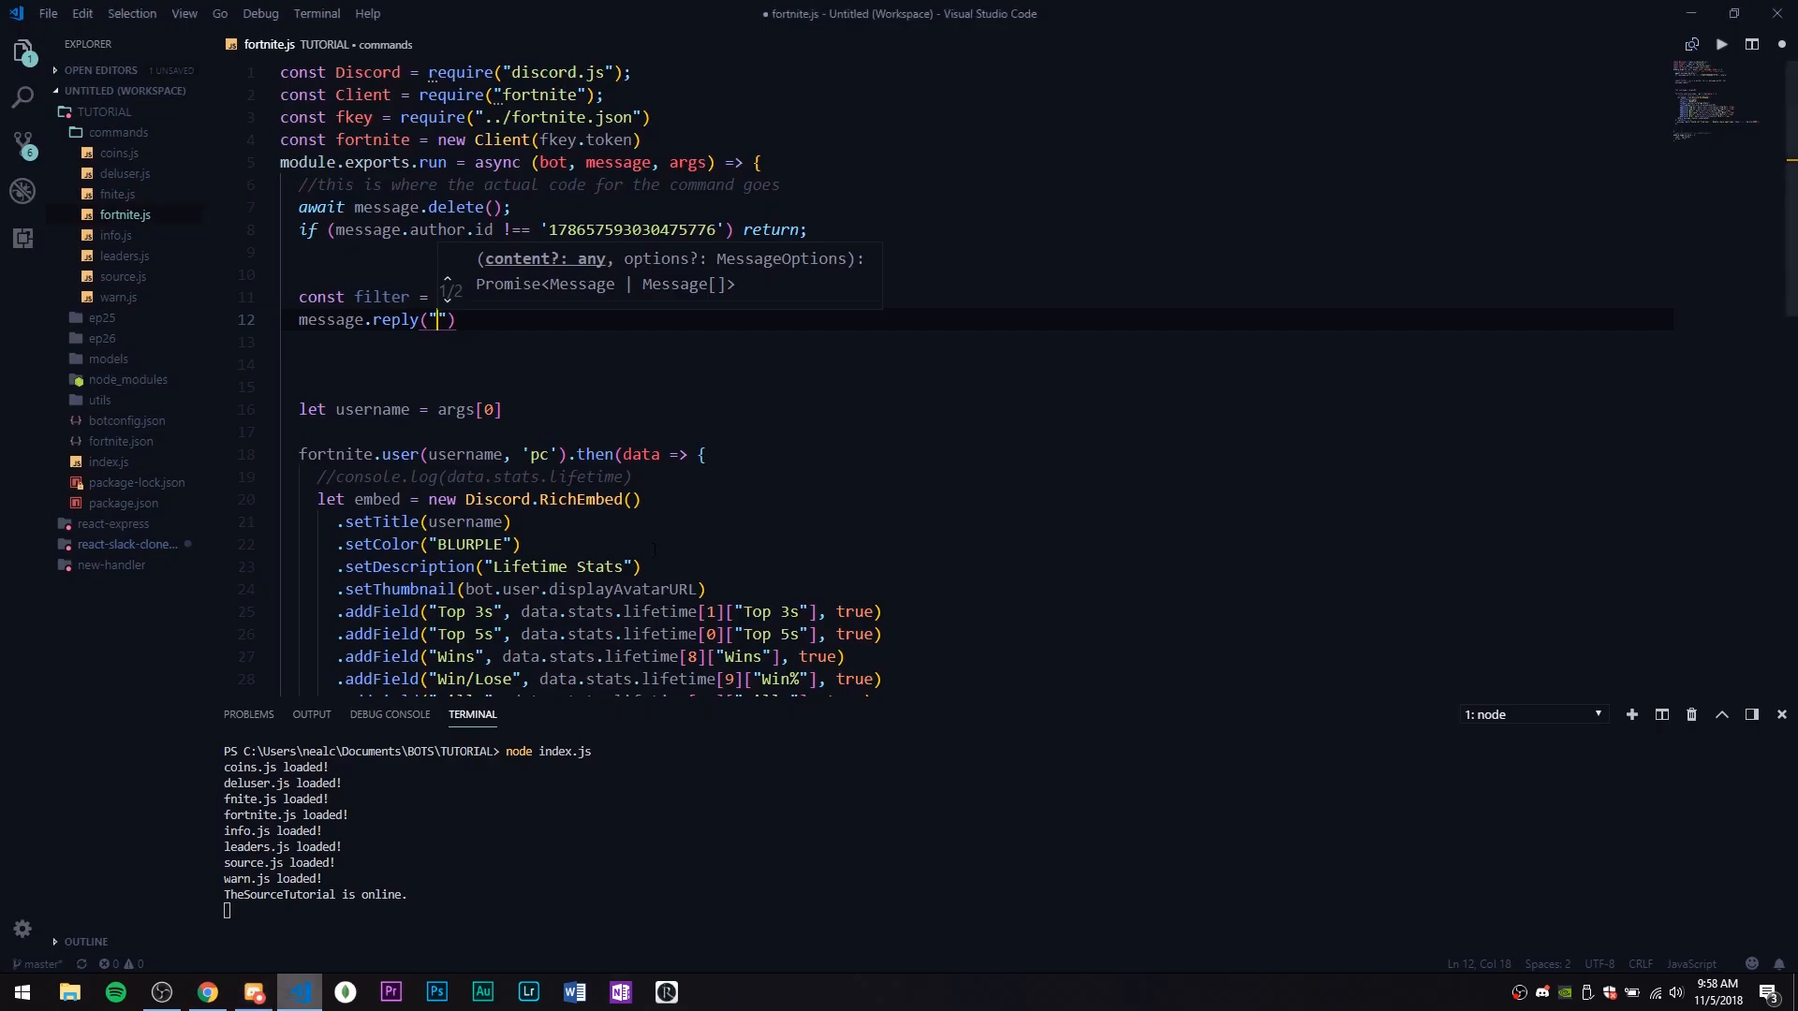
pyautogui.click(252, 992)
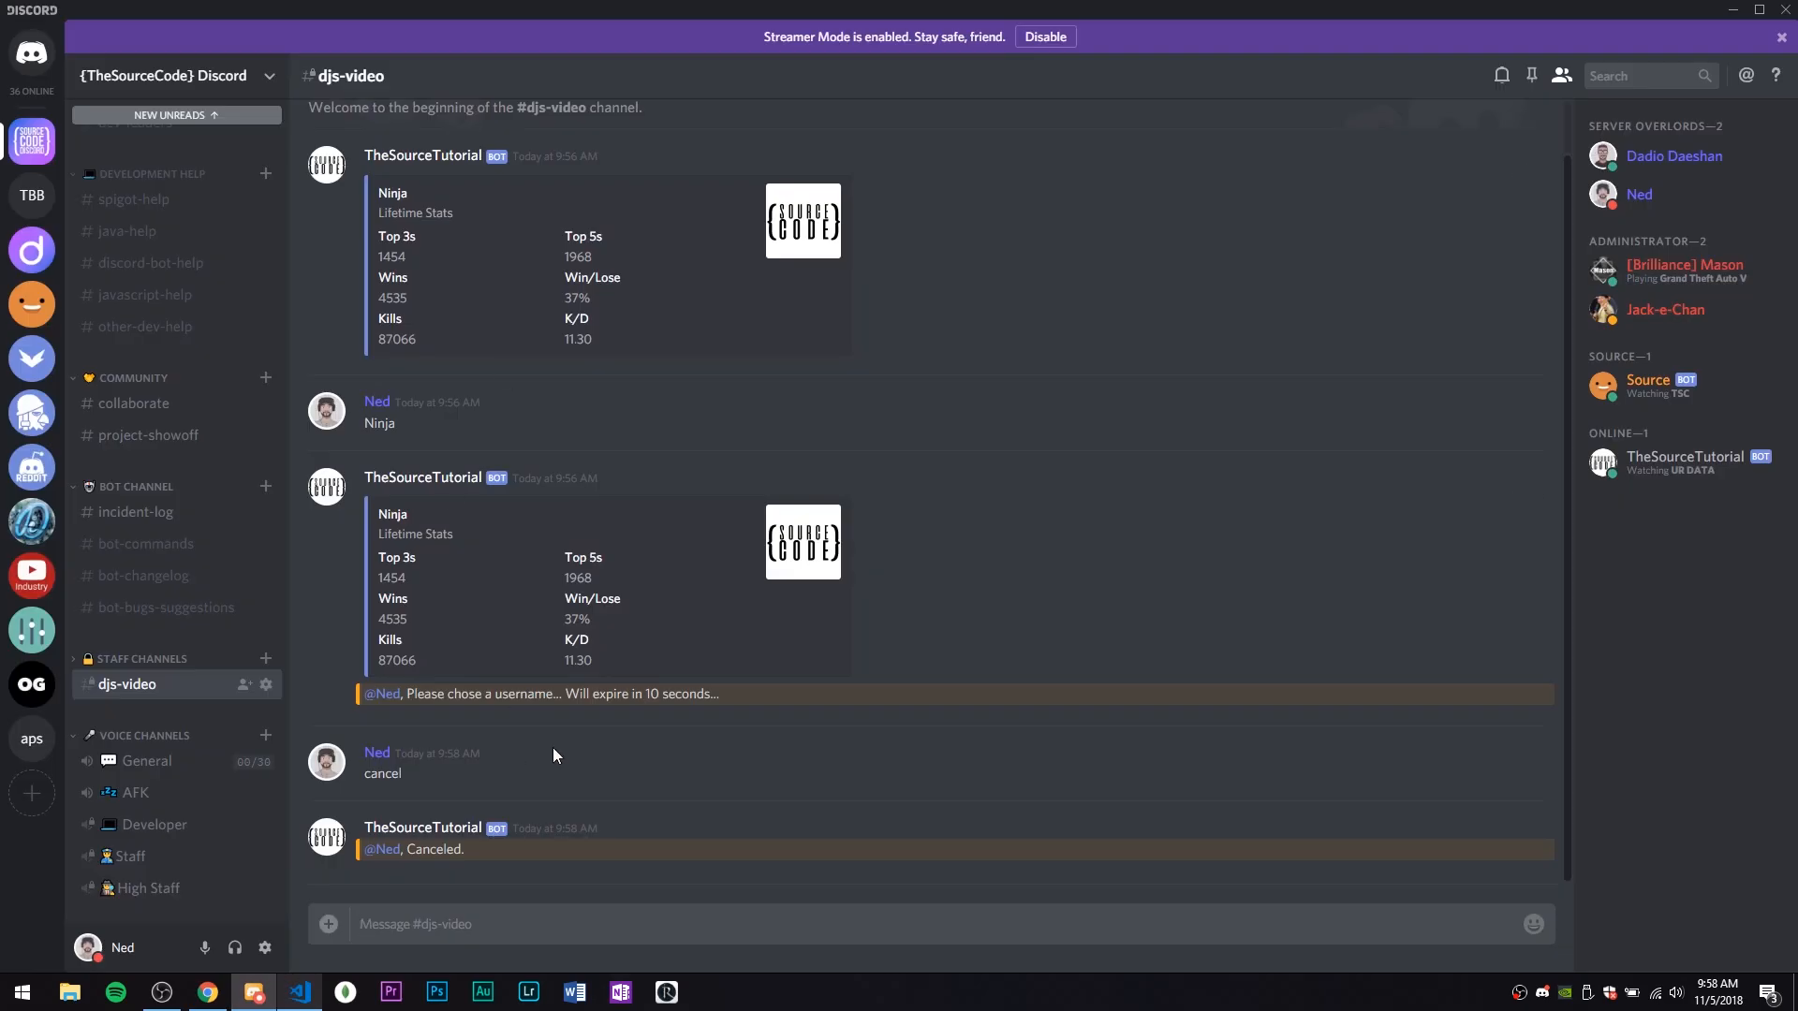
pyautogui.moveTo(774, 691)
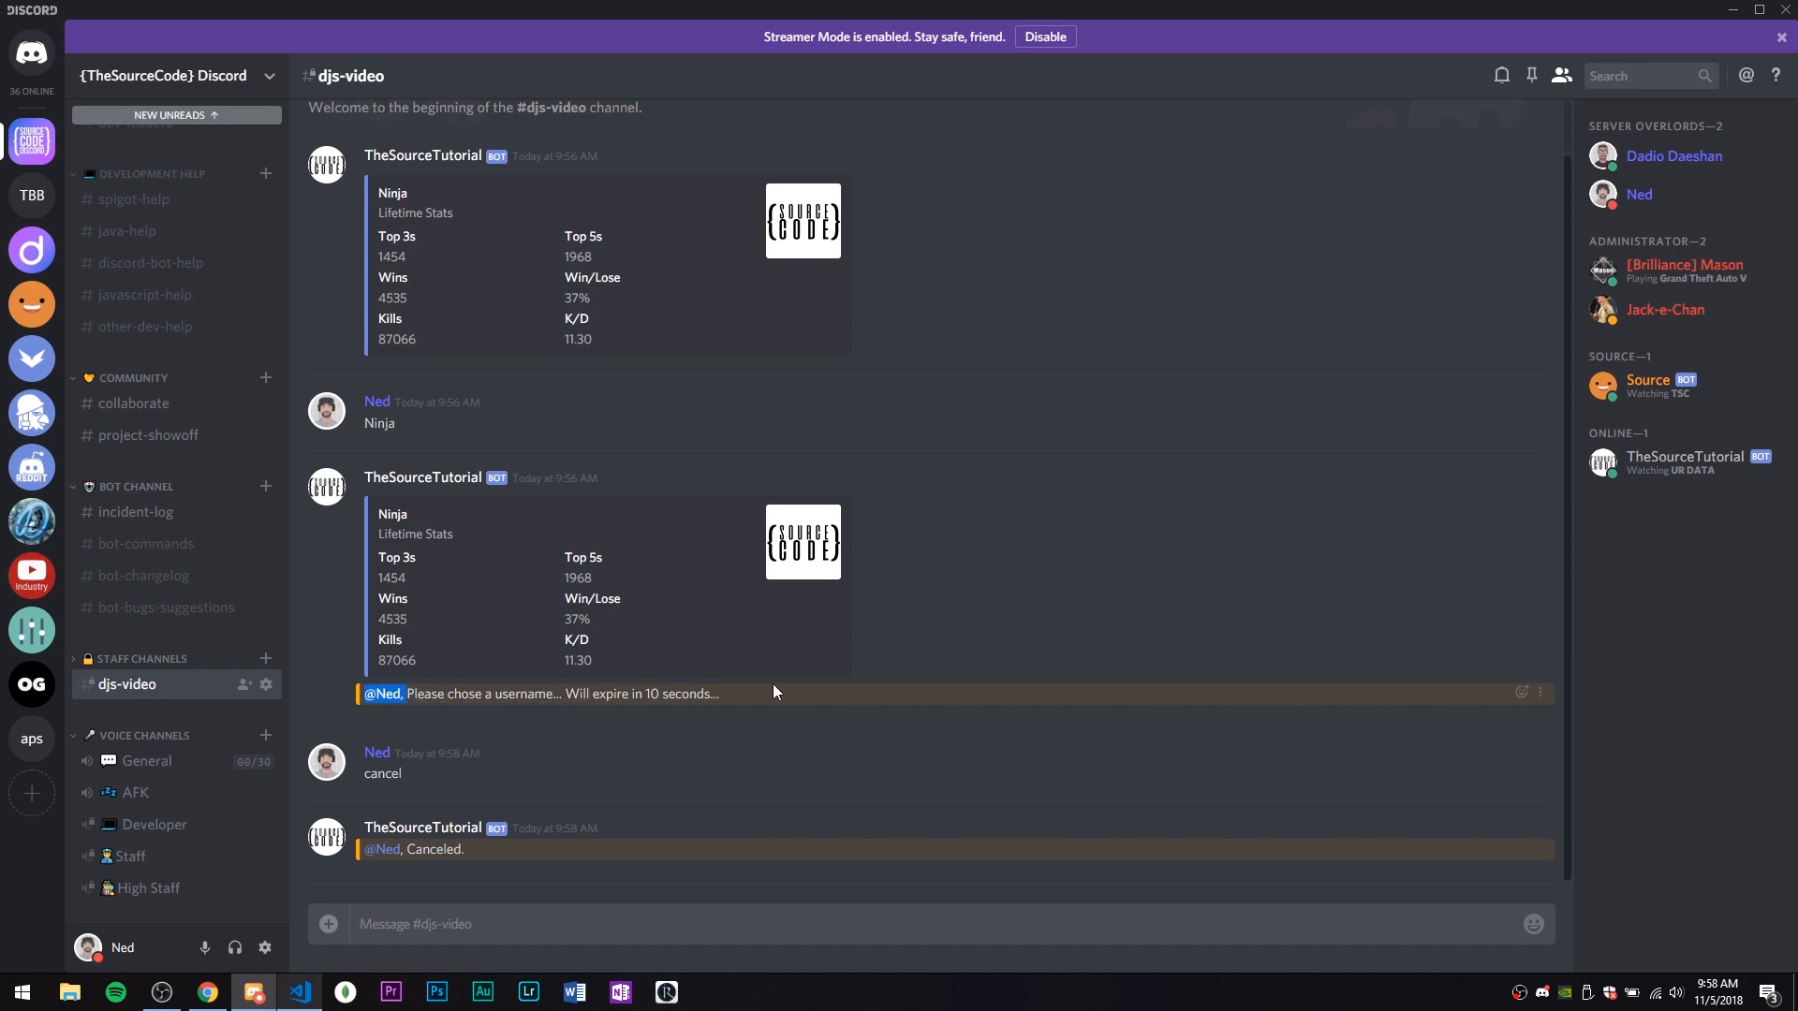
pyautogui.click(297, 991)
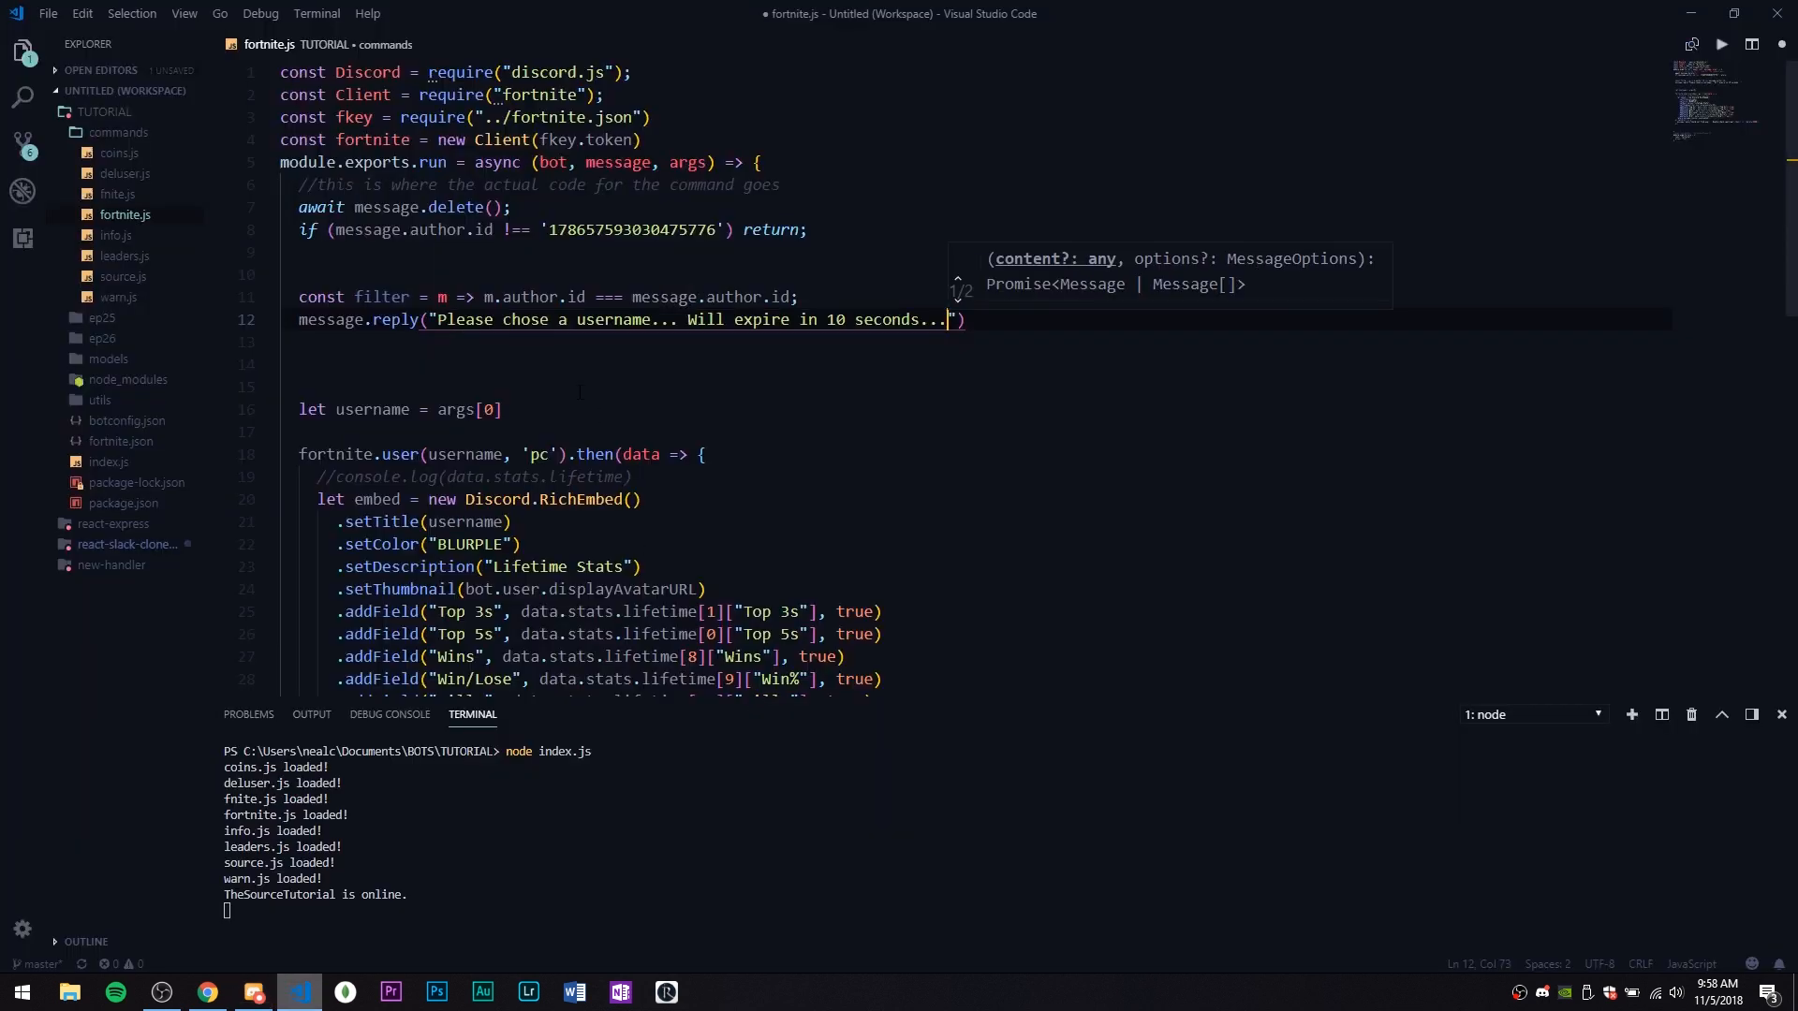
# Make the prompt reply delete itself after 10000 ms
pyautogui.write(').')
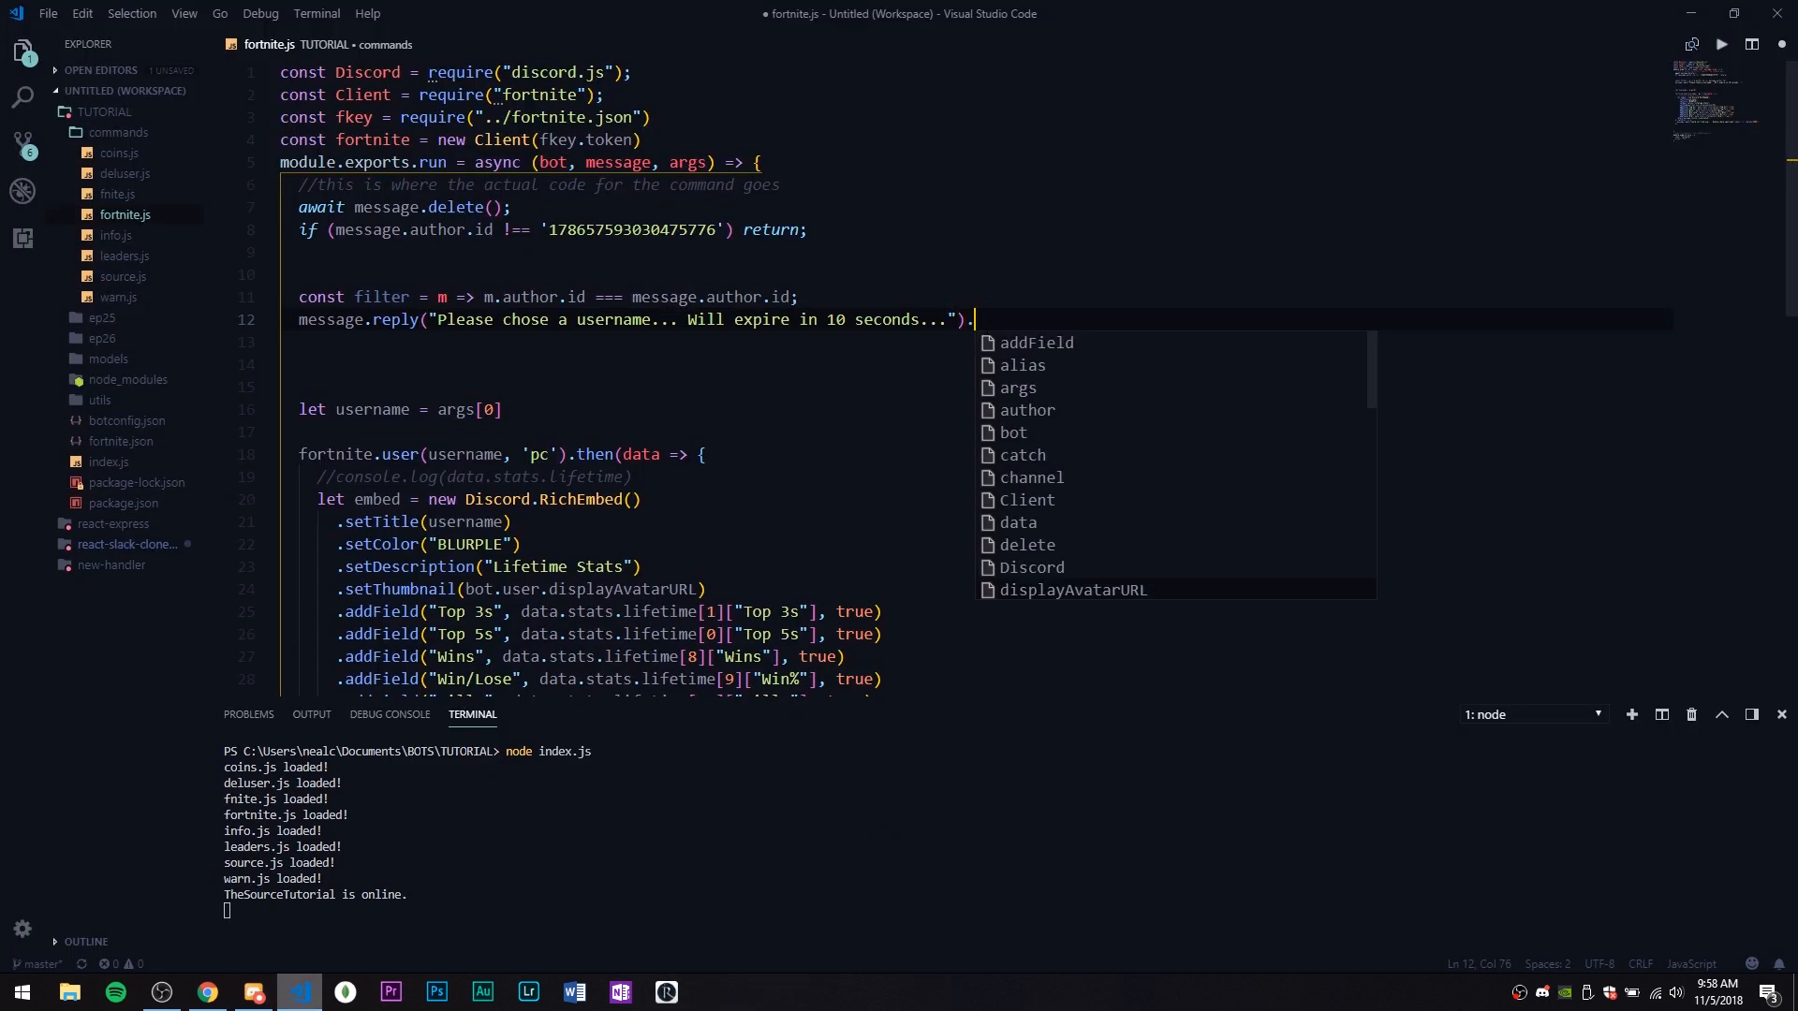
pyautogui.write('then(r => )')
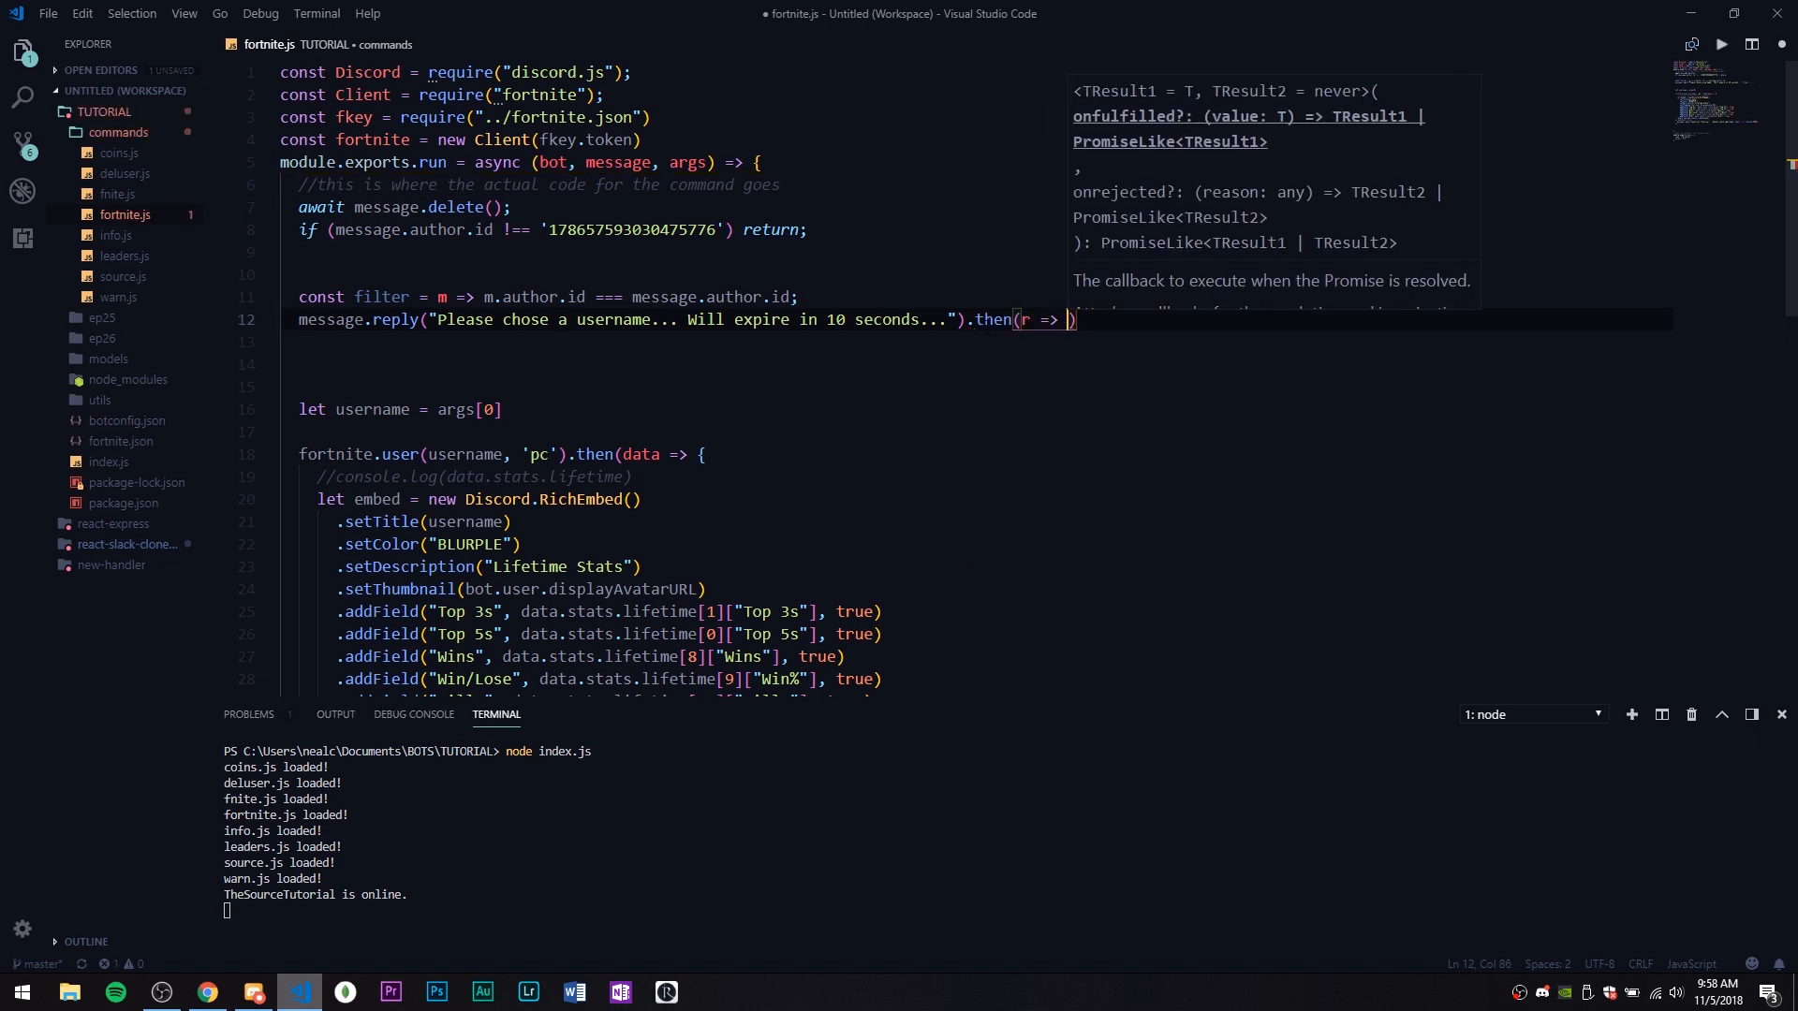
pyautogui.write('r.delete(')
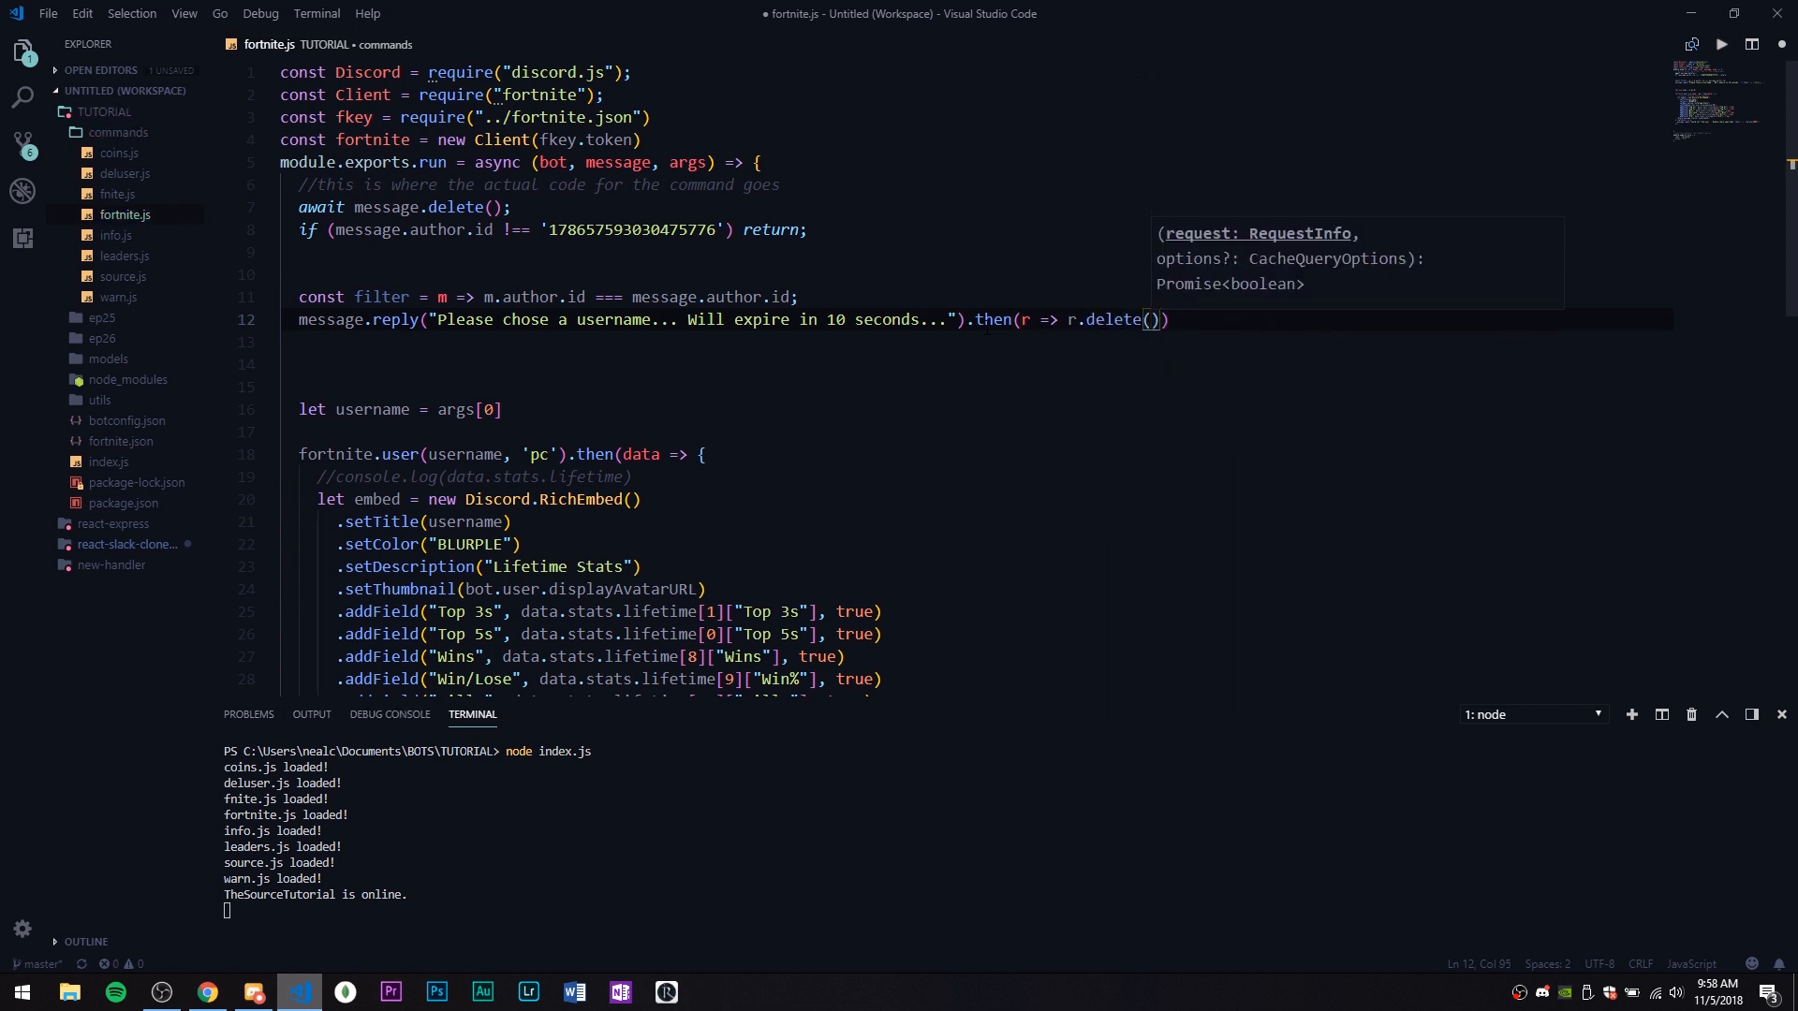
pyautogui.write('1000')
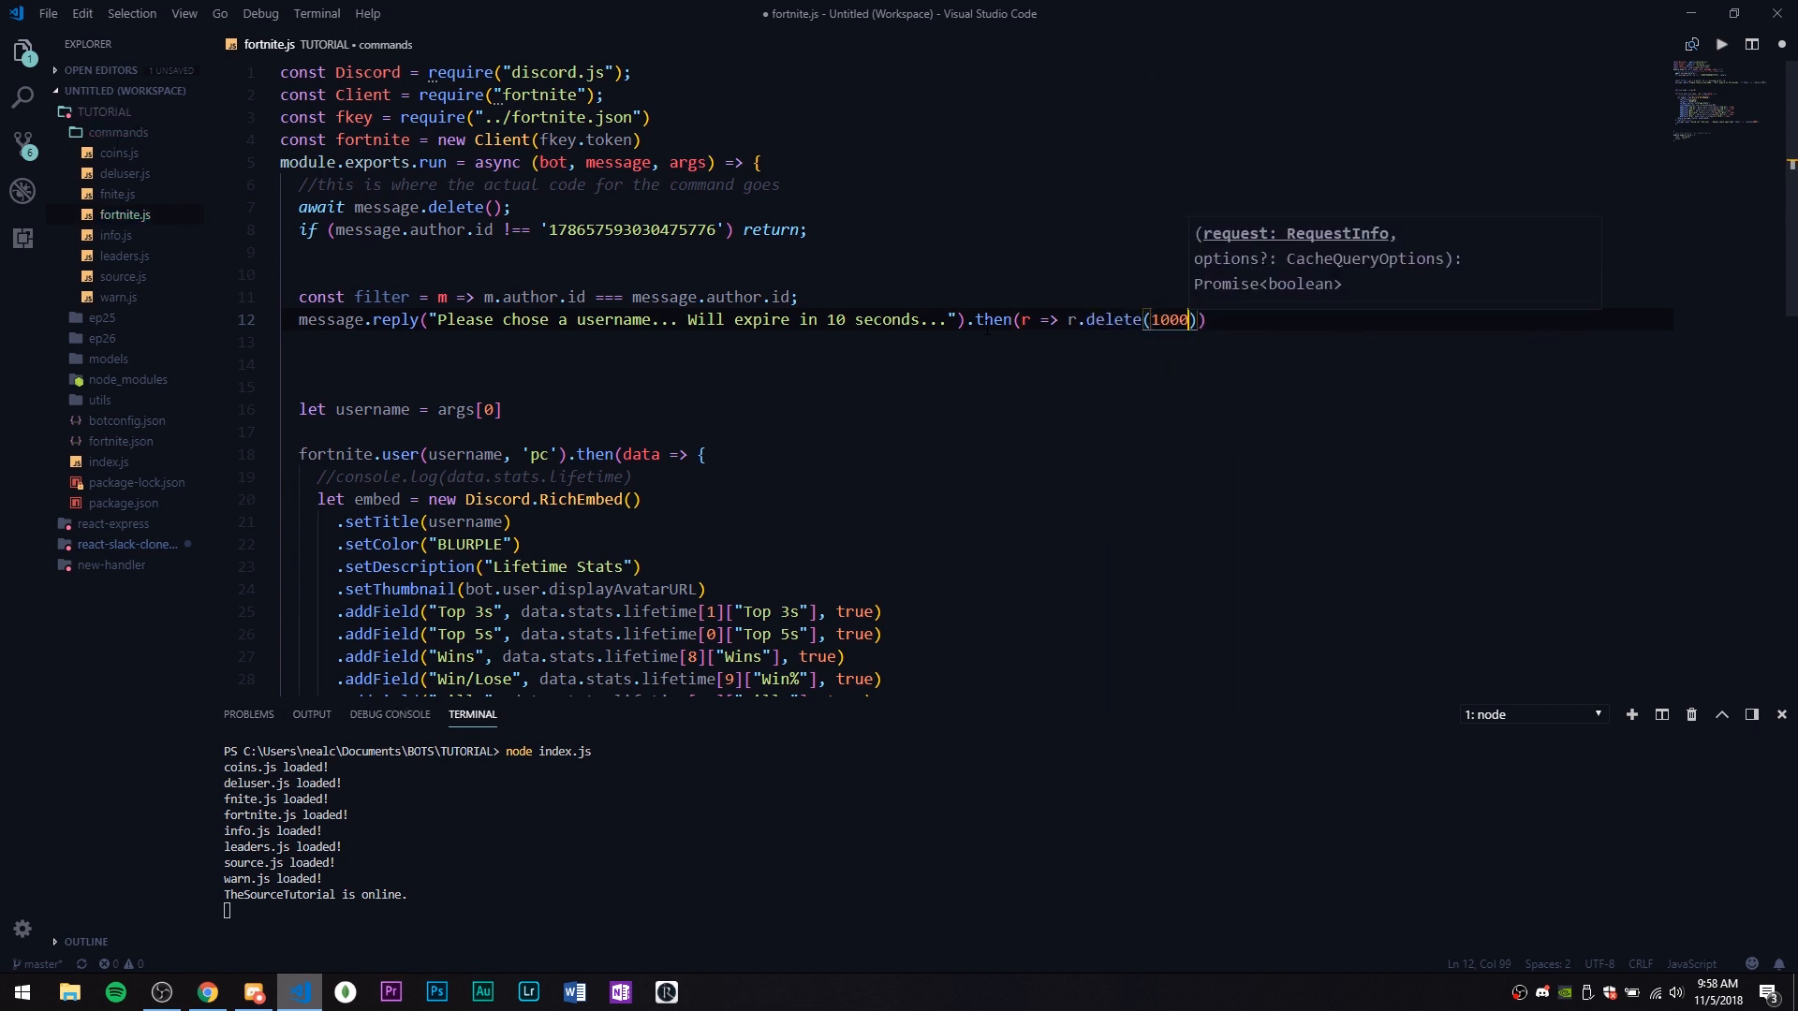
pyautogui.write('0')
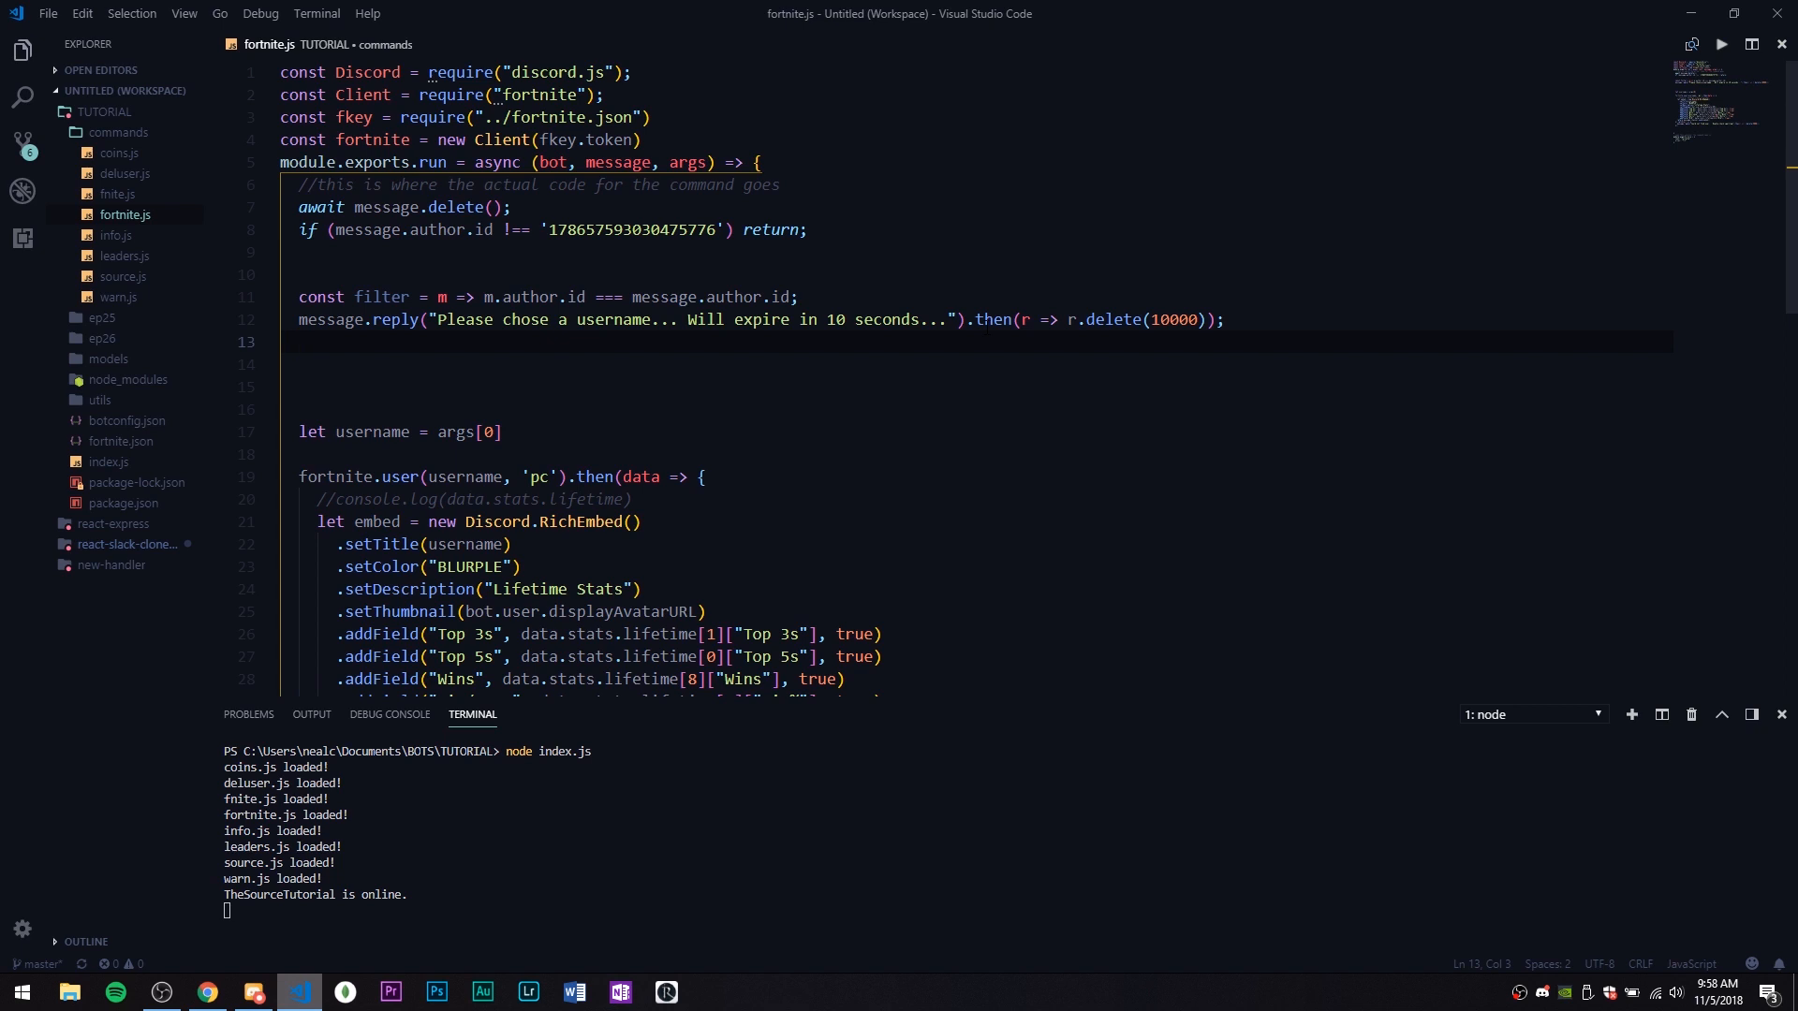
# Begin message.channel.awaitMessages(filter, {max: 1, time: 10000}) above the username line
pyautogui.write('message.channel.')
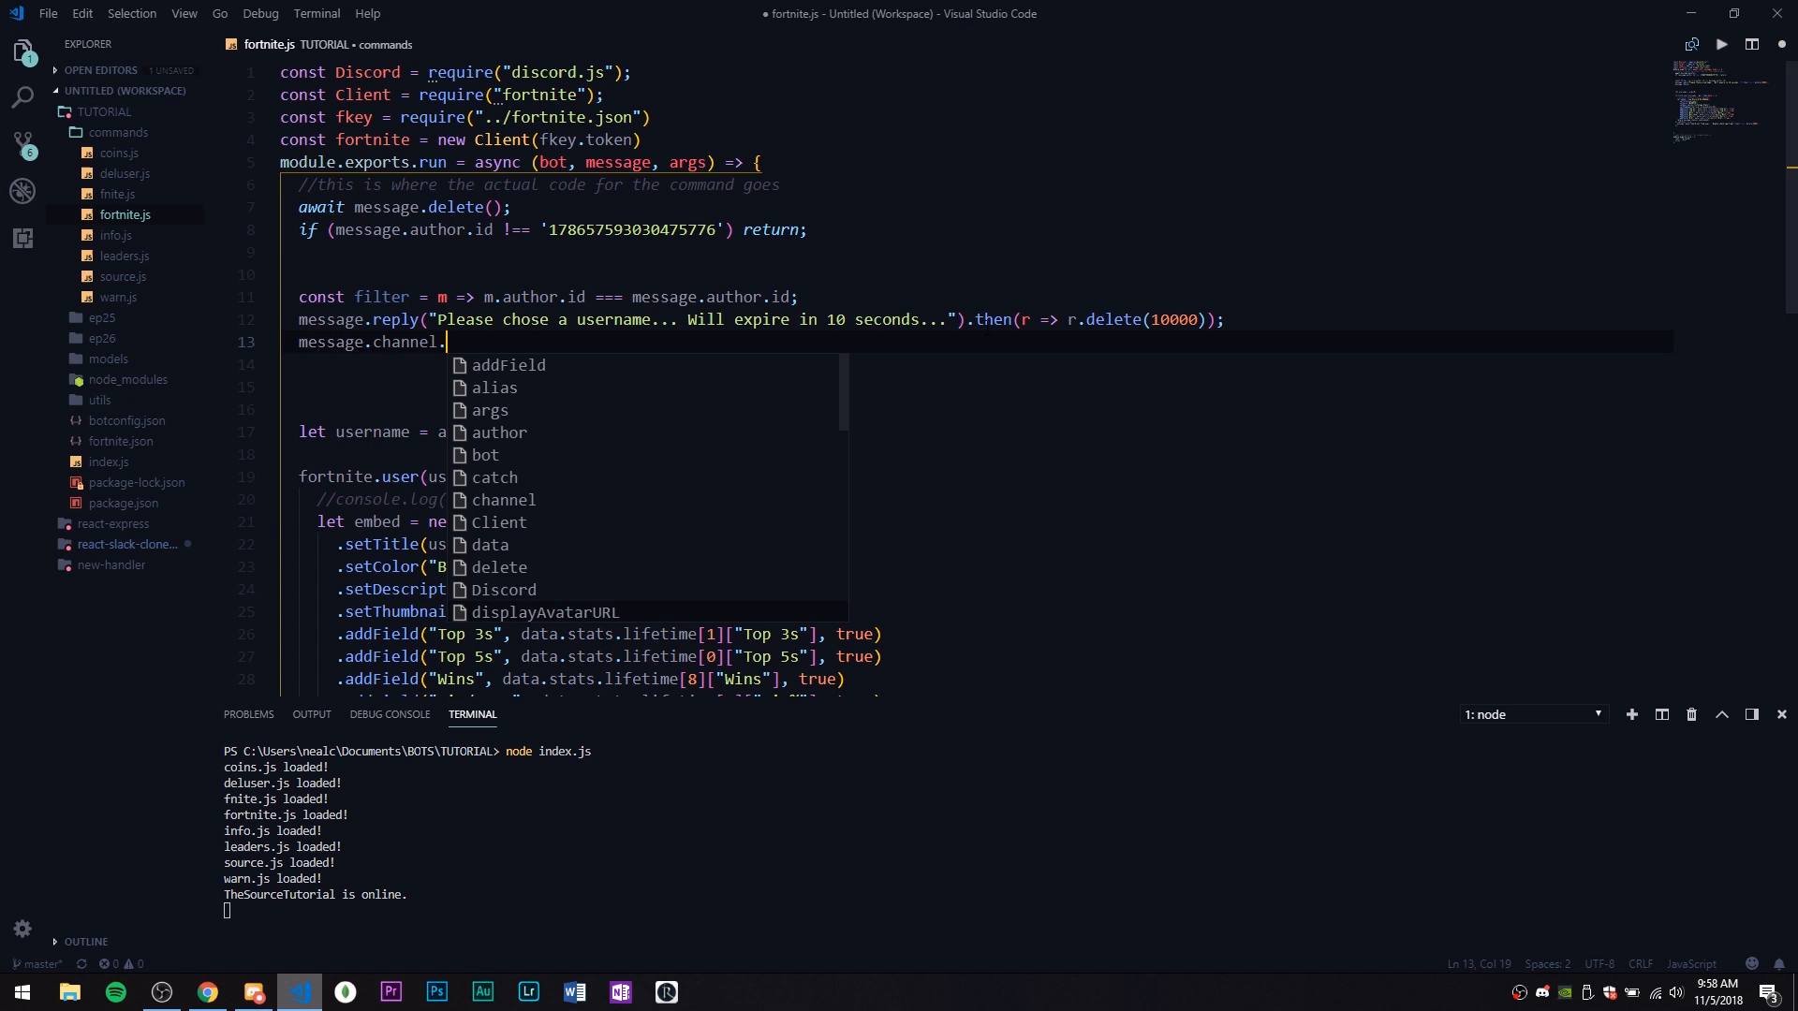
pyautogui.write('awaitMessages(filter,')
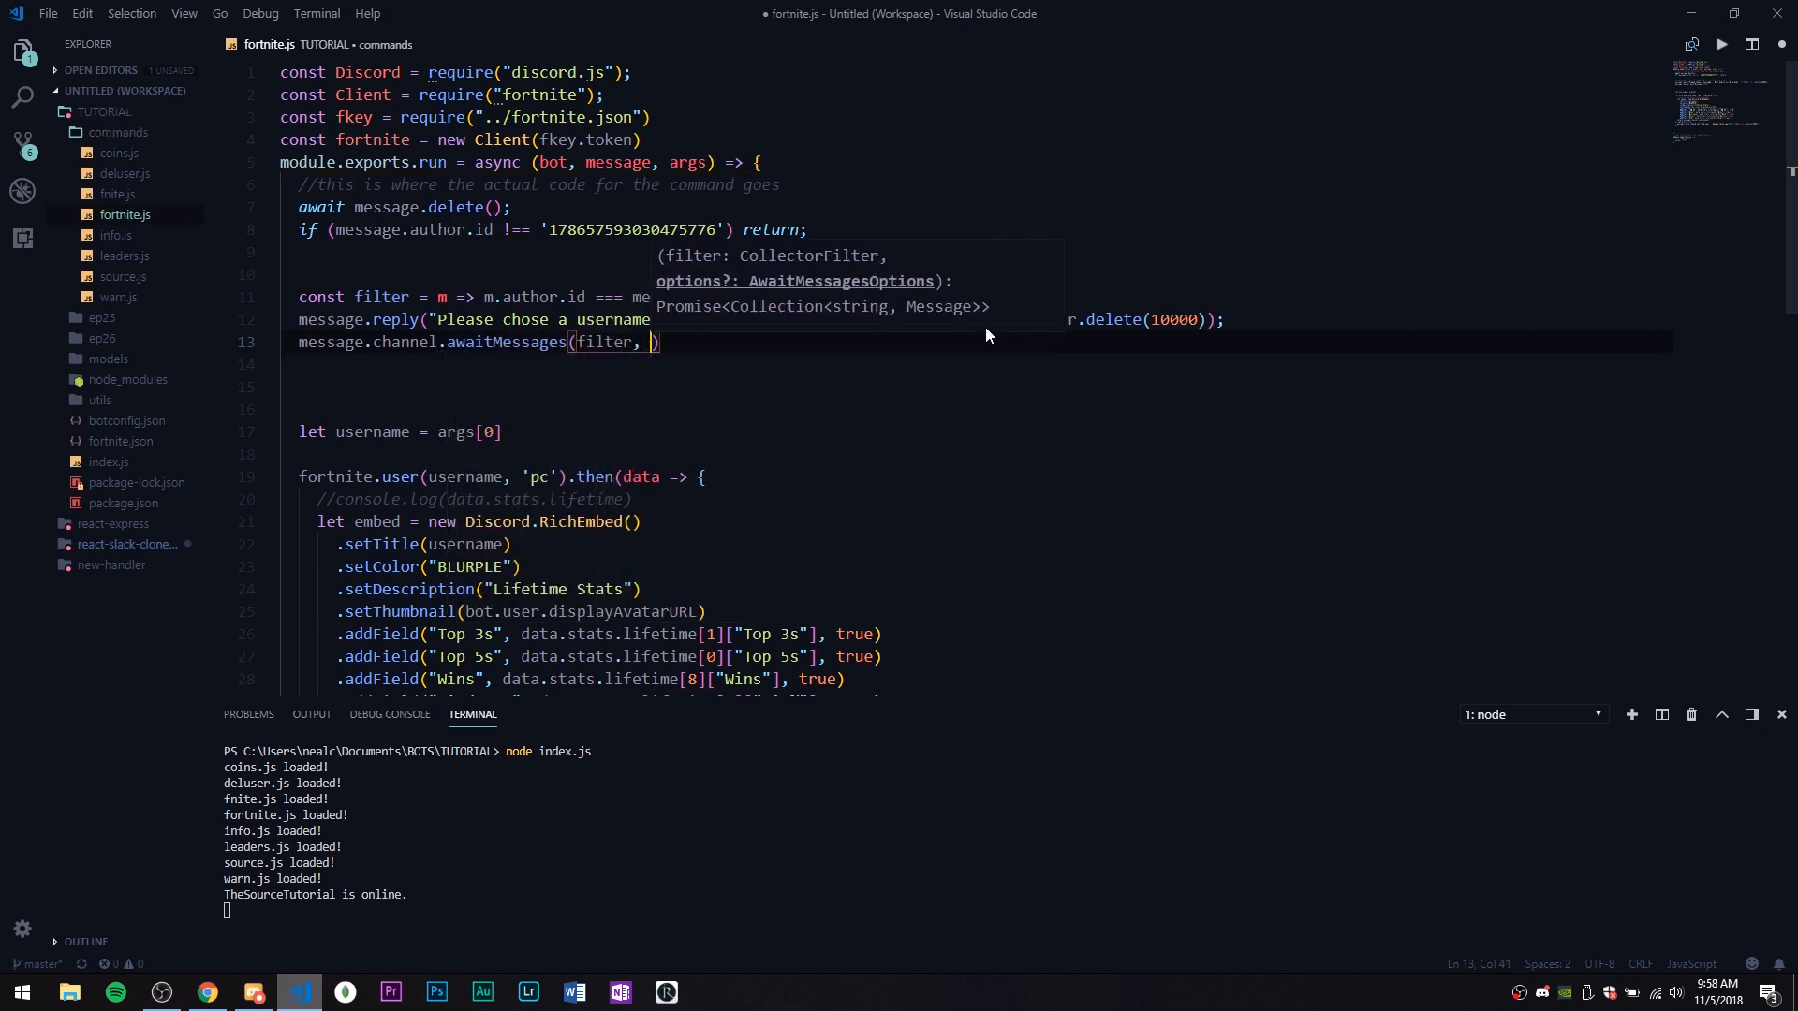
pyautogui.write('{}')
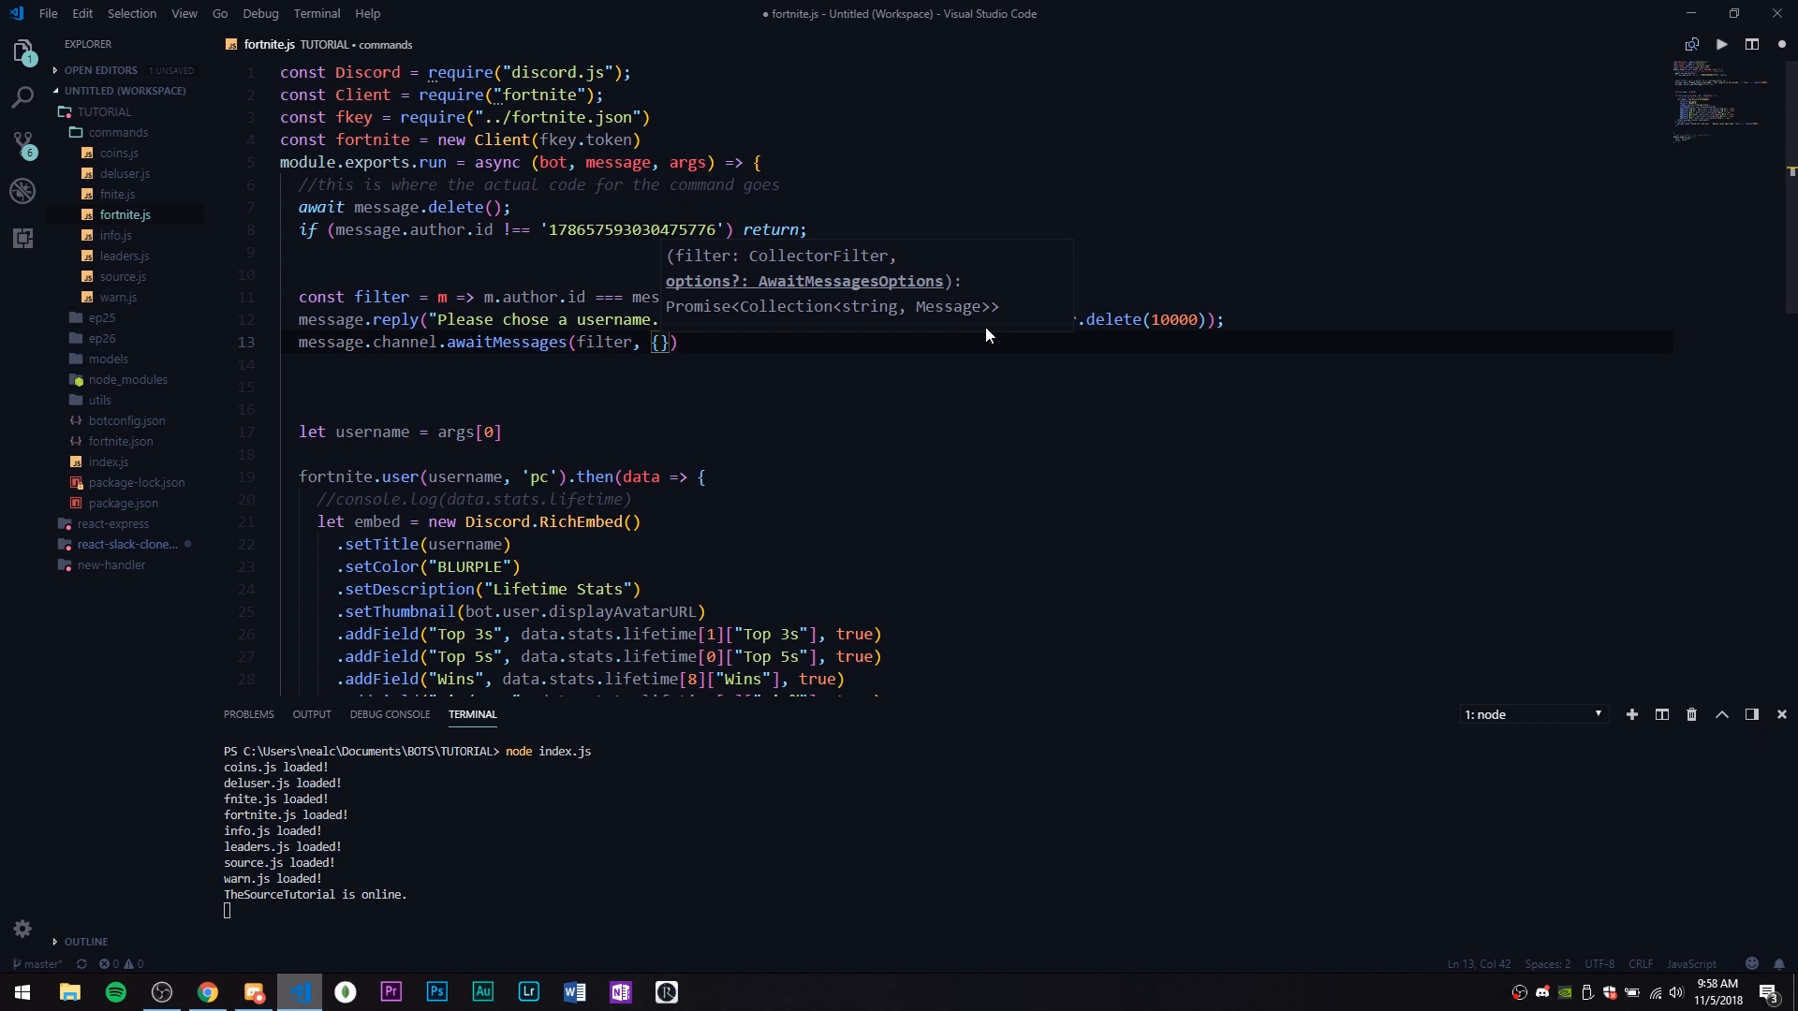
pyautogui.write('max: 1, time')
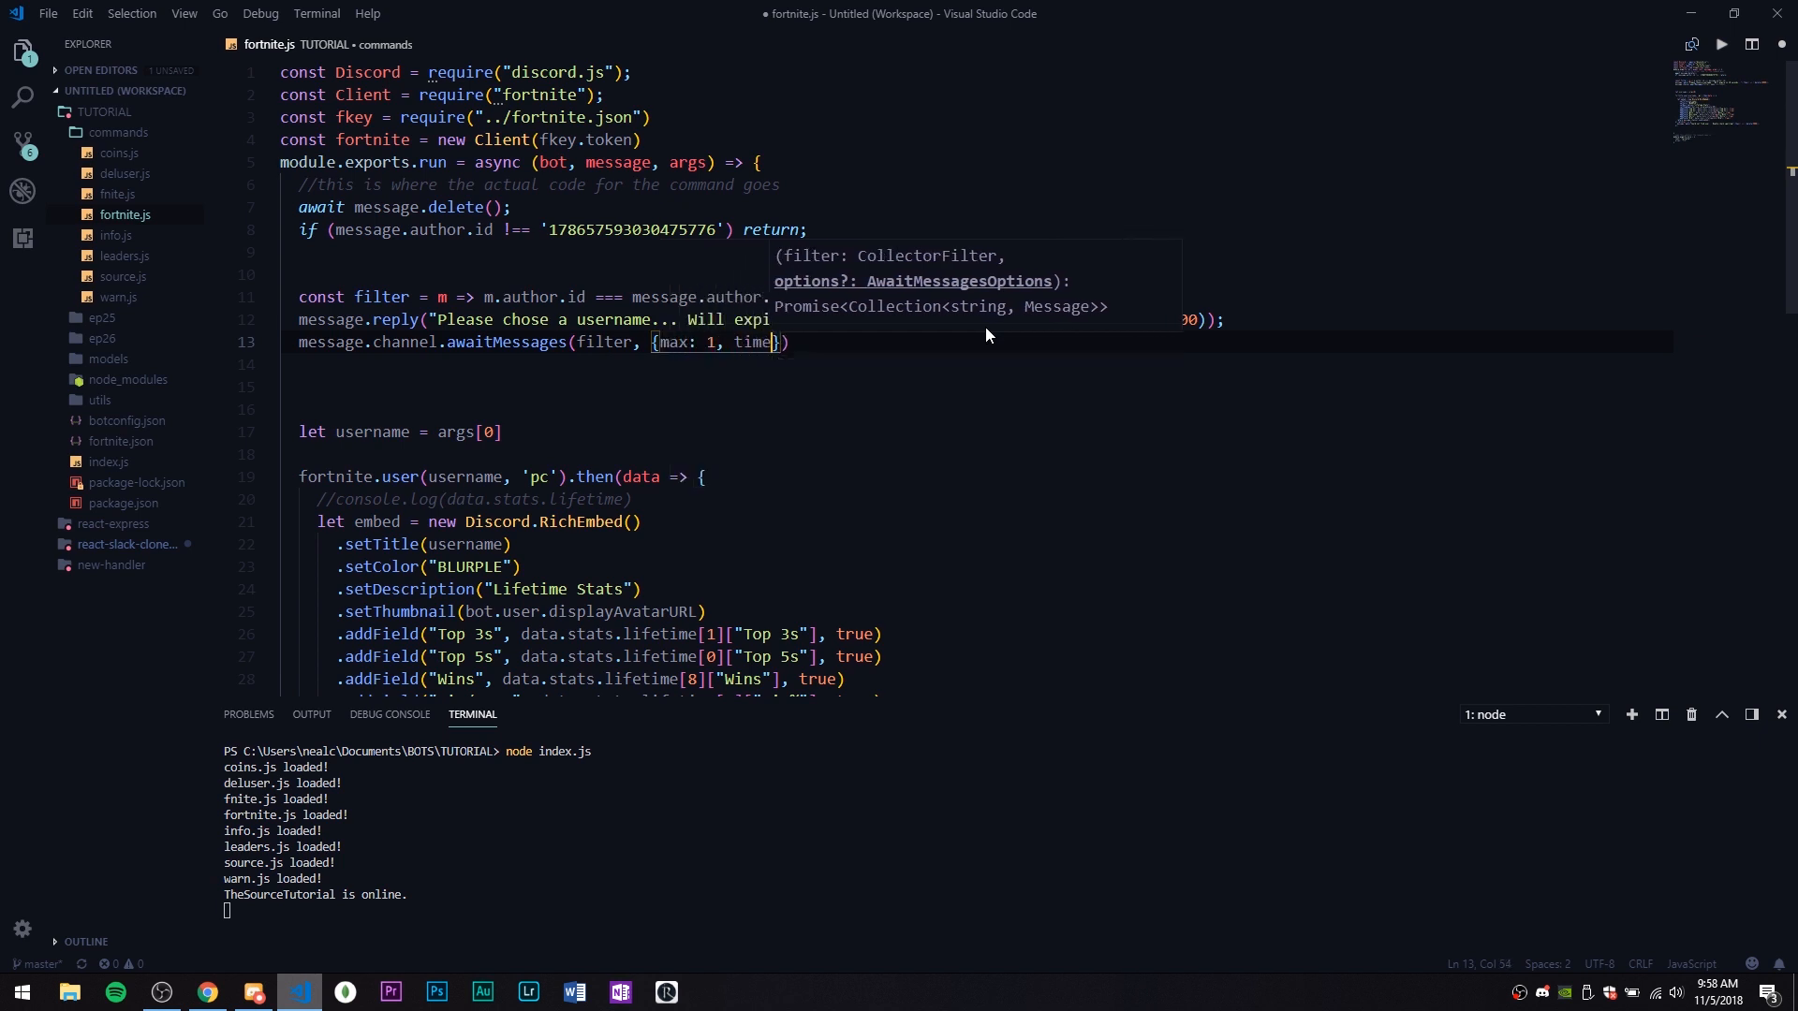
pyautogui.write('10000')
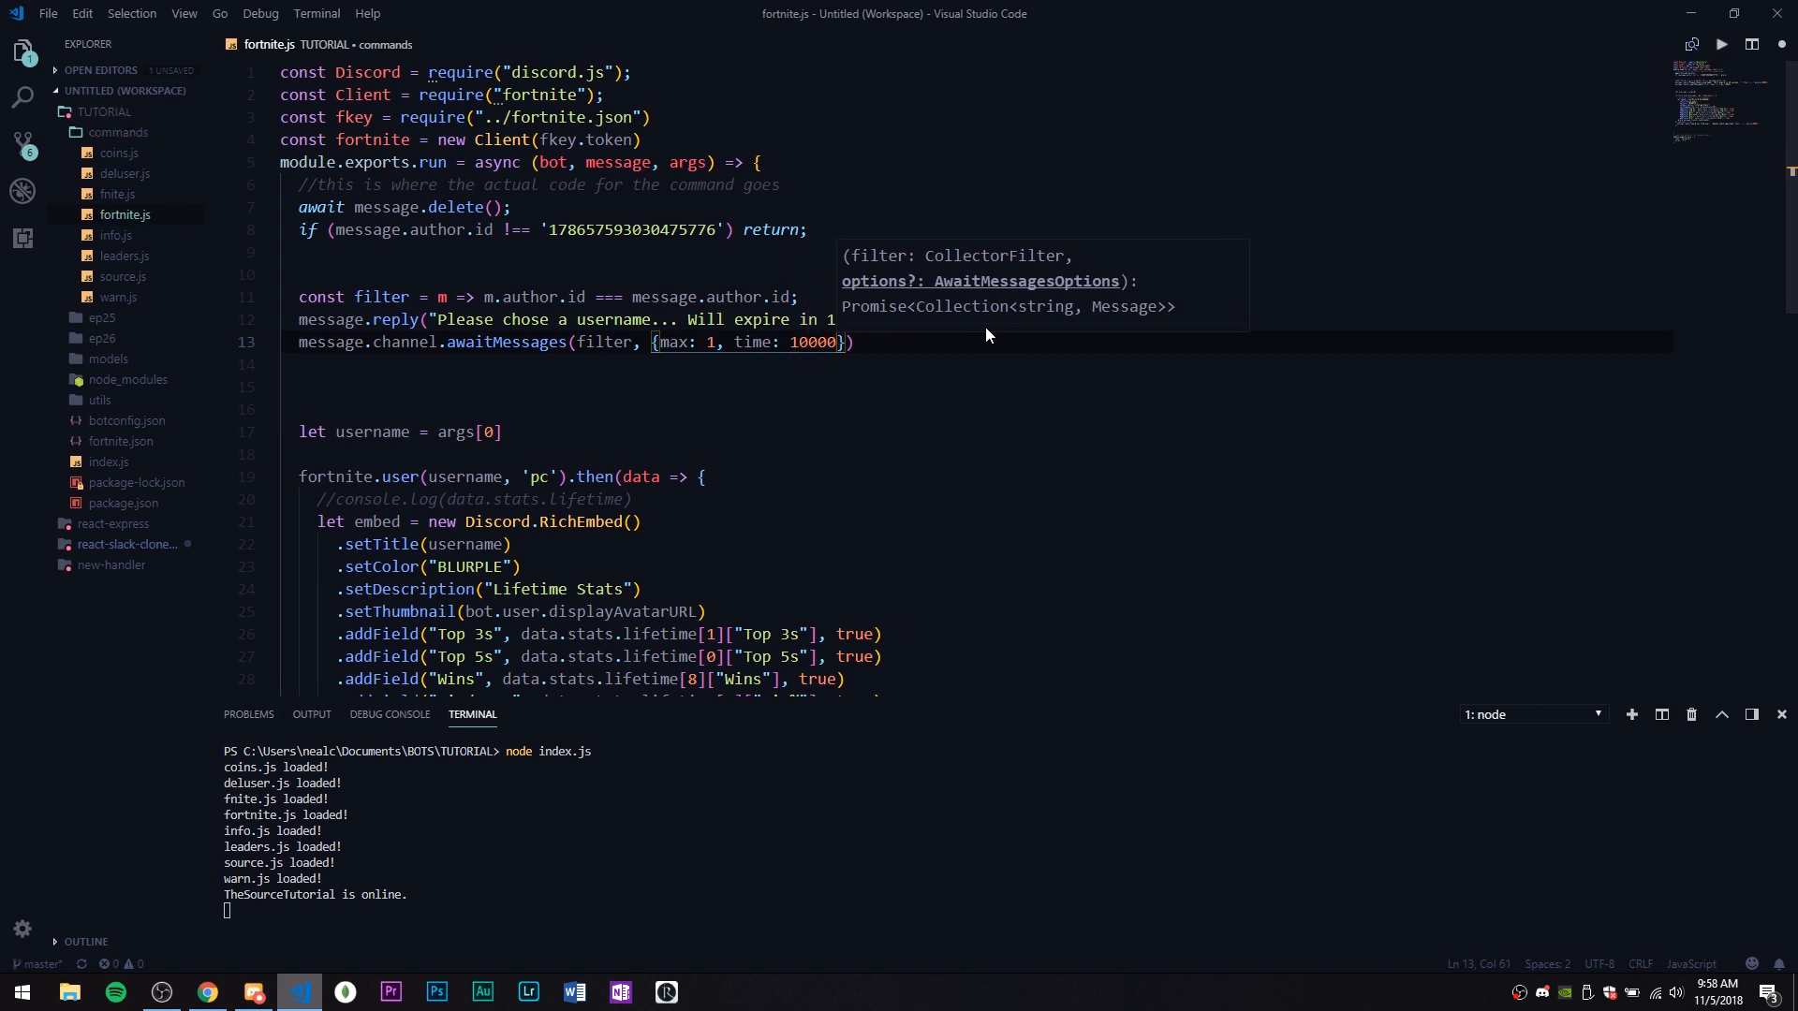
pyautogui.doubleClick(814, 342)
pyautogui.write('.then(collected => {')
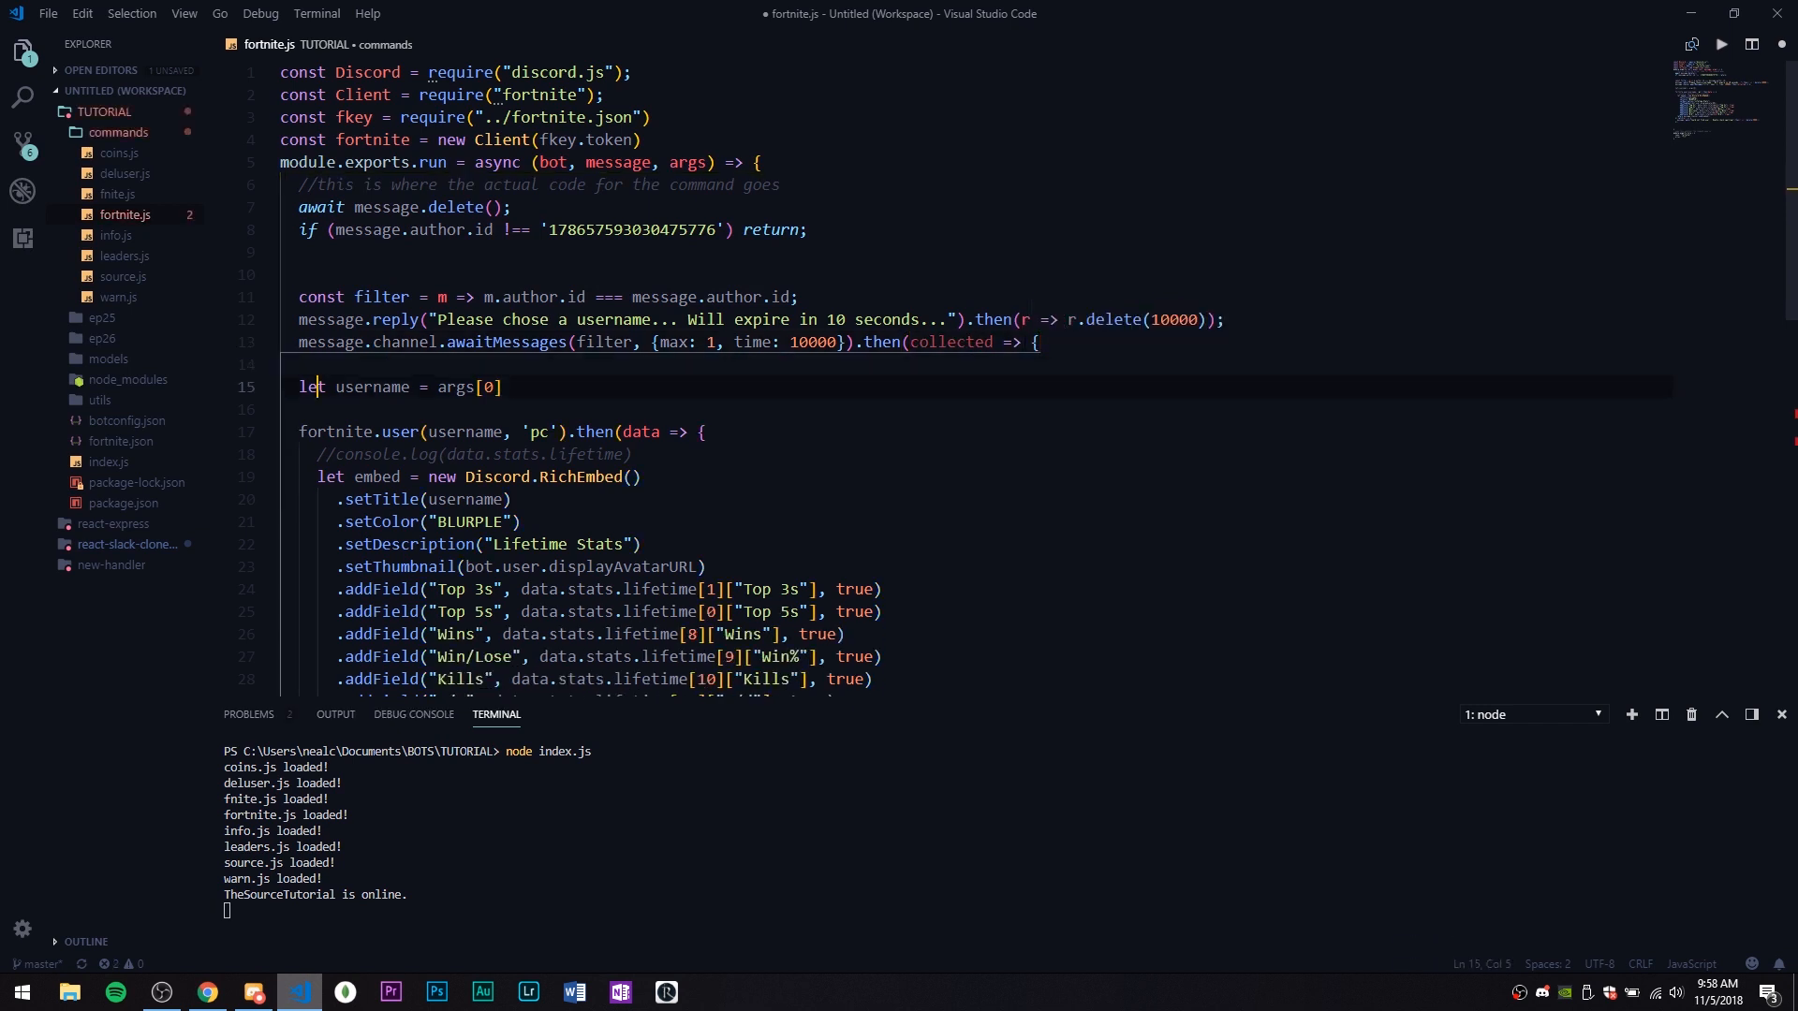
# Close the collected callback with a catch that logs the error via console.log
pyautogui.scroll(-3)
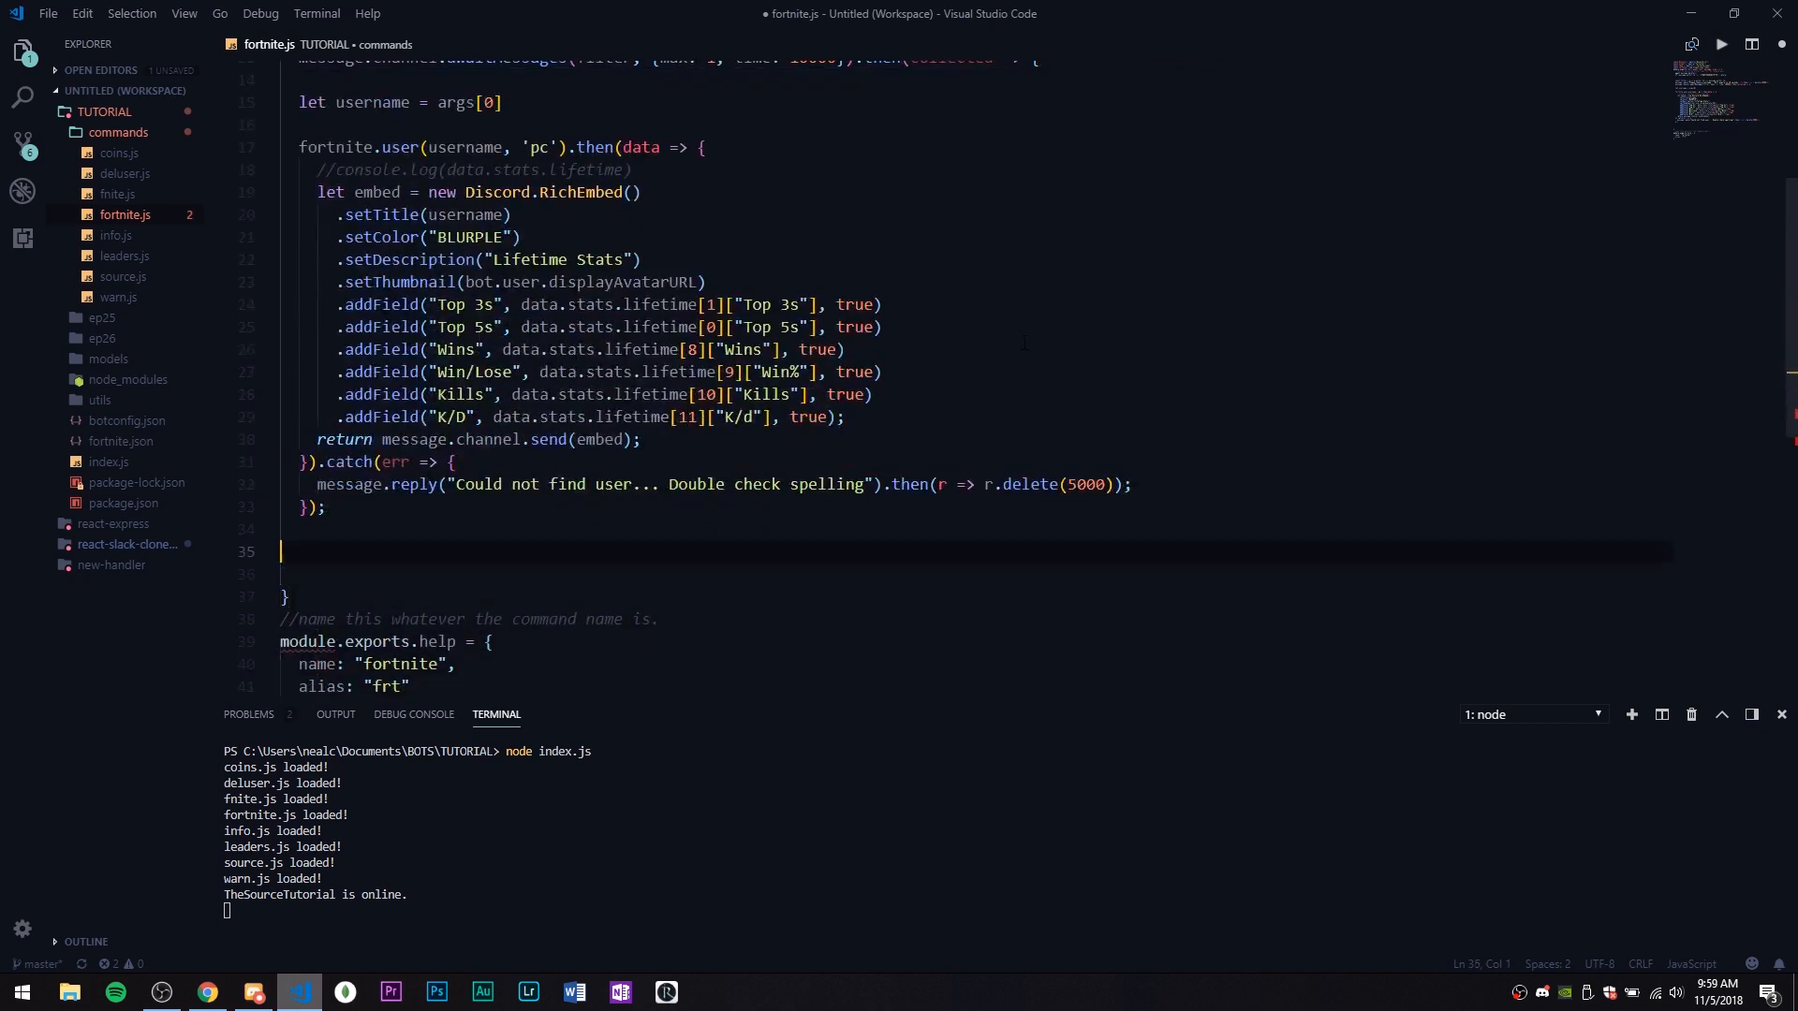
pyautogui.write('}).catch(err =>)')
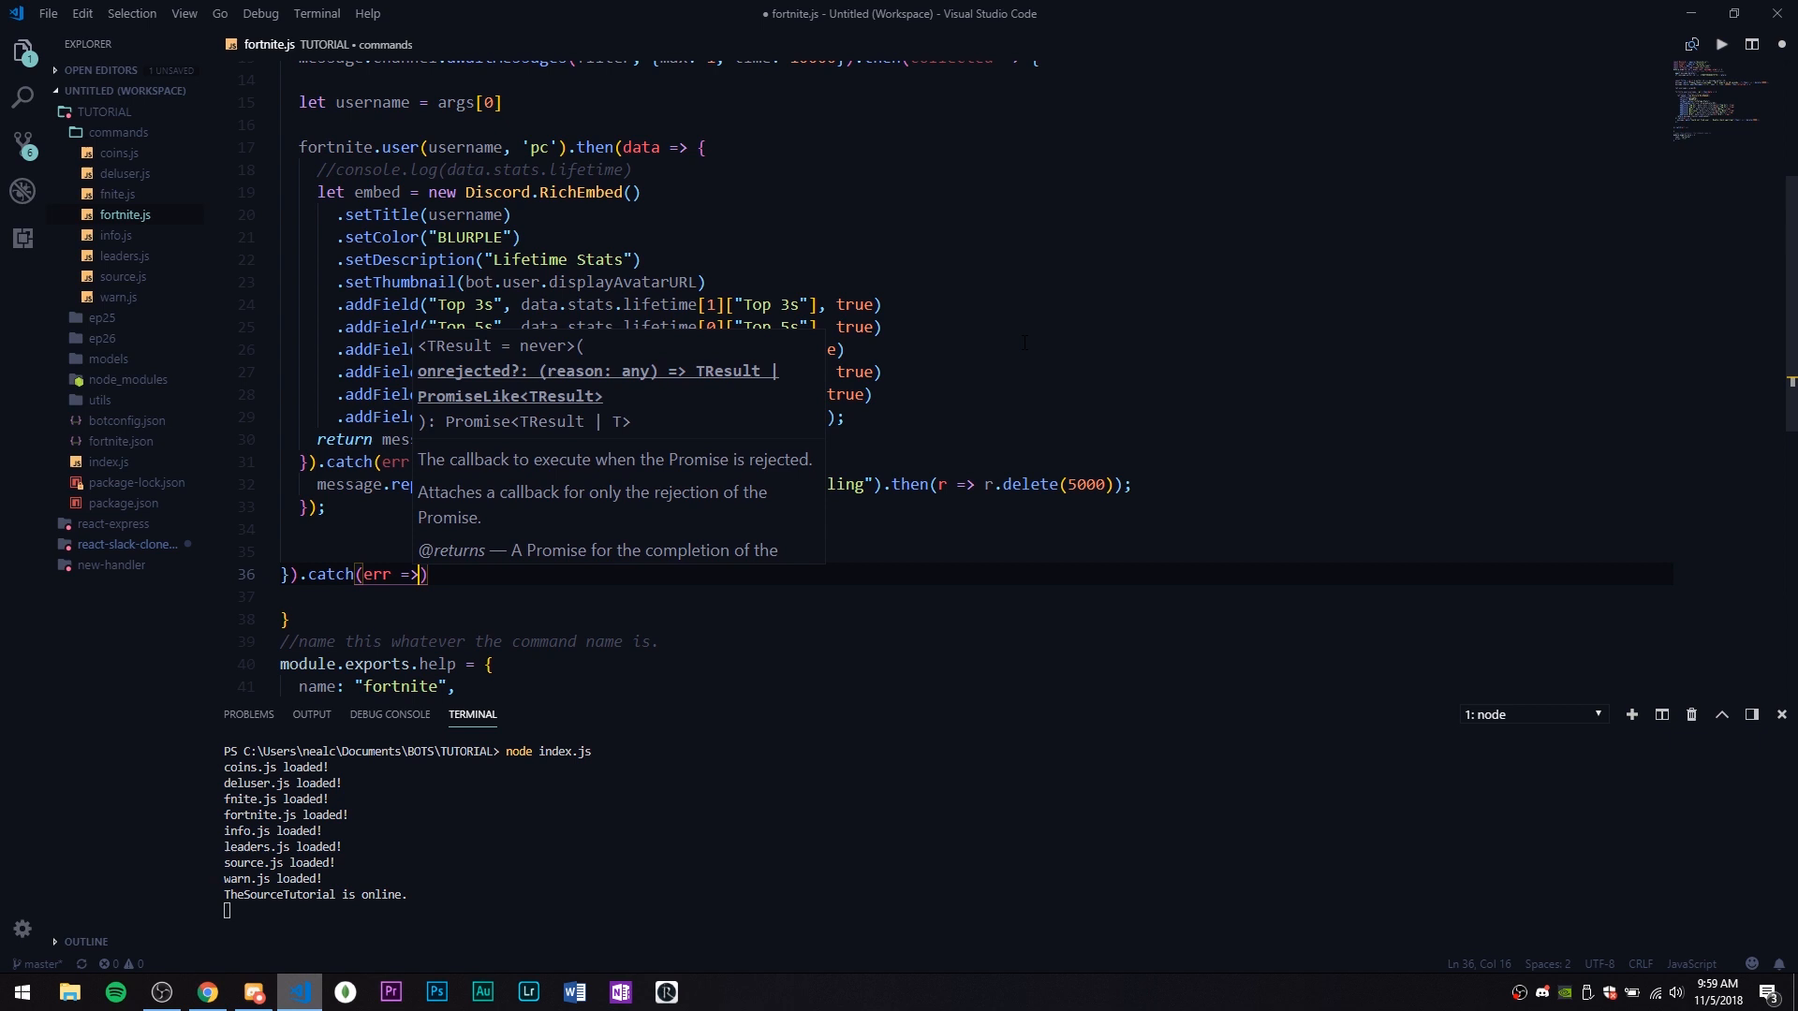
pyautogui.write('console.l')
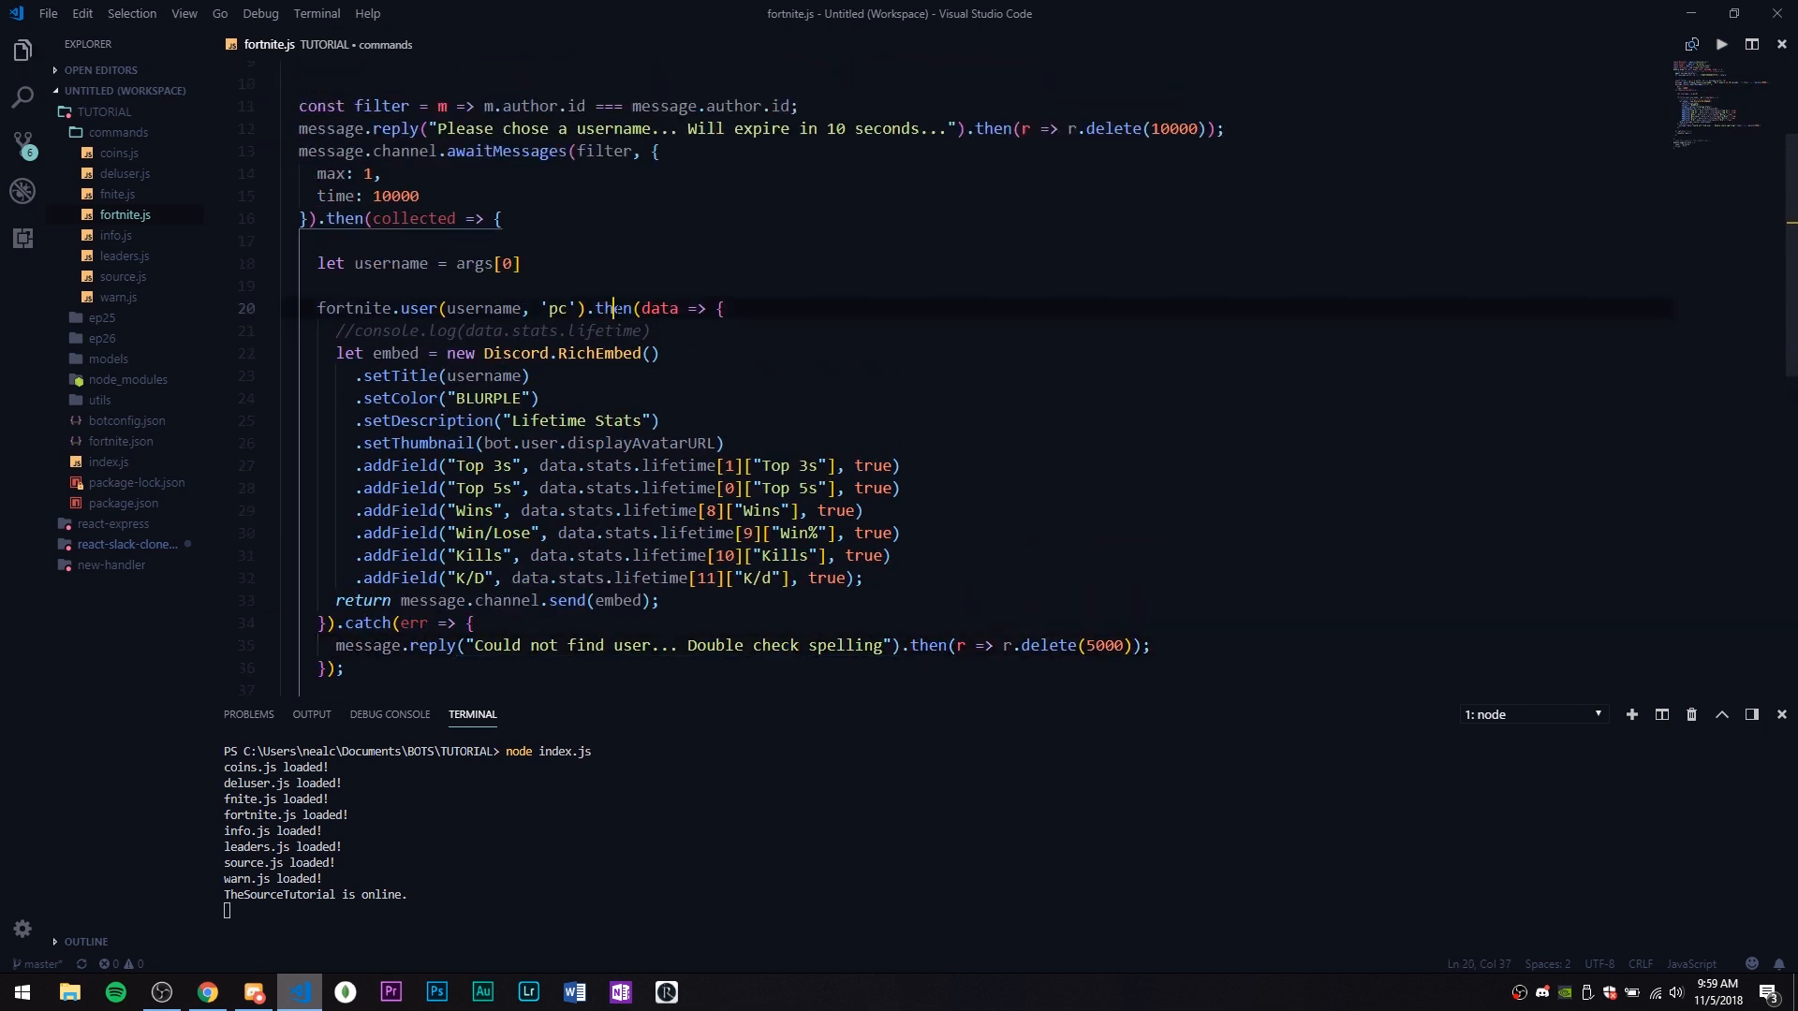
pyautogui.click(519, 263)
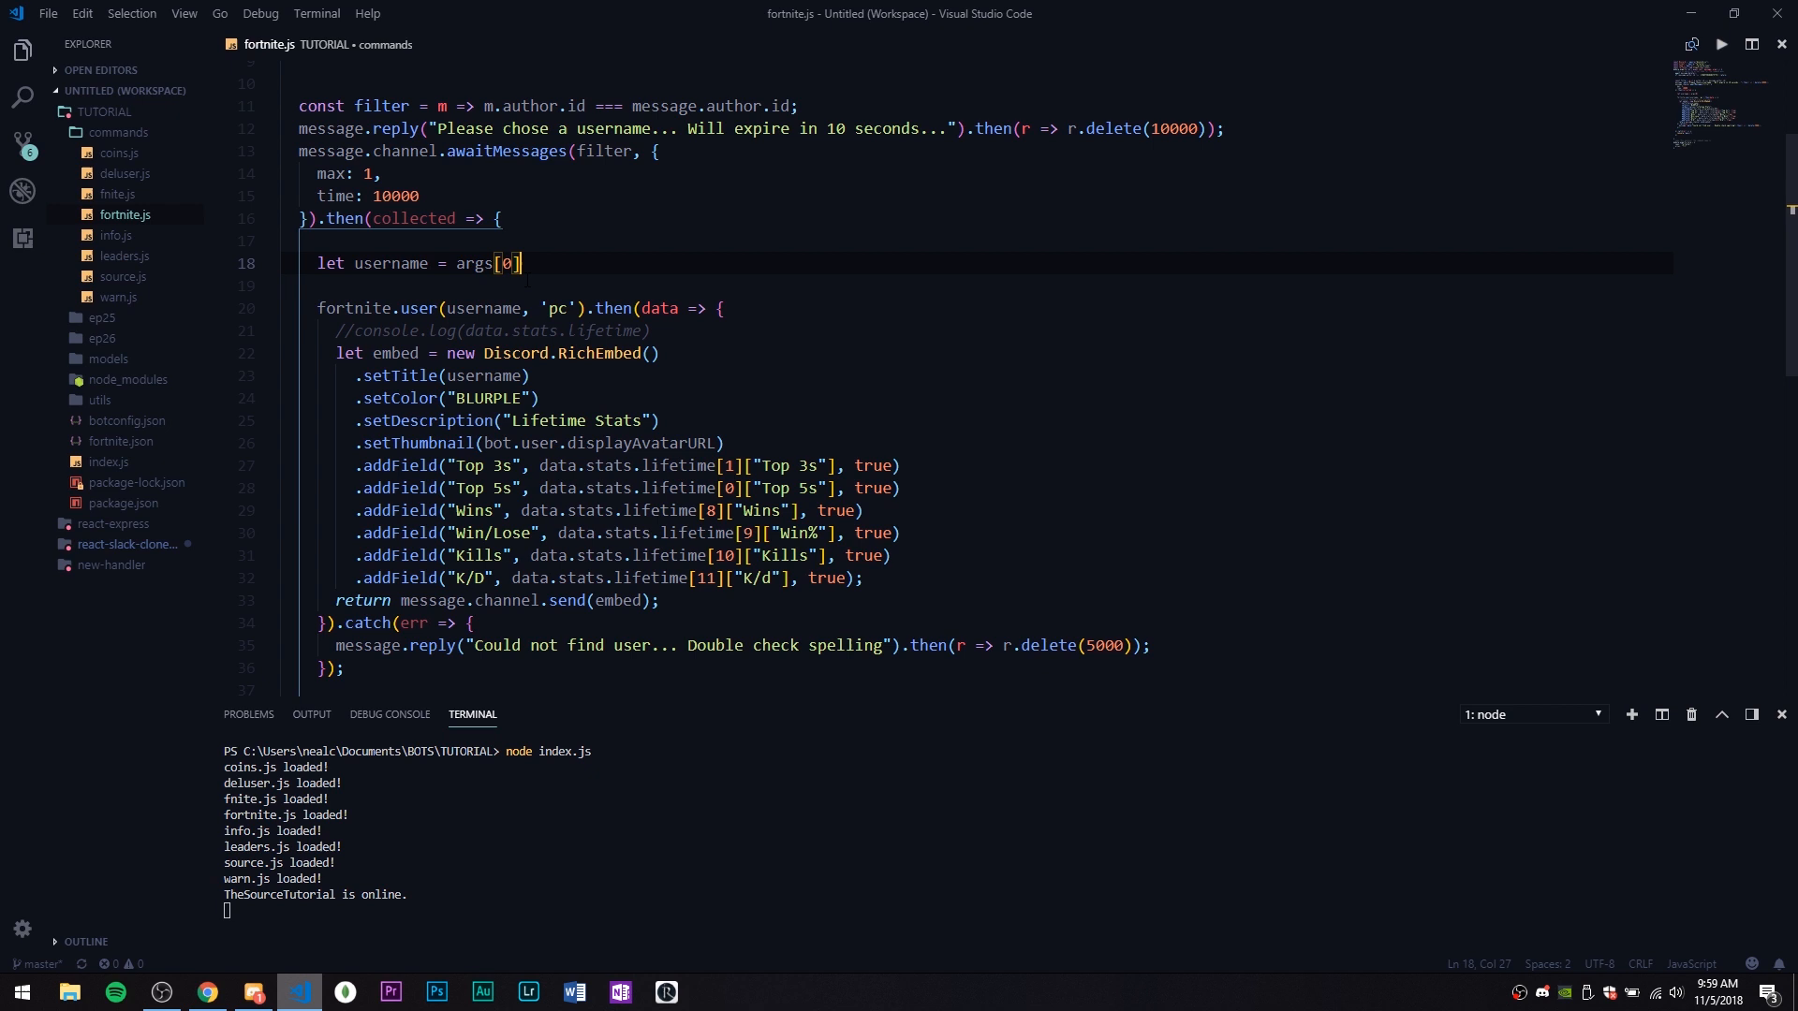
# Review the awaitMessages code and compare it with the bot's earlier Discord replies
pyautogui.scroll(3)
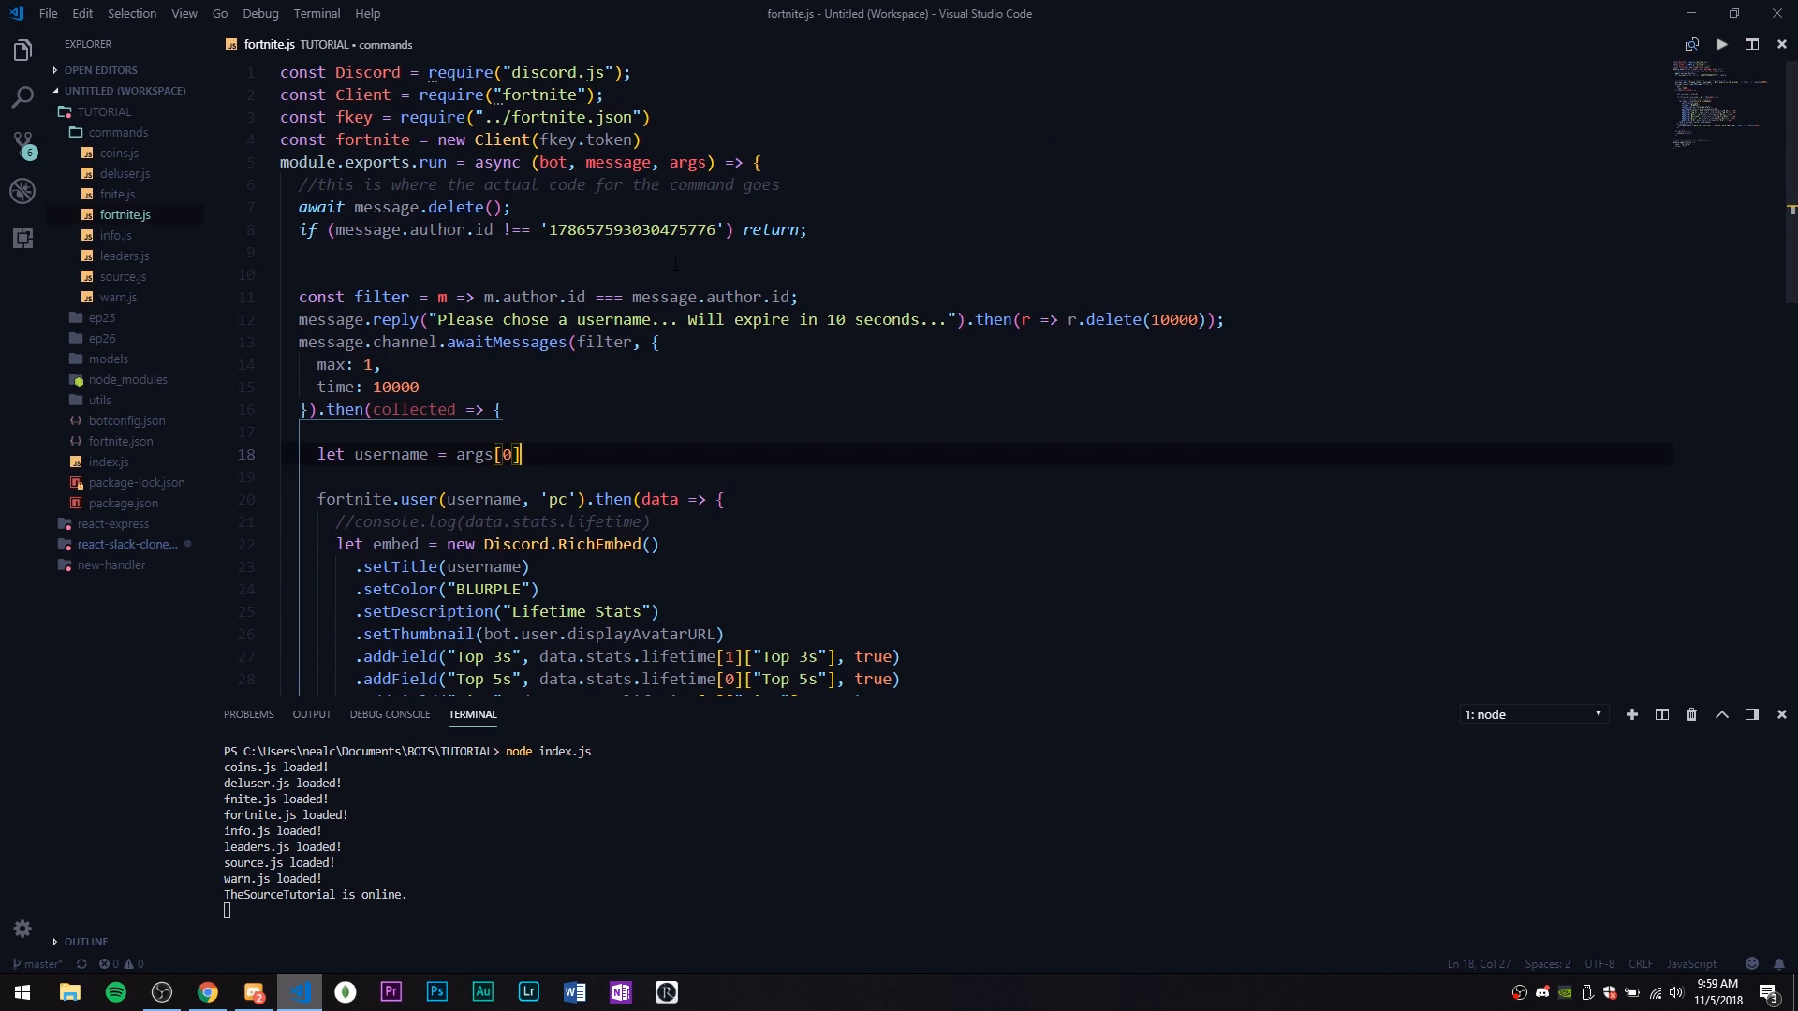
pyautogui.scroll(-3)
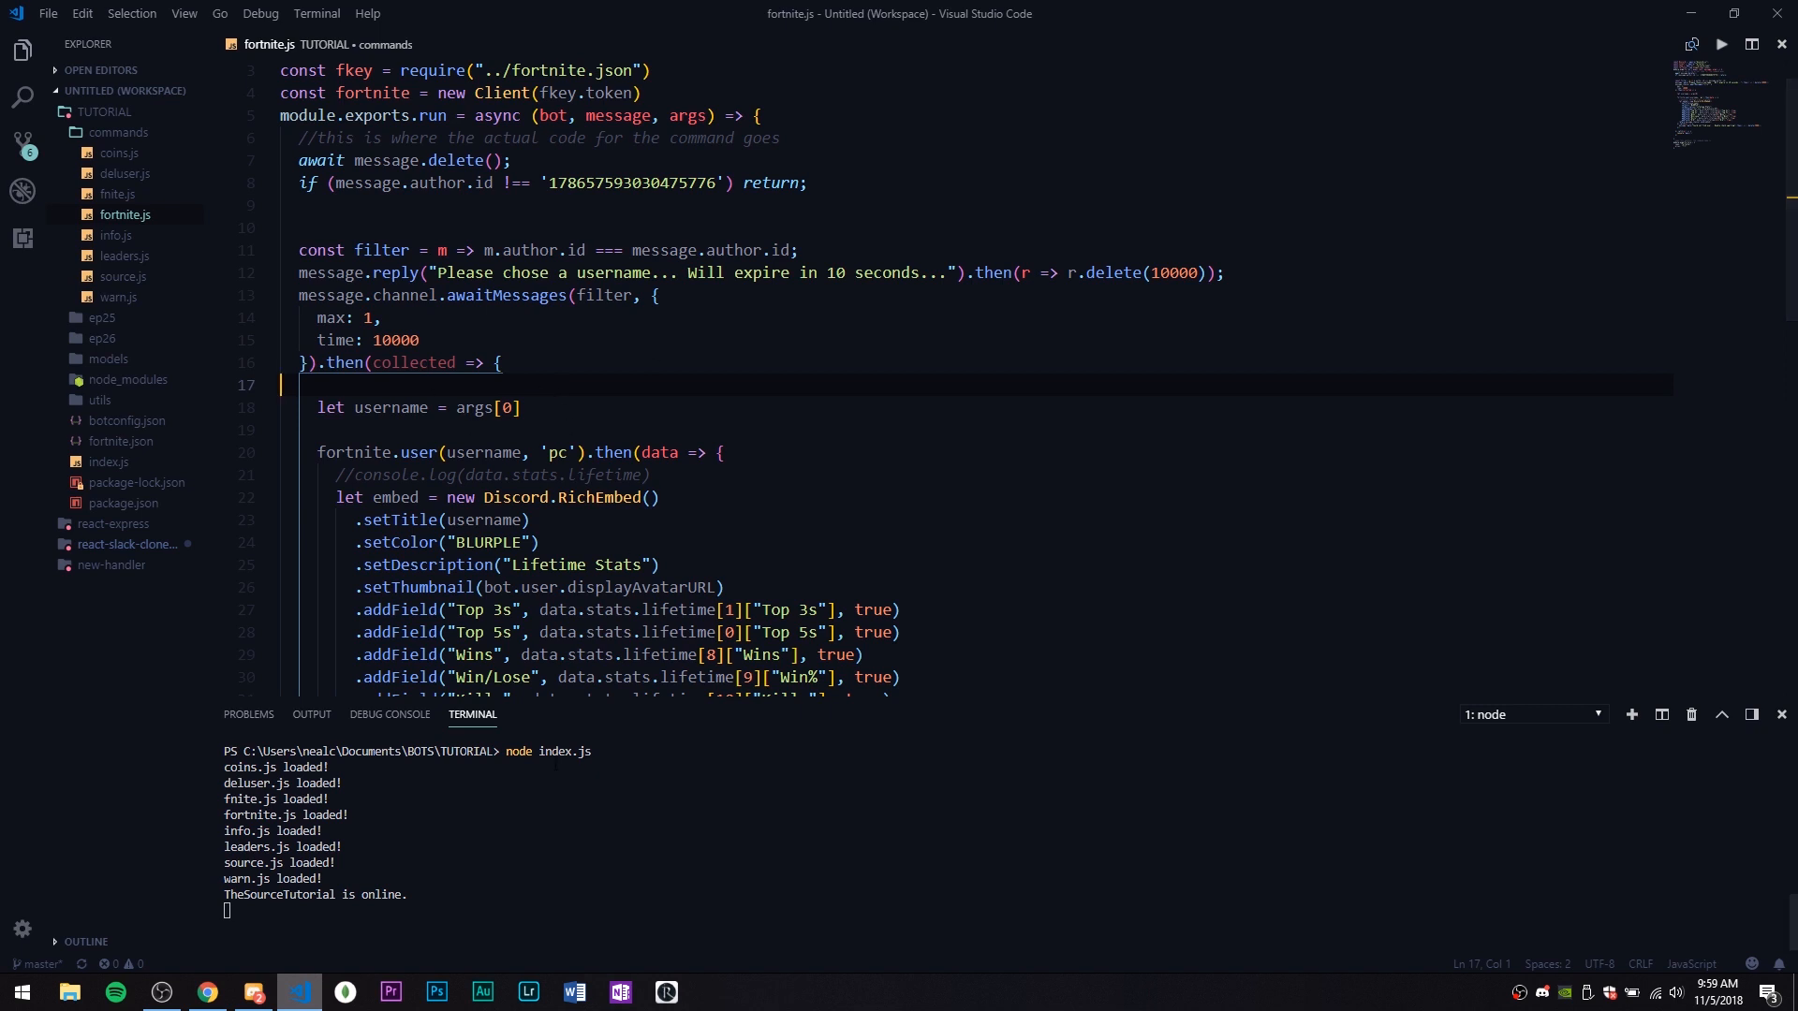
pyautogui.click(251, 992)
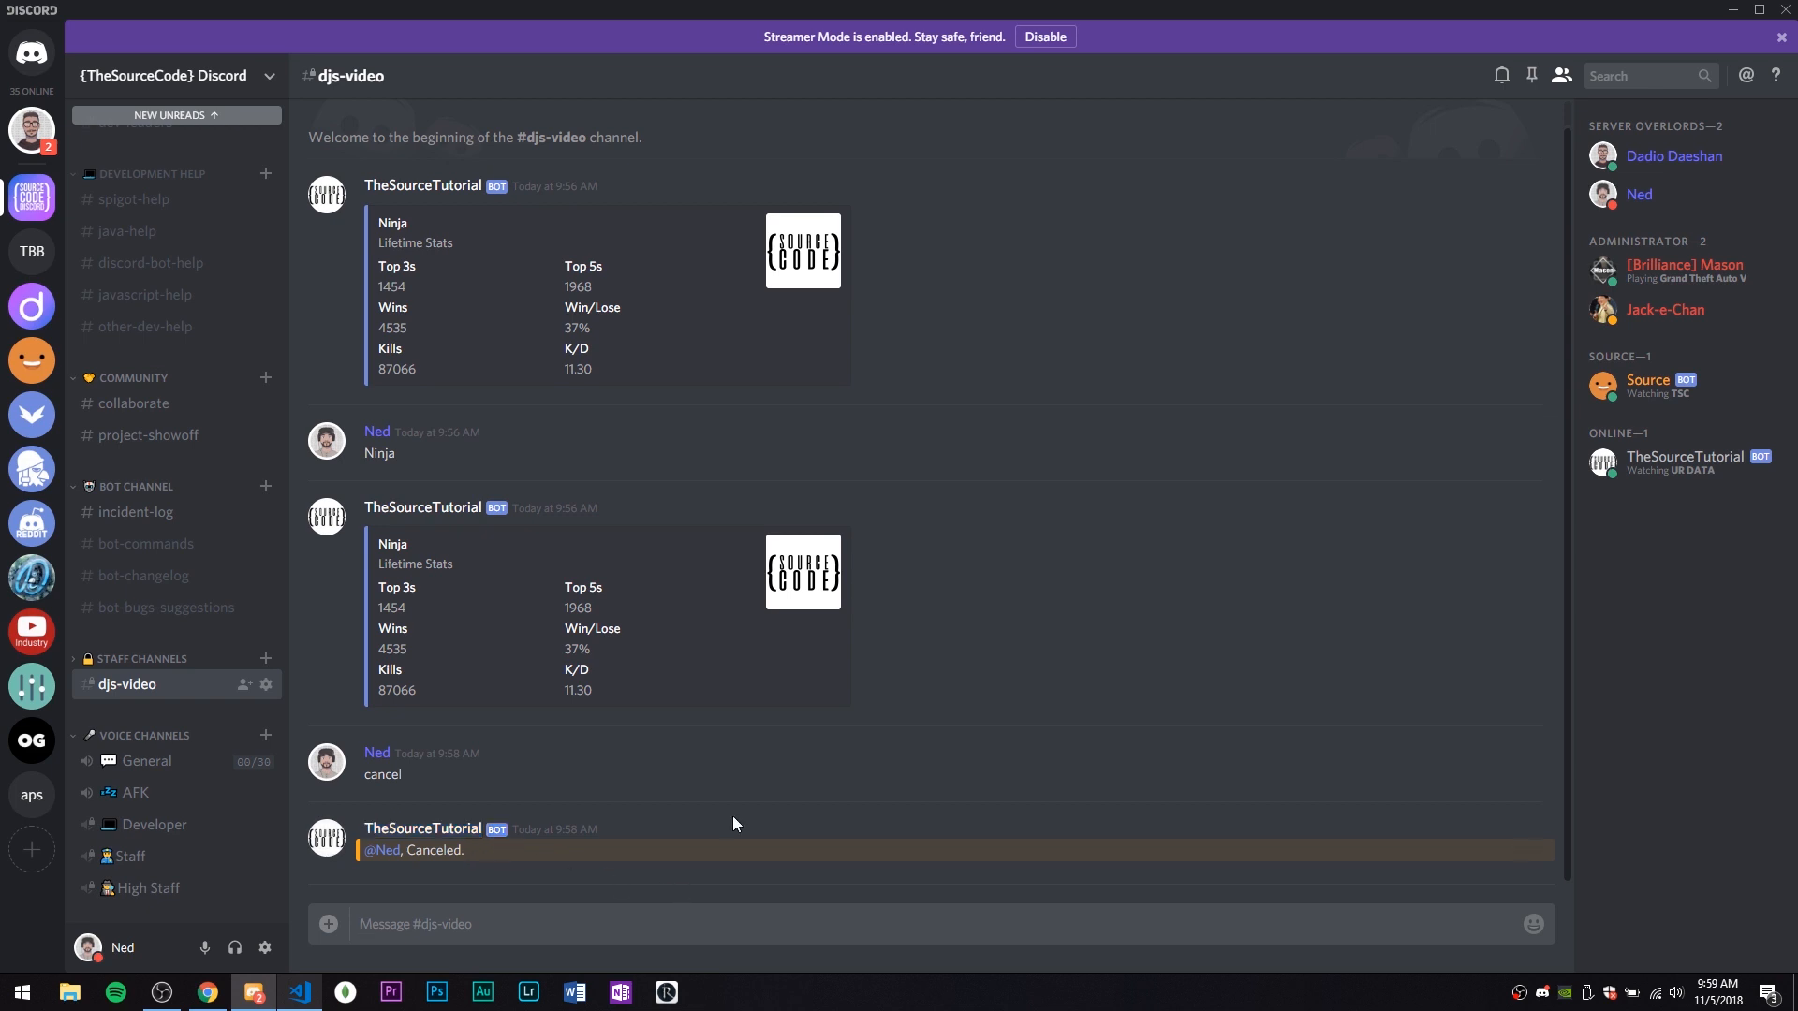
pyautogui.moveTo(848, 838)
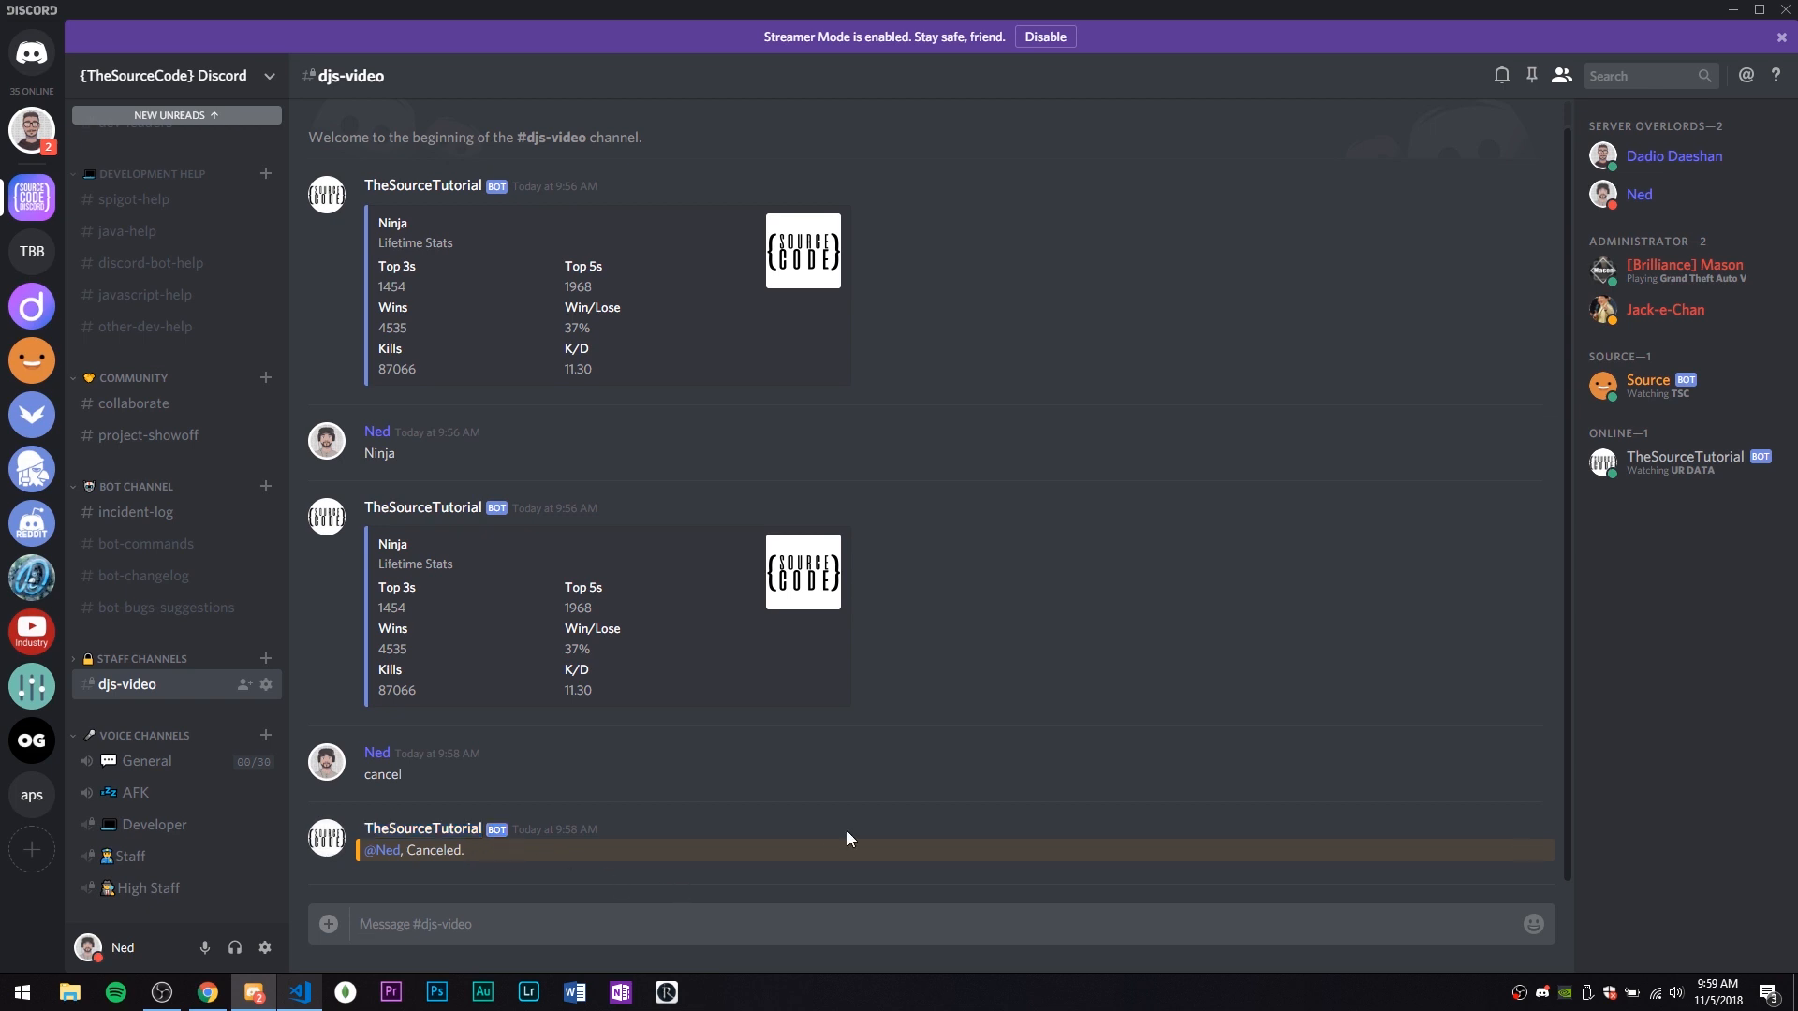
pyautogui.click(299, 1000)
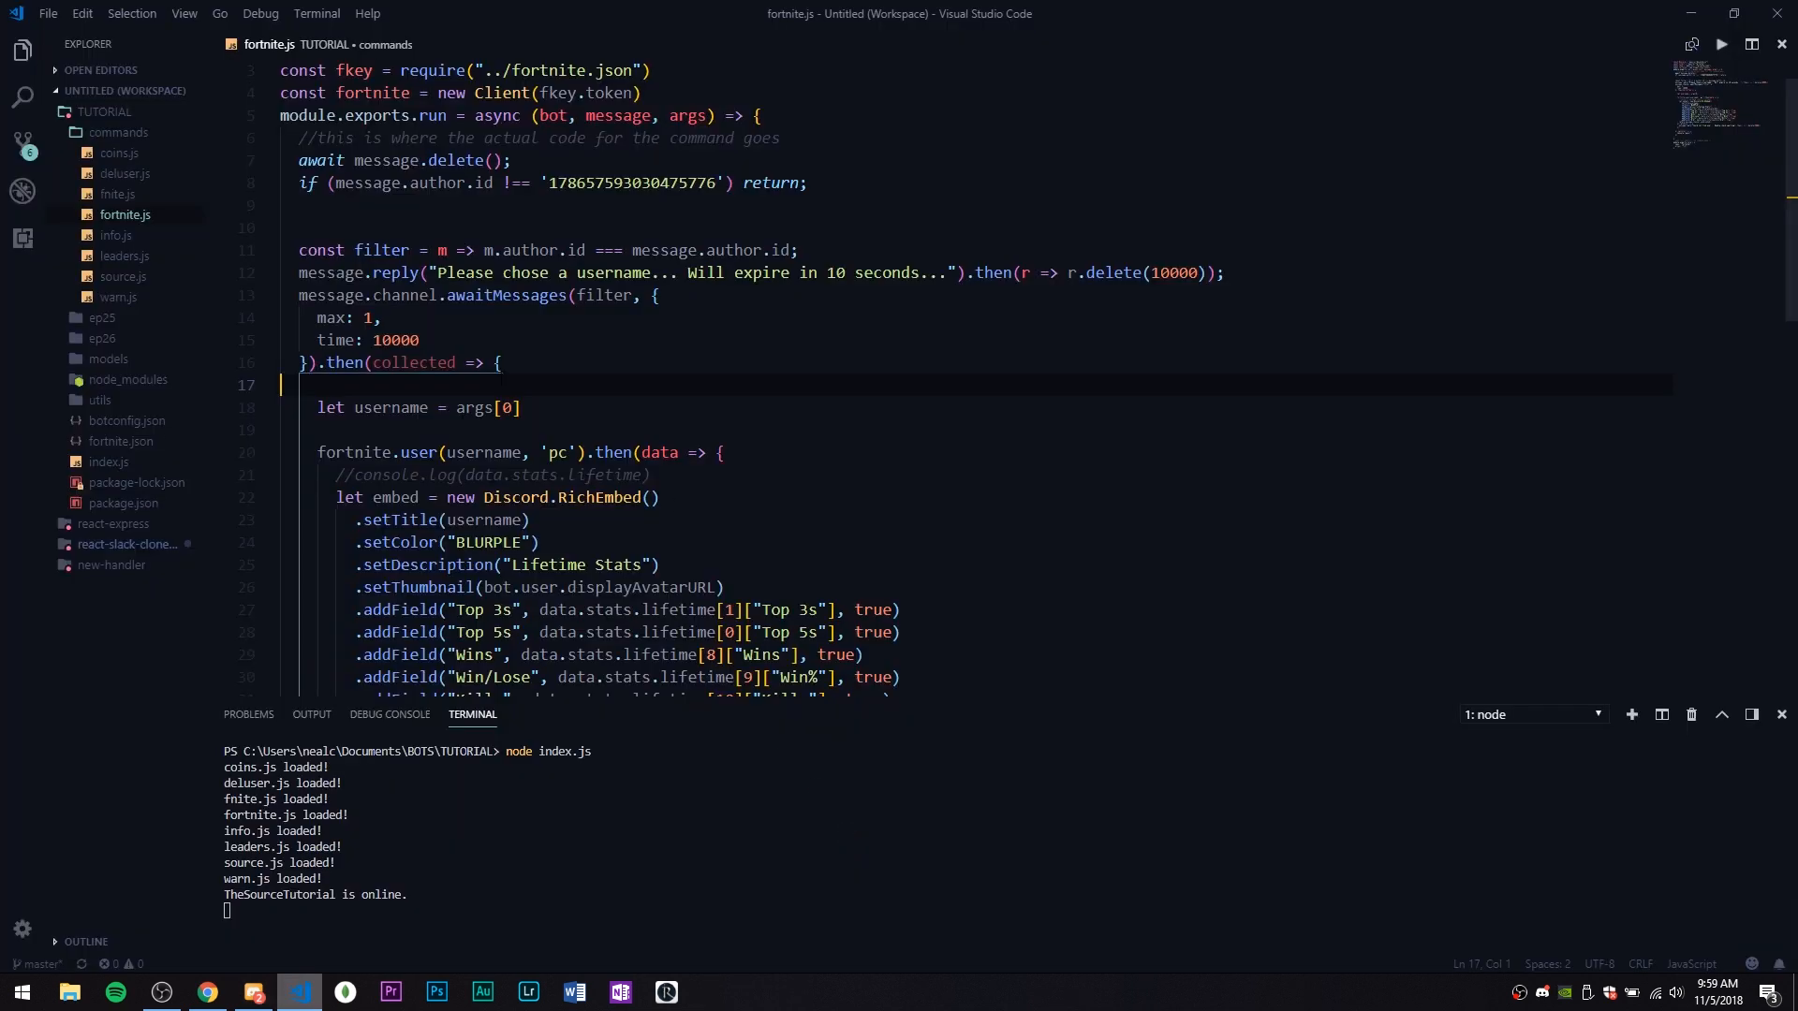
# Add a check that replies Canceled! when the first collected message is cancel
pyautogui.press('Enter')
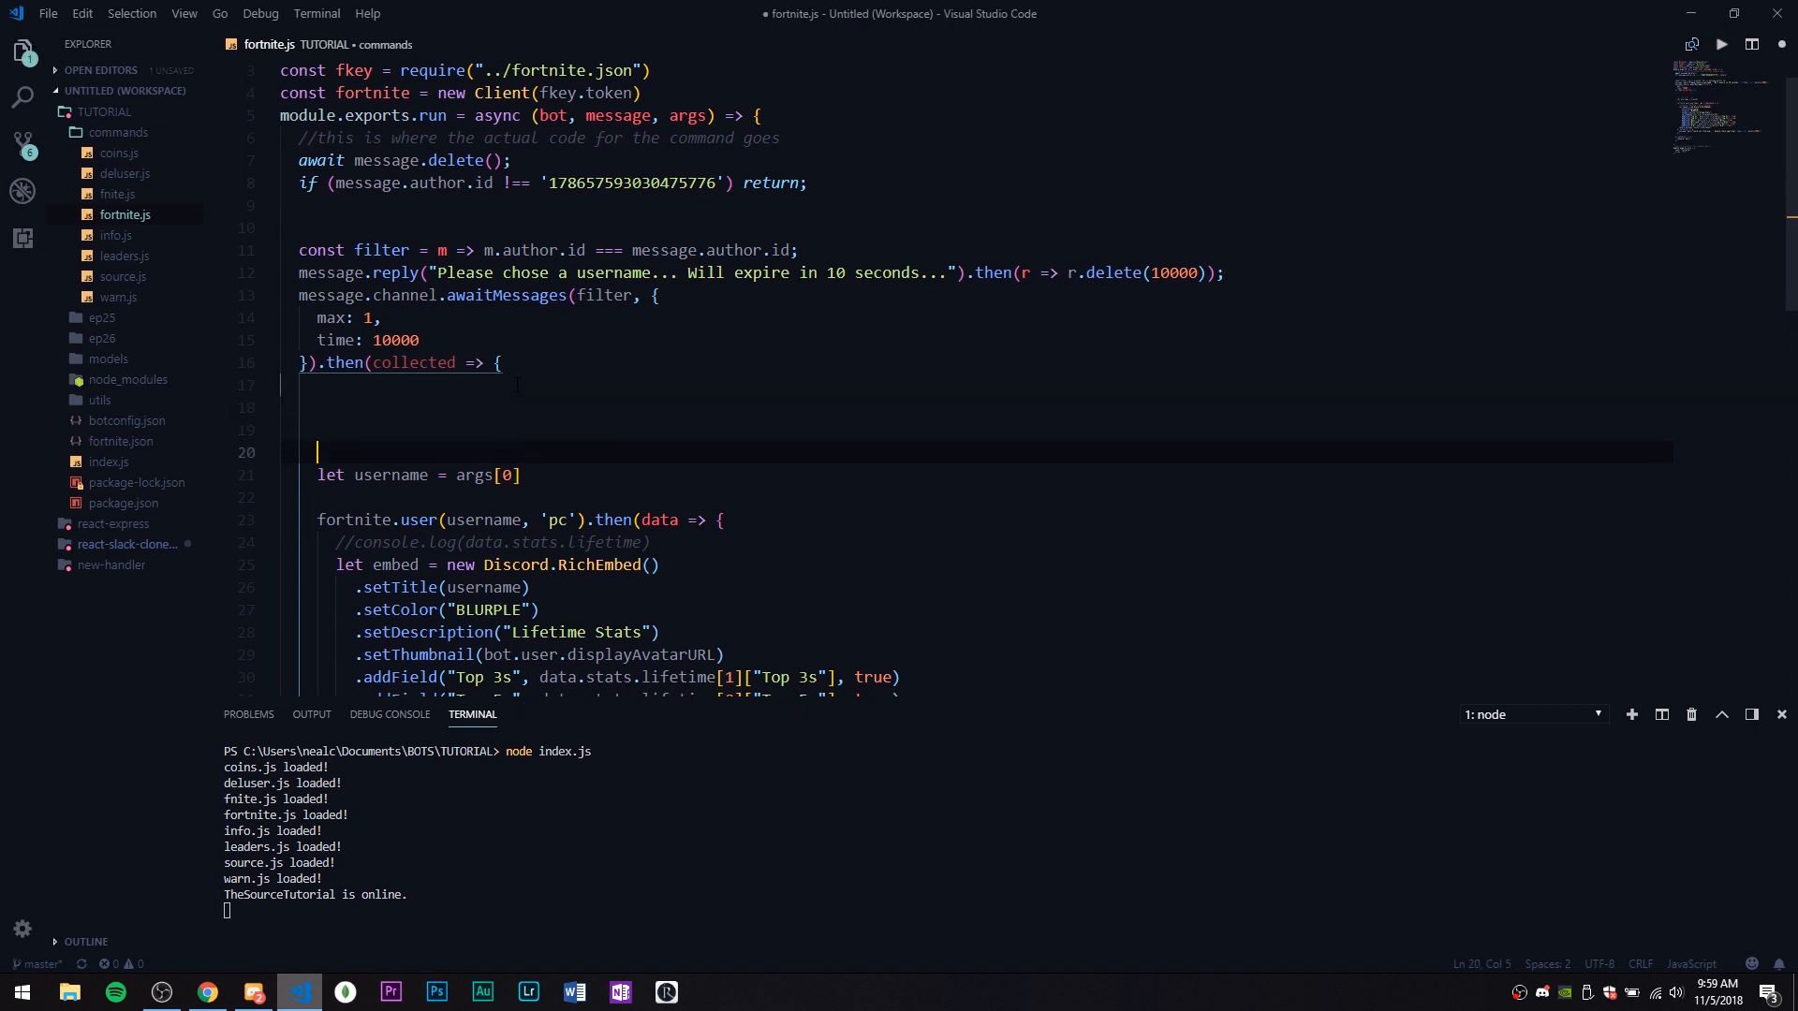
pyautogui.write('if')
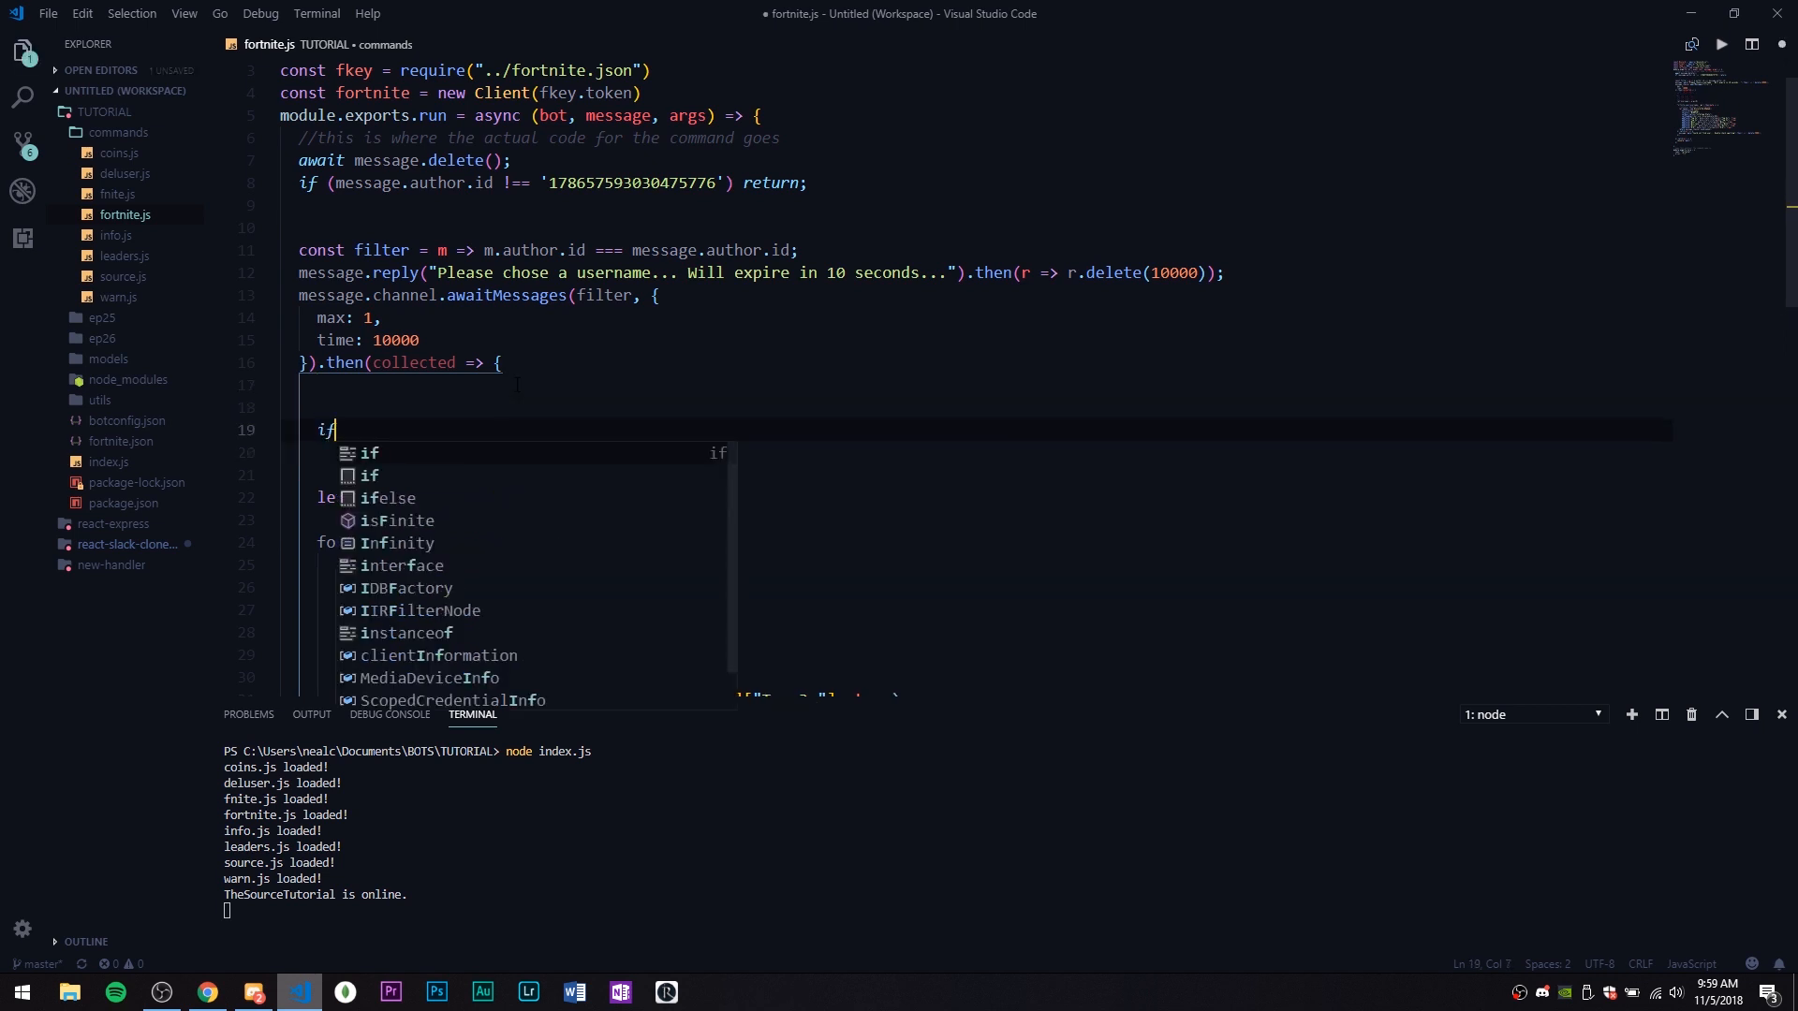
pyautogui.write('(collected)')
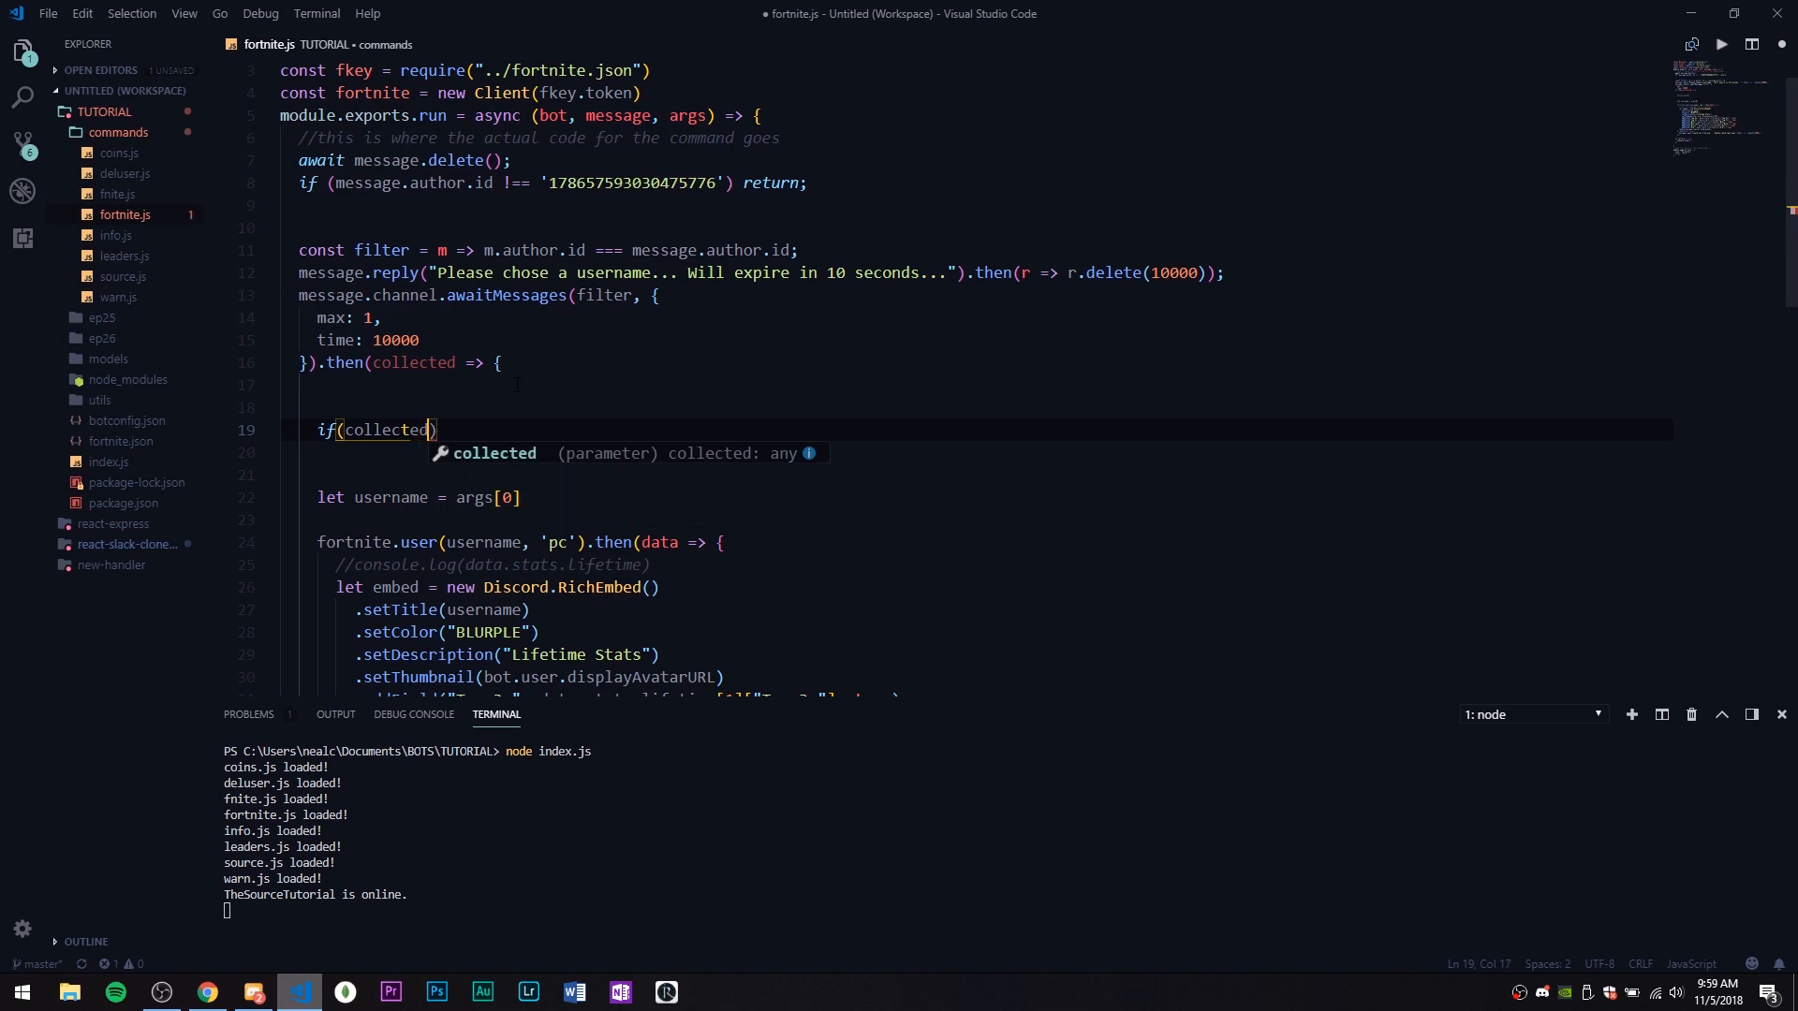
pyautogui.write('.con')
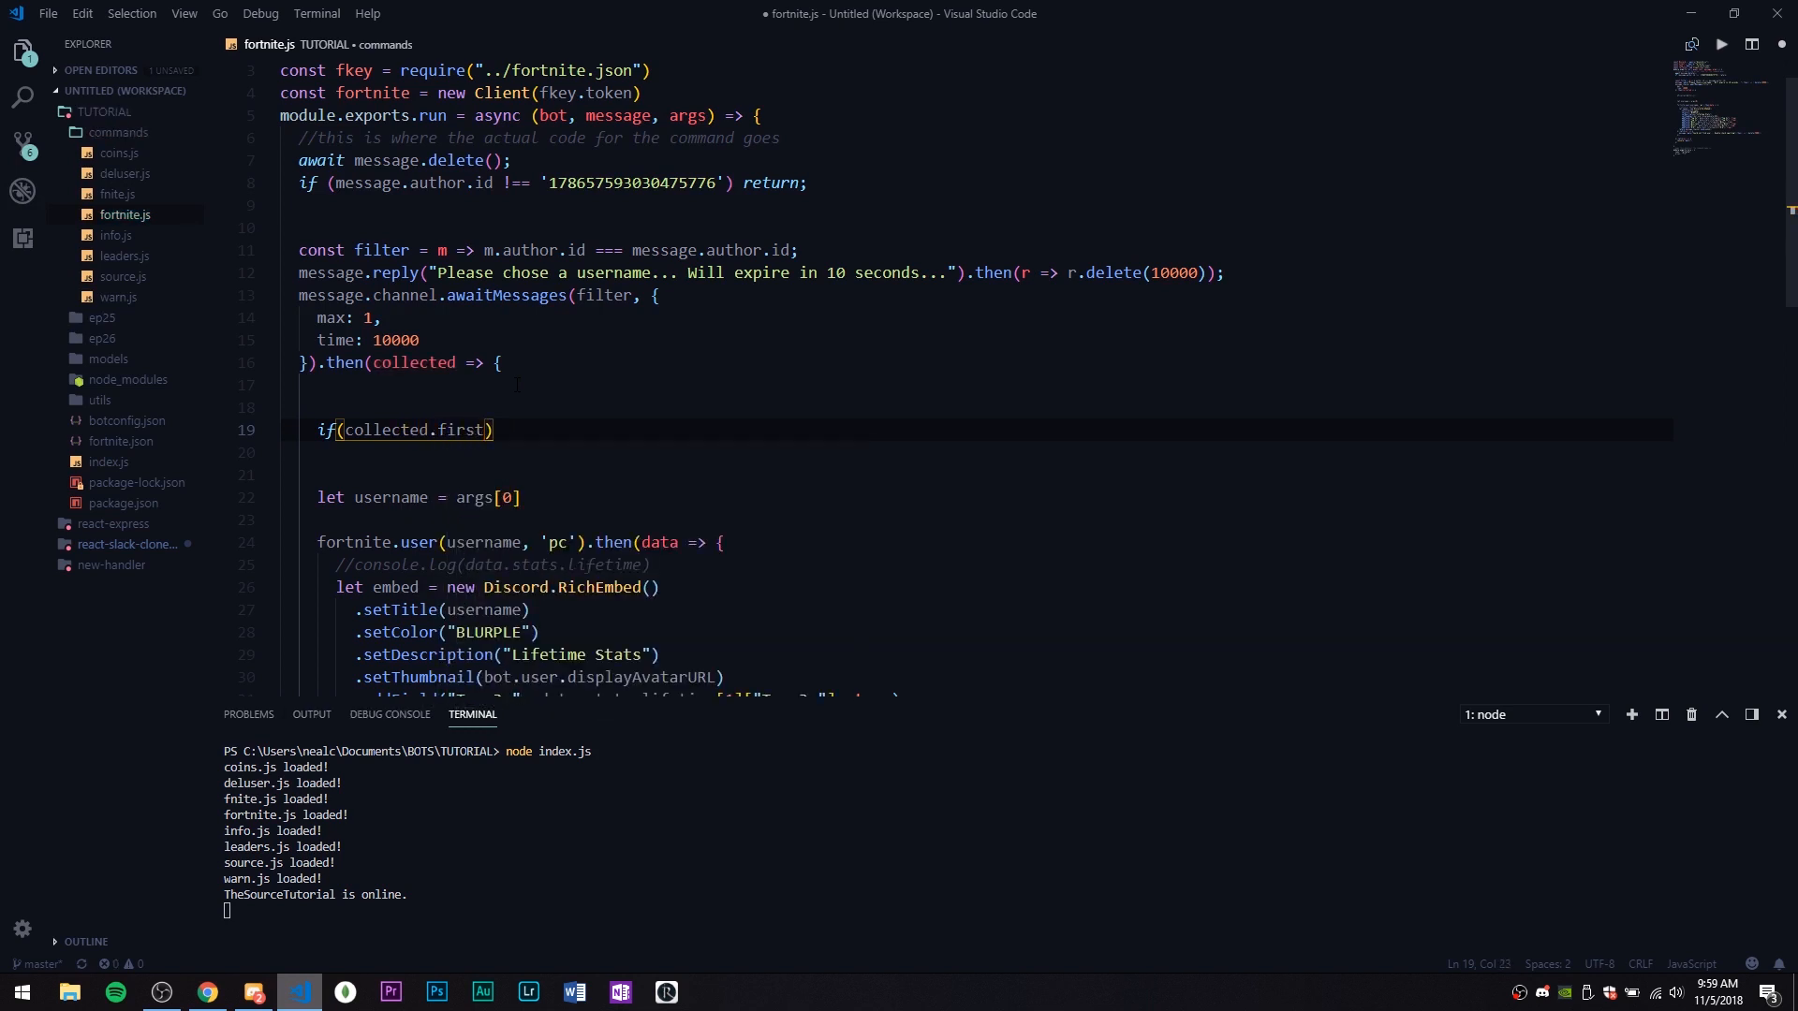
pyautogui.write('().content === "")')
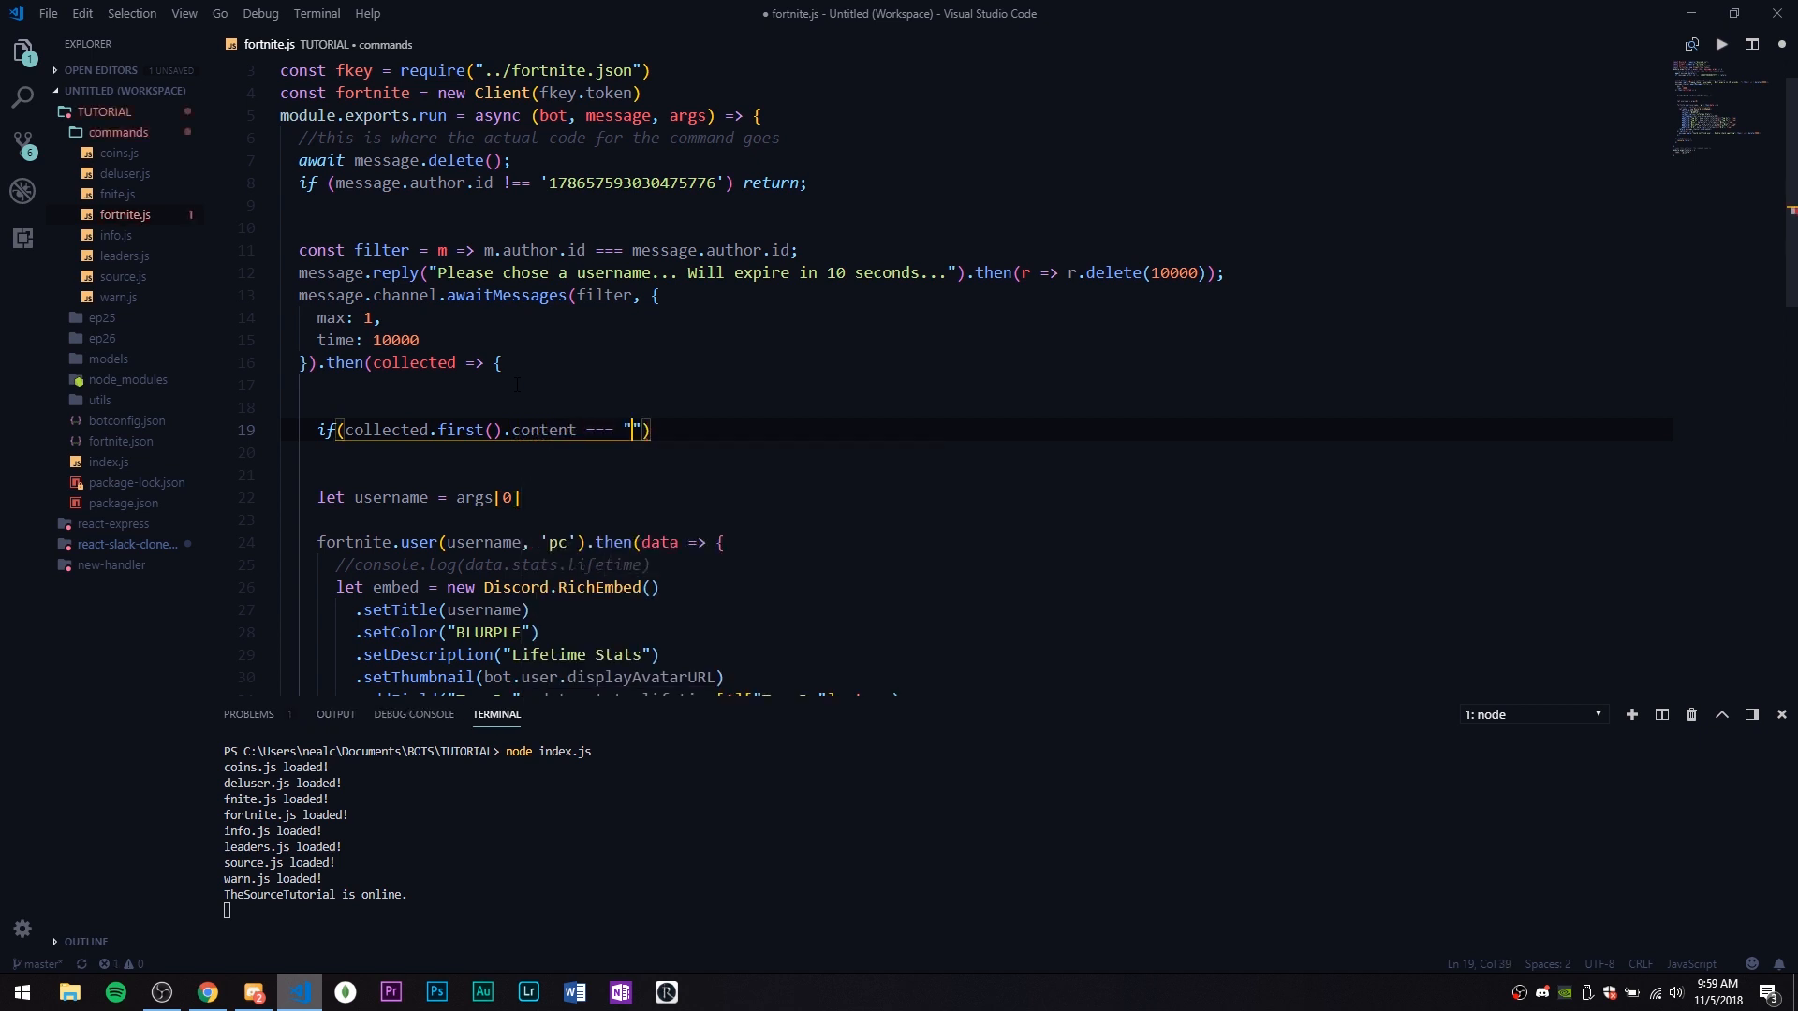
pyautogui.write('cancel')
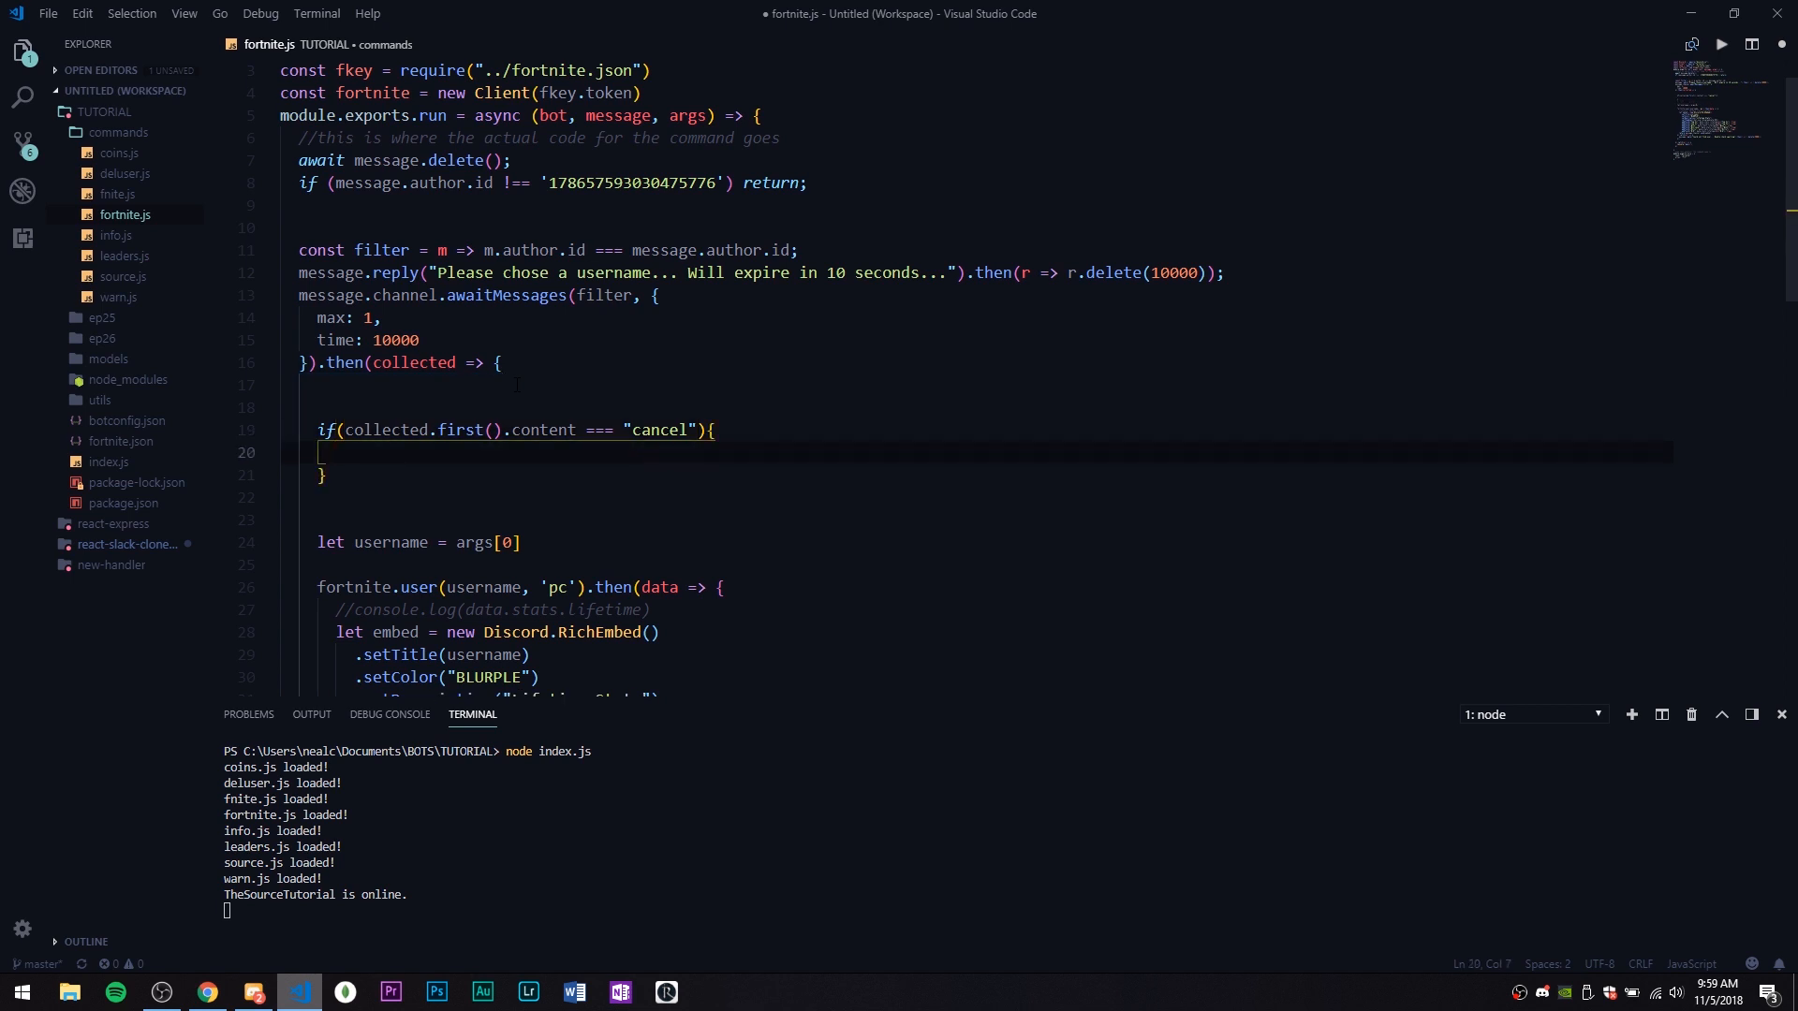
pyautogui.write('return message.reply("')
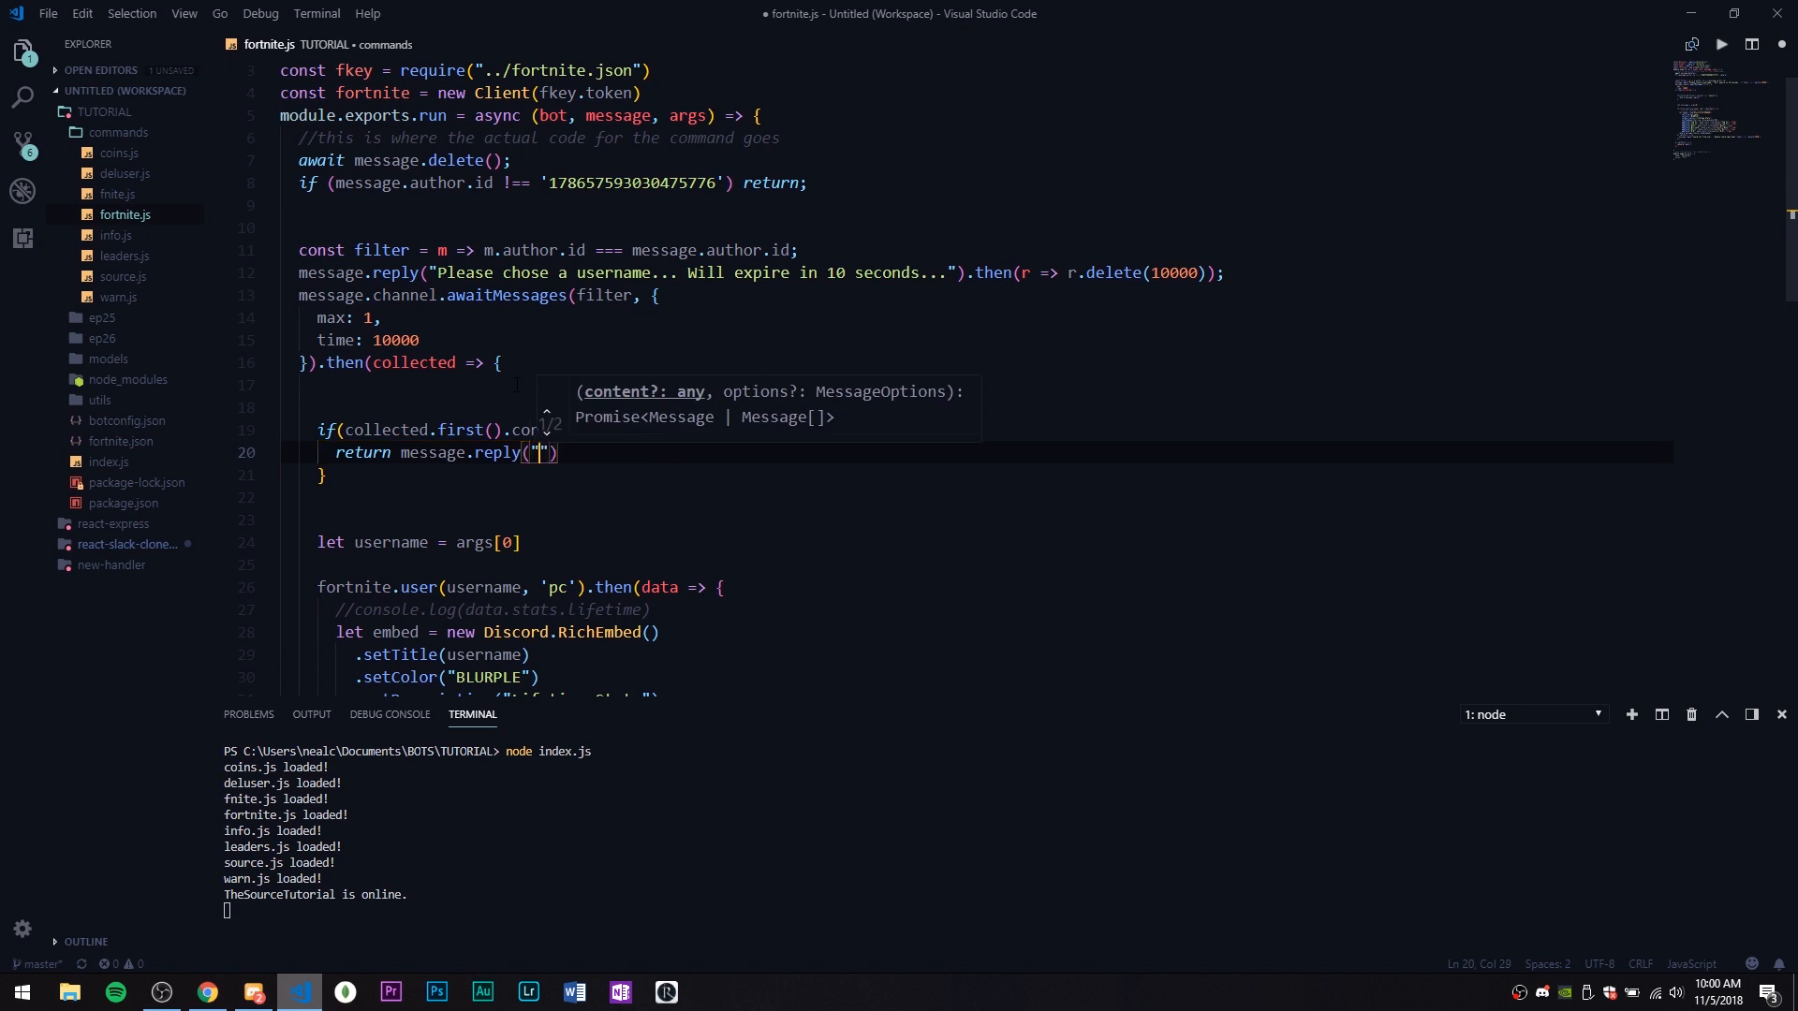
pyautogui.write('Canceled!')
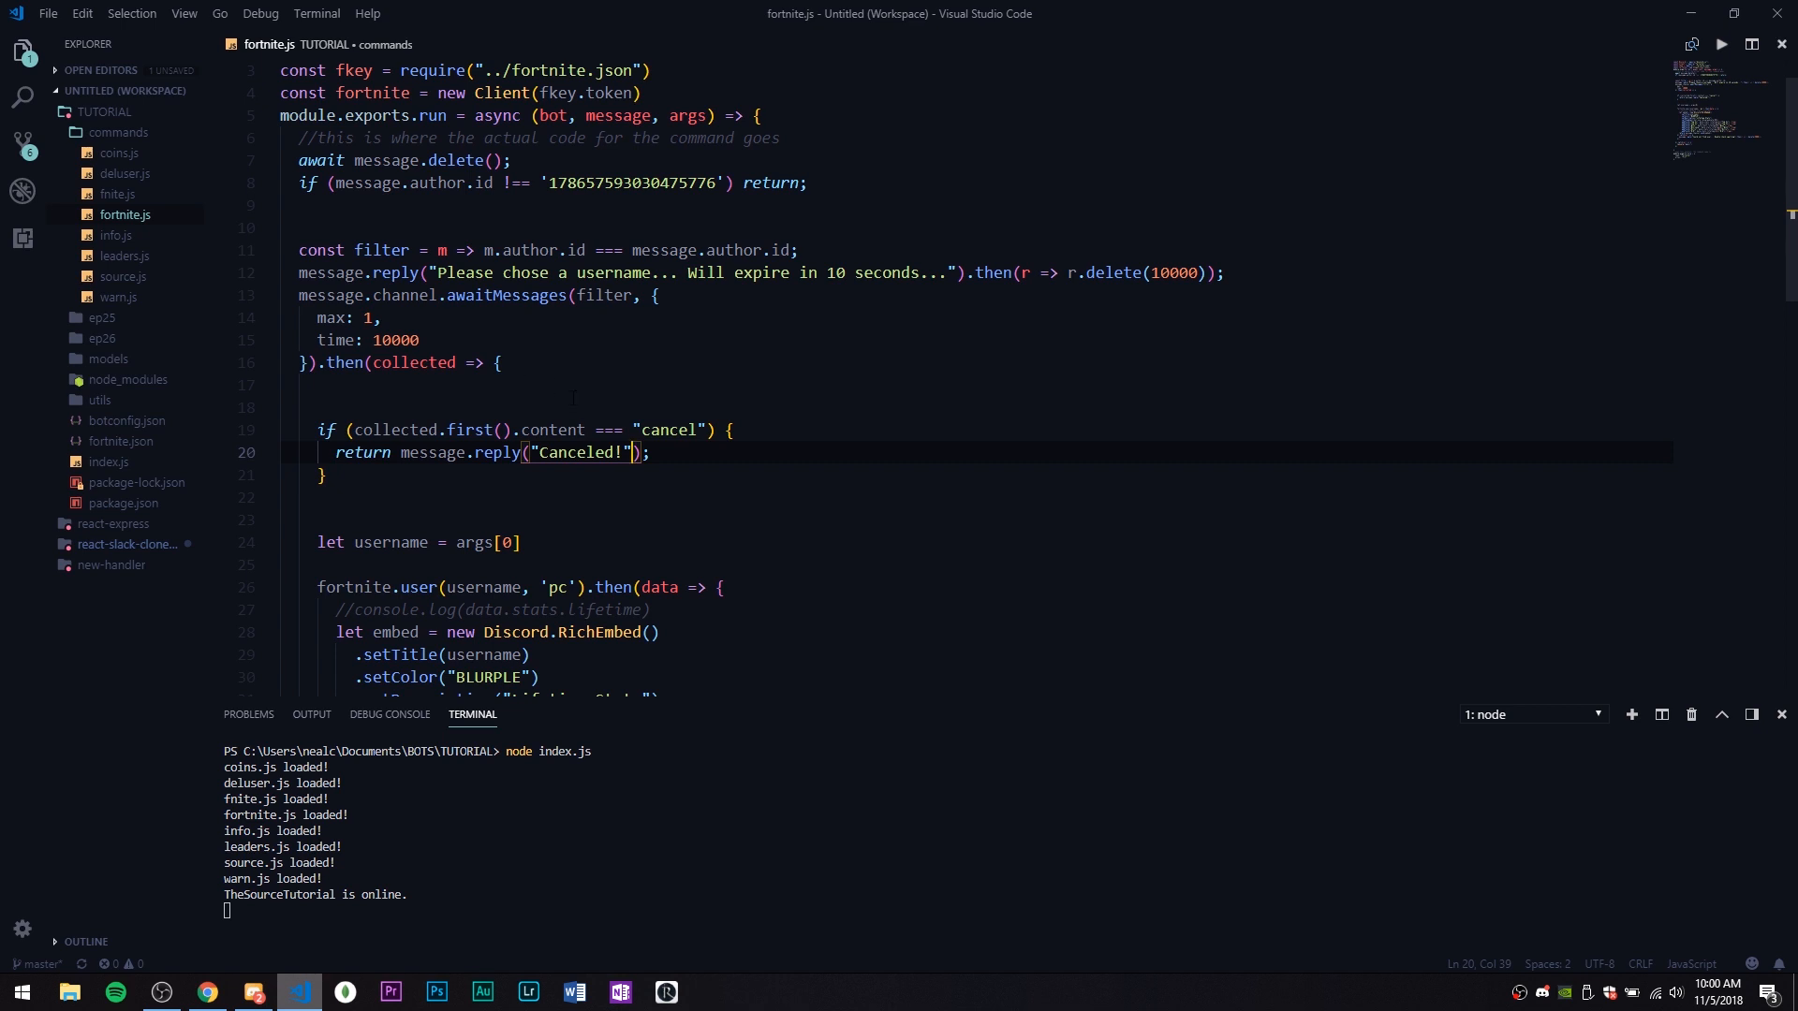
# Set username to collected.first().content instead of args
pyautogui.scroll(-3)
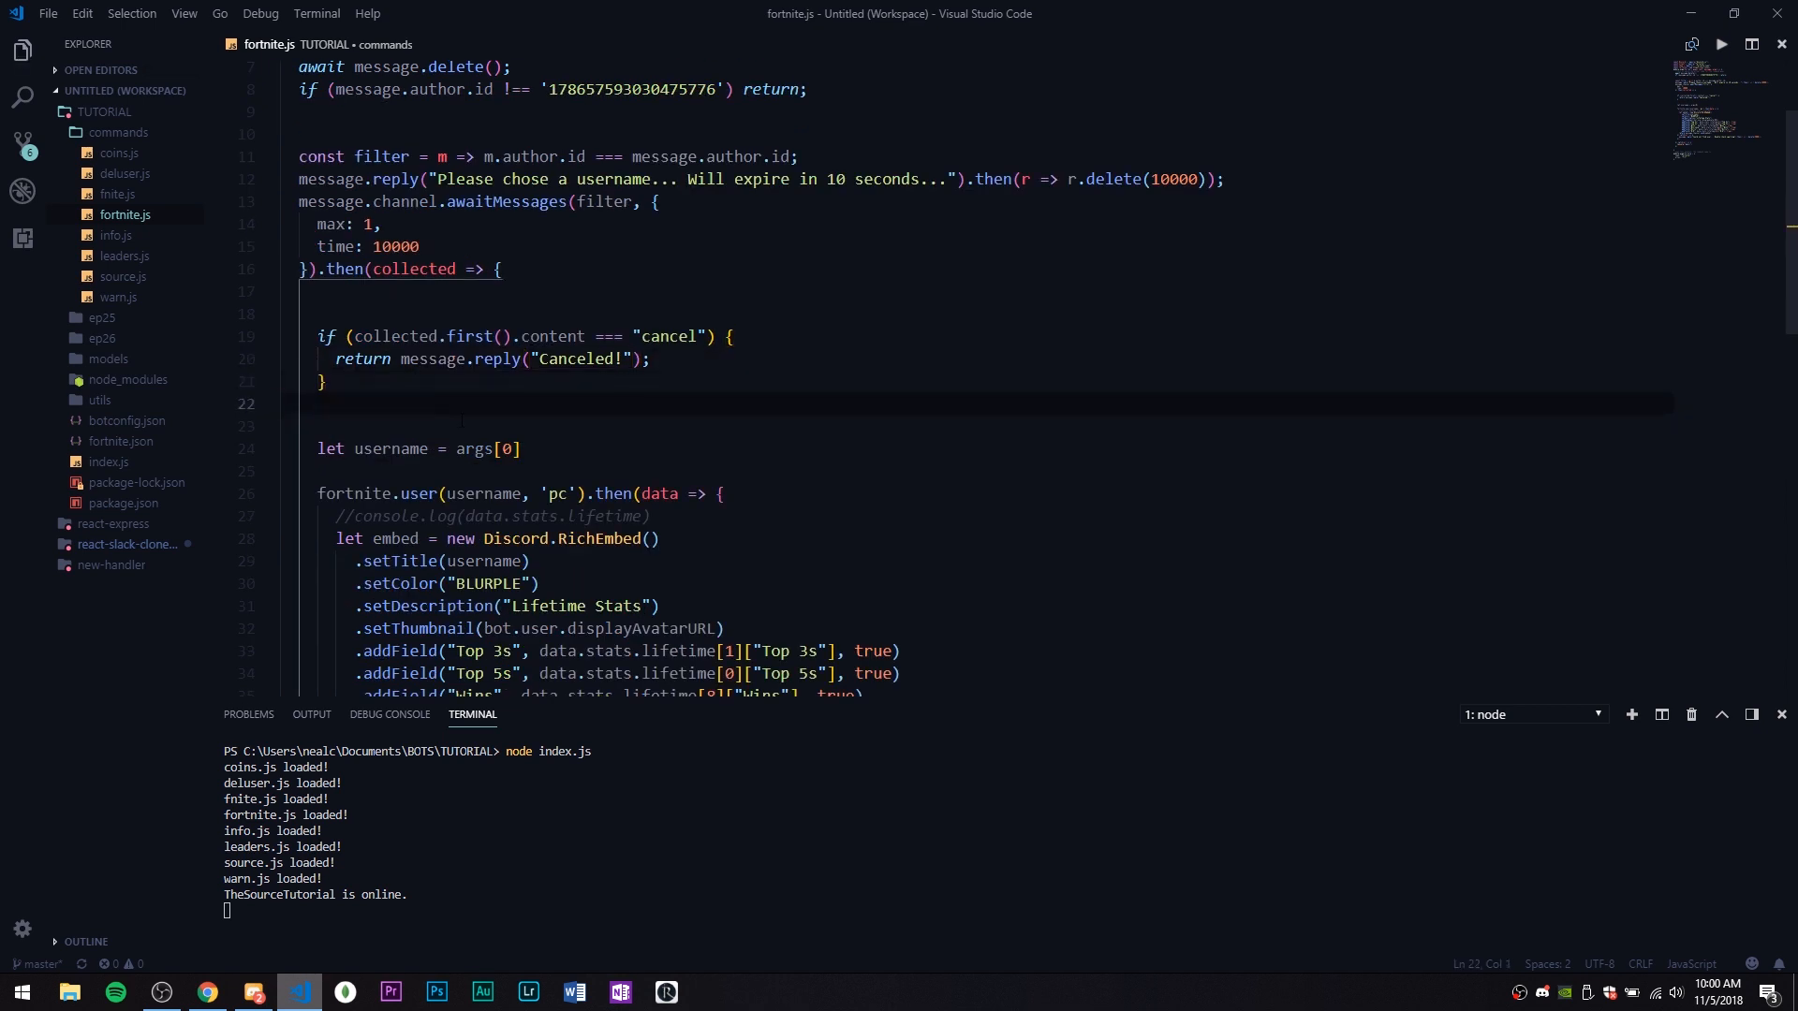
pyautogui.click(521, 448)
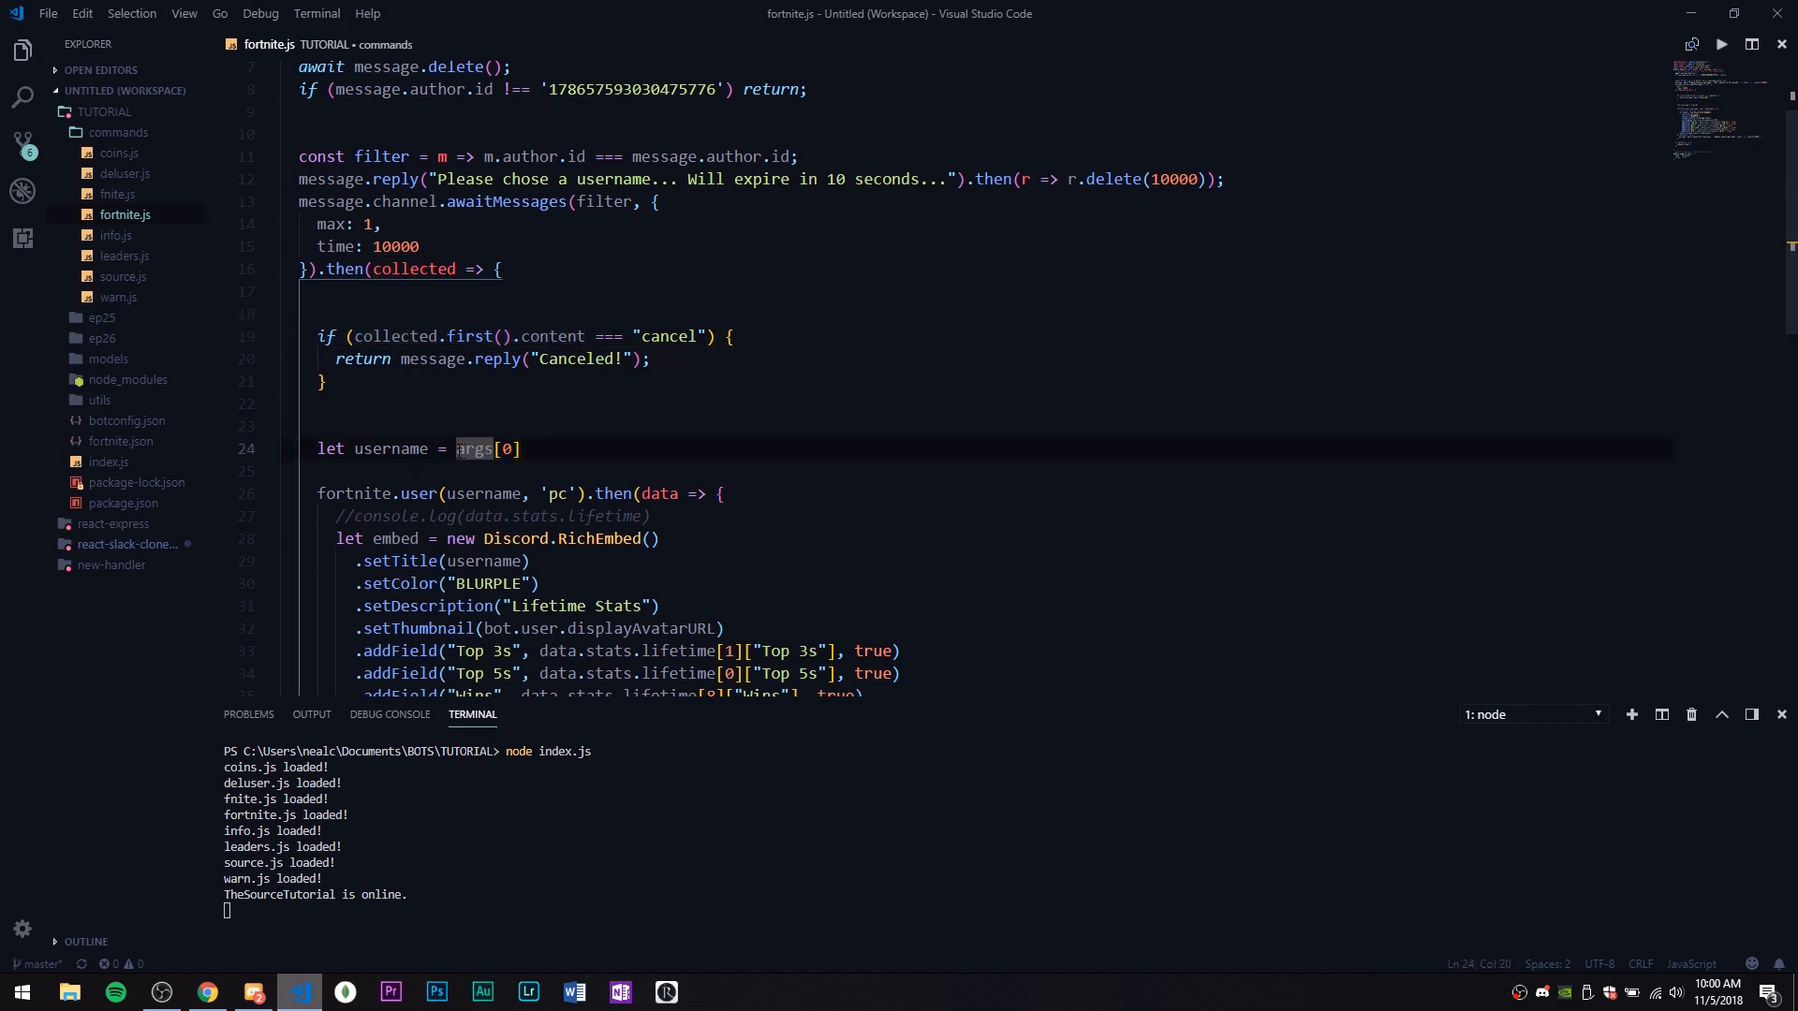
pyautogui.write('collected.first().content')
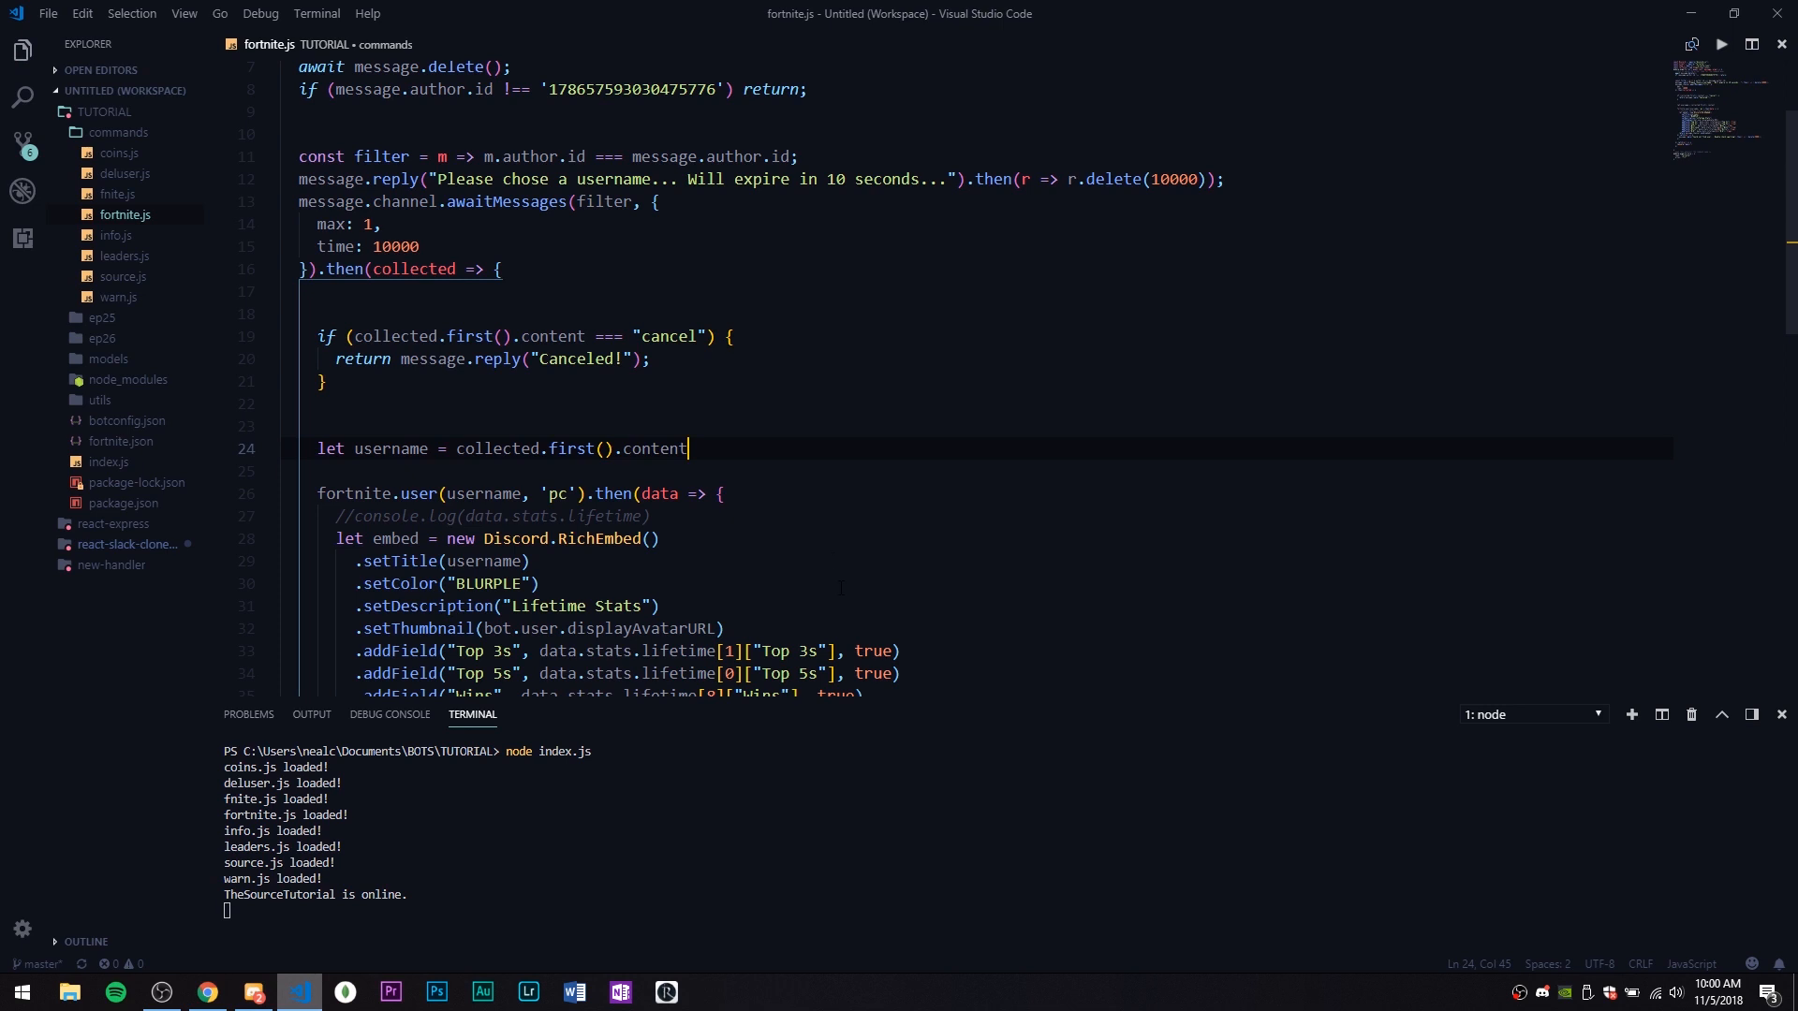
pyautogui.write(';')
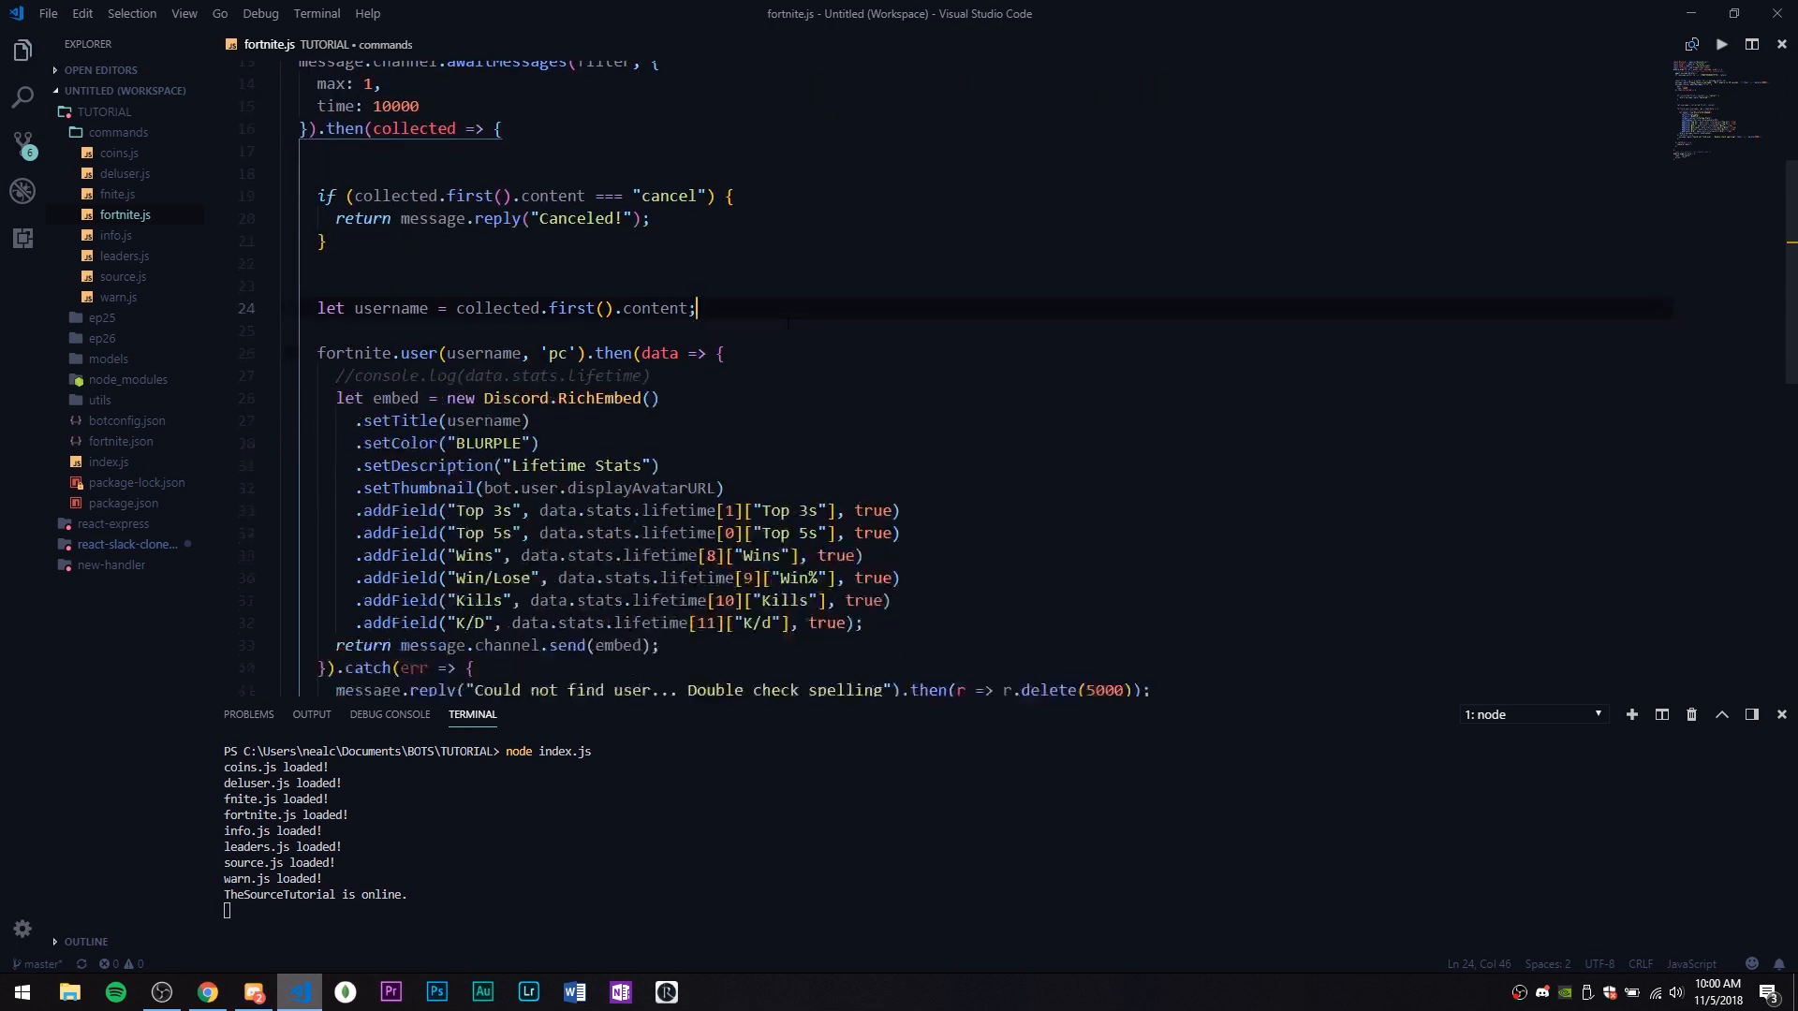
pyautogui.scroll(-3)
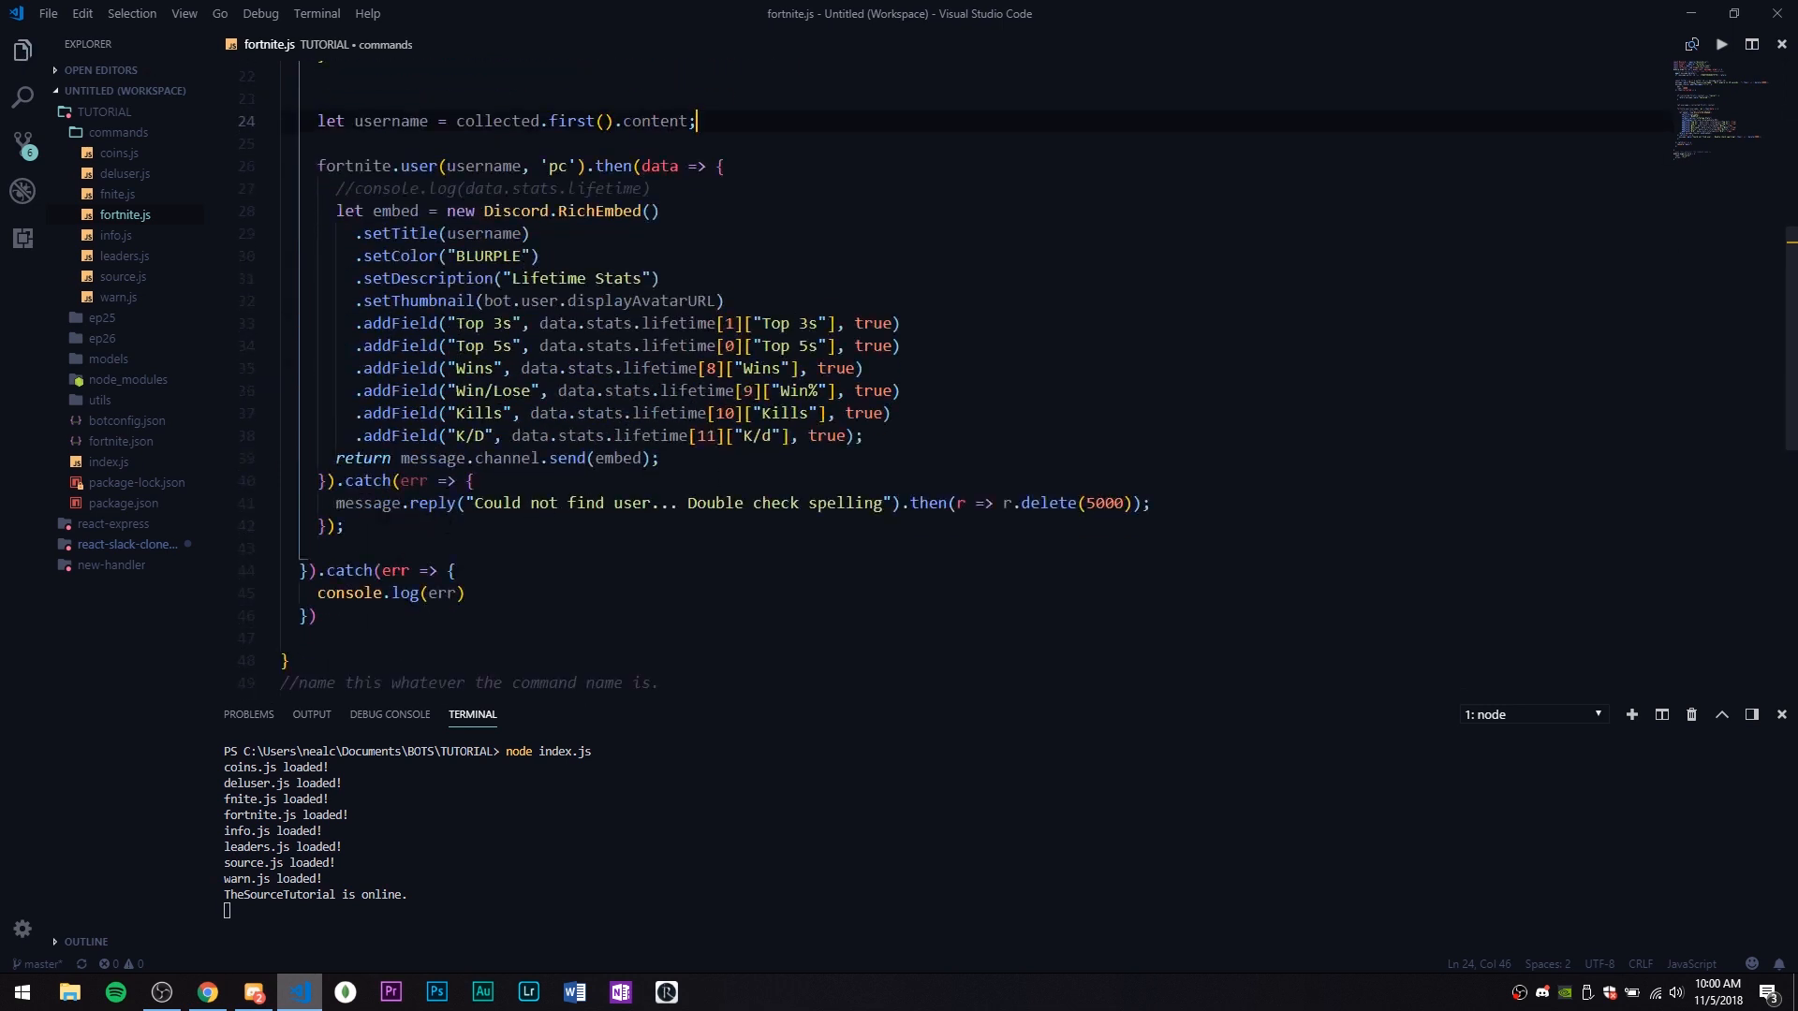
pyautogui.scroll(3)
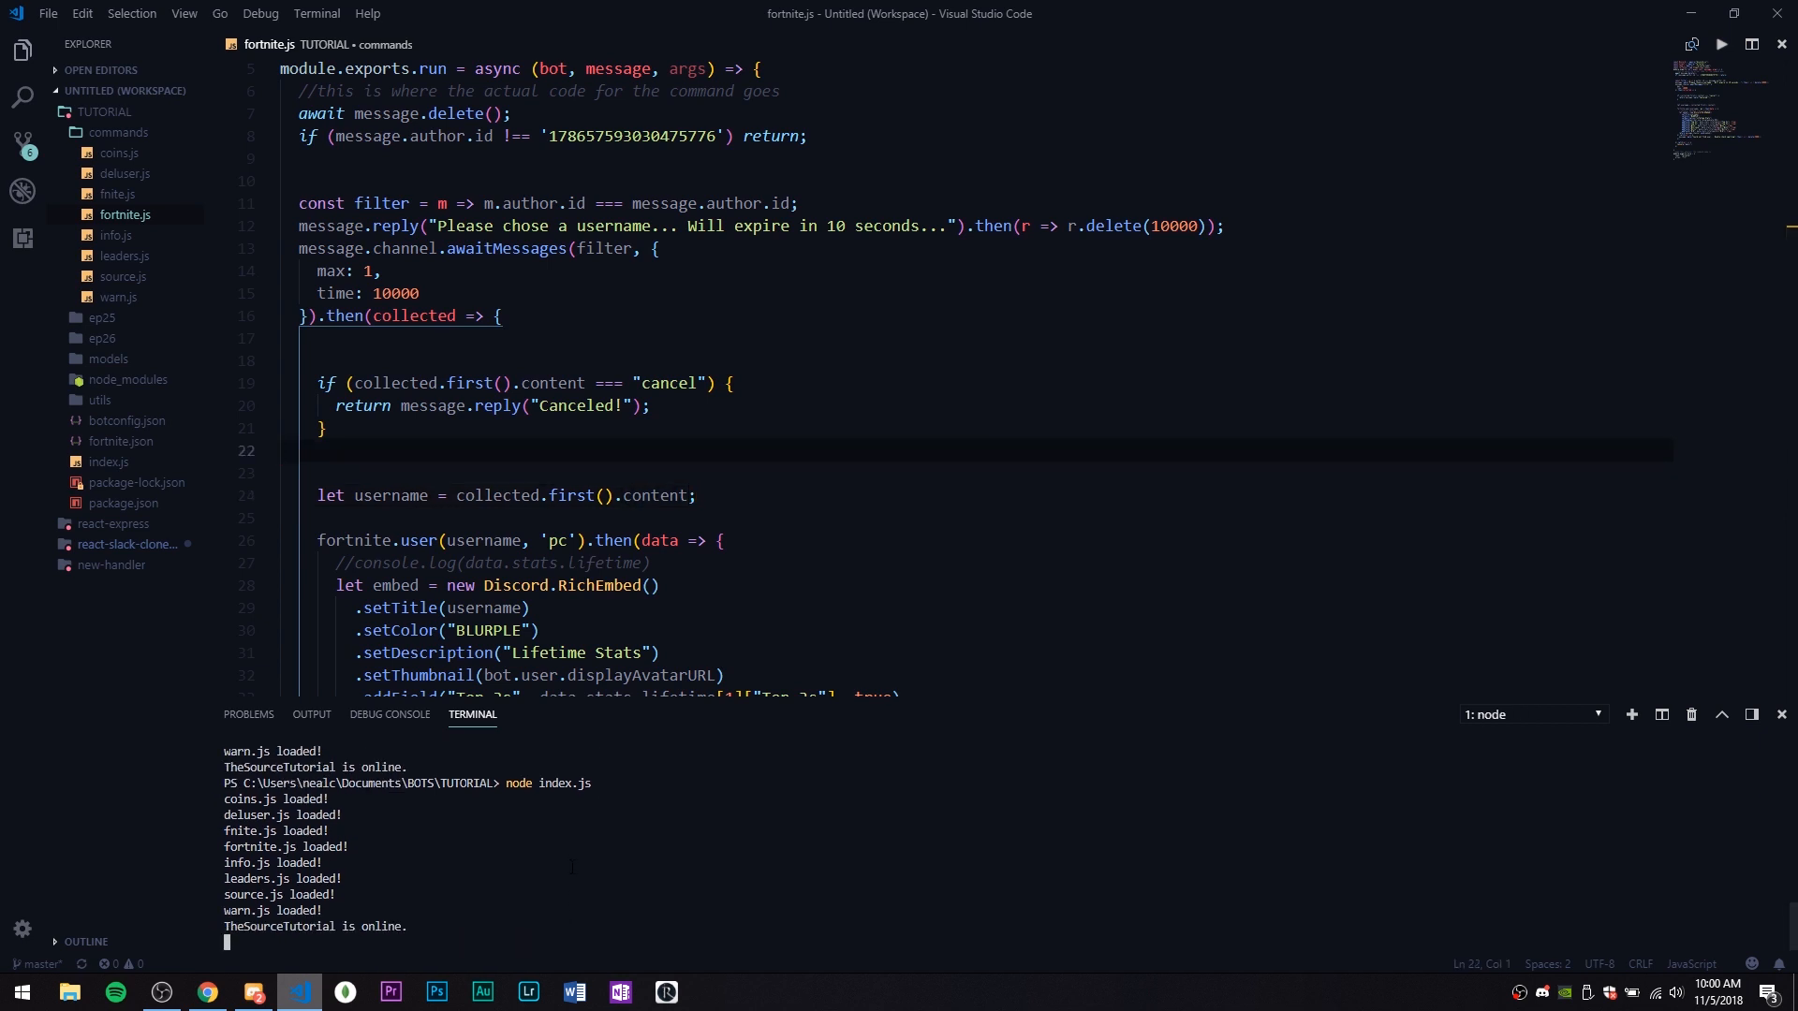
# Send ?frt in Discord and reply cancel to the username prompt
pyautogui.click(254, 991)
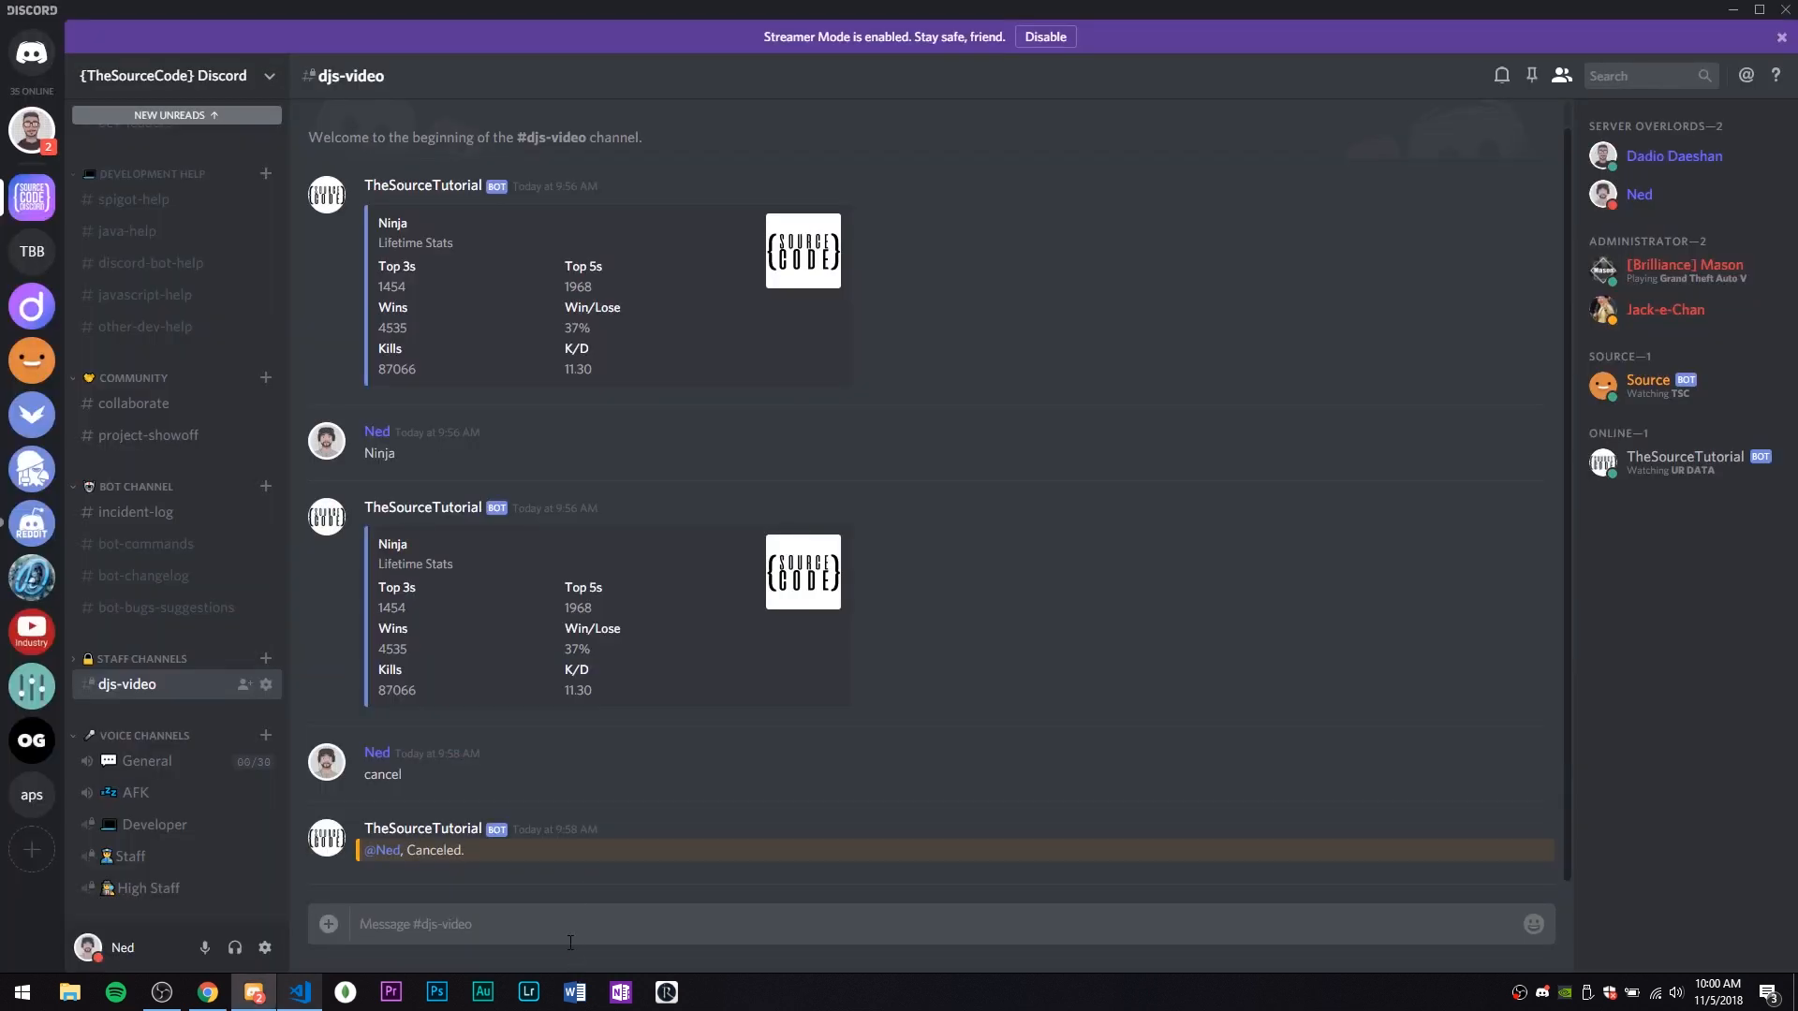
pyautogui.write('?')
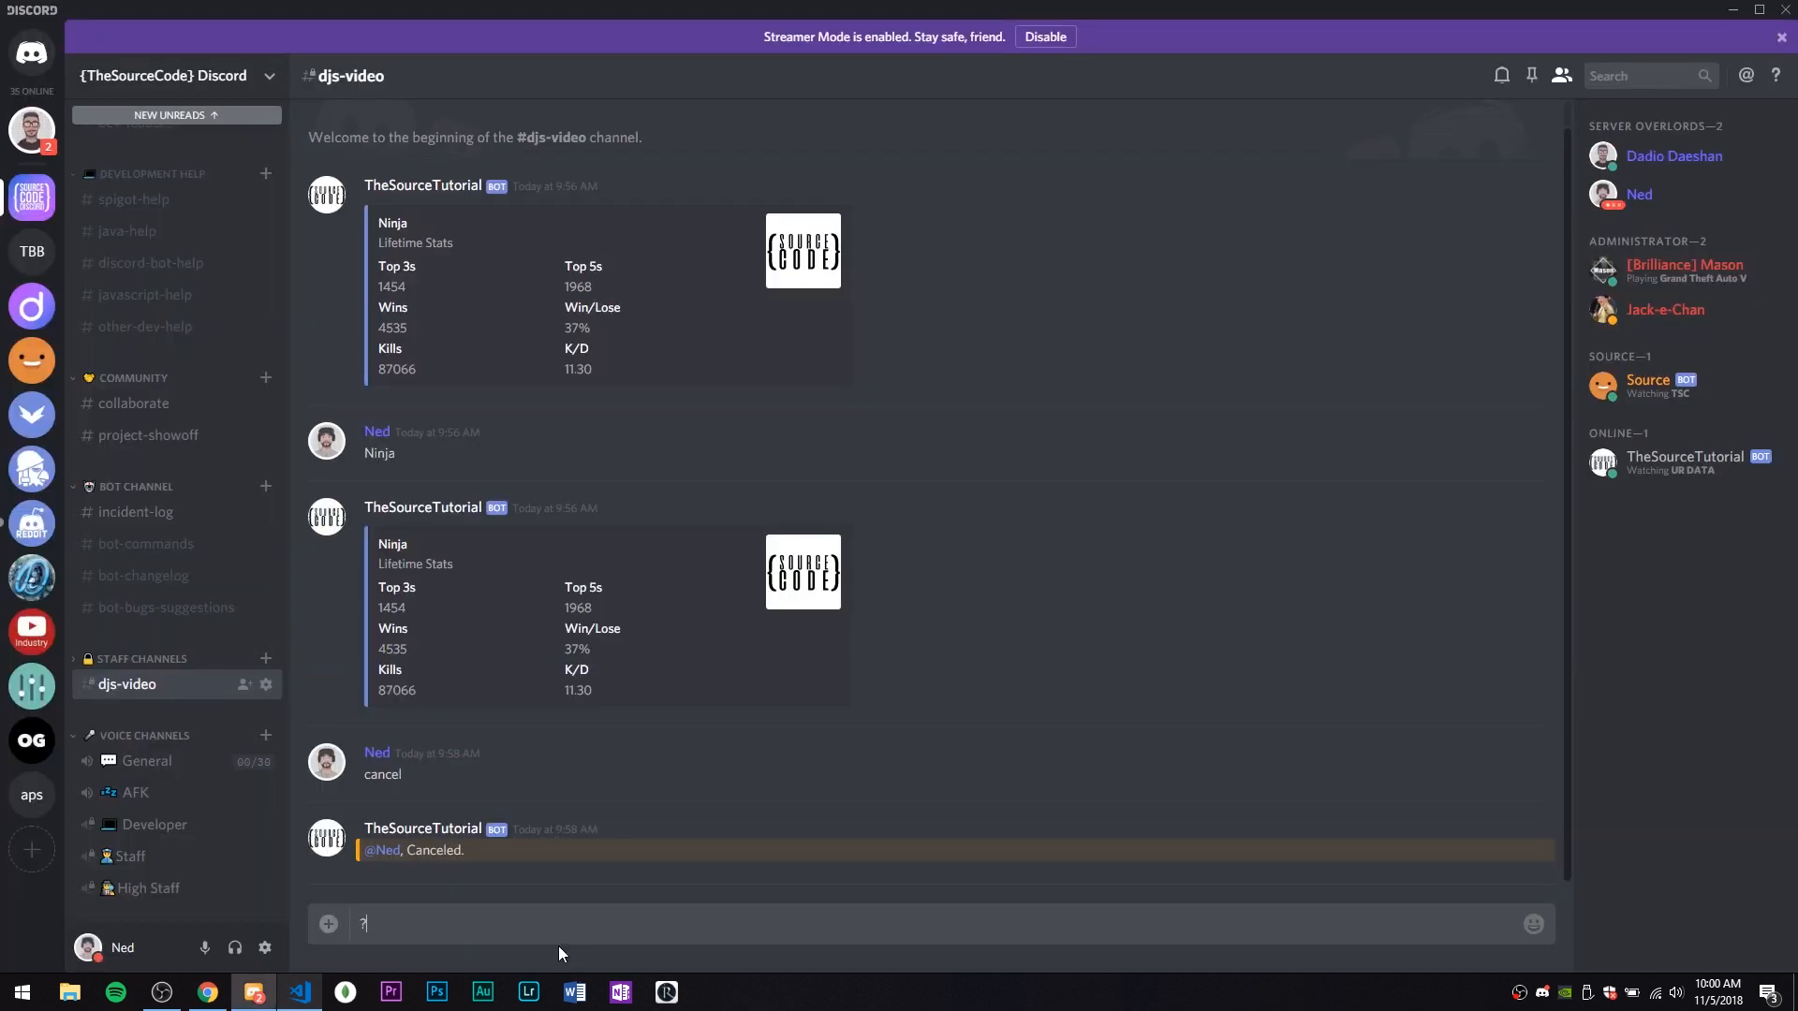
pyautogui.click(298, 992)
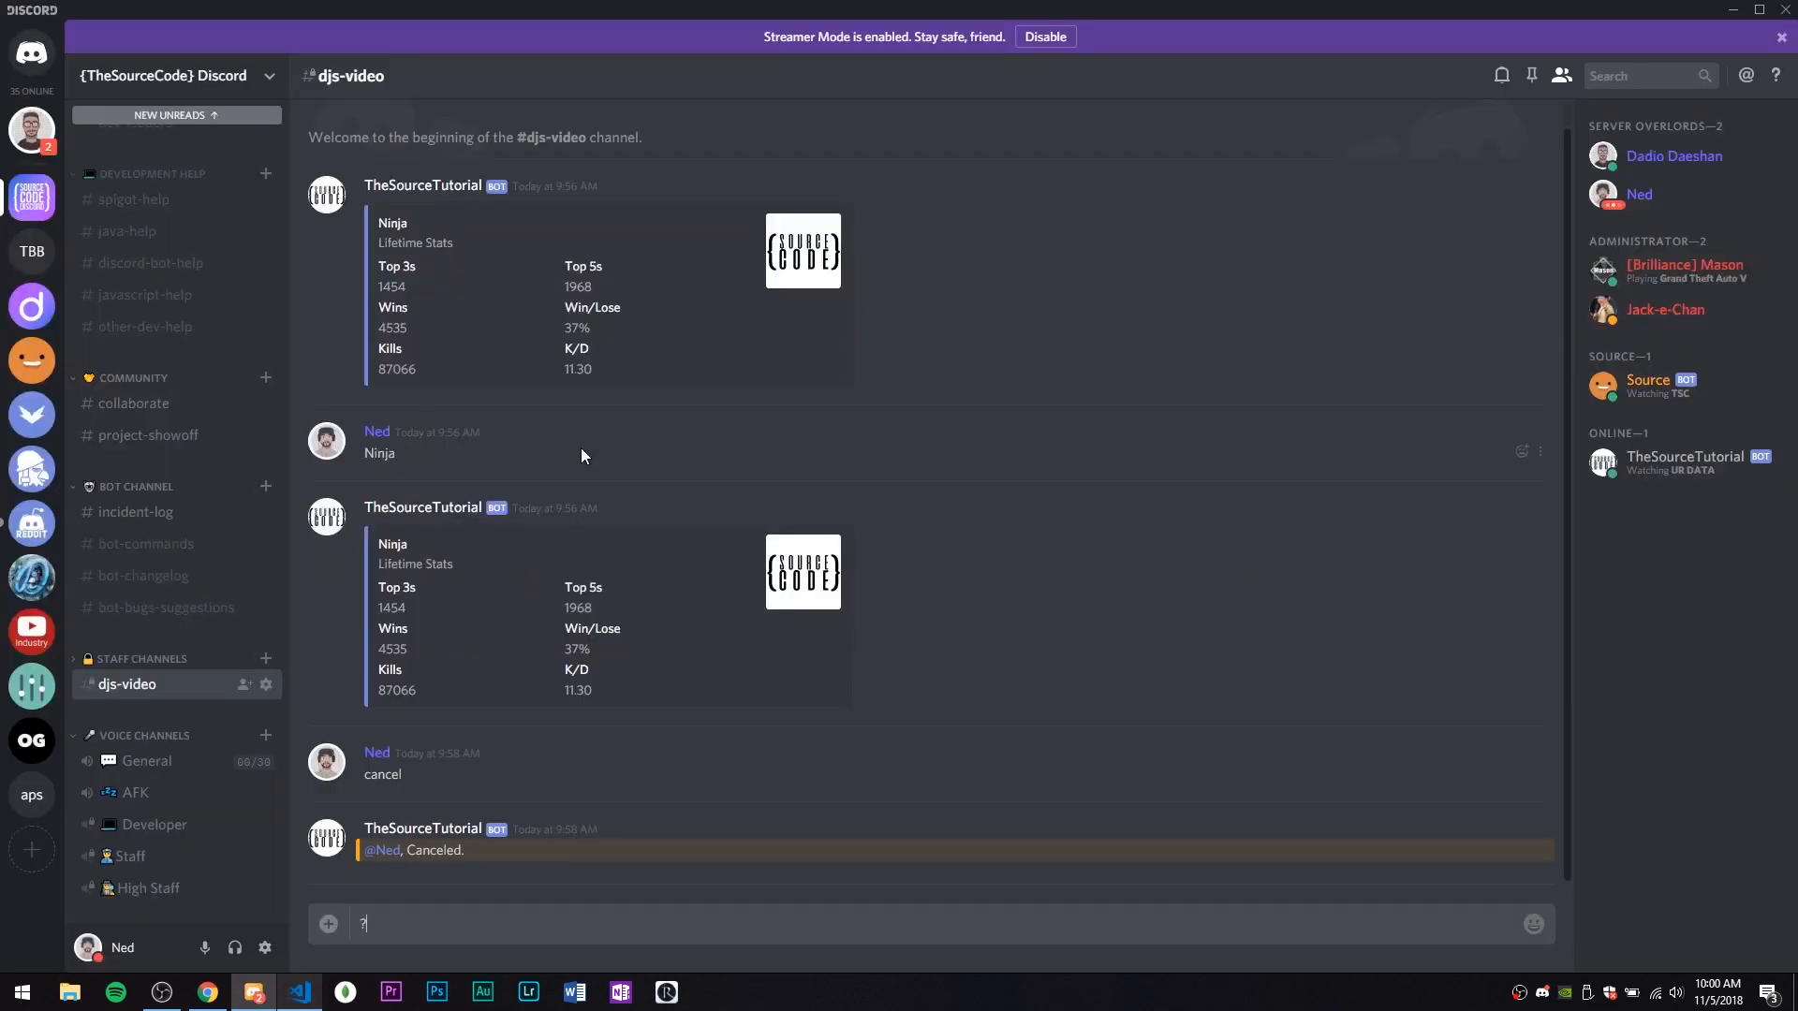
pyautogui.press('Return')
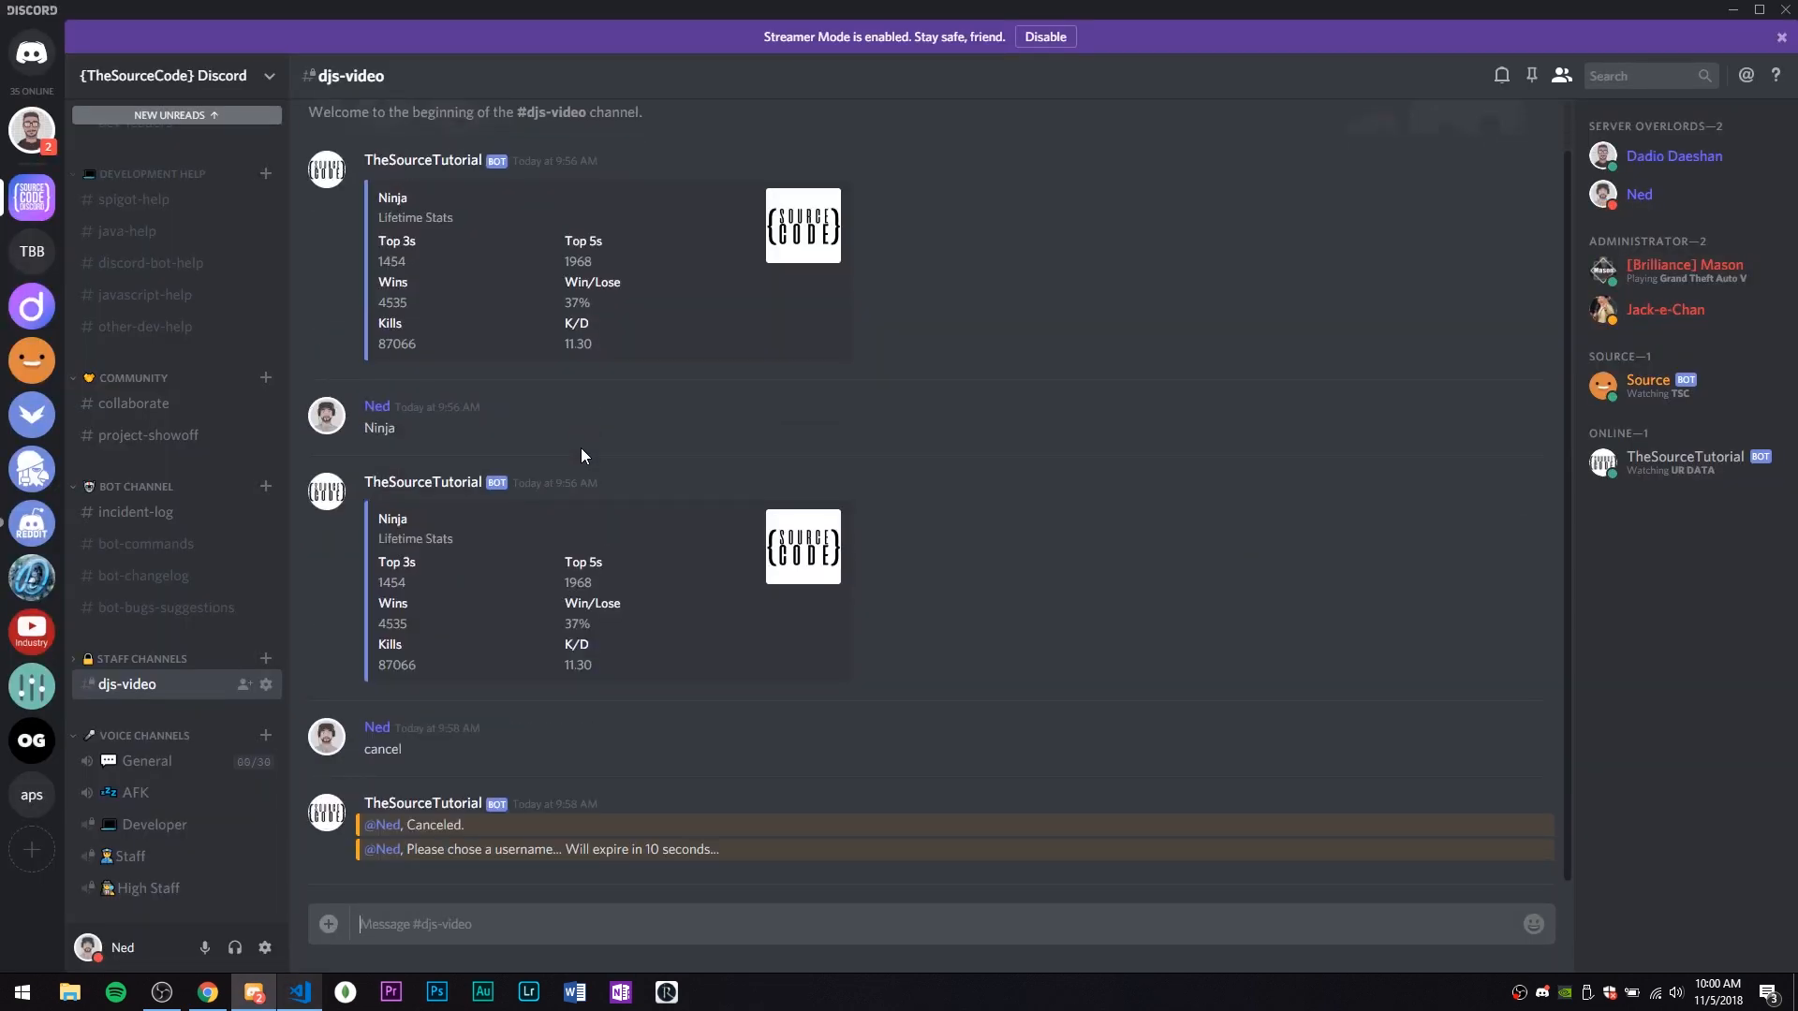
pyautogui.write('cance')
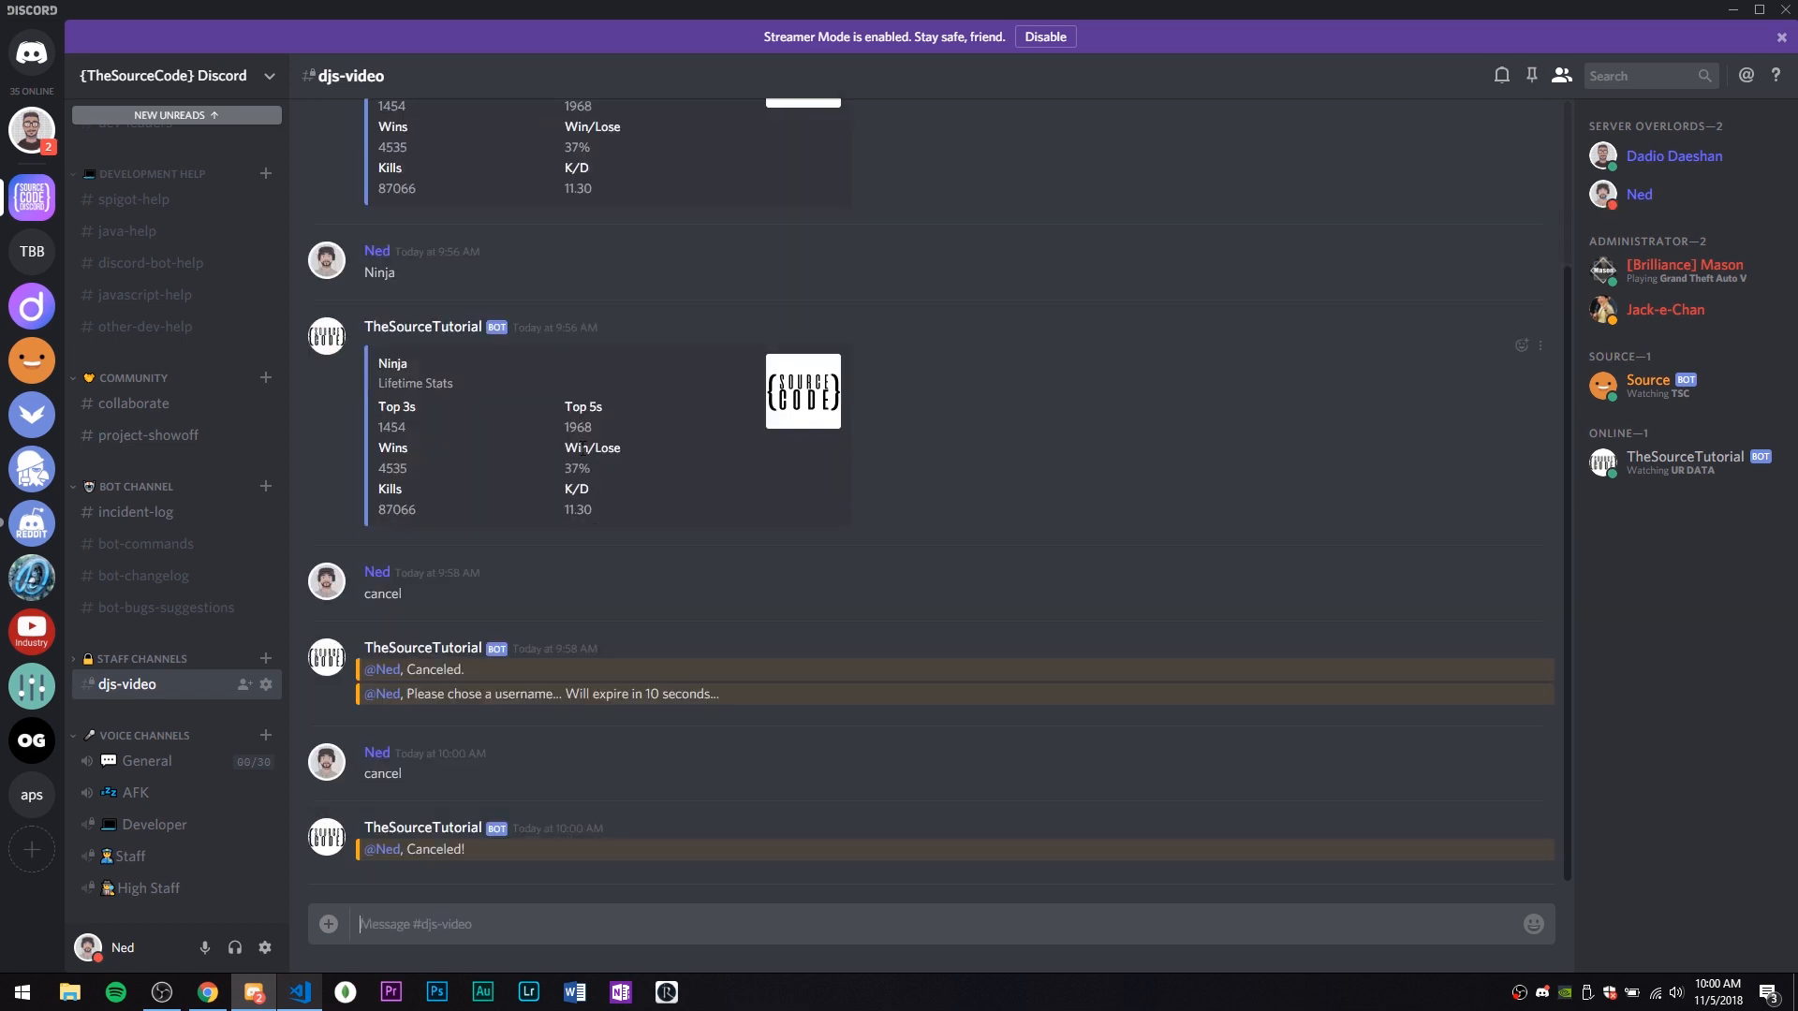
# Rerun the command, answering Ninja and then the gibberish name fsdjaflks
pyautogui.write('?r')
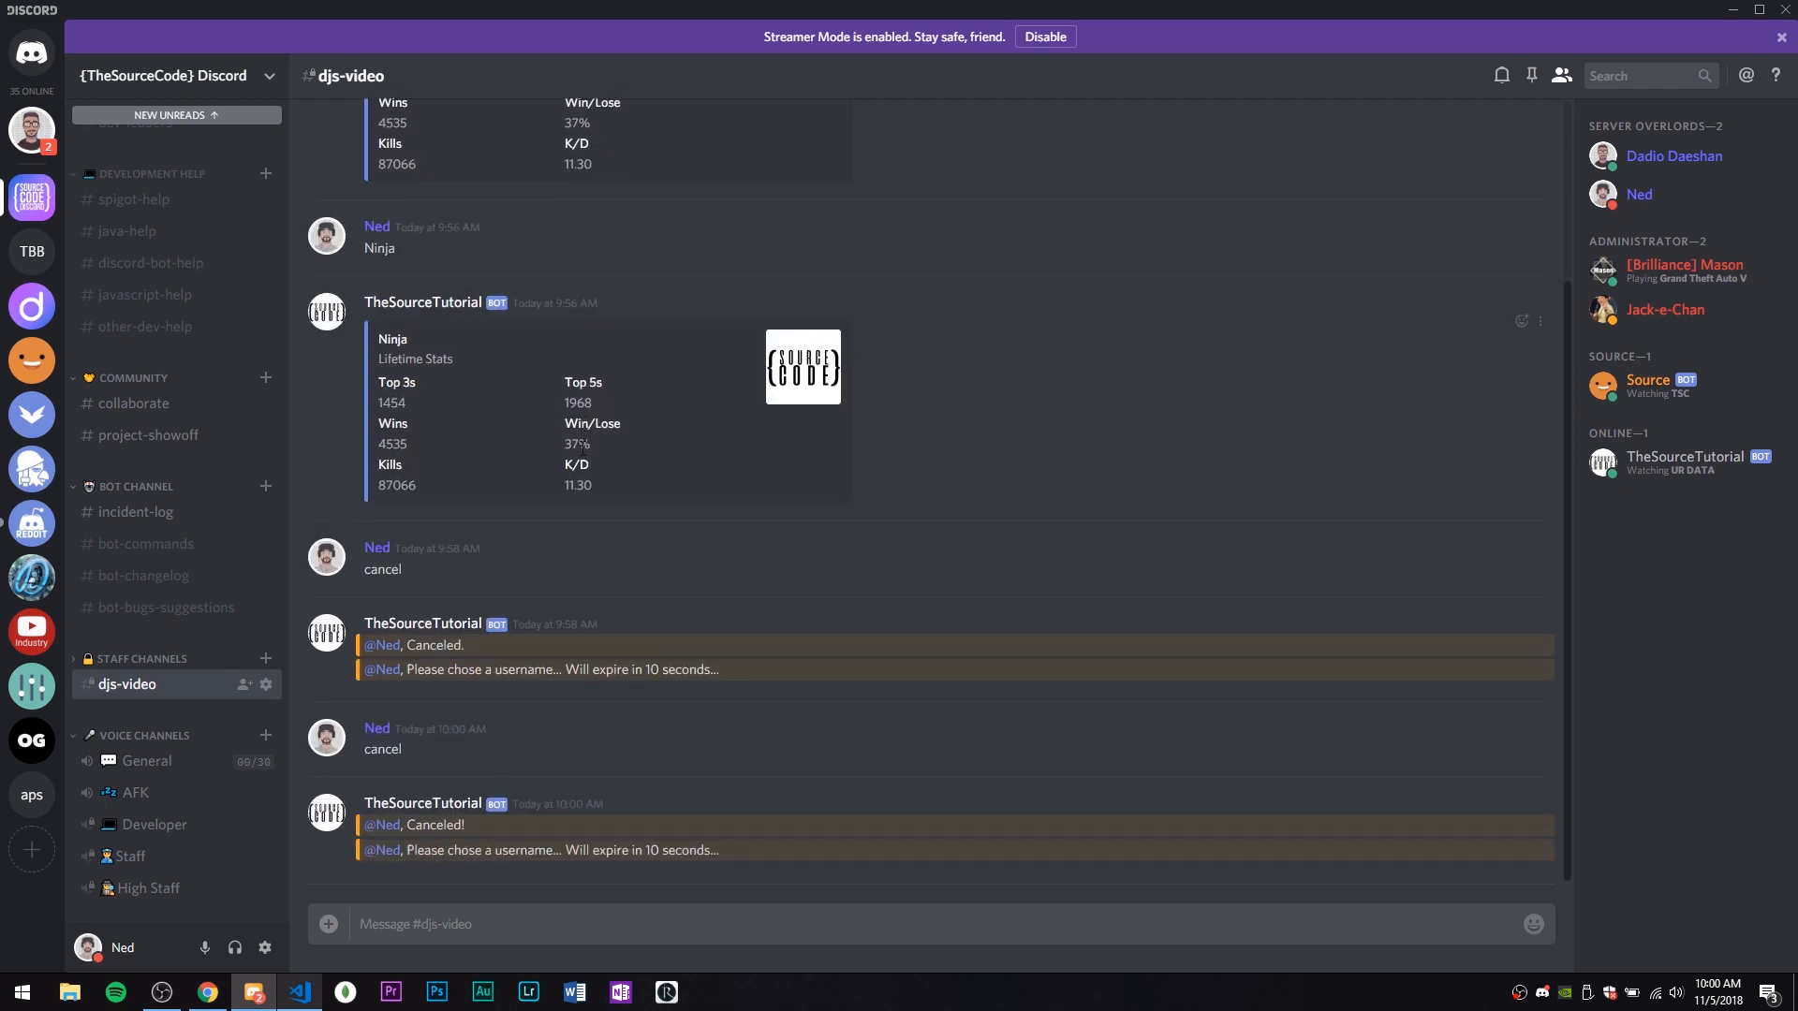
pyautogui.scroll(-3)
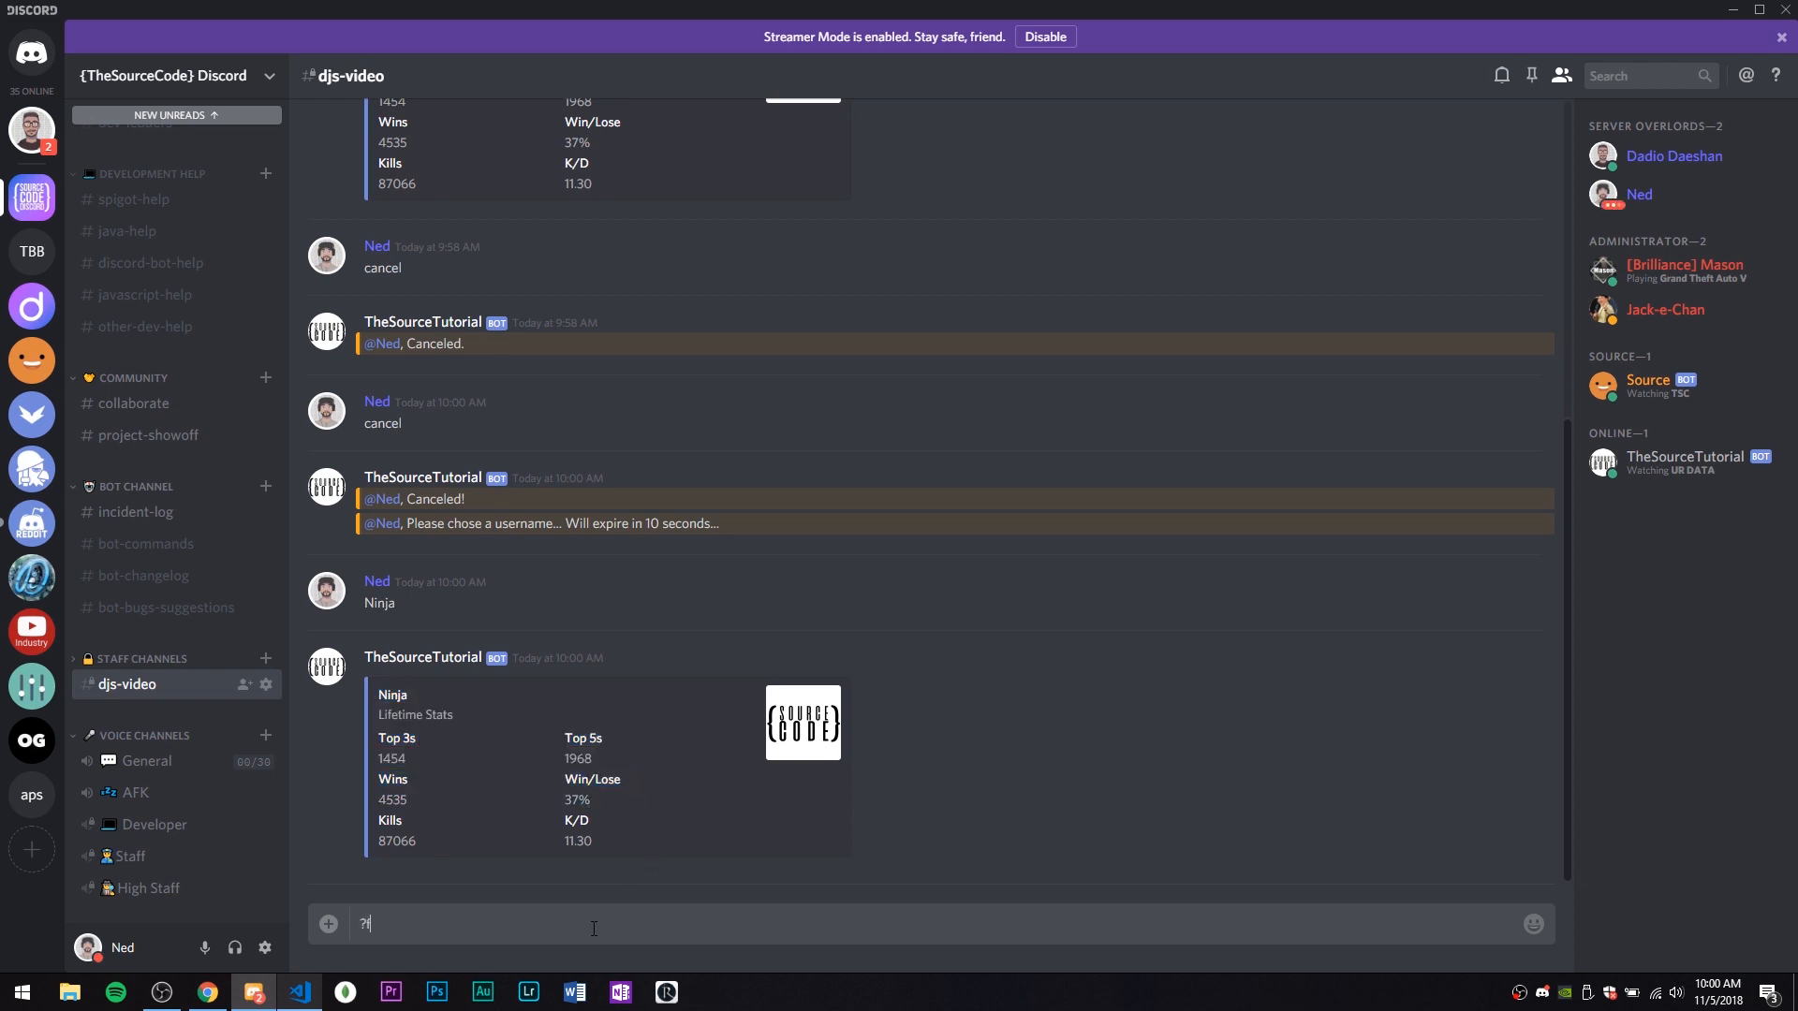
pyautogui.write('fsdjaflks')
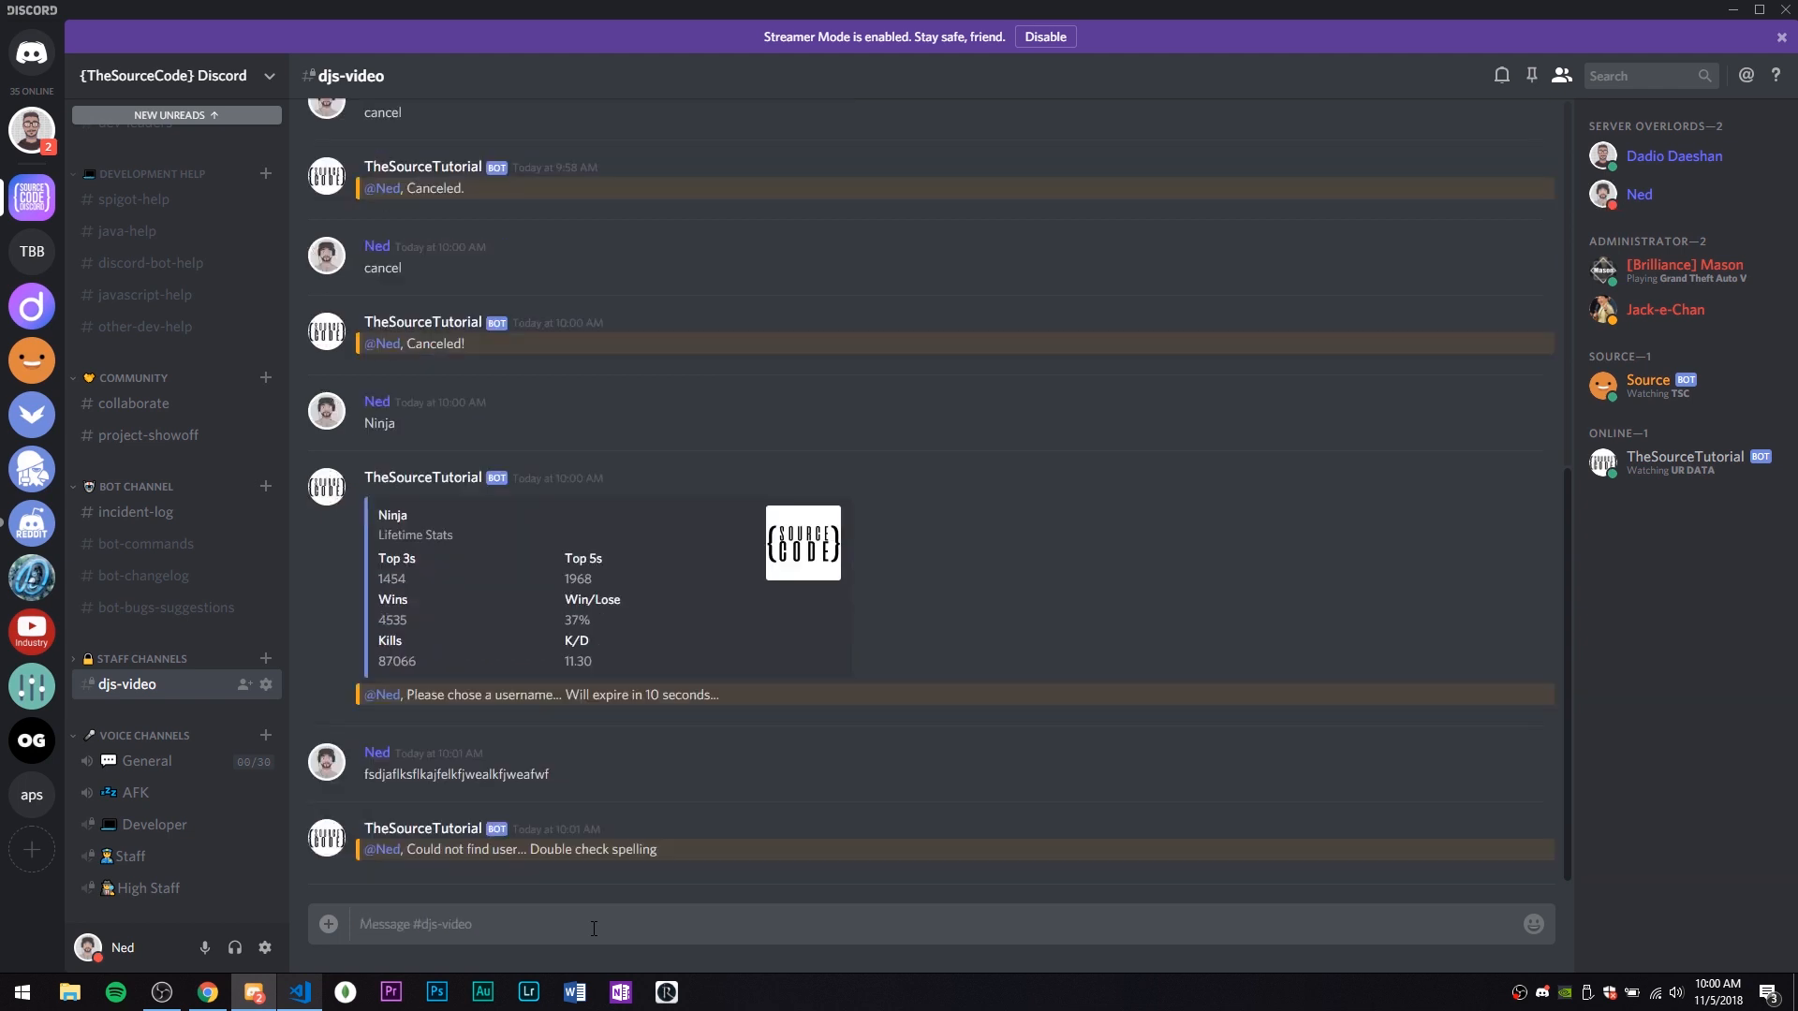
pyautogui.moveTo(617, 893)
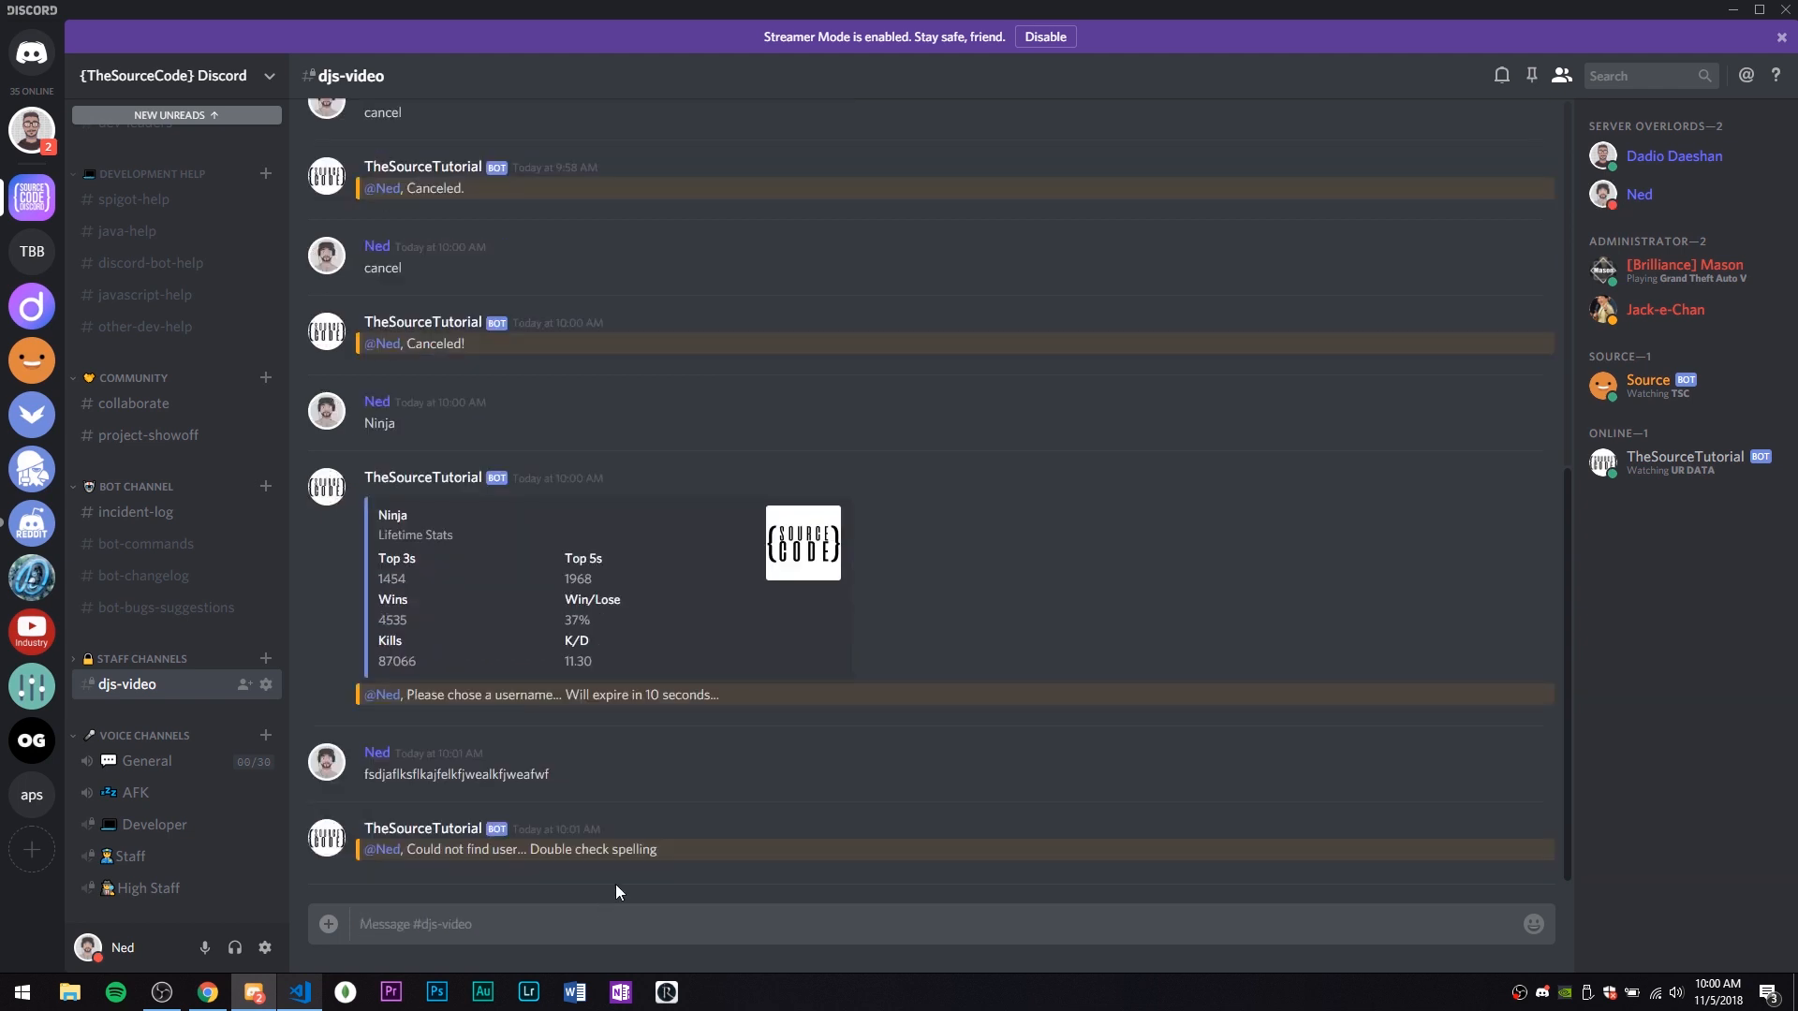
# Let the username prompt time out and inspect the content-of-undefined TypeError at line 19
pyautogui.click(299, 991)
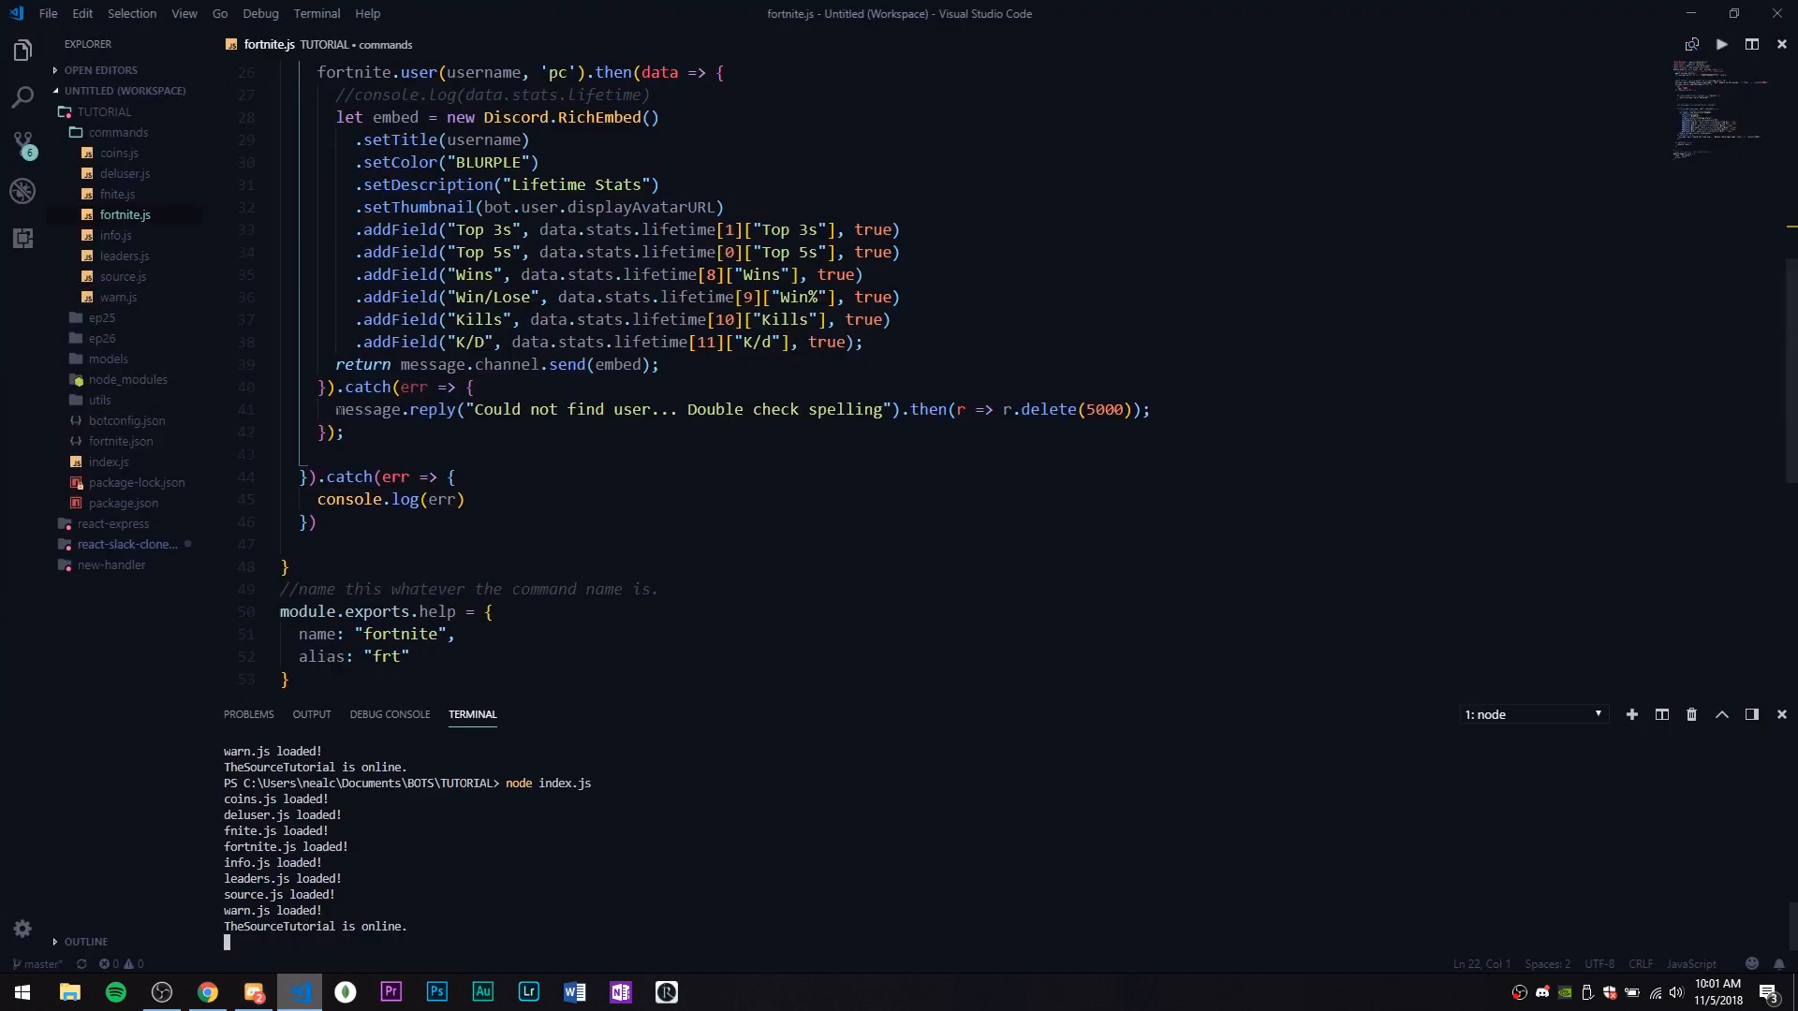
pyautogui.click(254, 991)
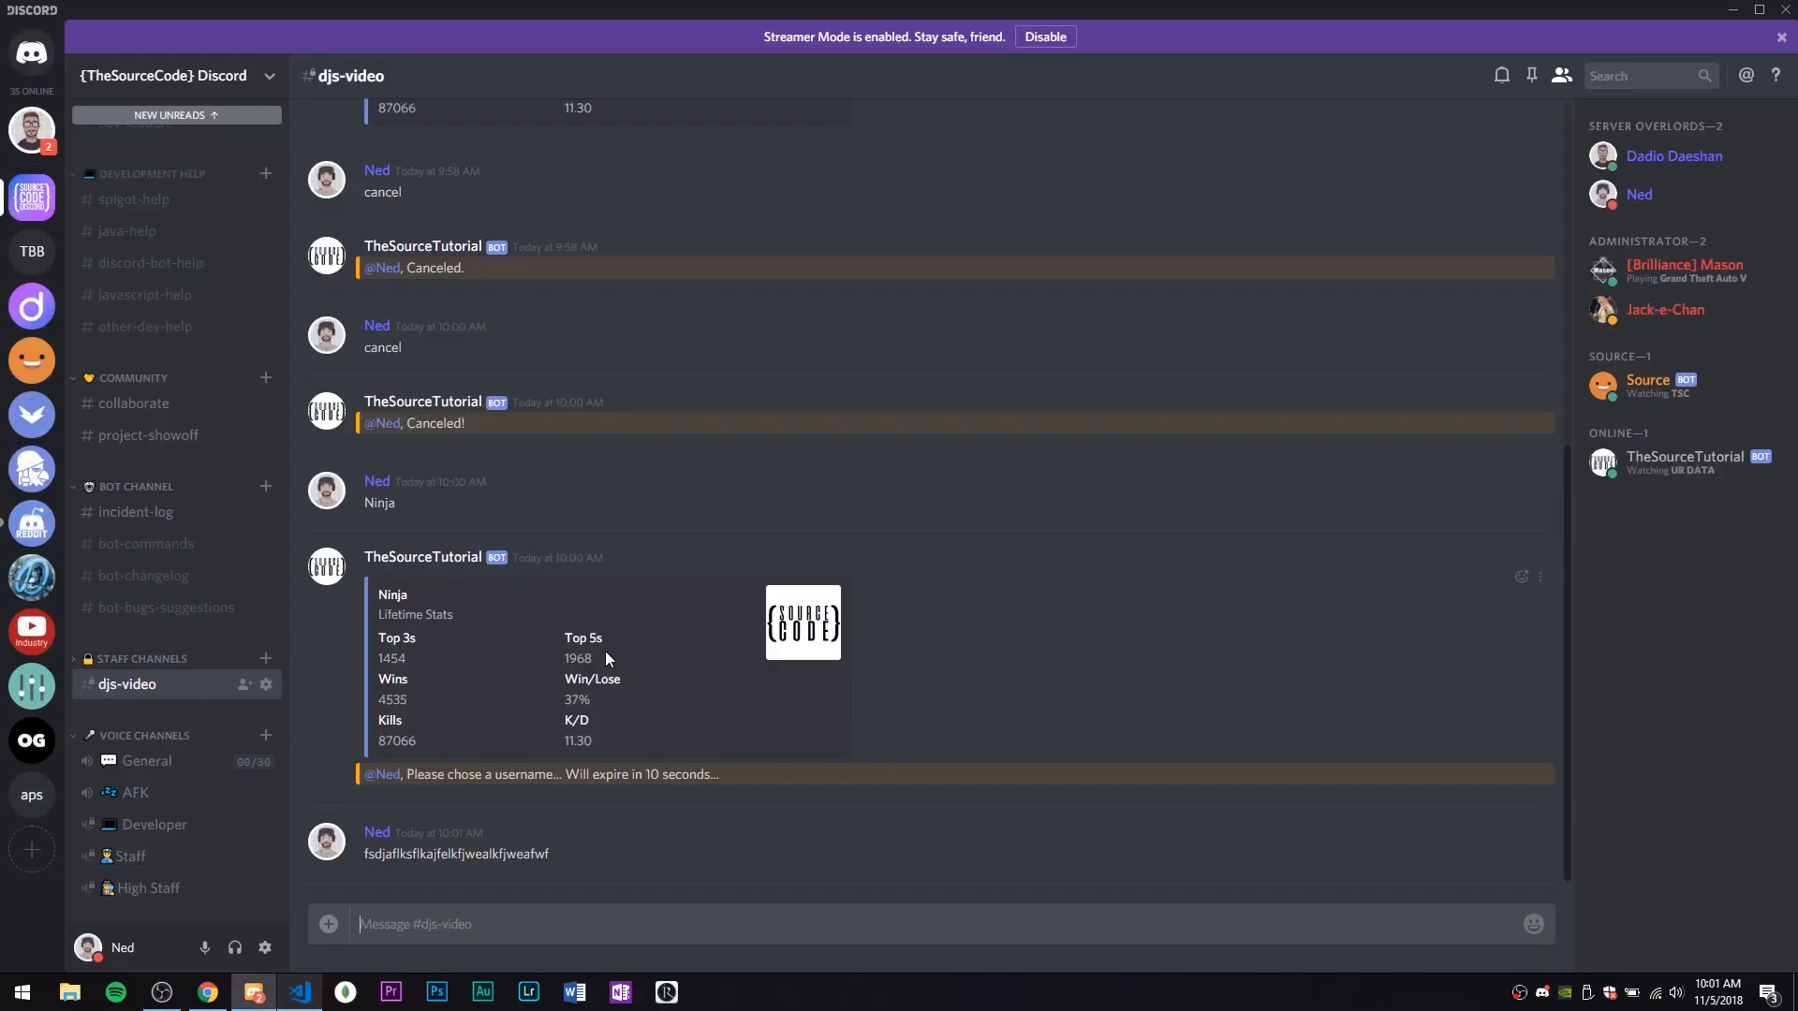
pyautogui.click(301, 992)
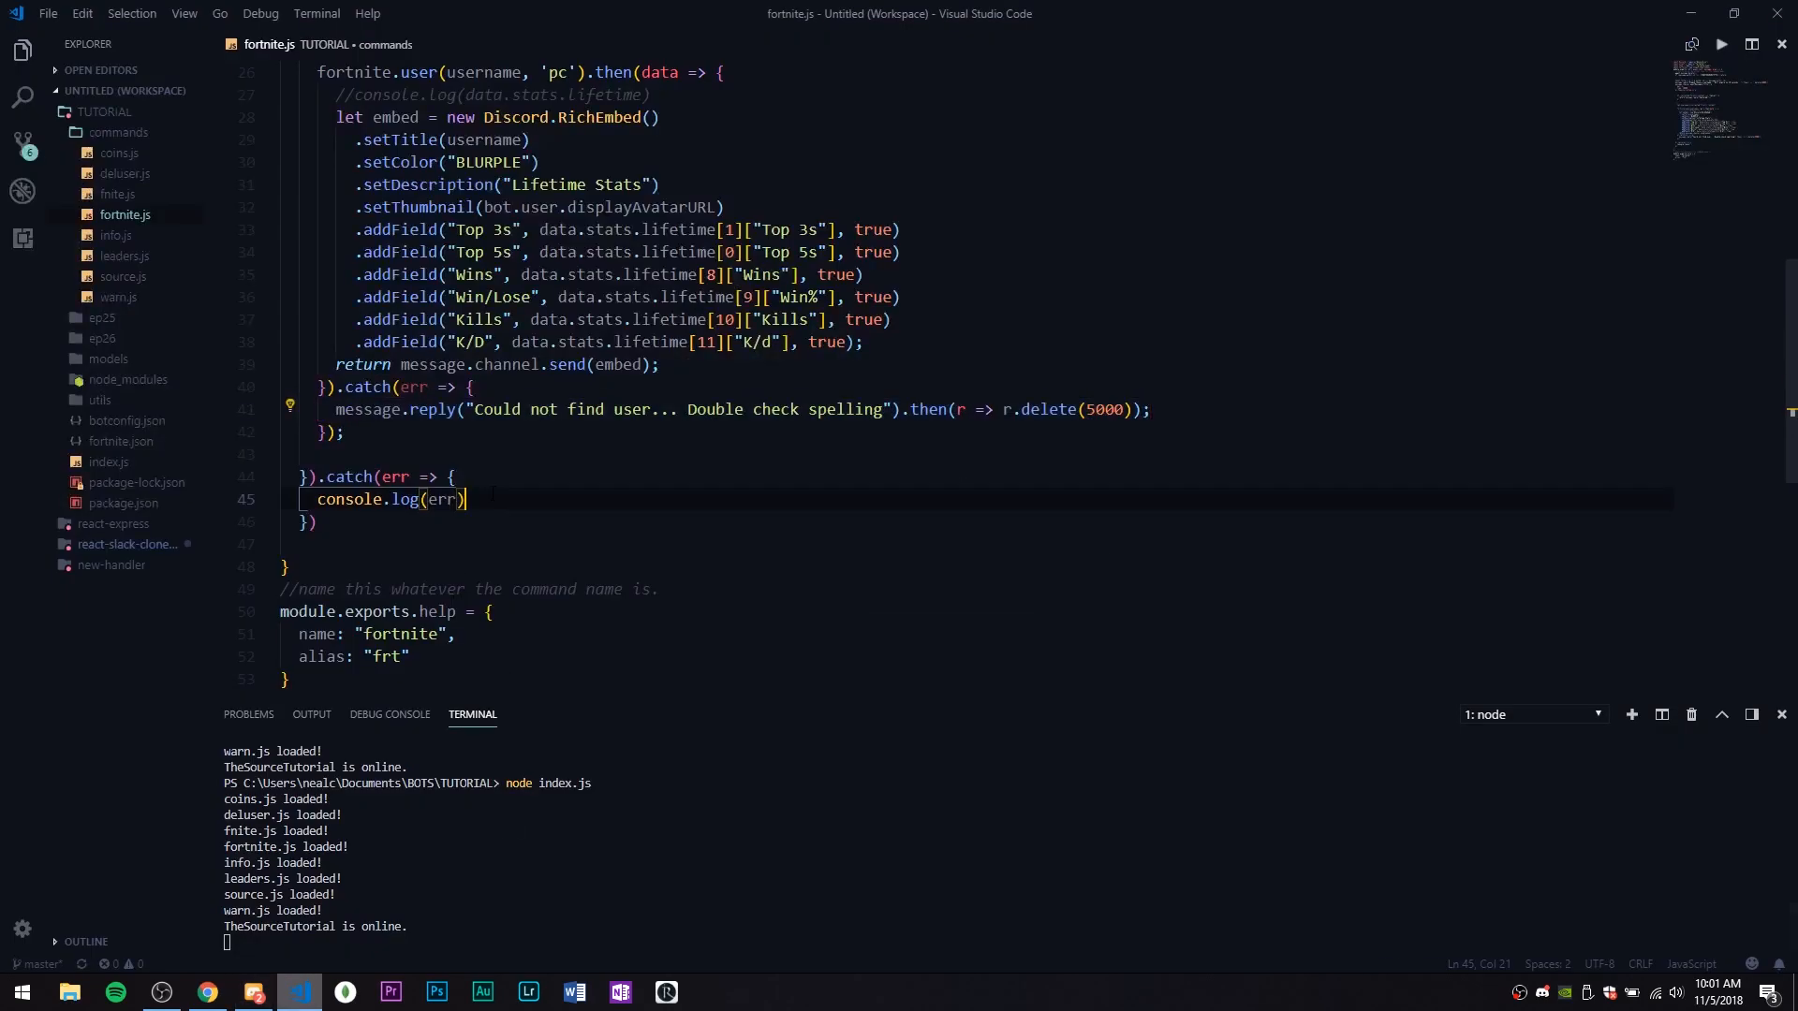
pyautogui.click(253, 992)
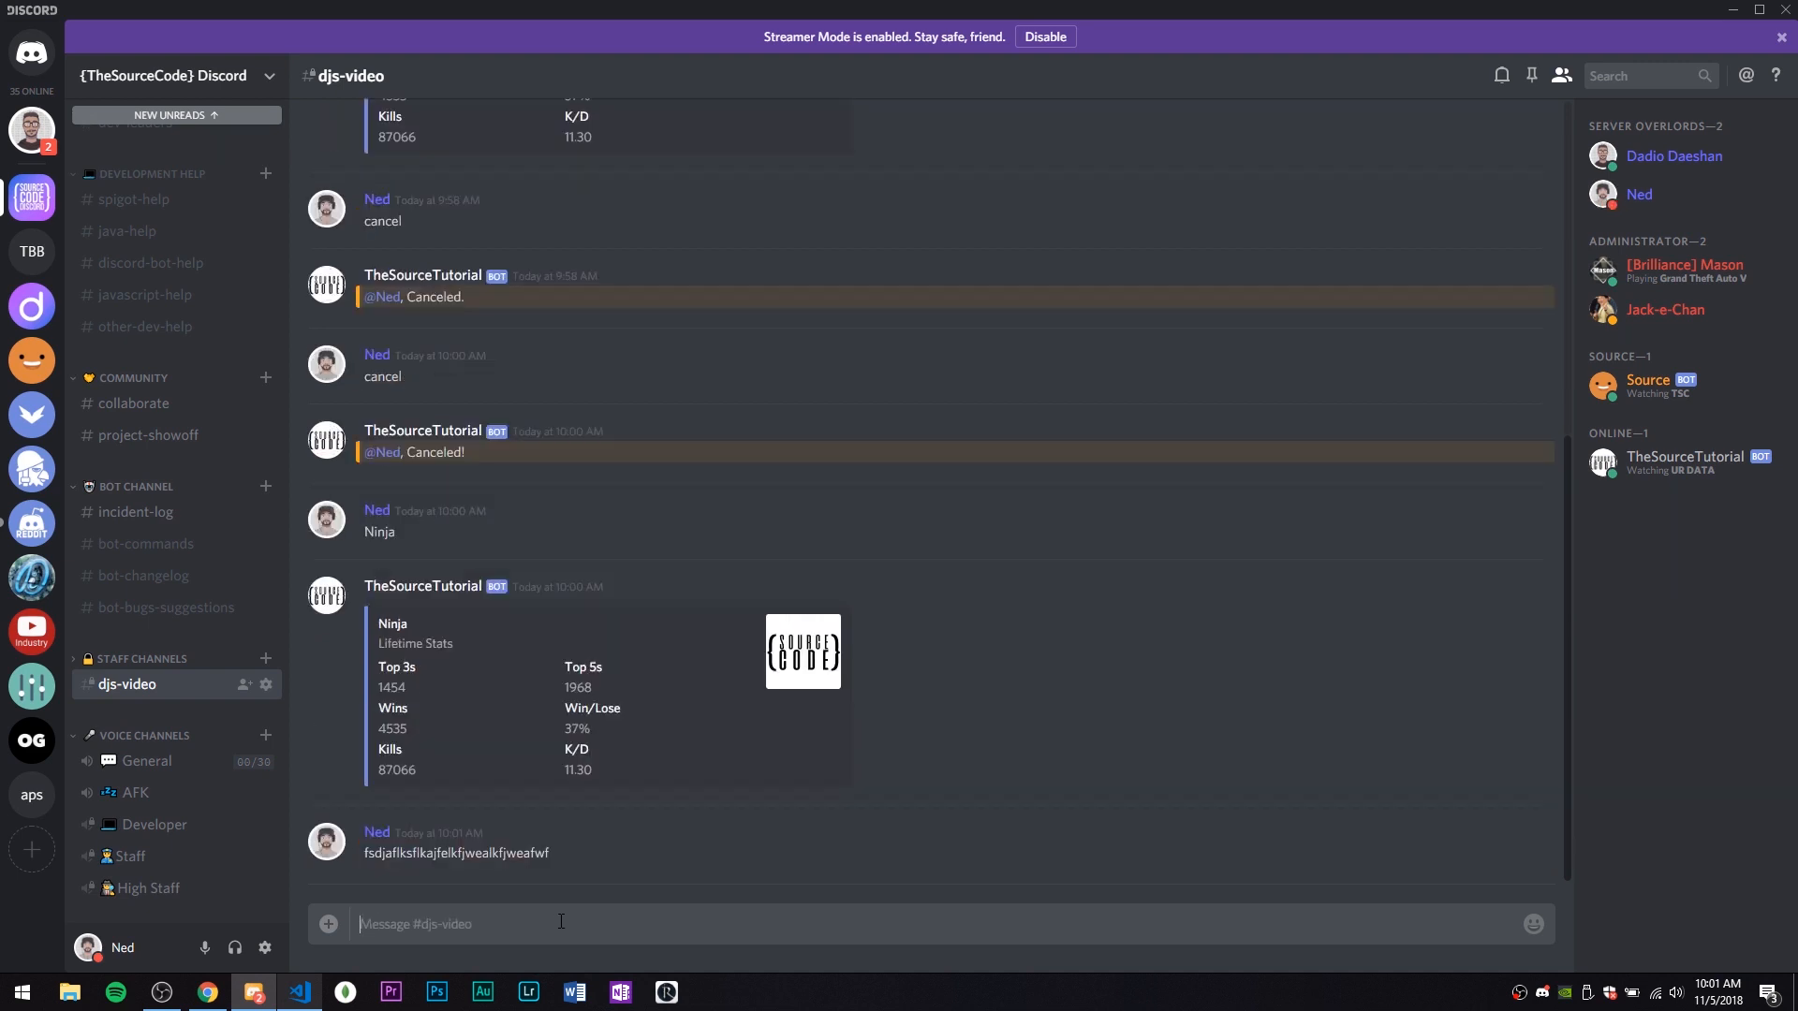
pyautogui.click(301, 991)
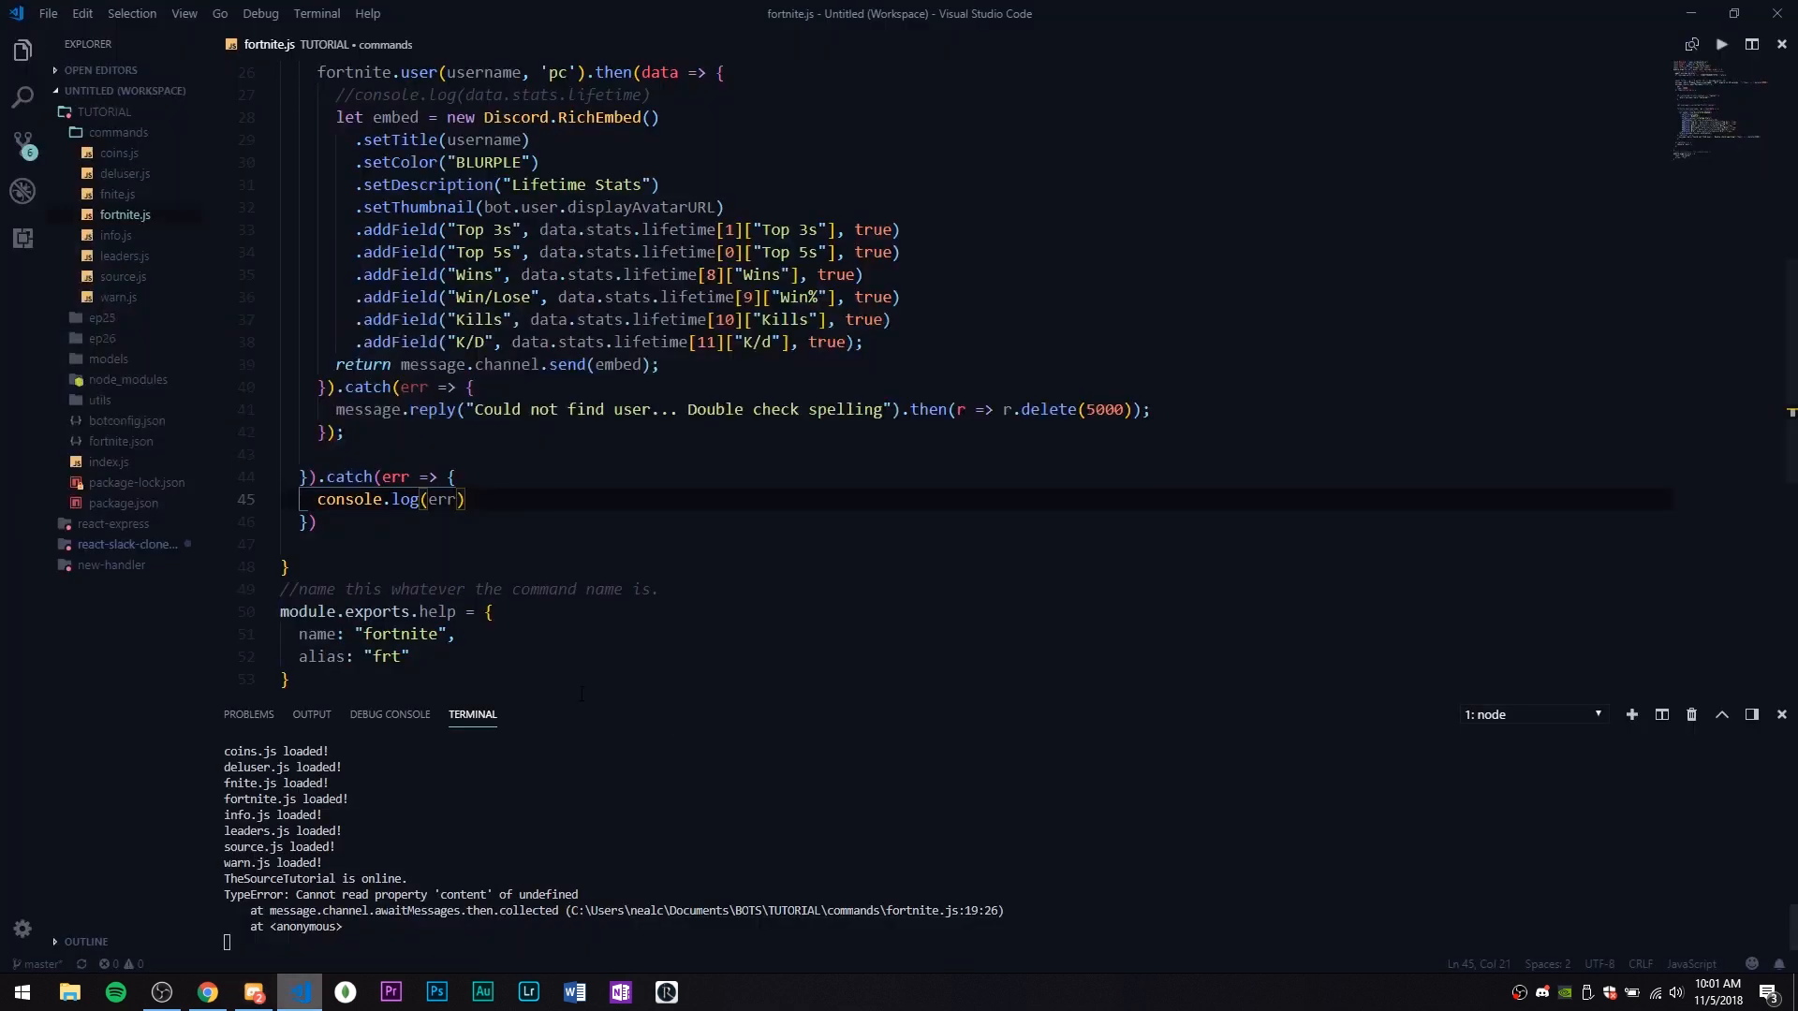
pyautogui.doubleClick(321, 894)
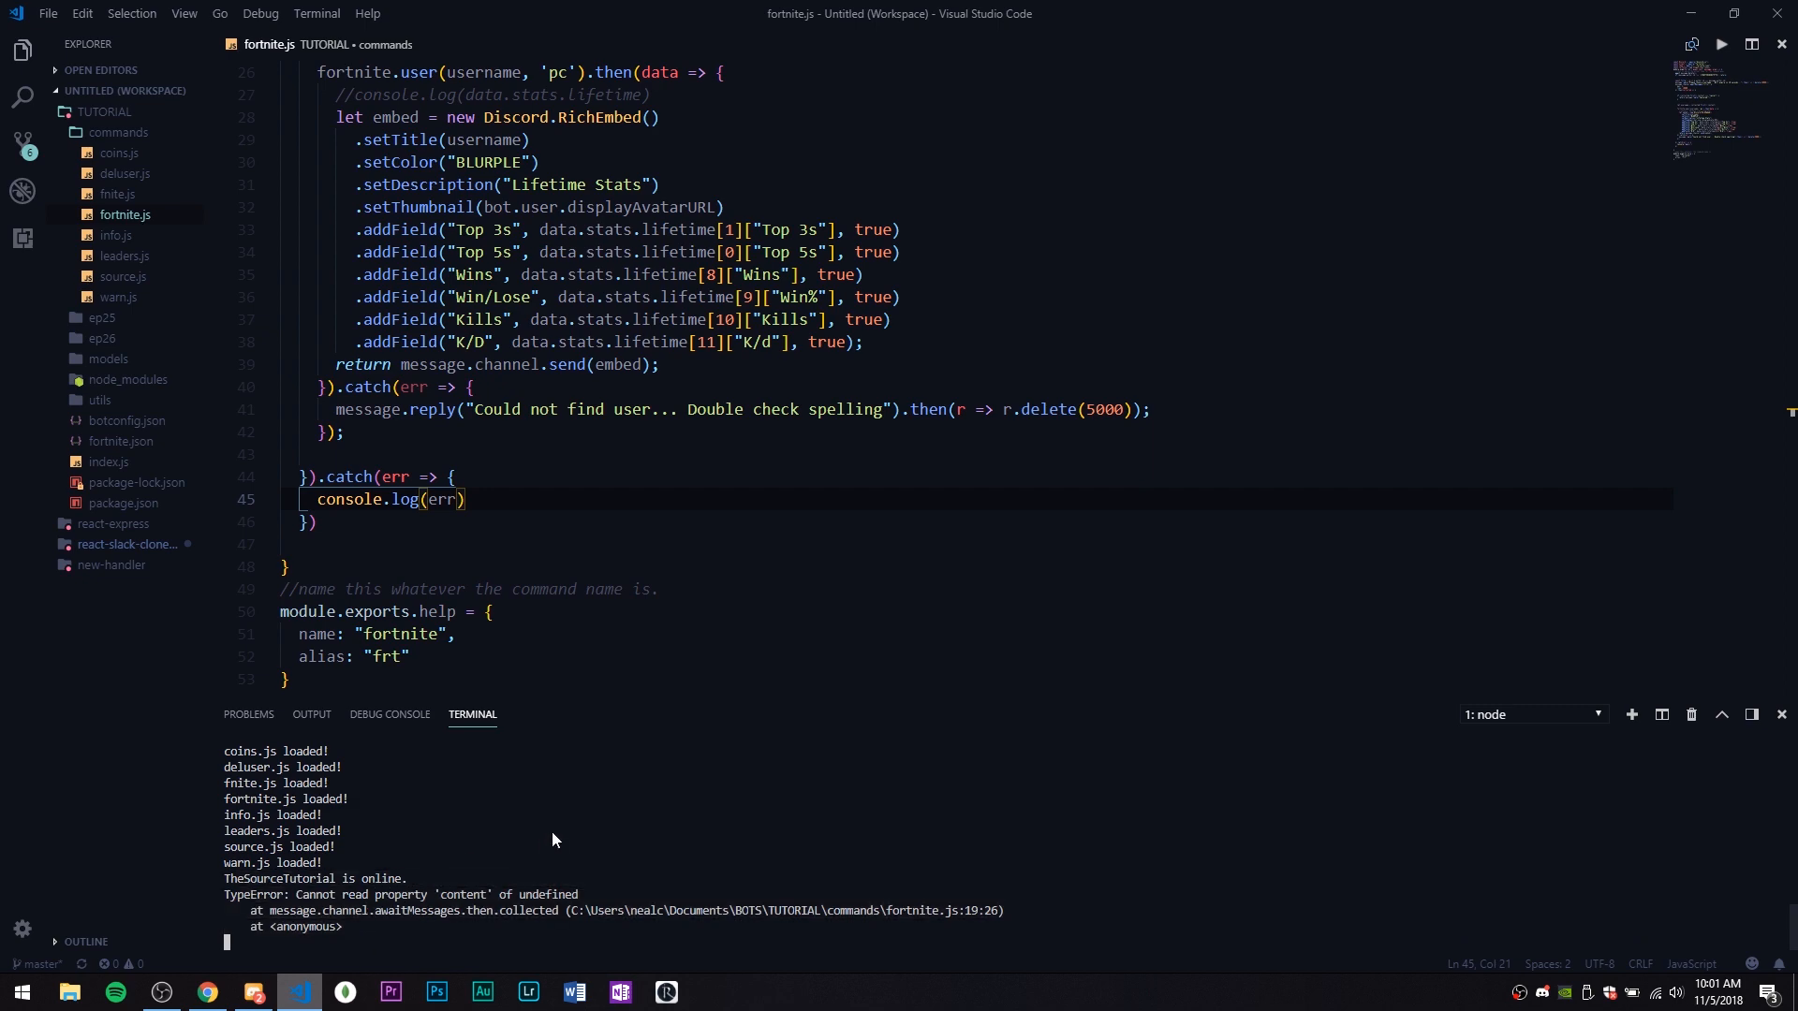
pyautogui.click(252, 992)
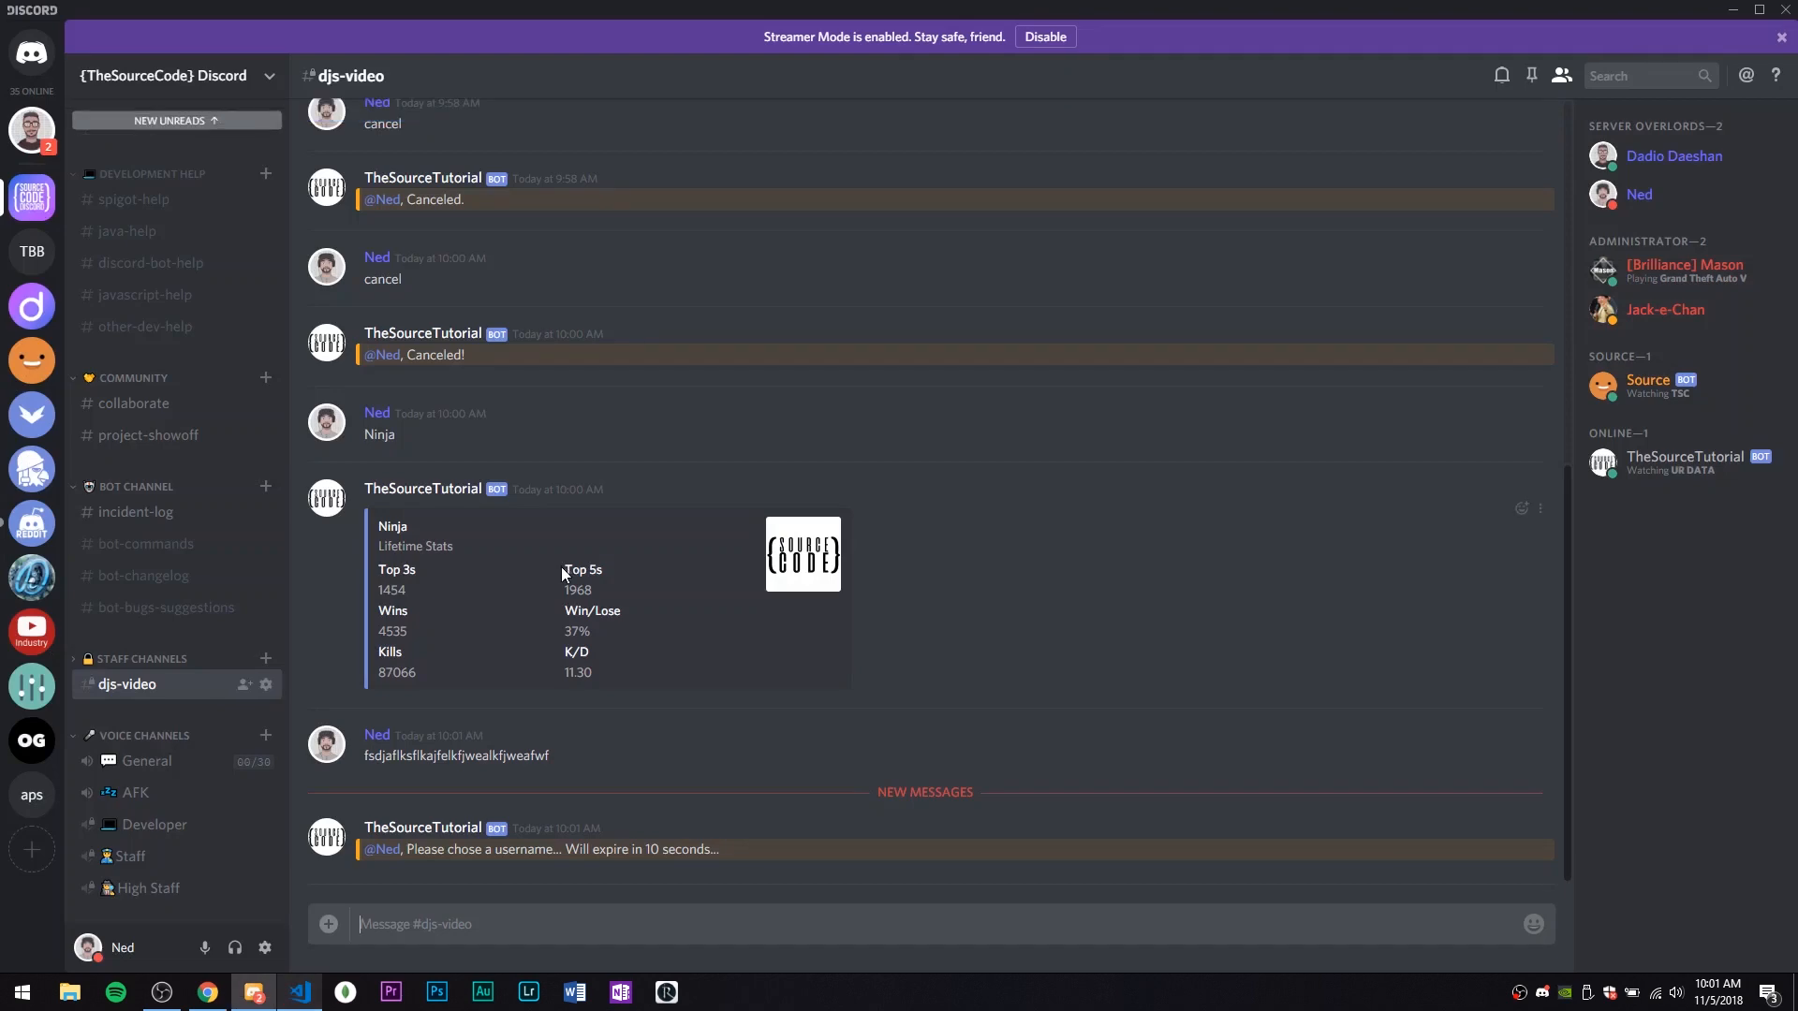
pyautogui.click(297, 992)
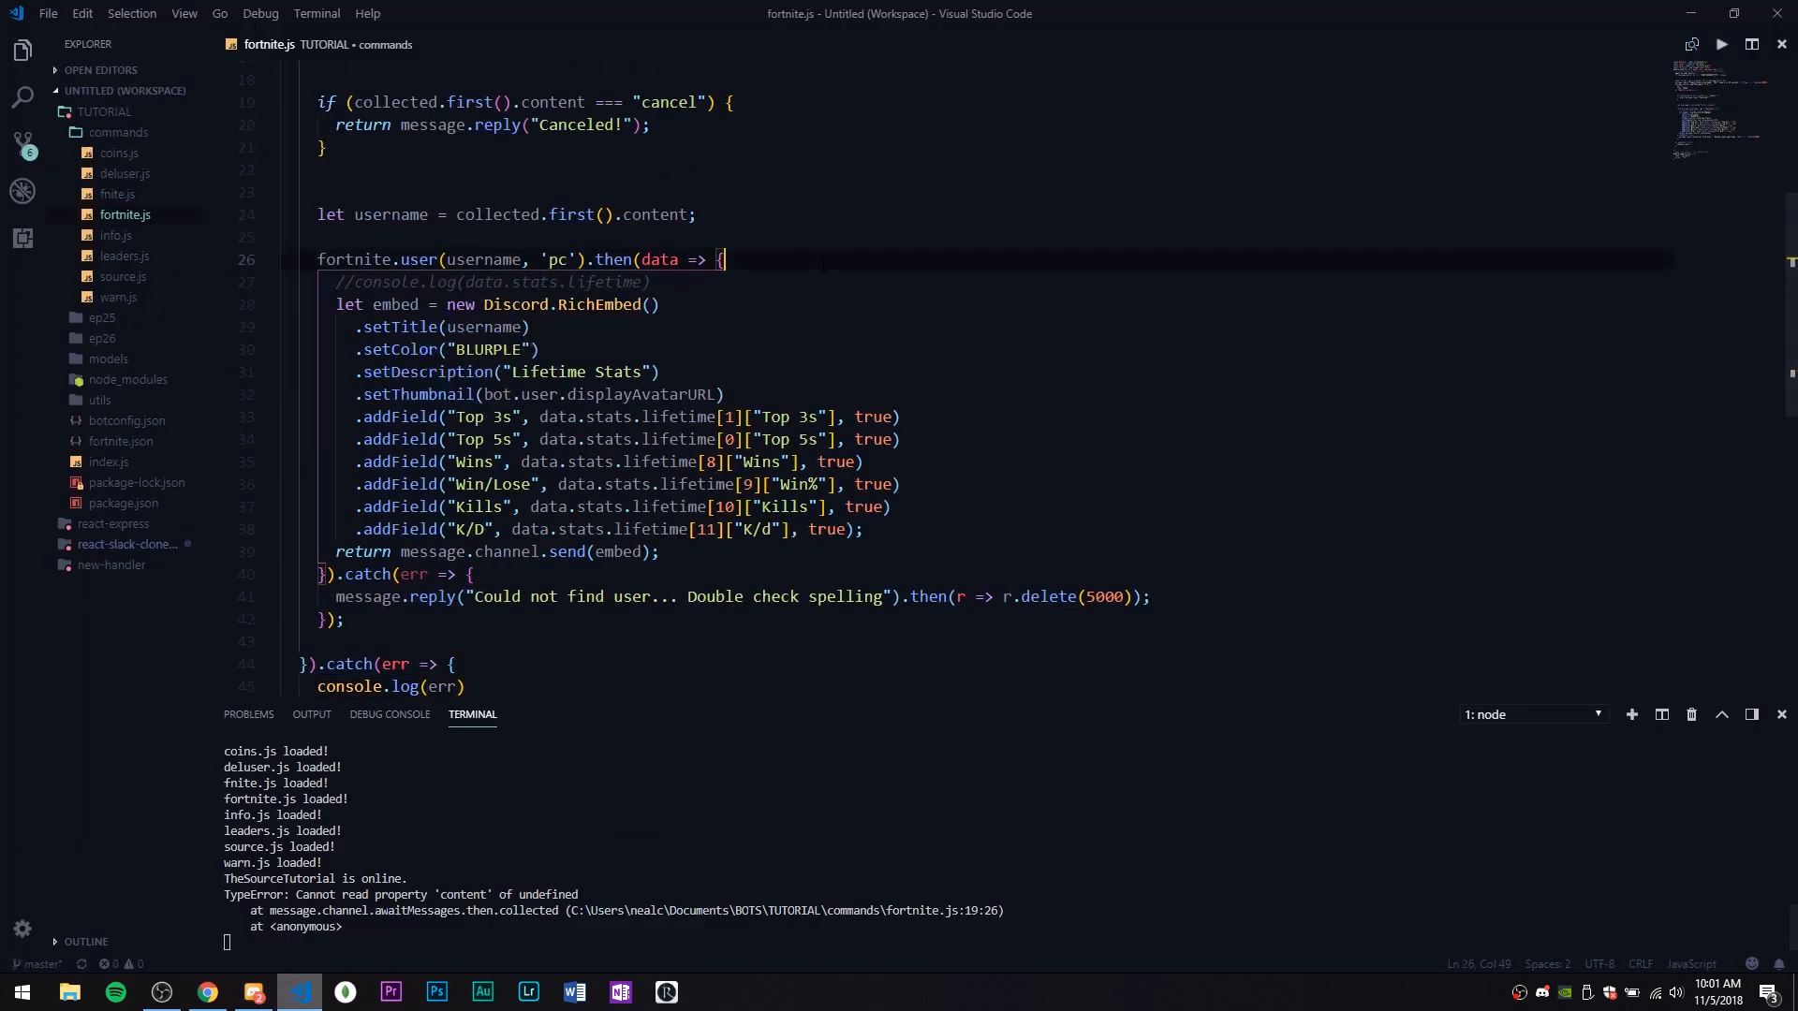
# Swap the outer catch's console.log(err) for a 'Time has expired!' reply that deletes itself after 5000 ms
pyautogui.scroll(-3)
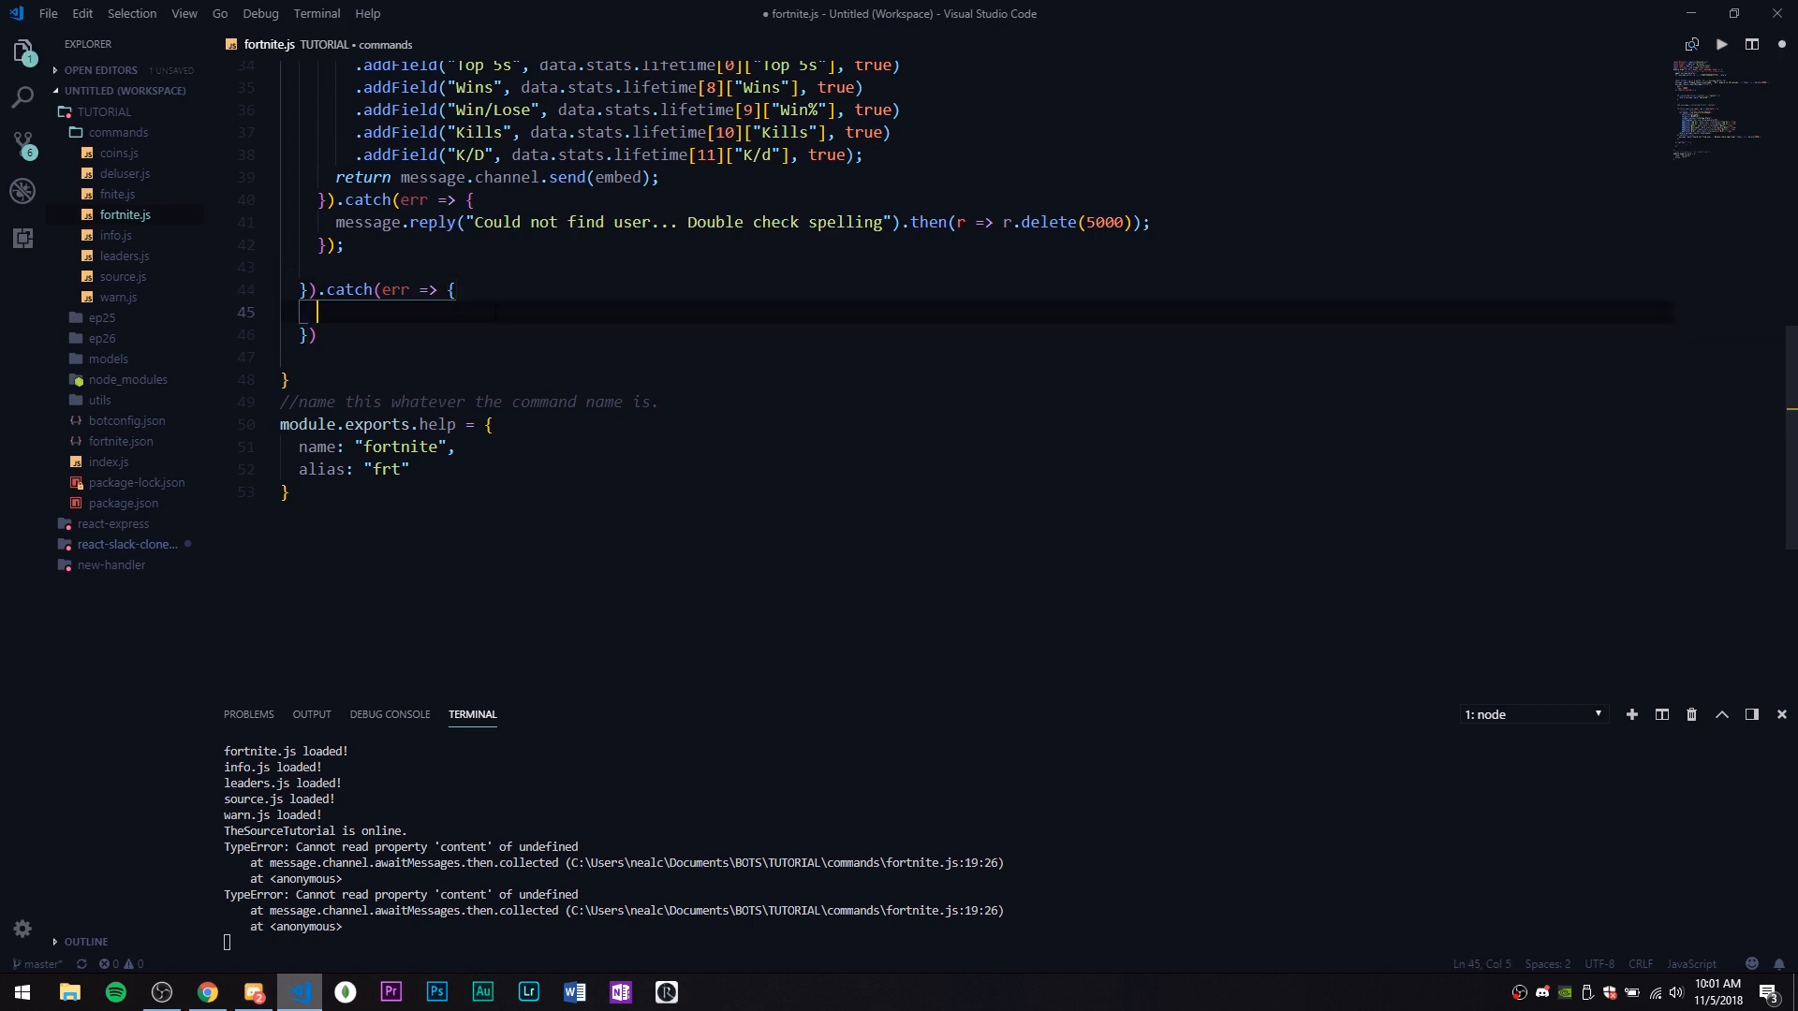
pyautogui.write('message.reply("Time has')
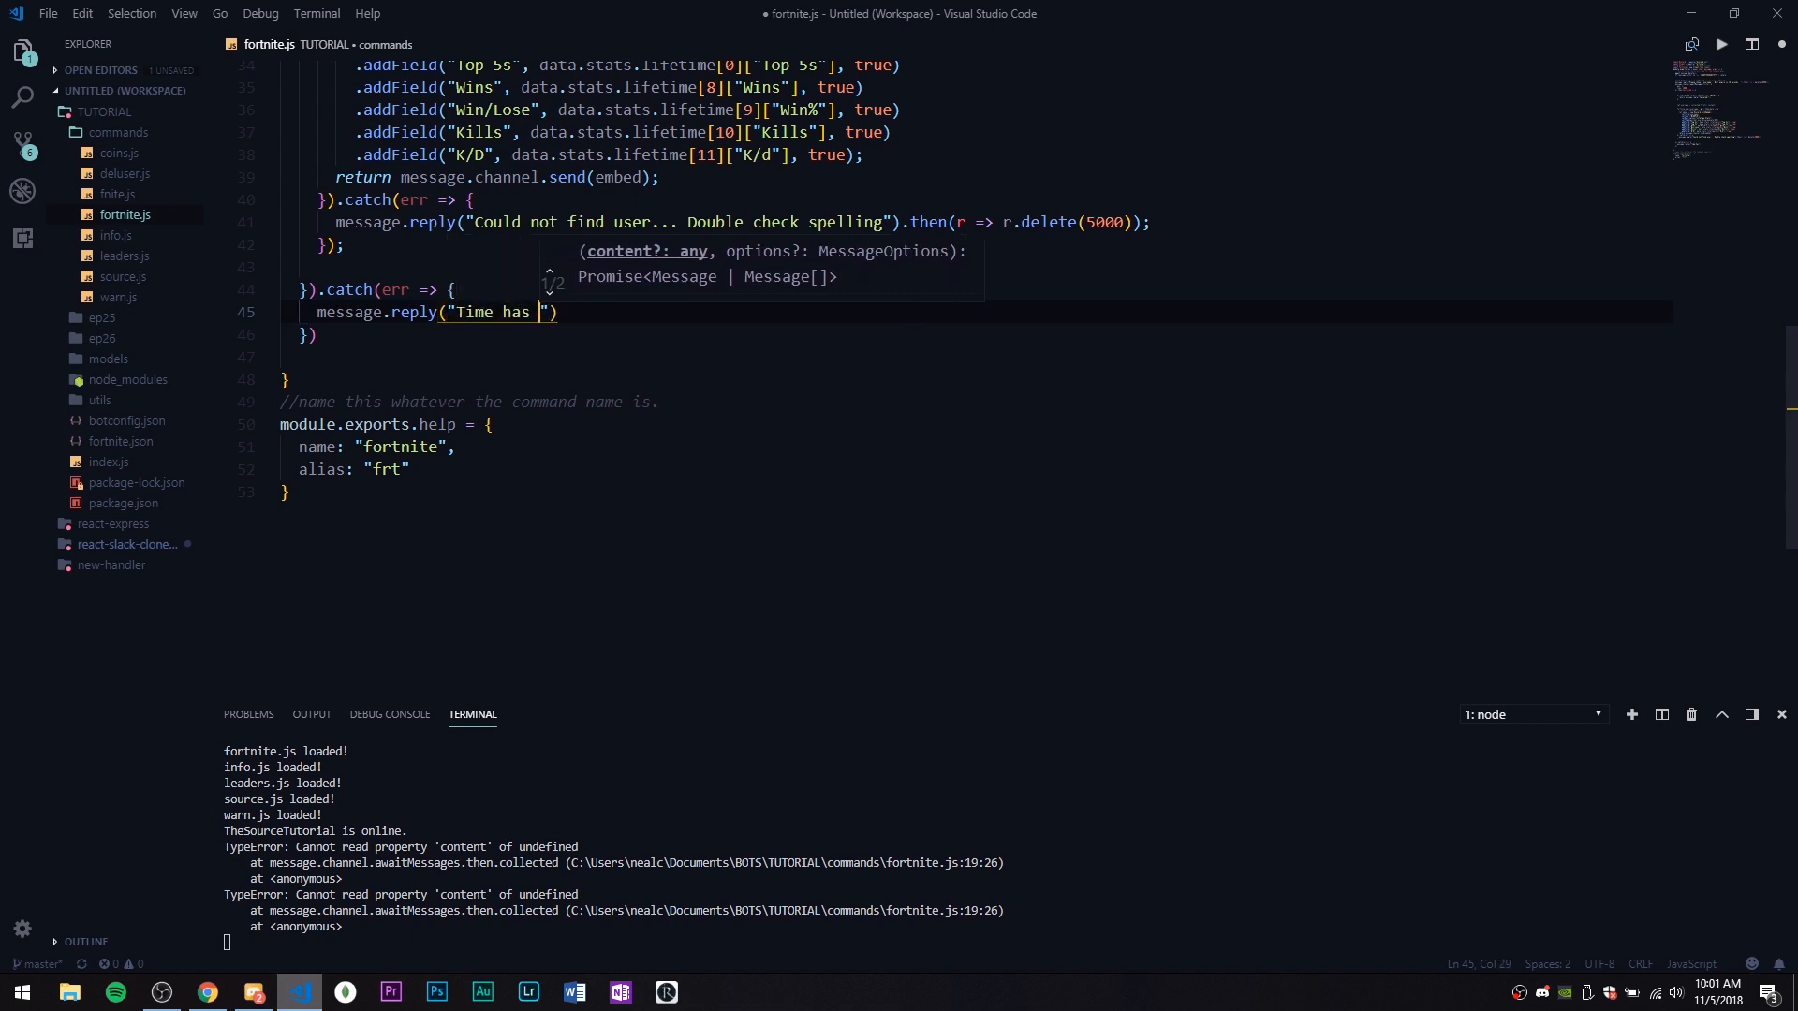
pyautogui.write('expired!')
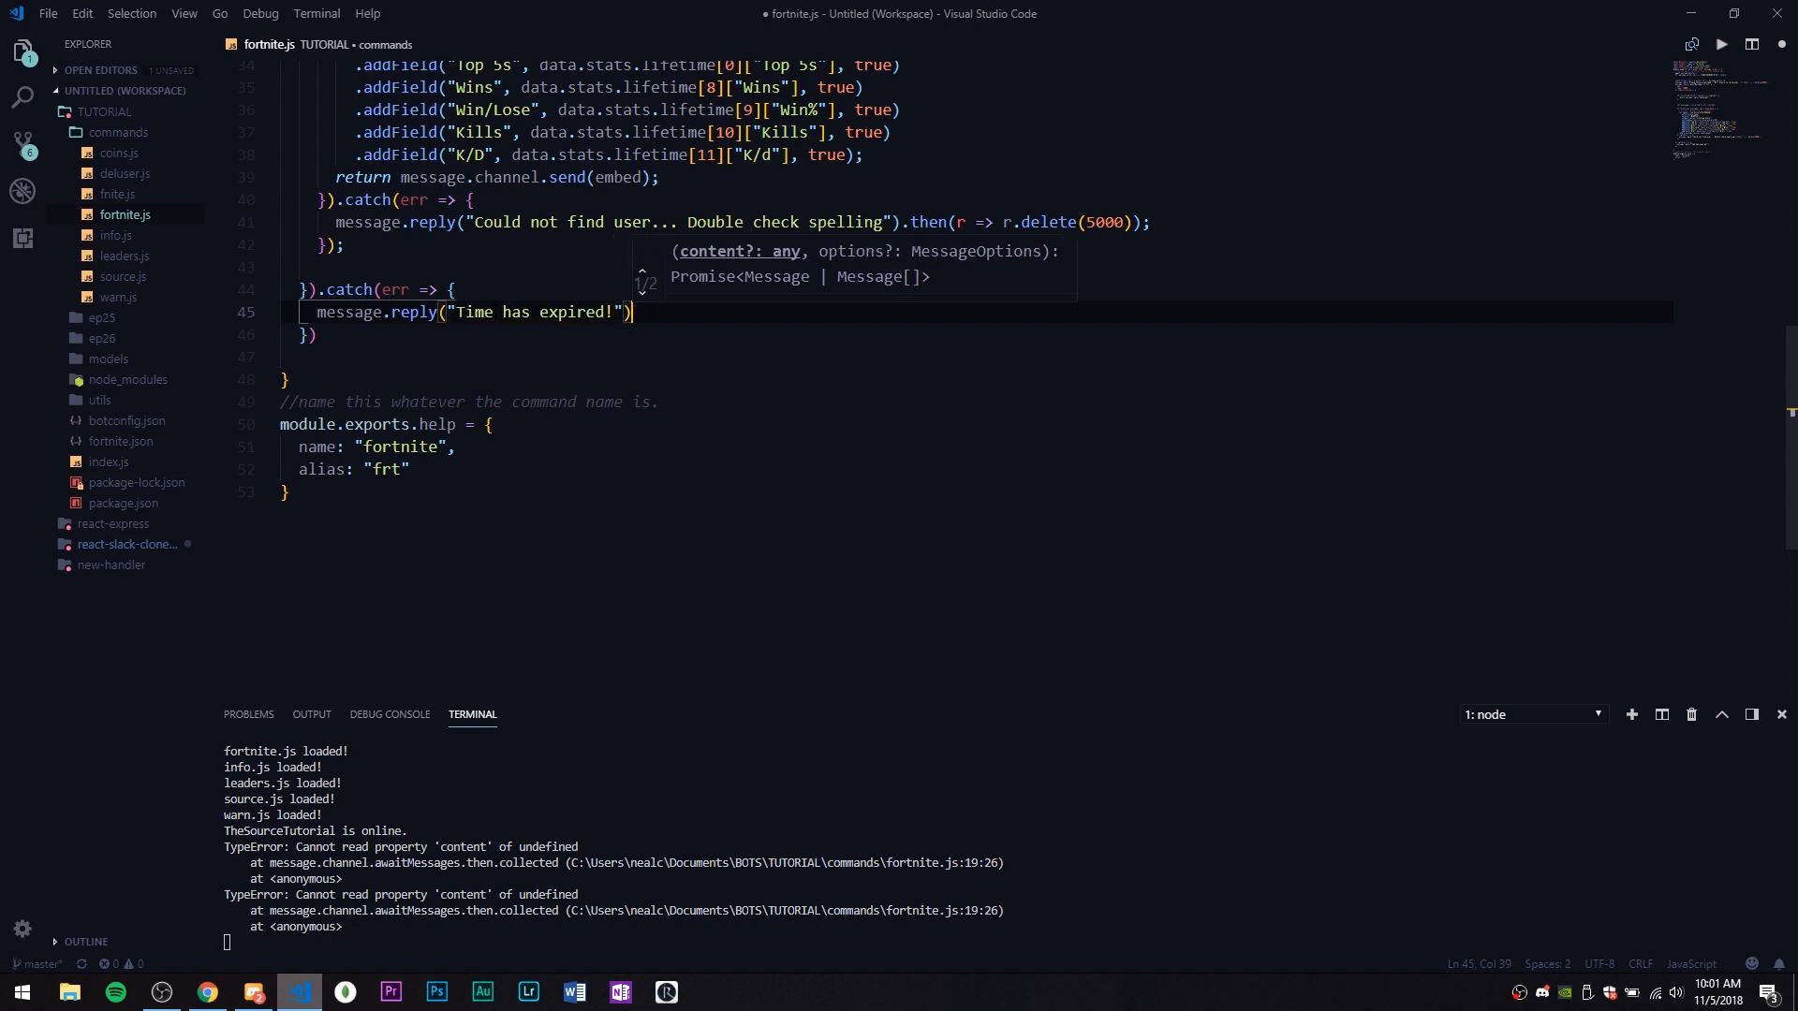
pyautogui.write('.then()')
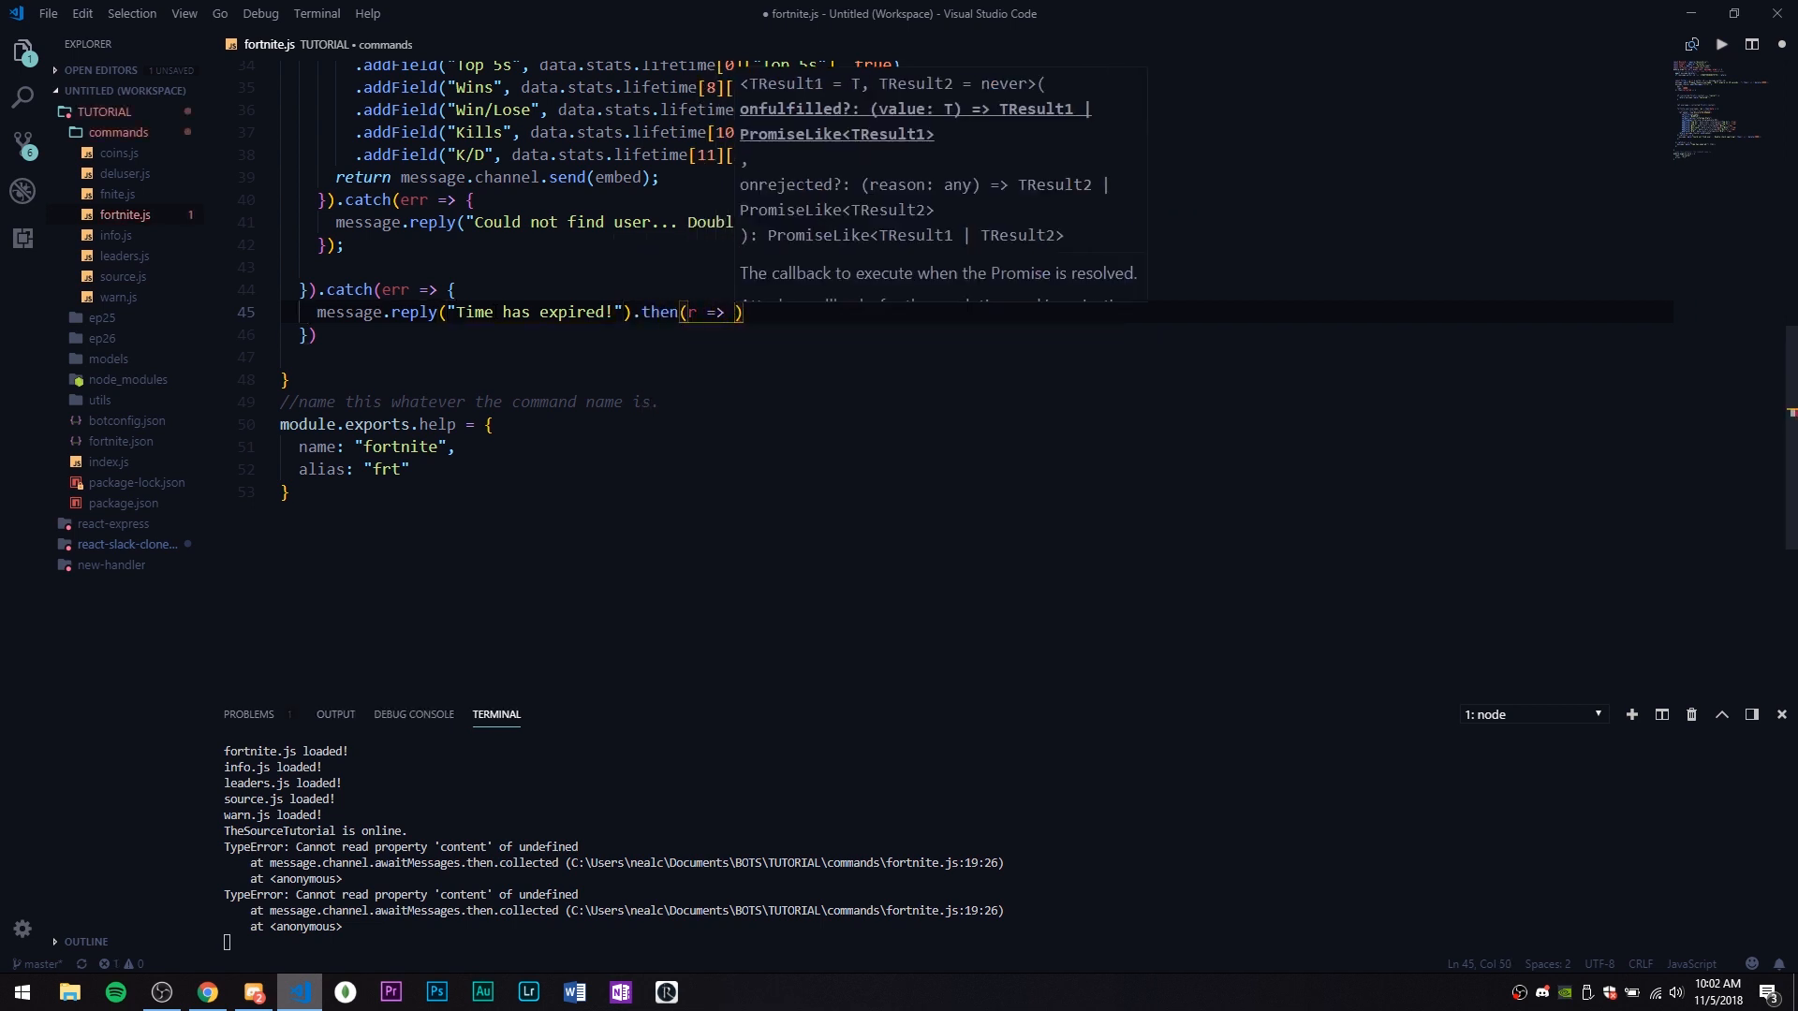
pyautogui.write('r.delete(500)')
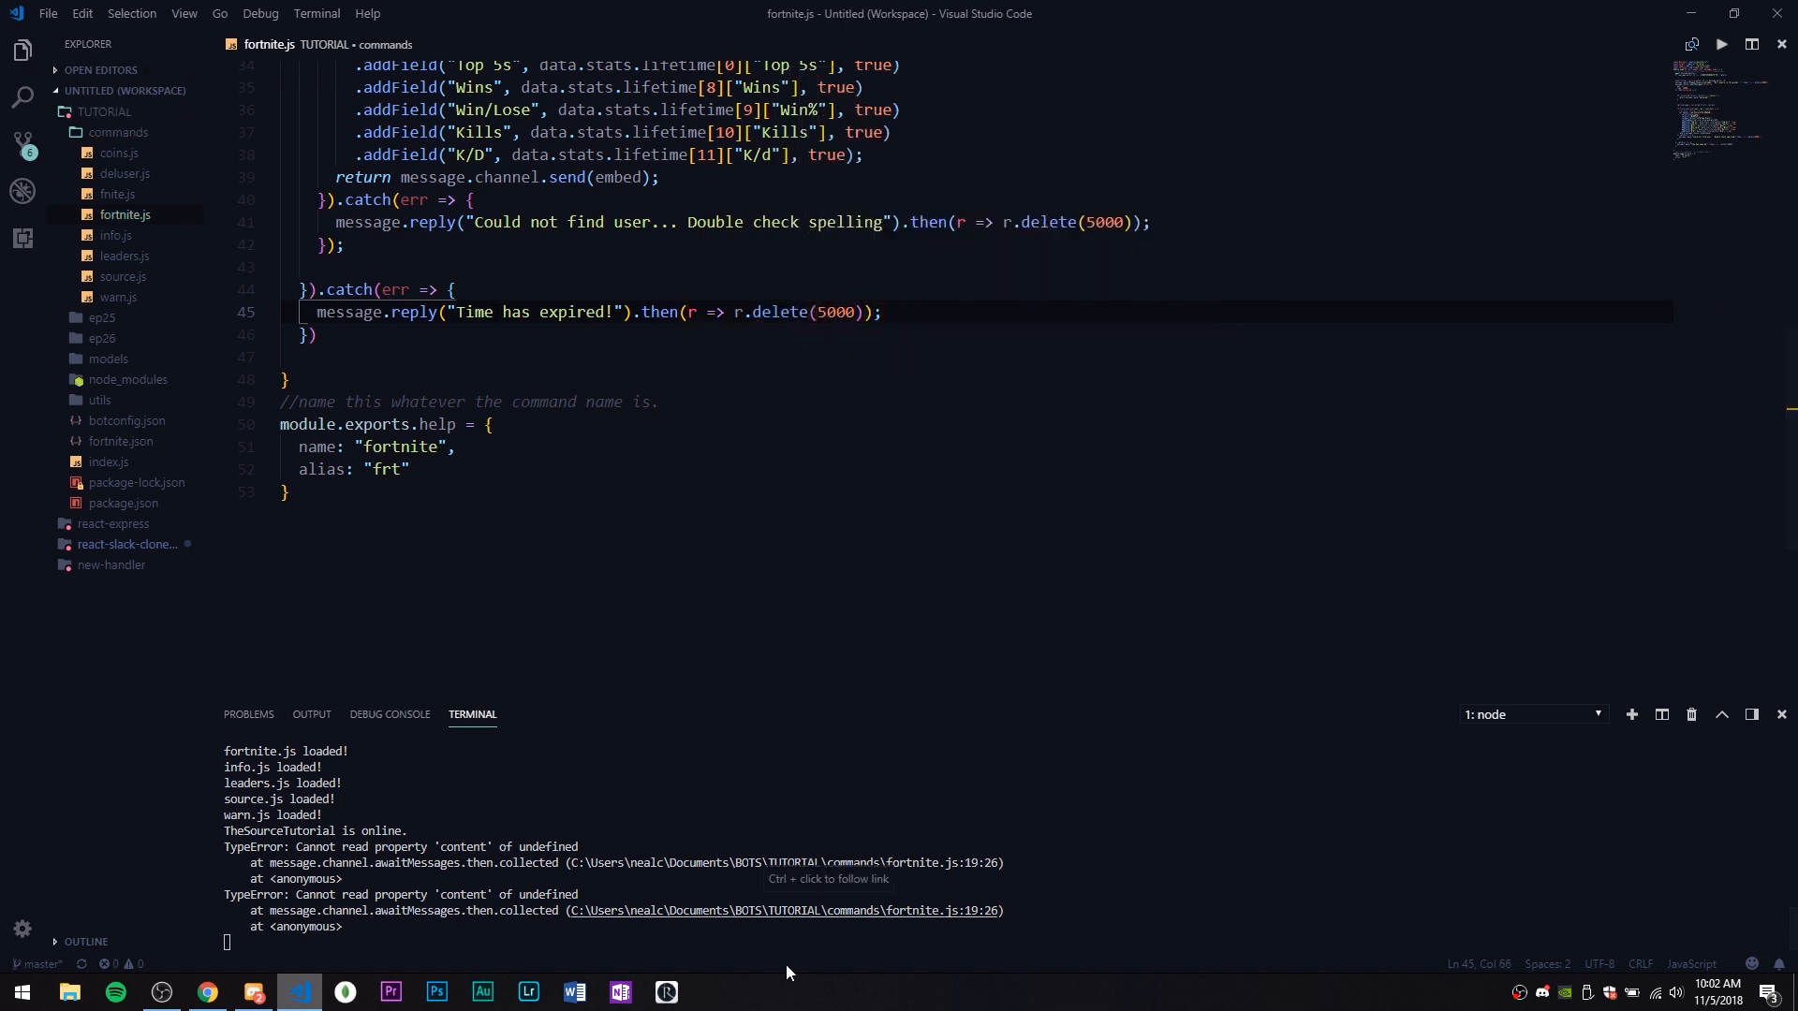
# Send the ?frt fortnite command in the Discord channel
pyautogui.click(253, 992)
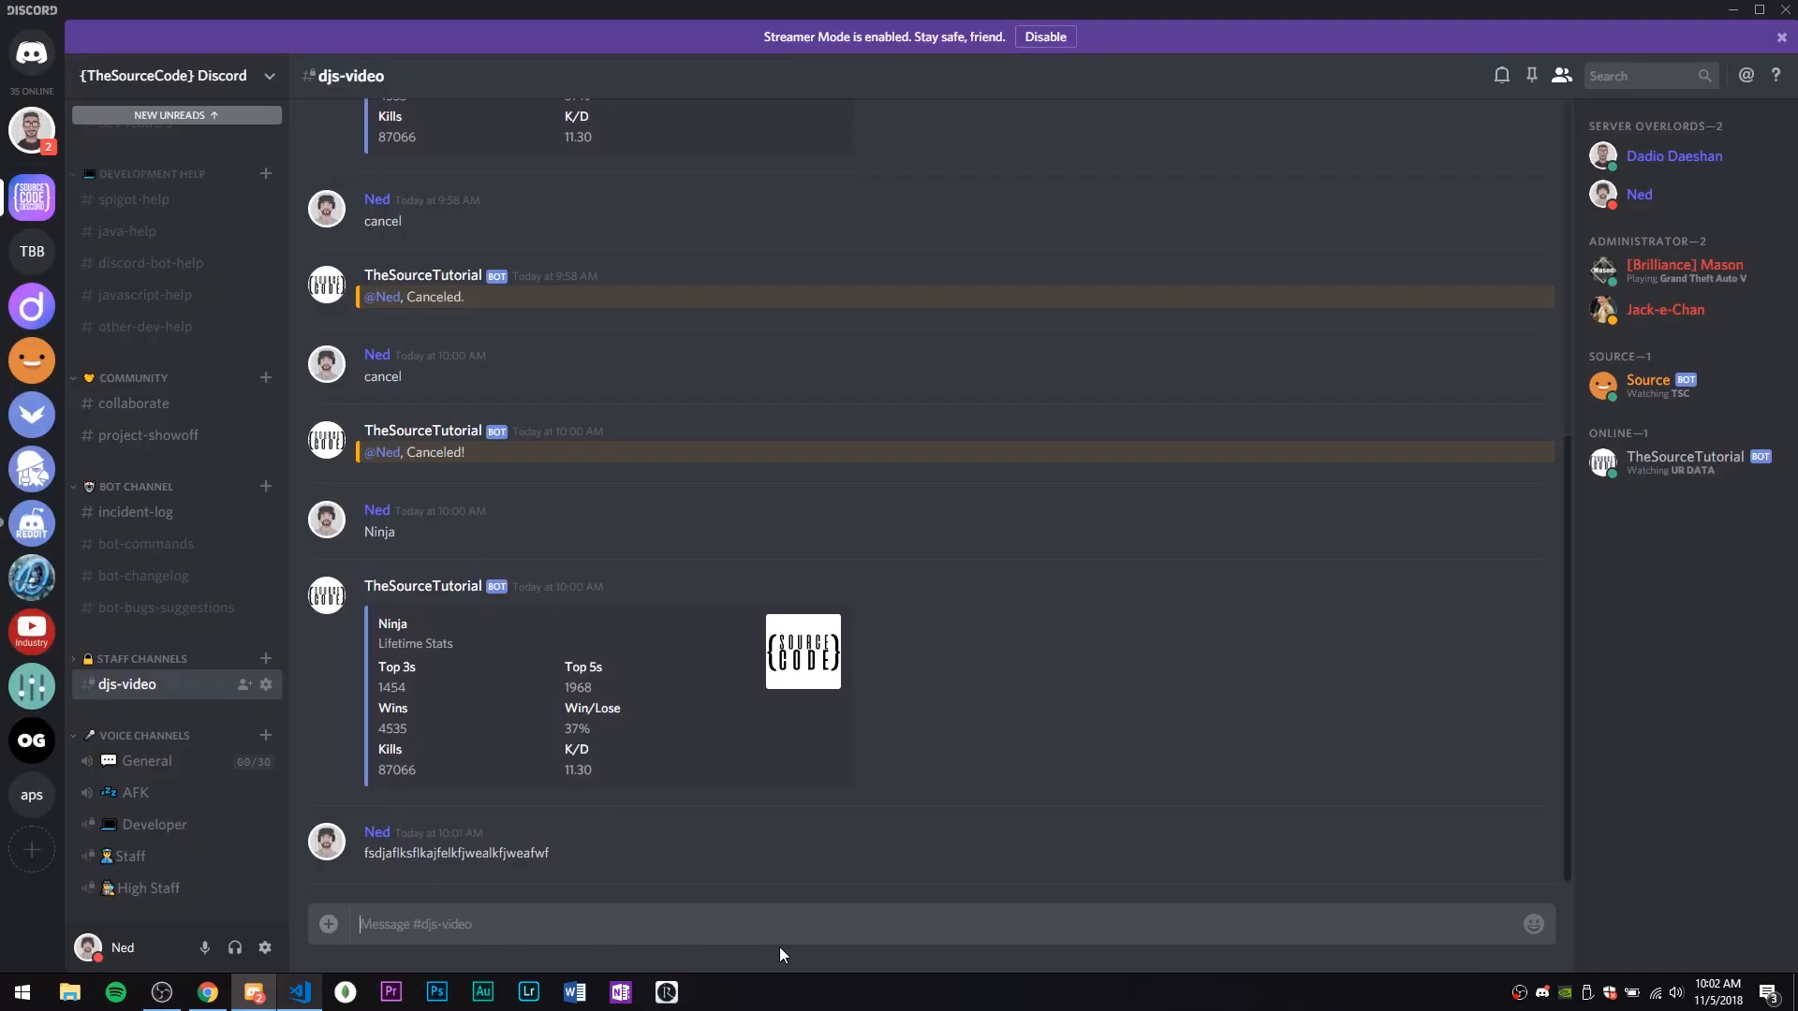
pyautogui.click(300, 993)
pyautogui.write('?')
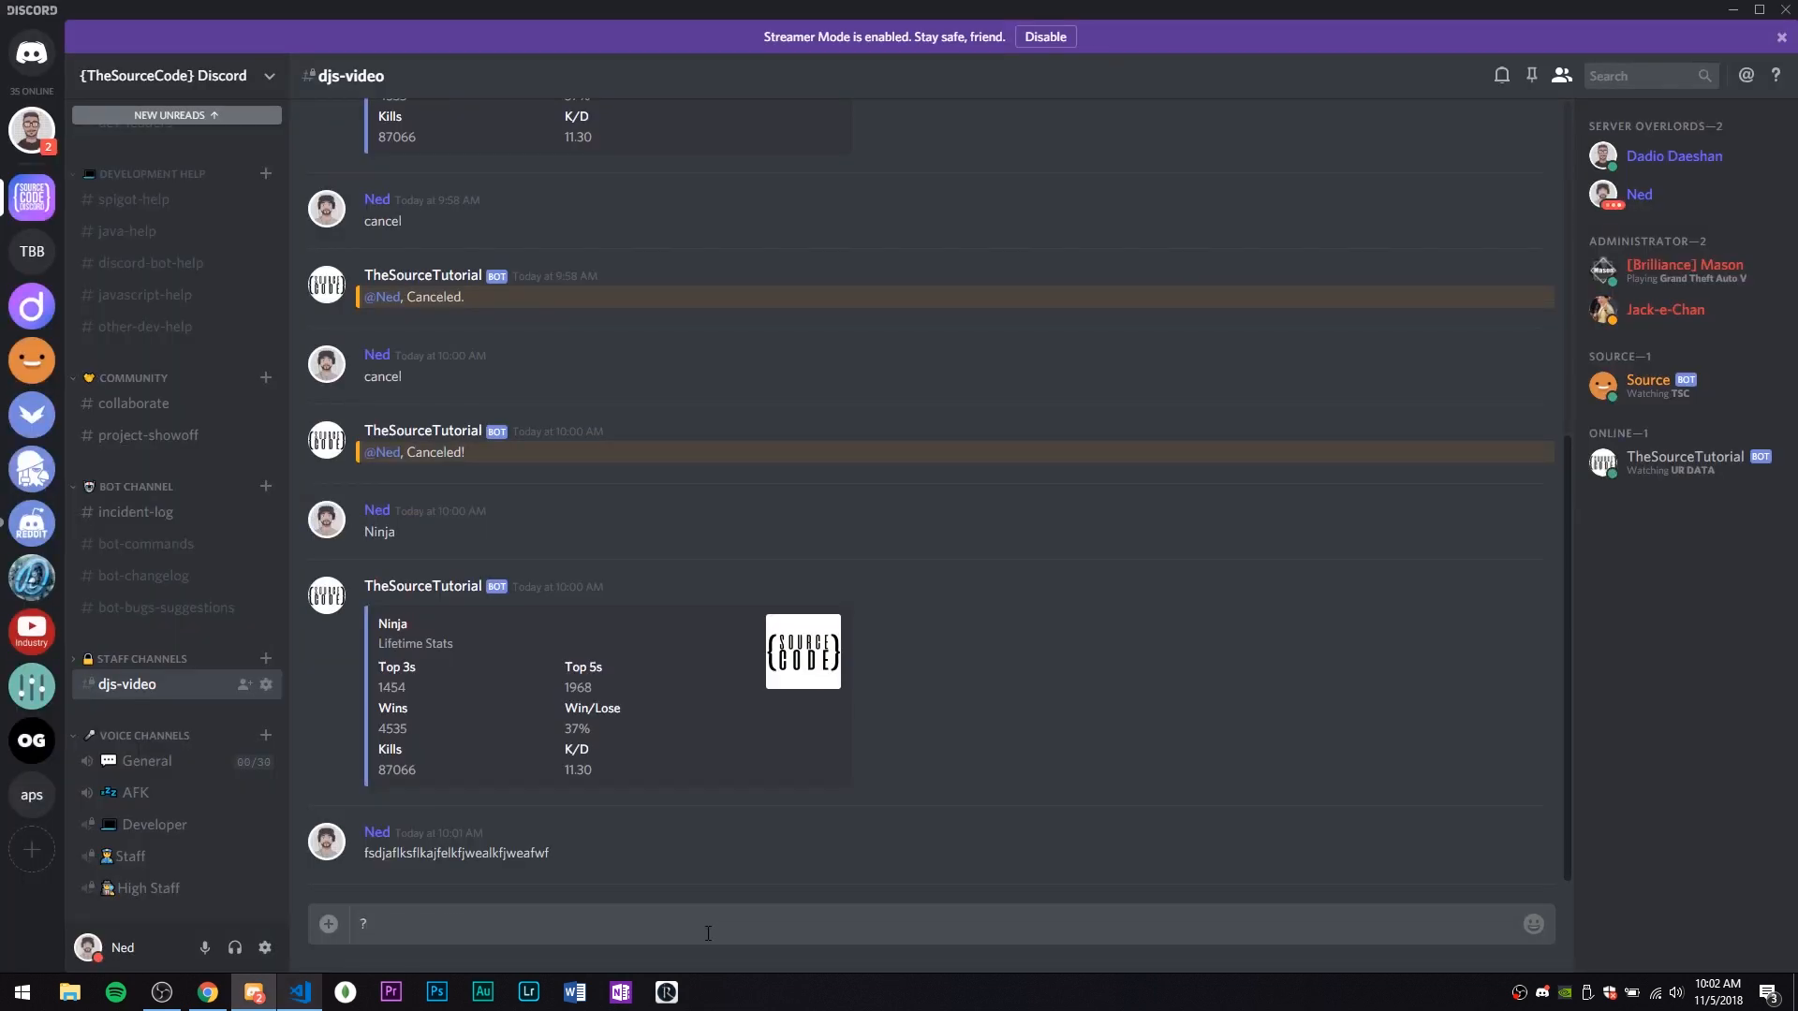
pyautogui.write('frt')
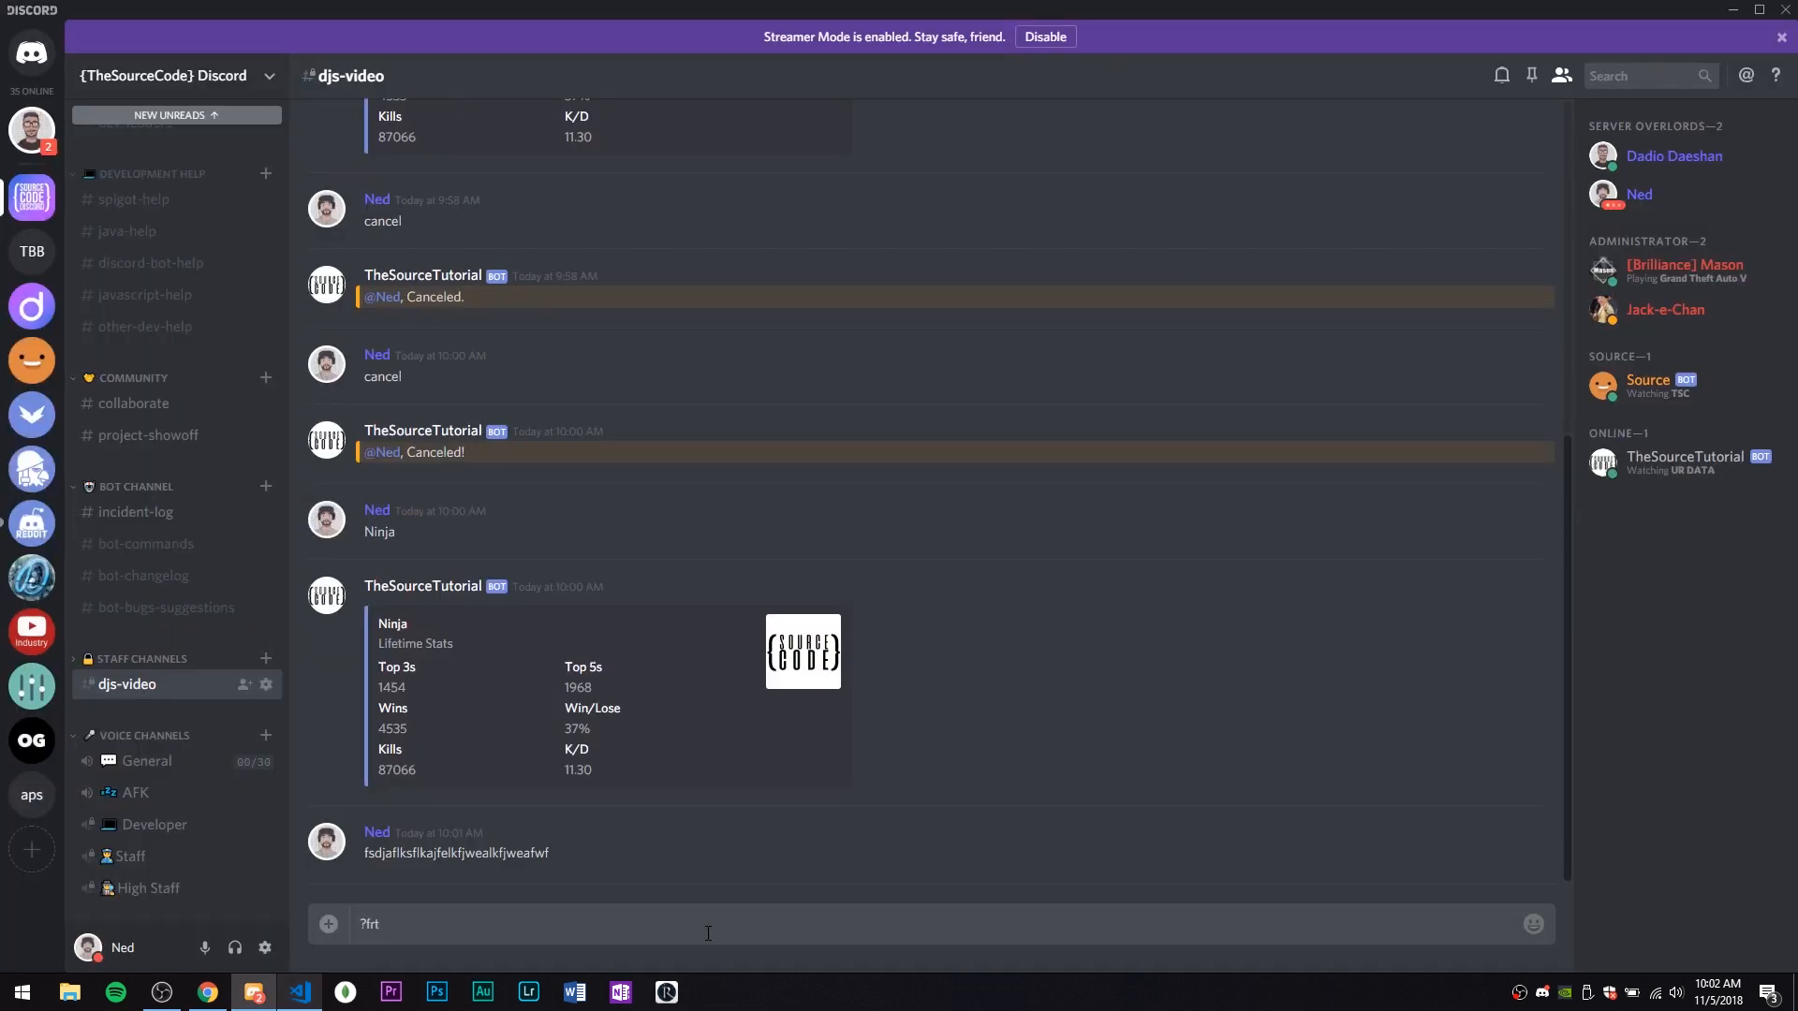
pyautogui.press('Return')
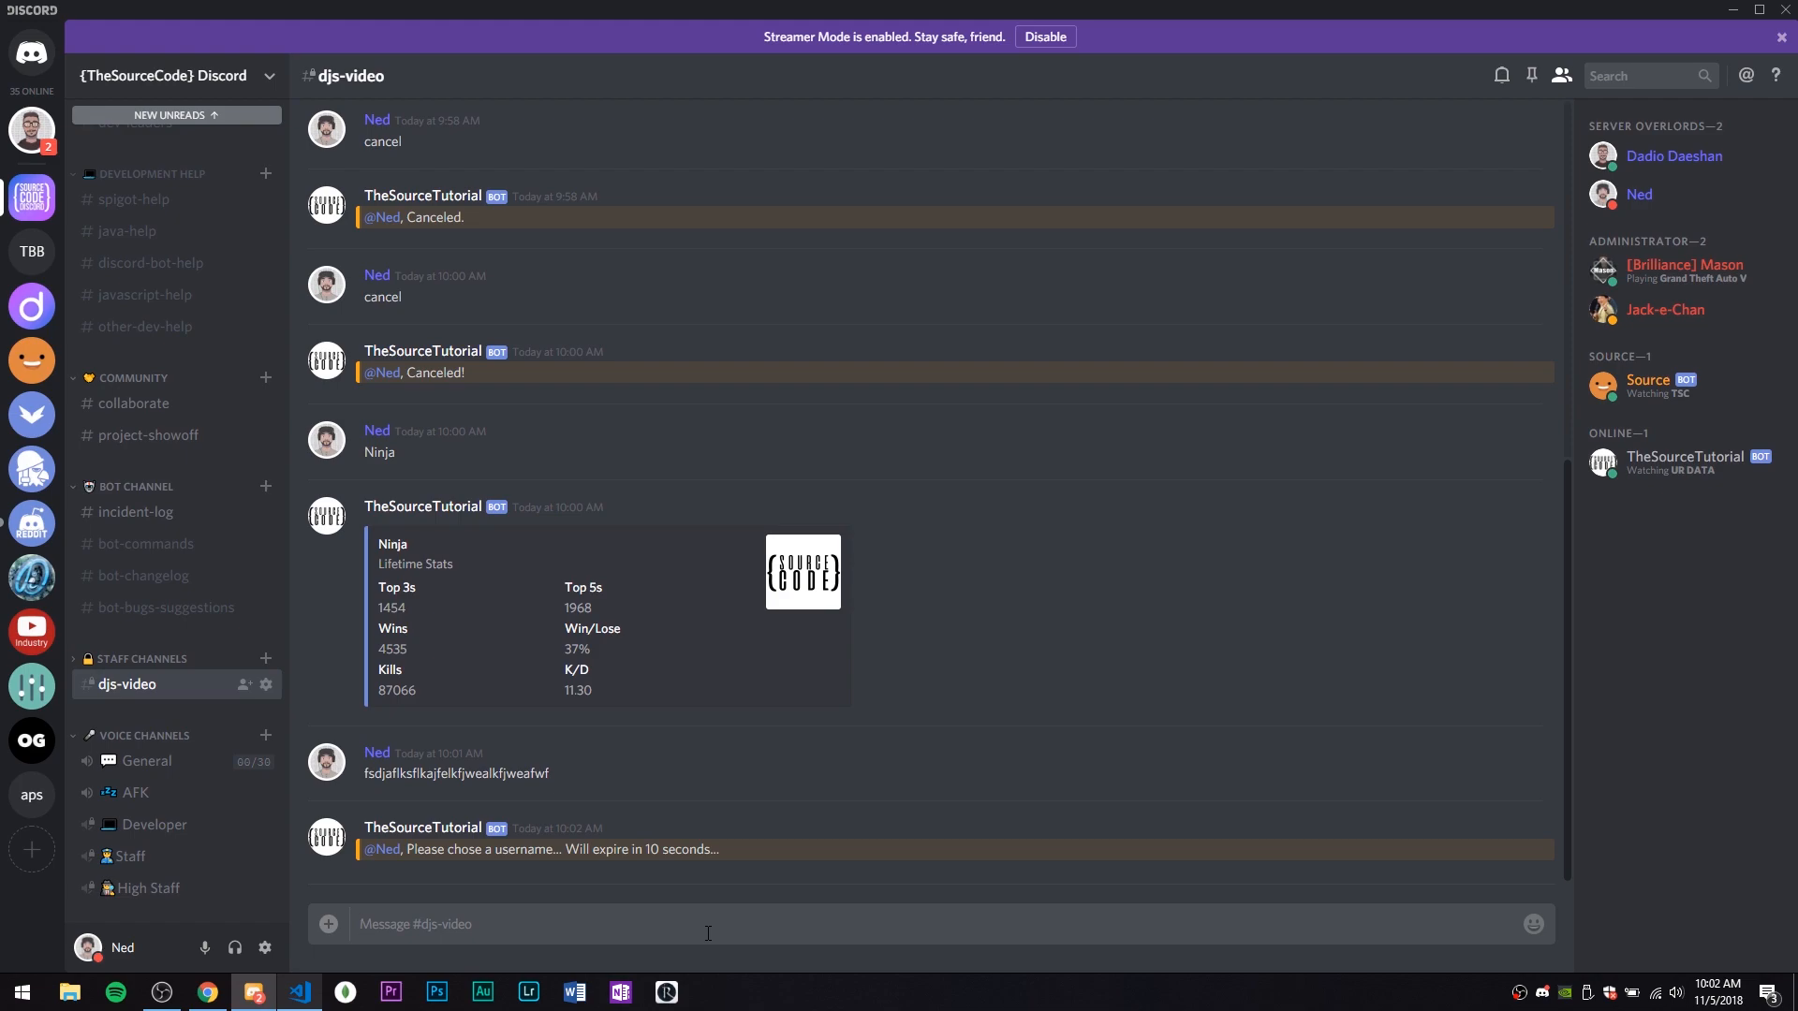
# Leave the username prompt unanswered and confirm the bot replies 'Time has expired!'
pyautogui.click(300, 991)
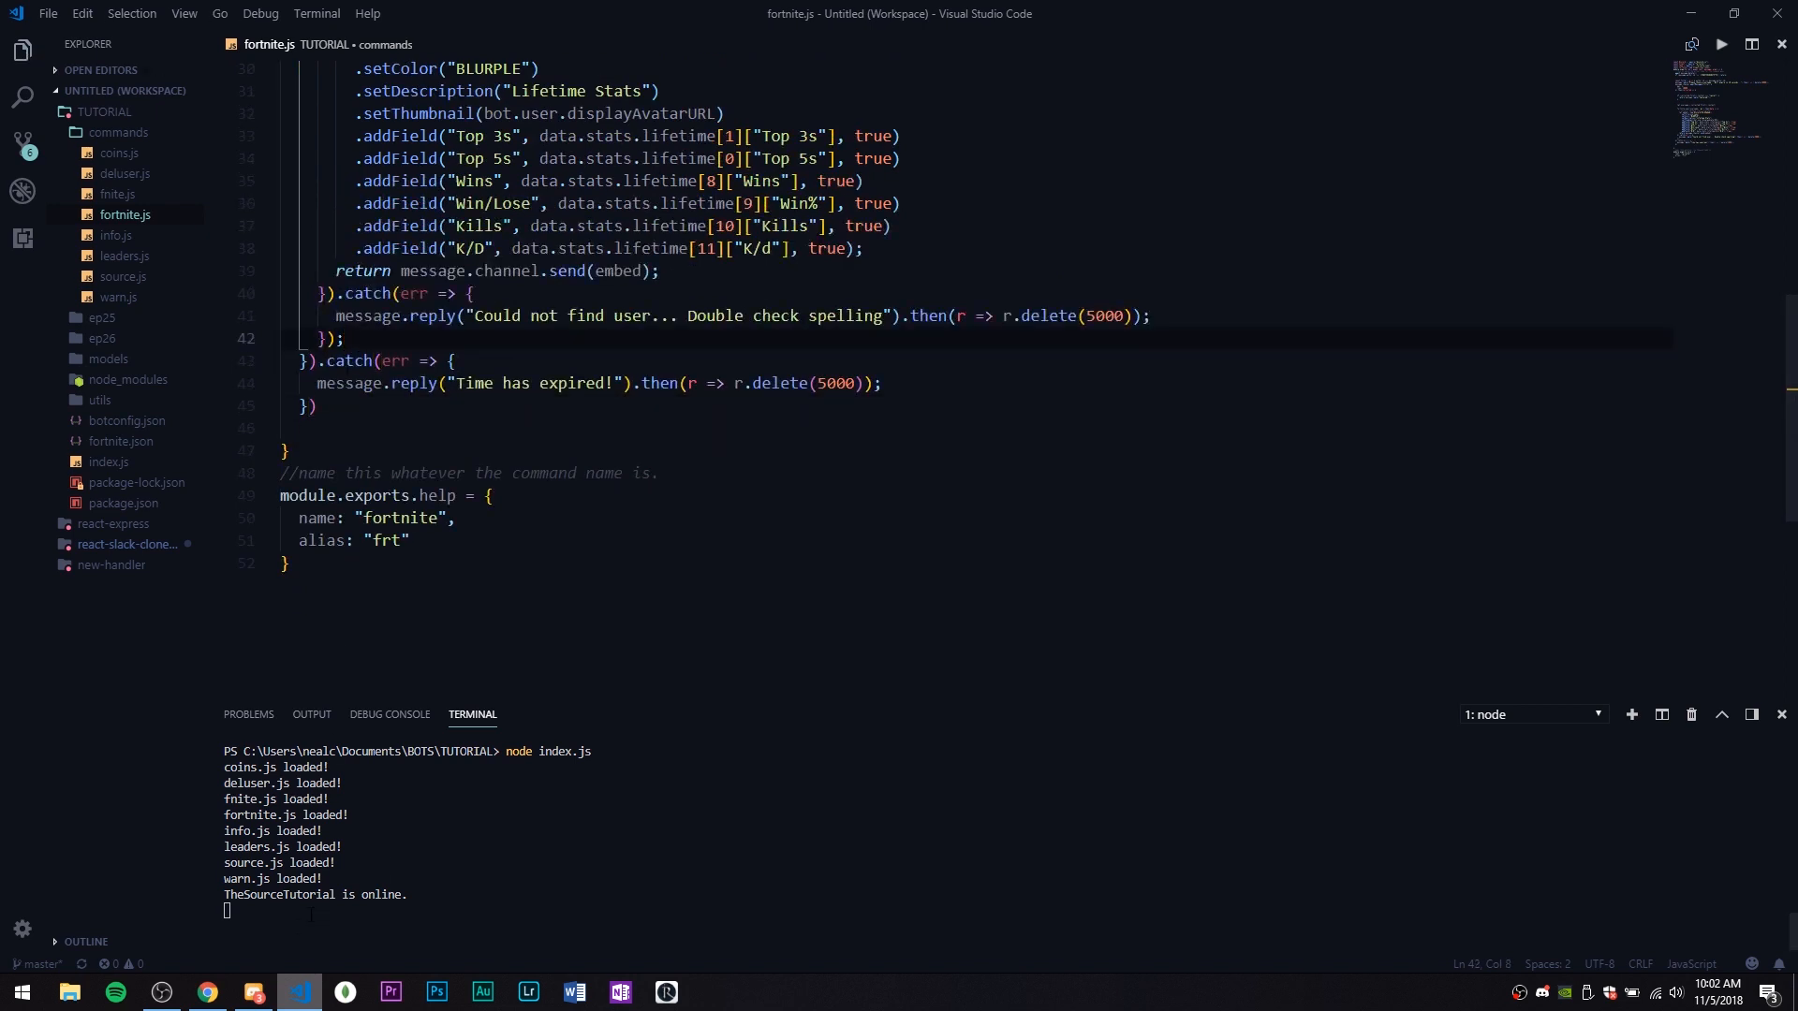
pyautogui.click(252, 992)
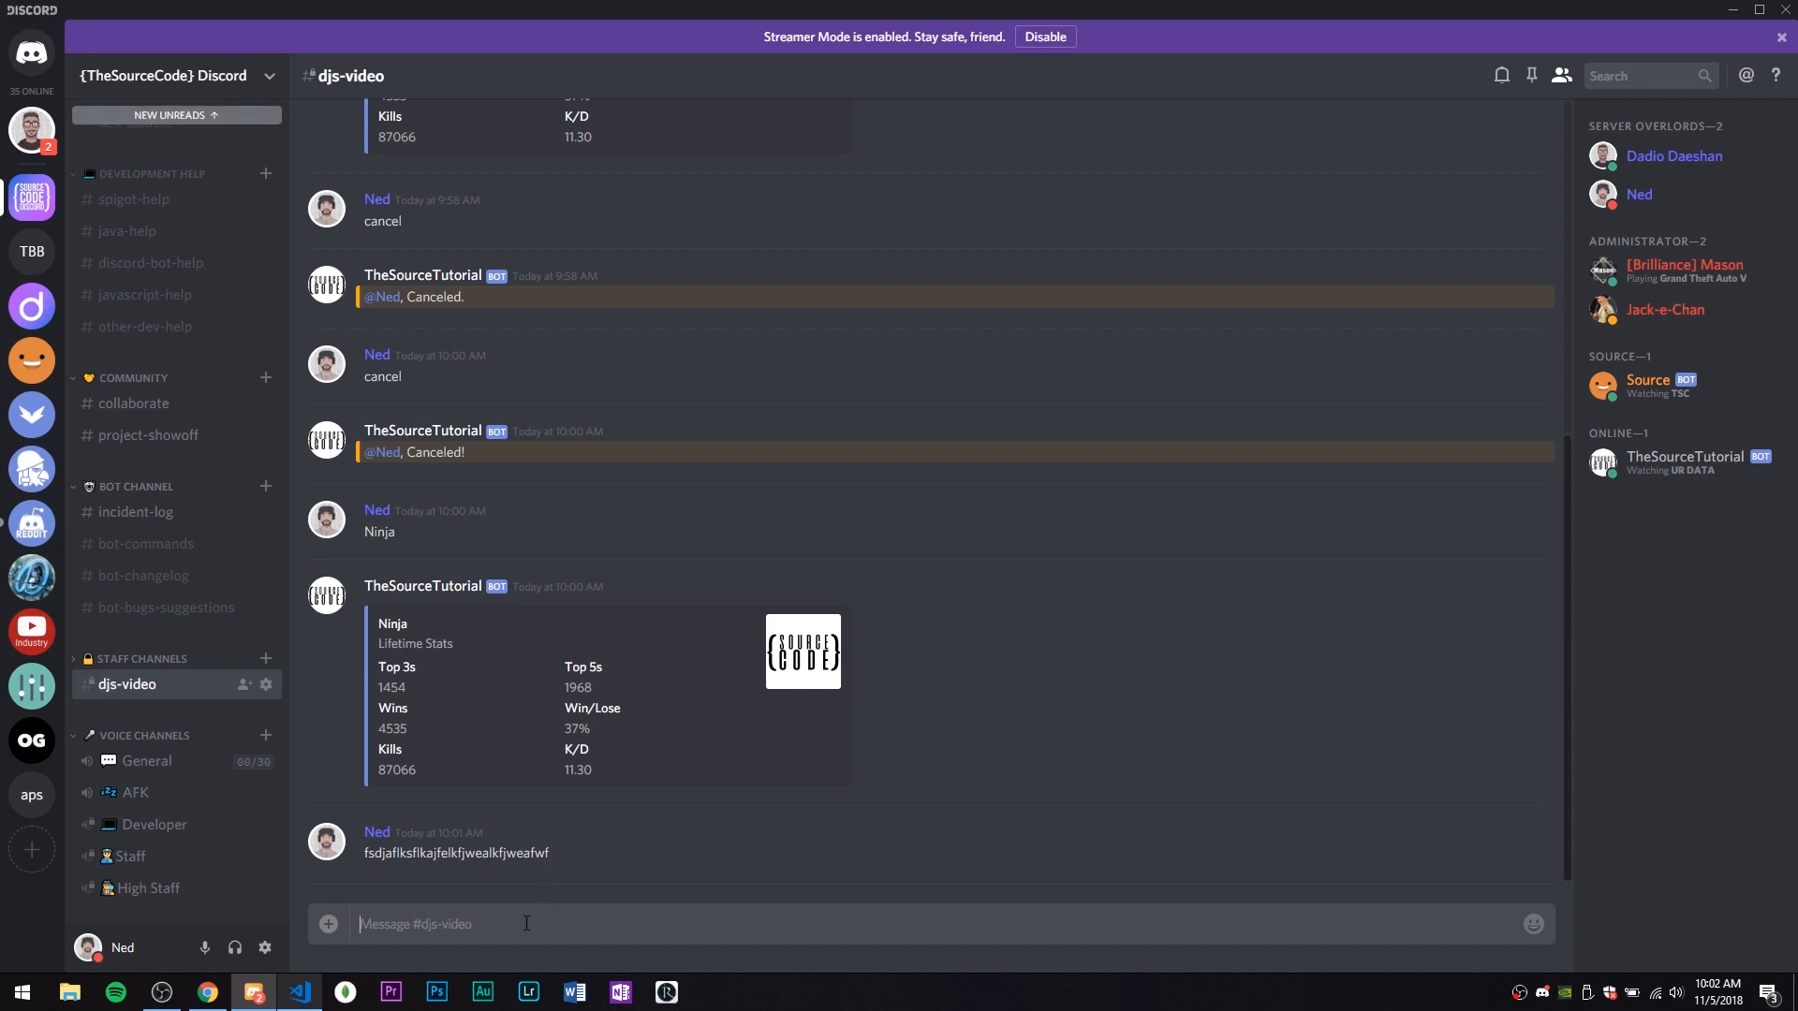
pyautogui.click(300, 991)
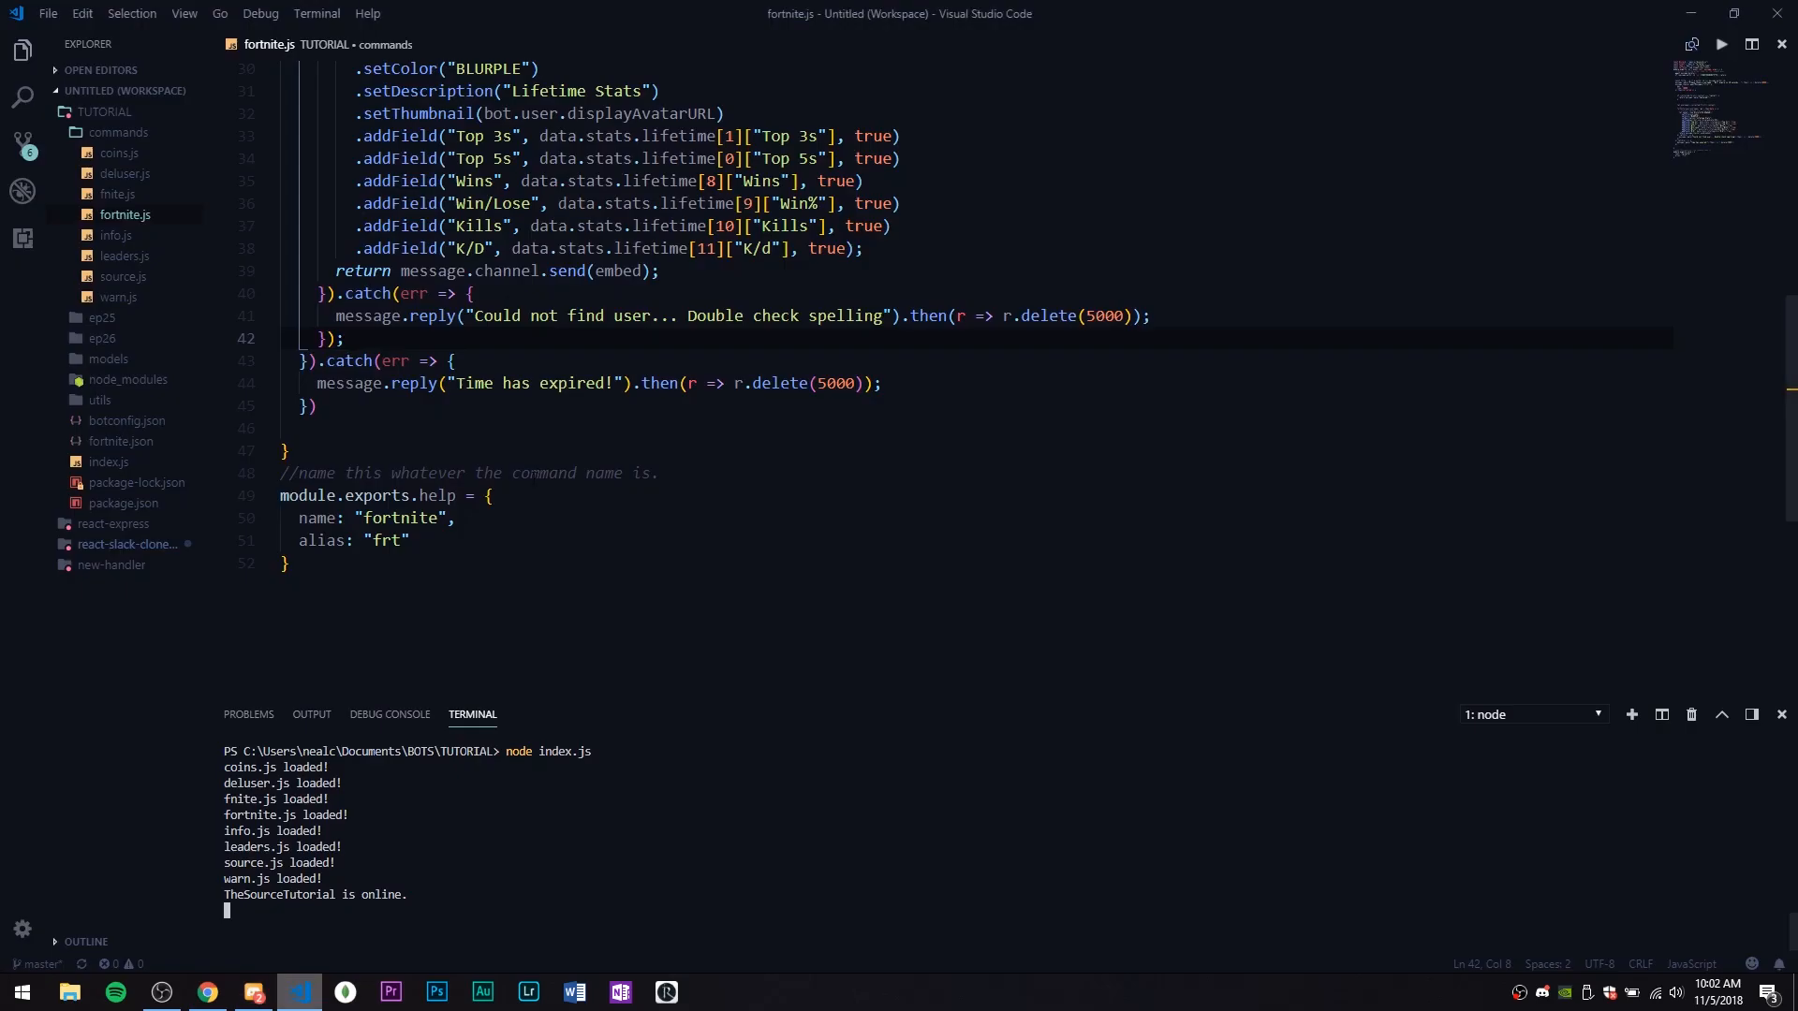
pyautogui.click(252, 991)
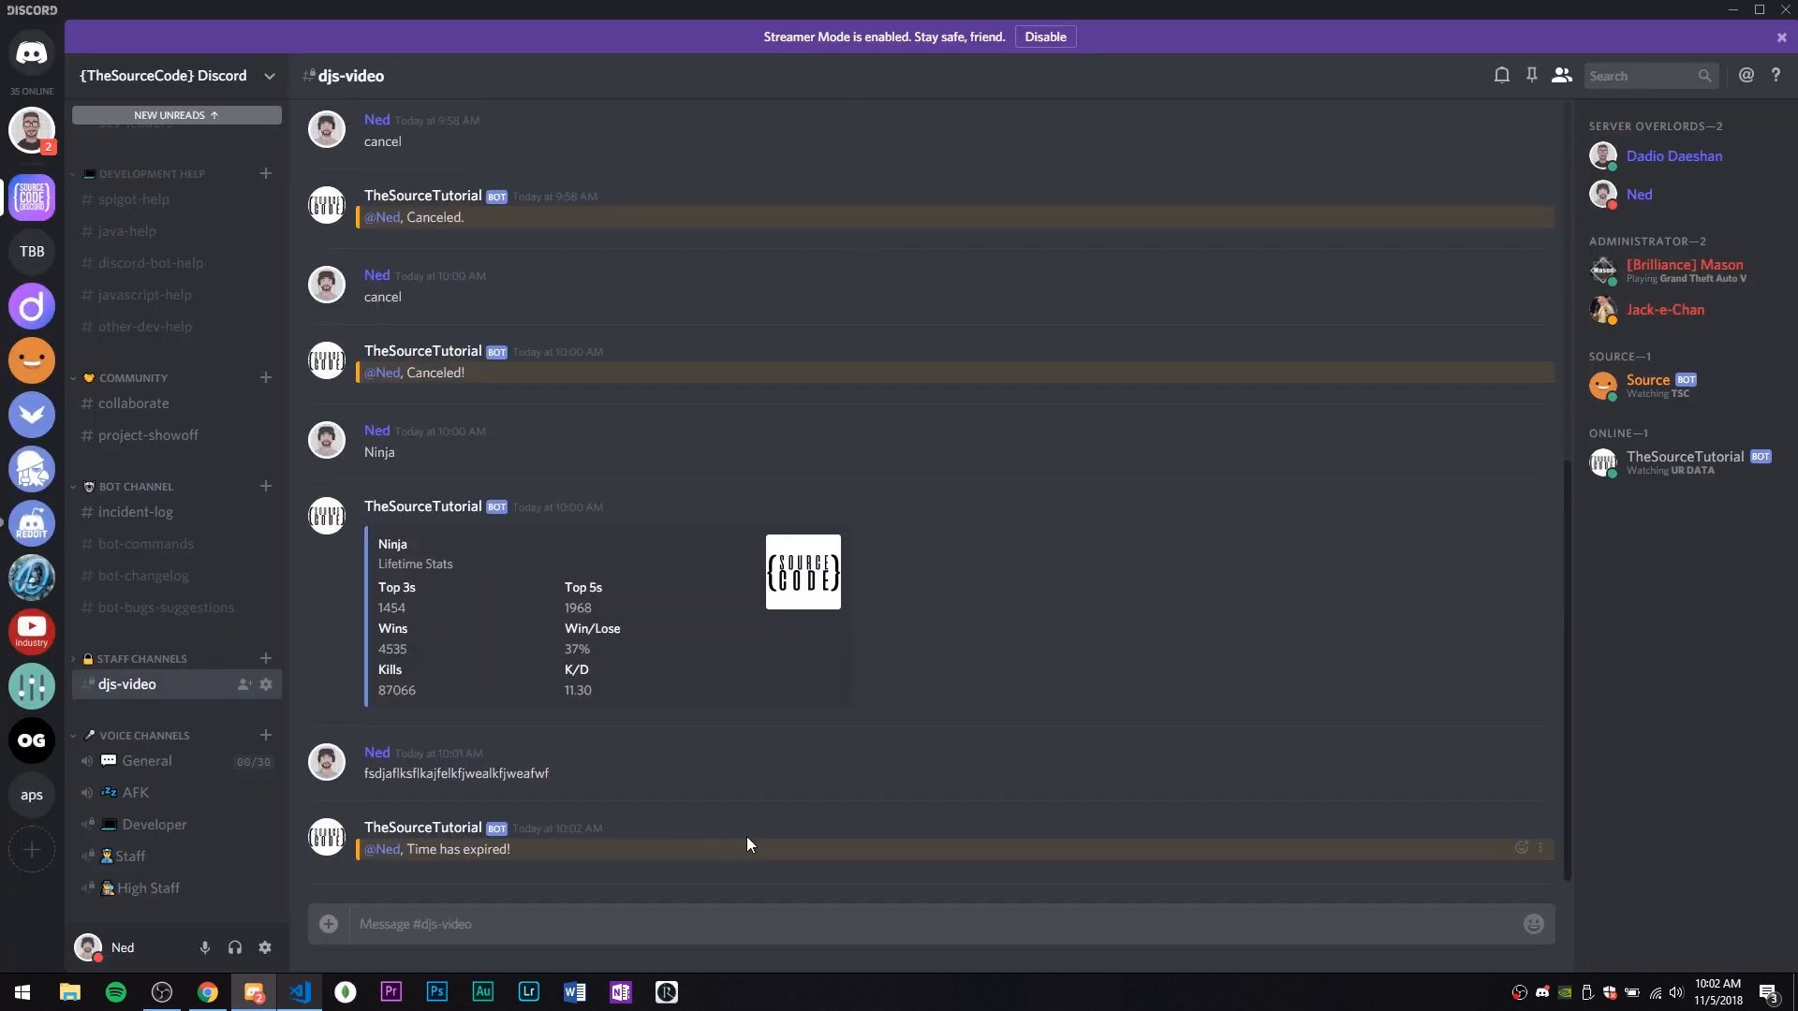
pyautogui.moveTo(307, 883)
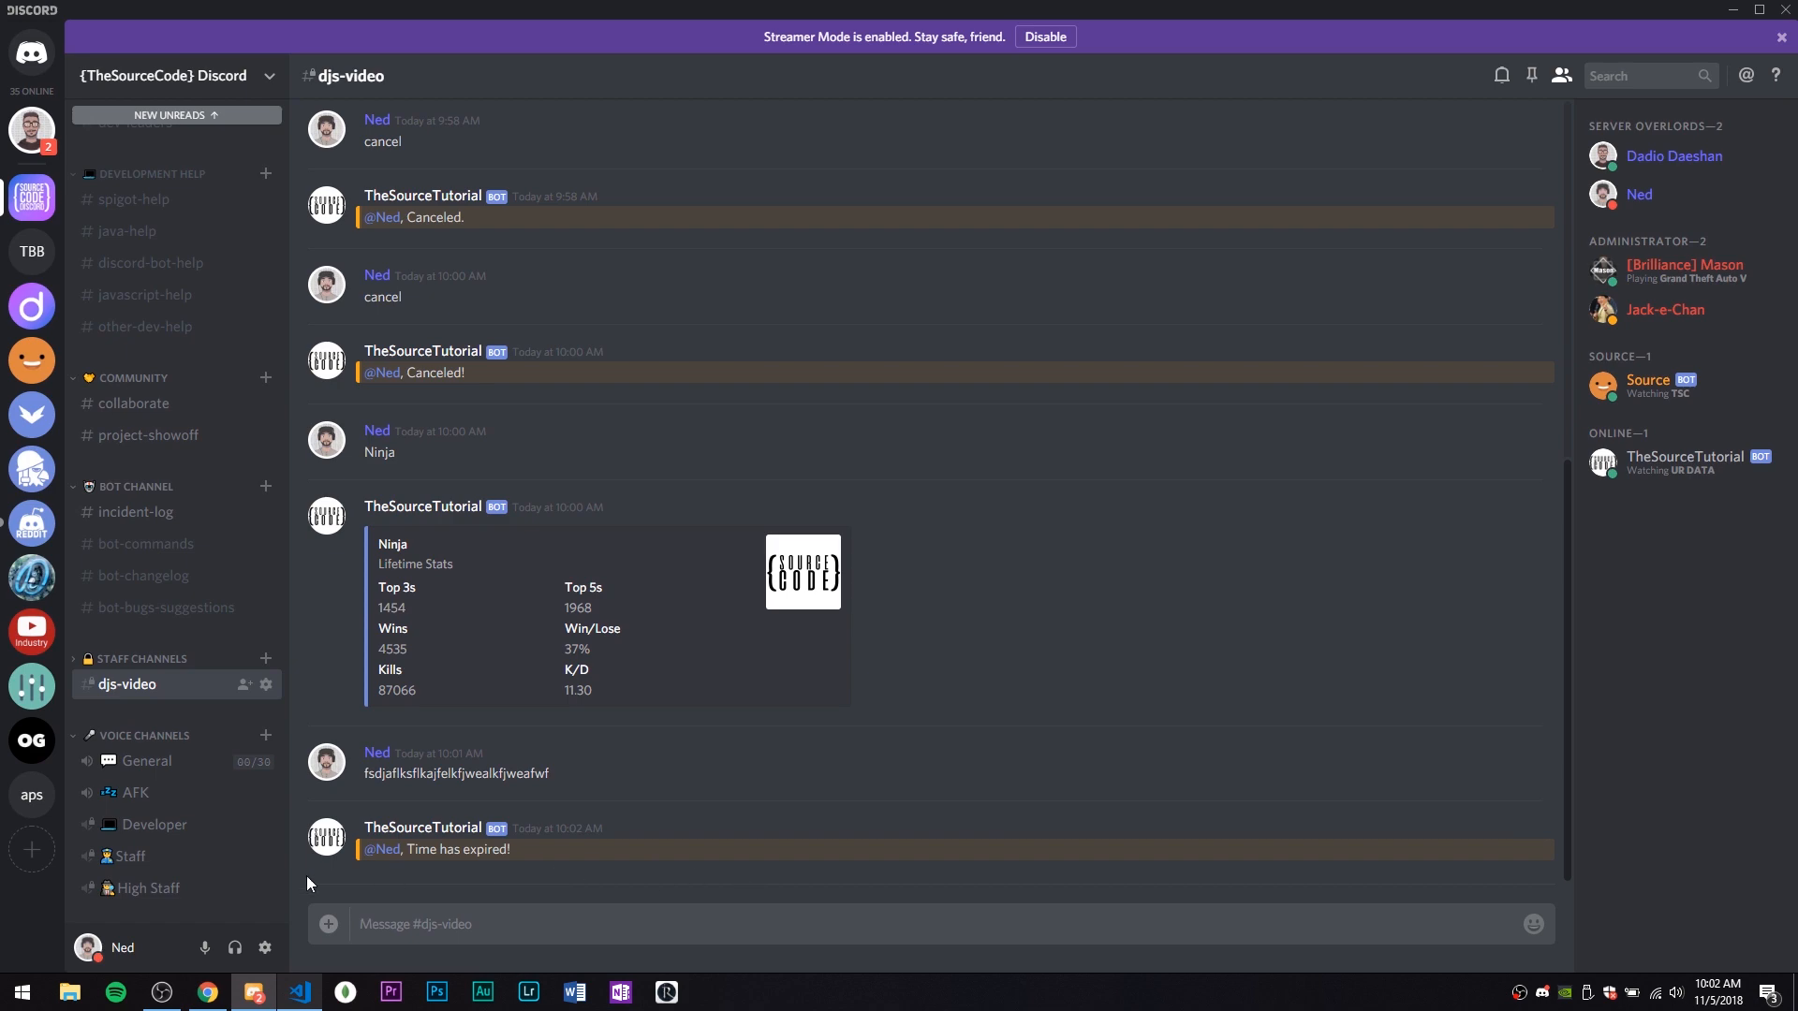
pyautogui.click(299, 991)
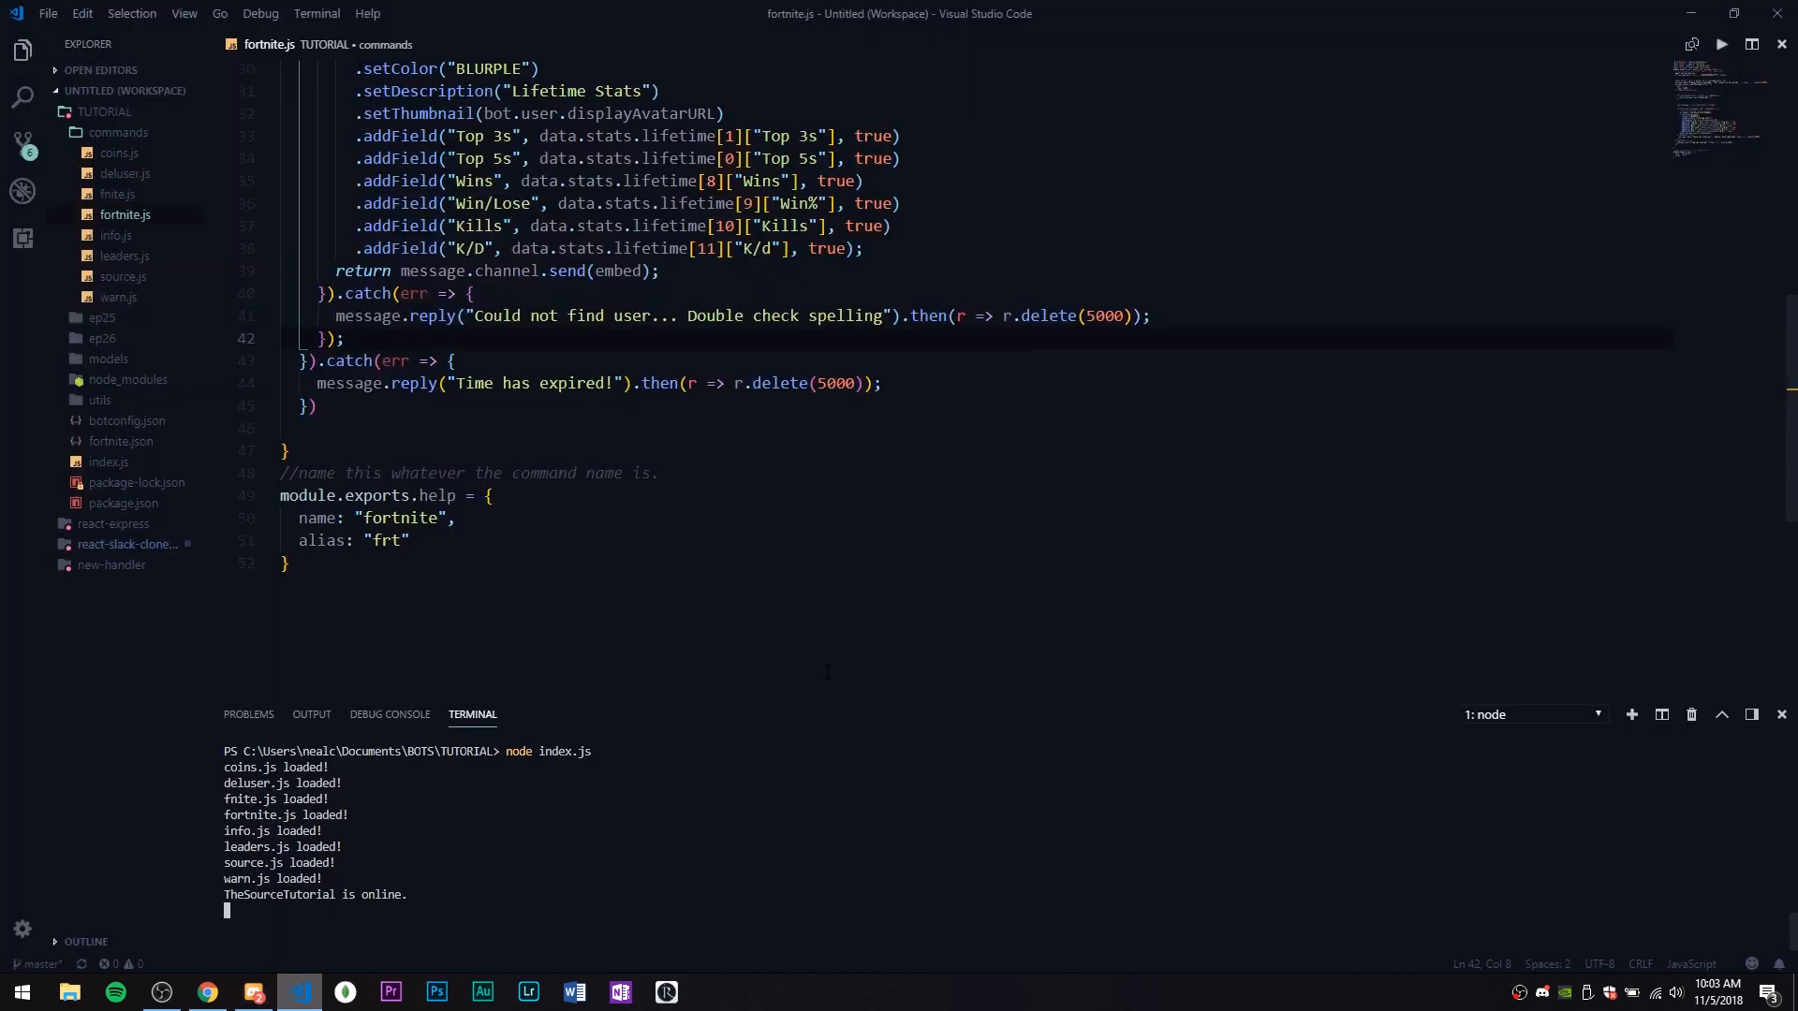
pyautogui.scroll(3)
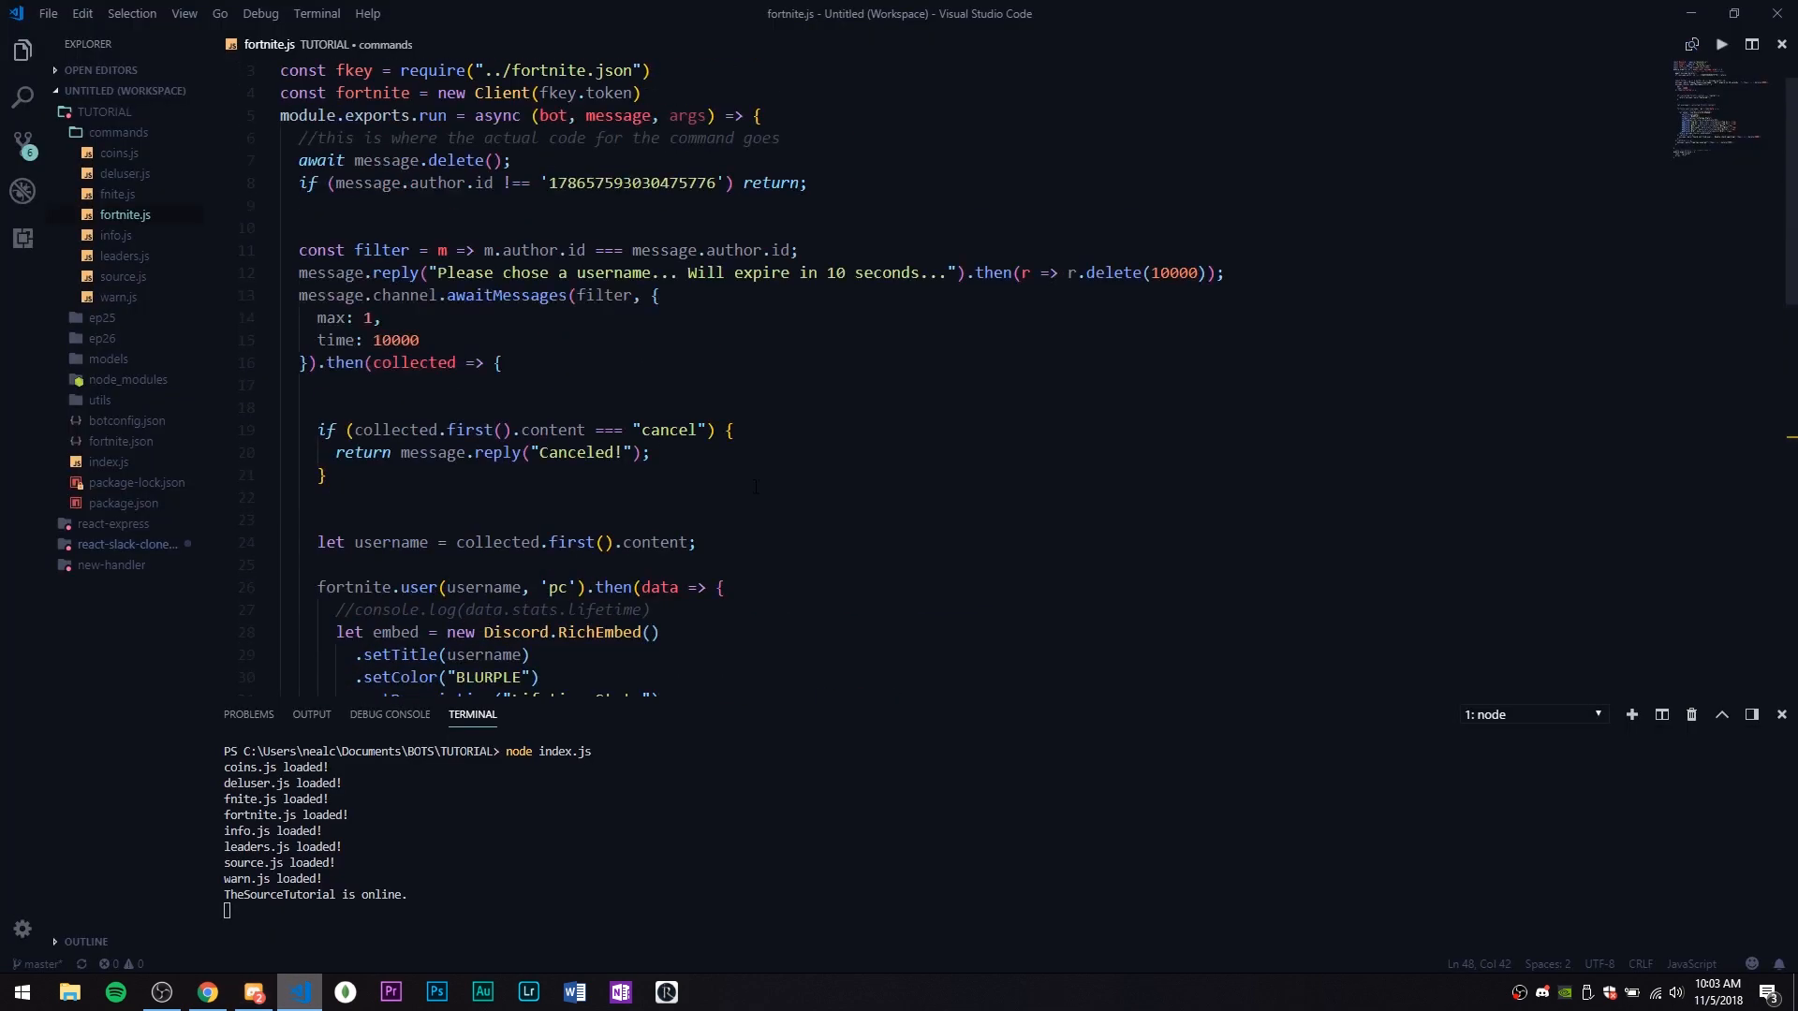